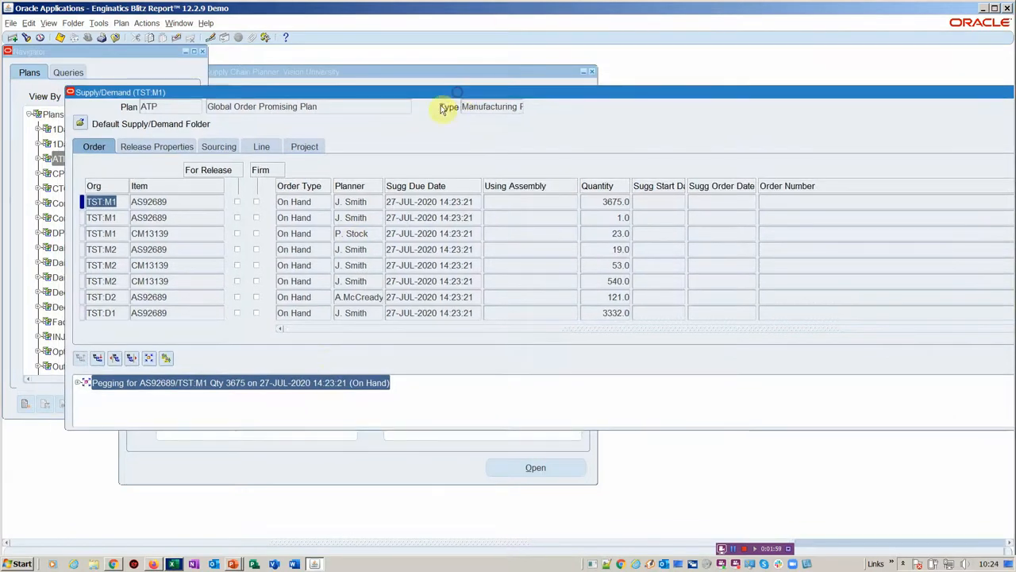
{"action": "mouse_move", "coordinate": [315, 125]}
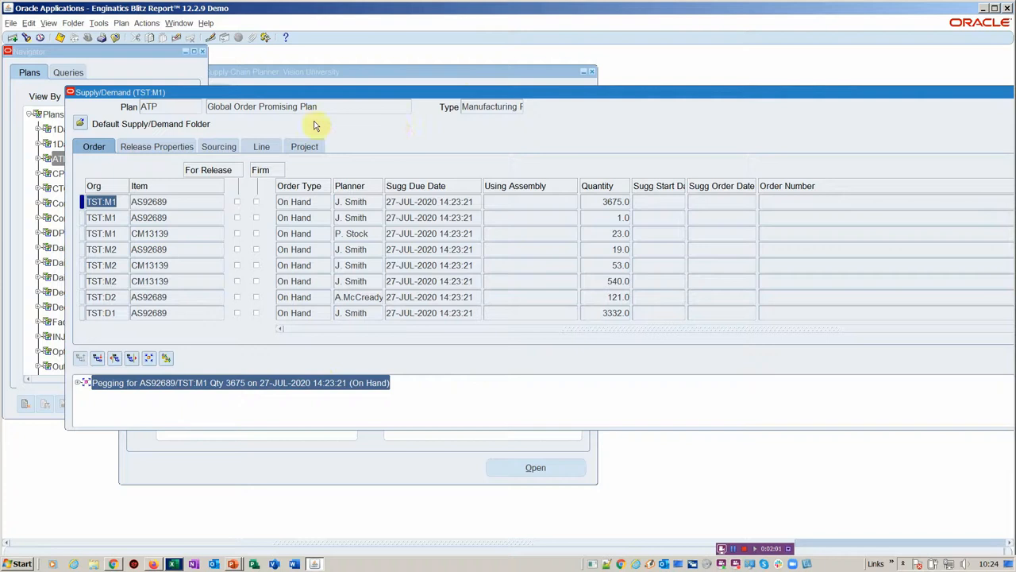
{"action": "mouse_move", "coordinate": [129, 38]}
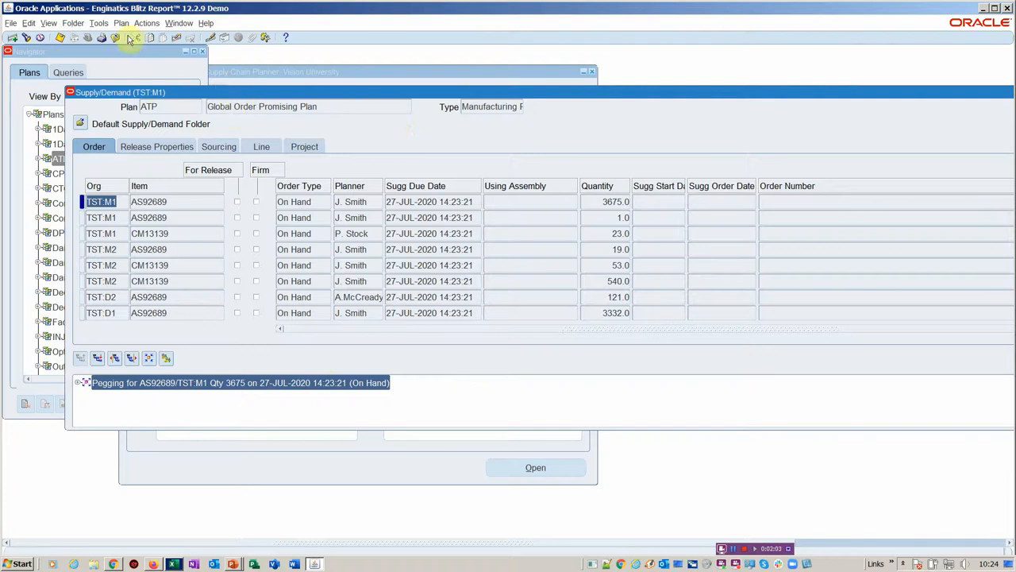
Step: Open the Plan menu, then the Actions menu to reach Planner Reports
{"action": "left_click", "coordinate": [121, 22]}
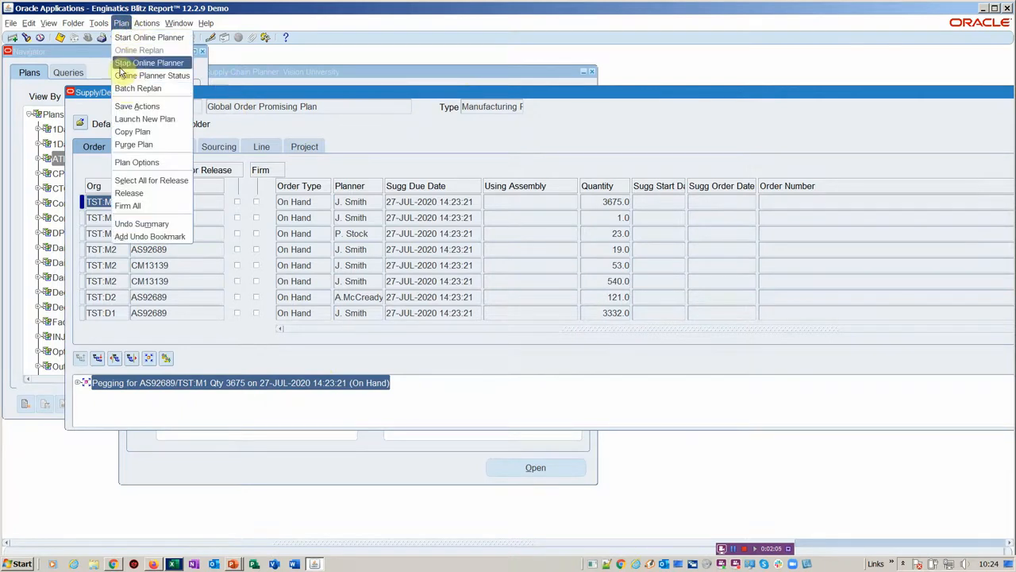
{"action": "left_click", "coordinate": [146, 22]}
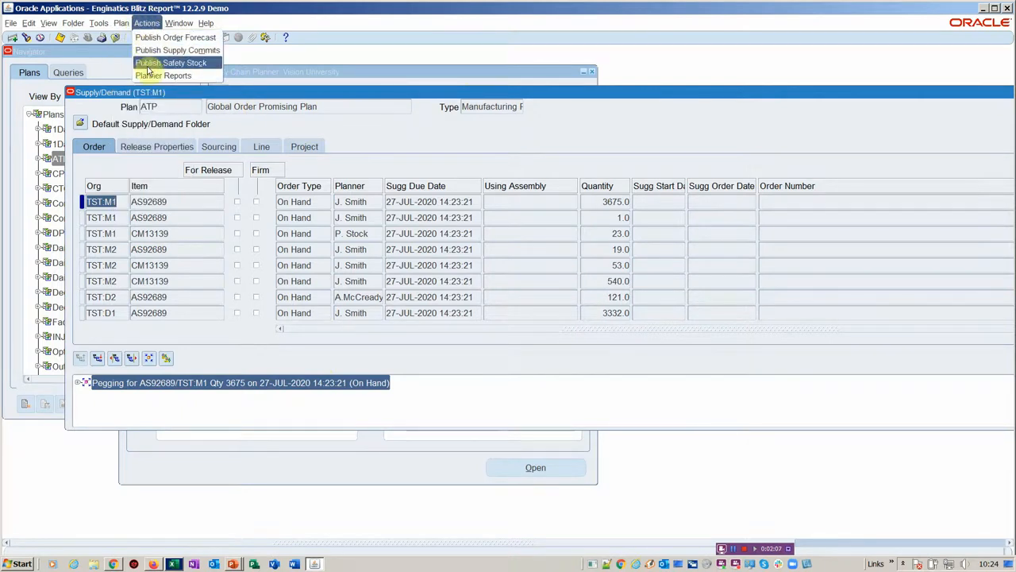
{"action": "mouse_move", "coordinate": [163, 75]}
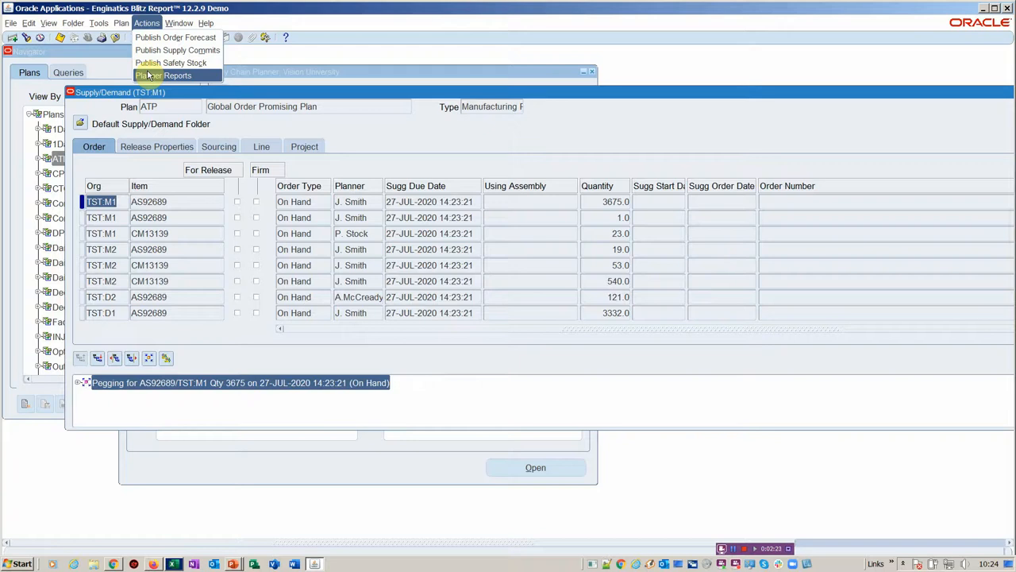
Step: Choose the MSC Horizontal Plan report from the Planner Reports list
{"action": "left_click", "coordinate": [164, 75]}
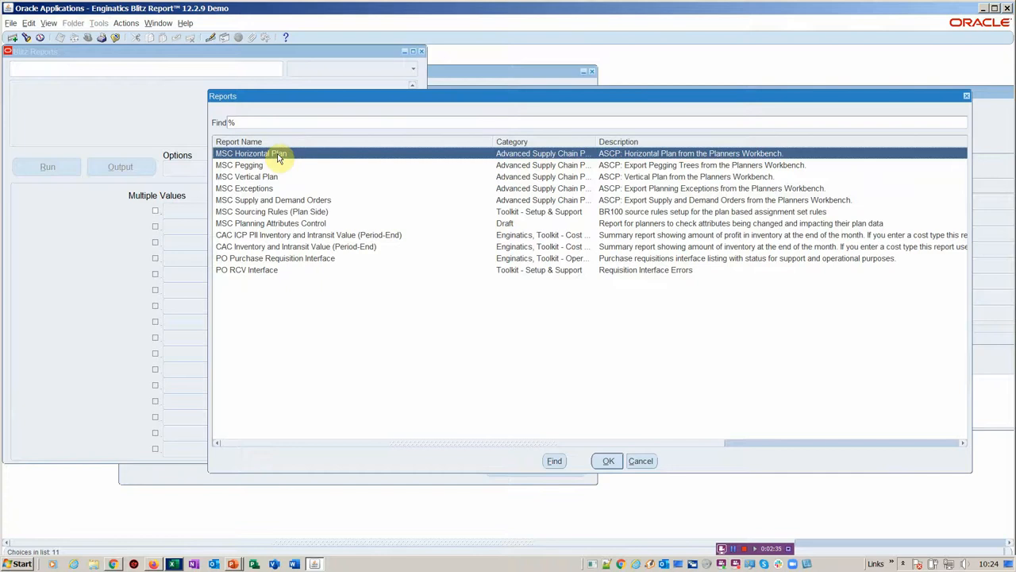
{"action": "left_click", "coordinate": [609, 461]}
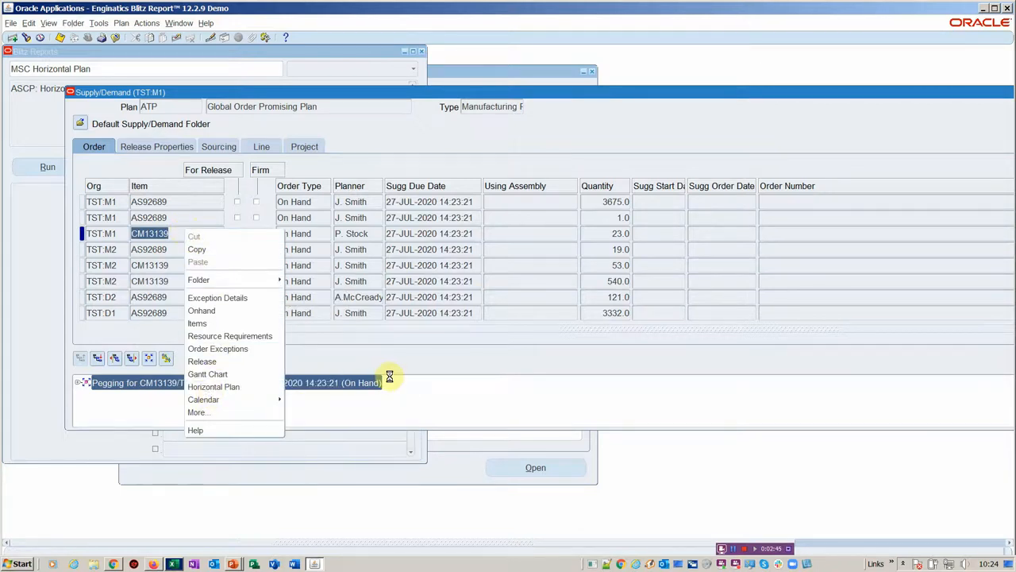
Step: Open CM13139's horizontal plan maximized, then look at the Tools menu
{"action": "left_click", "coordinate": [214, 386]}
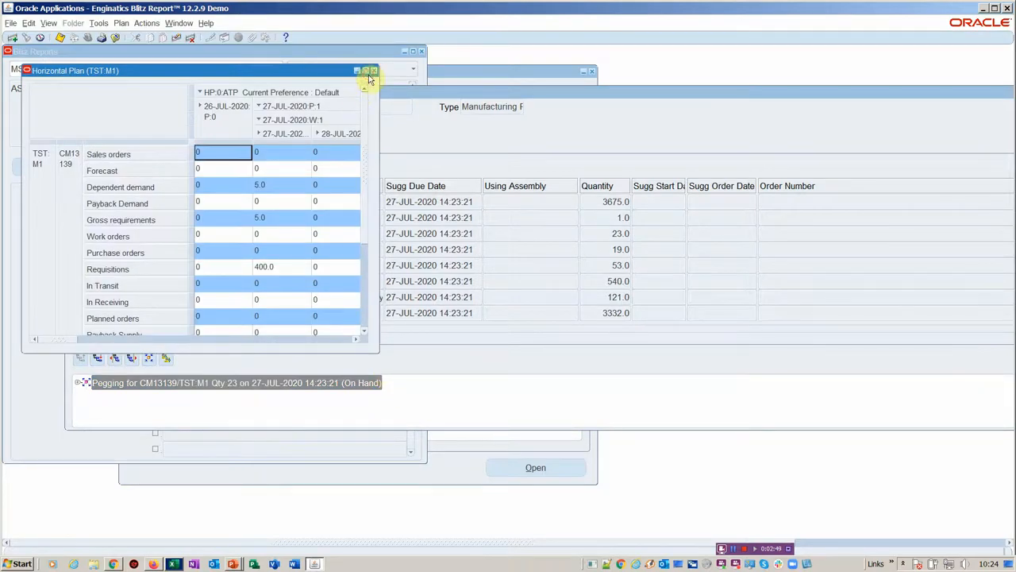
{"action": "left_click", "coordinate": [365, 70]}
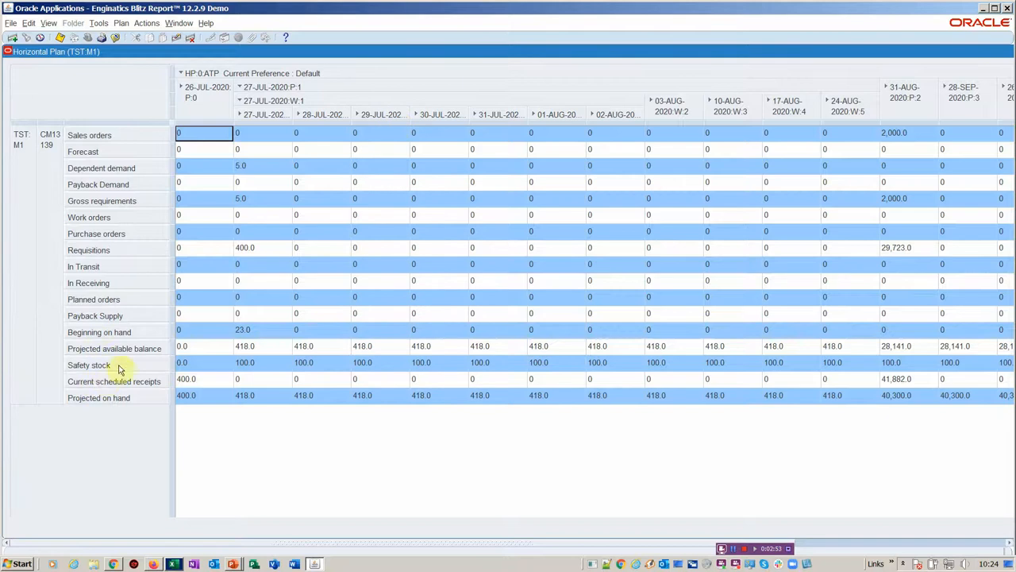
{"action": "mouse_move", "coordinate": [236, 383]}
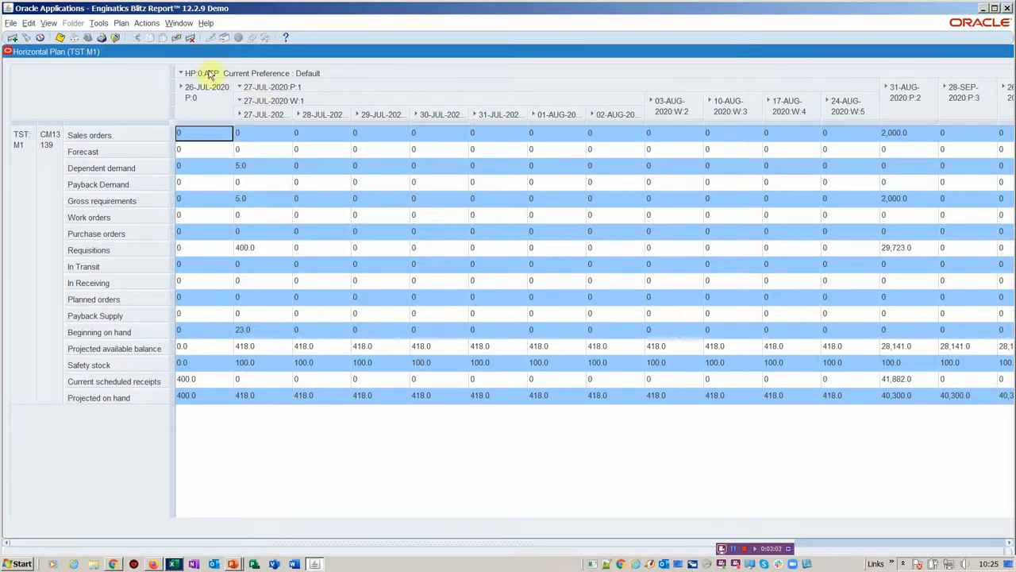
{"action": "left_click", "coordinate": [99, 22]}
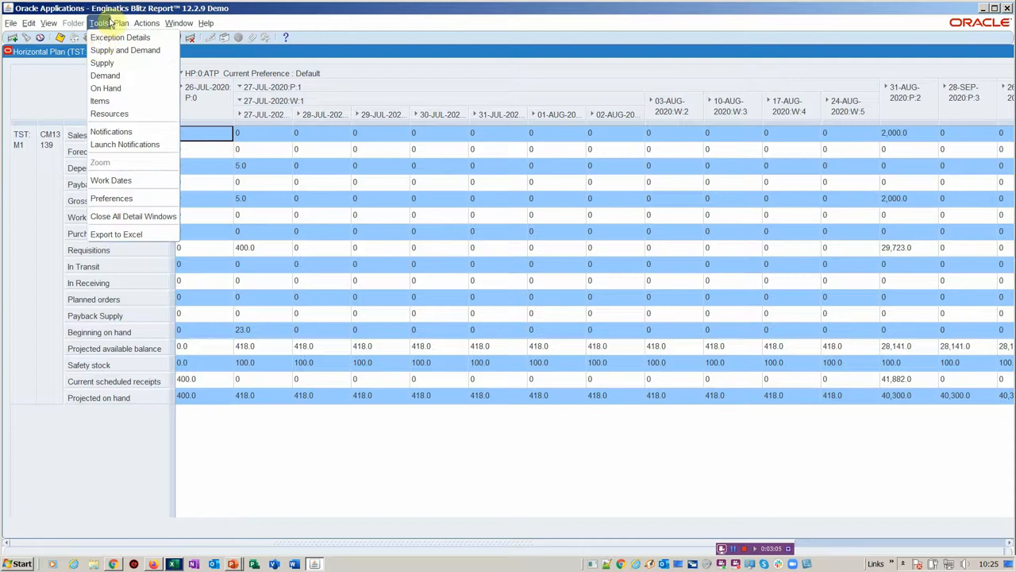
{"action": "mouse_move", "coordinate": [397, 62]}
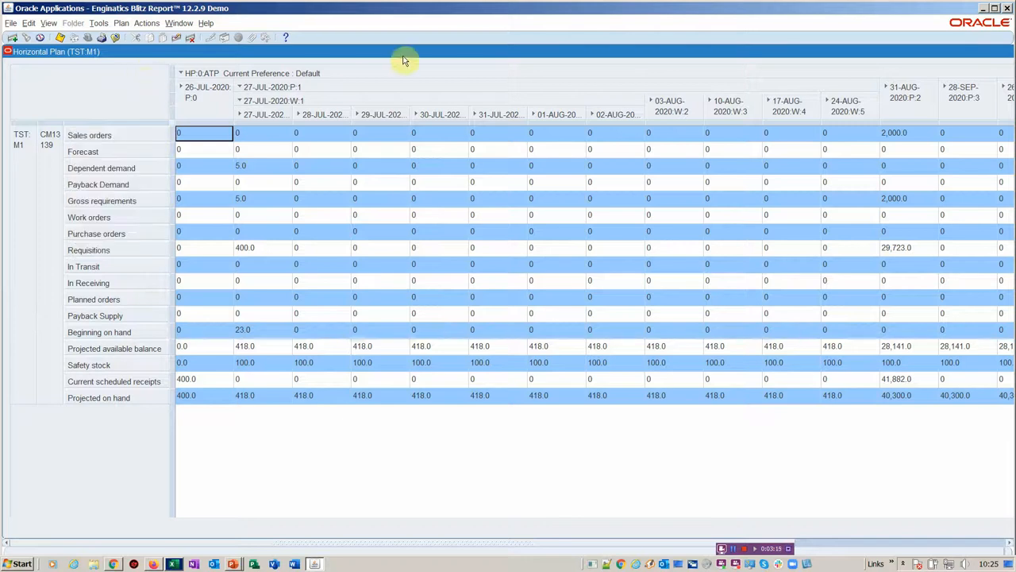
Step: Launch Blitz Reports and load MSC Horizontal Plan for plan ATP at TST:M1 and TST:M2
{"action": "left_click", "coordinate": [120, 22]}
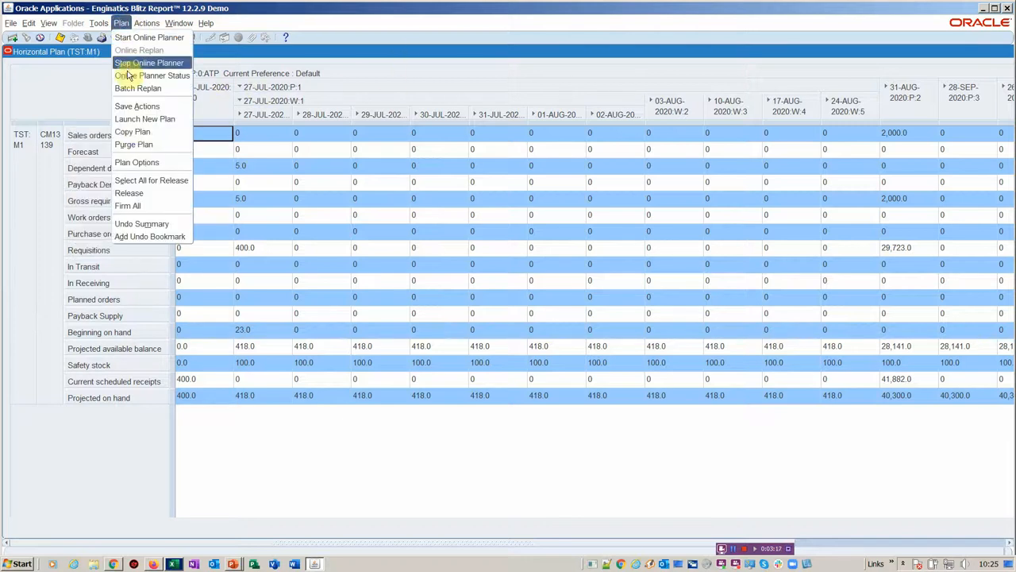
{"action": "mouse_move", "coordinate": [139, 50]}
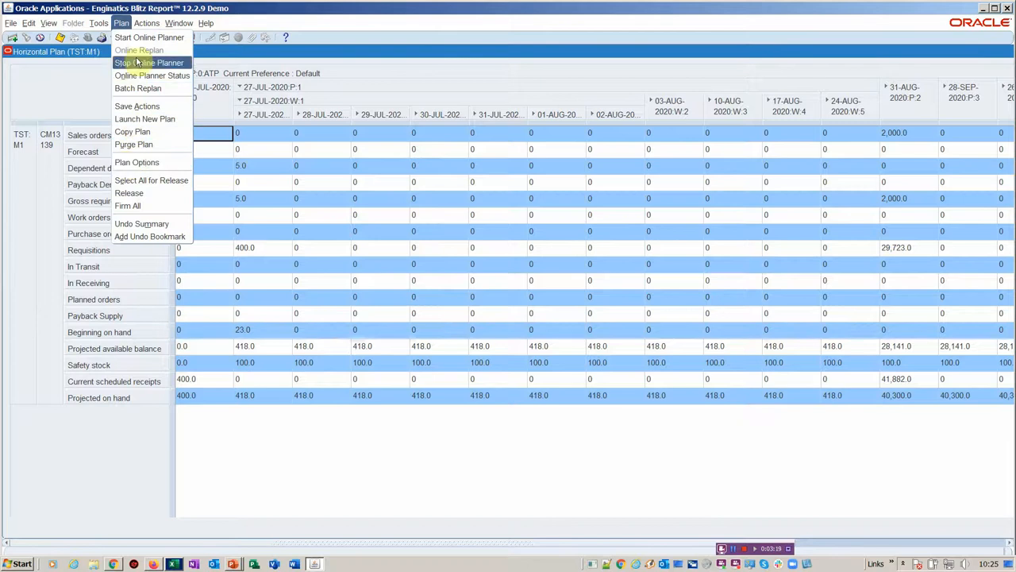
{"action": "left_click", "coordinate": [146, 22]}
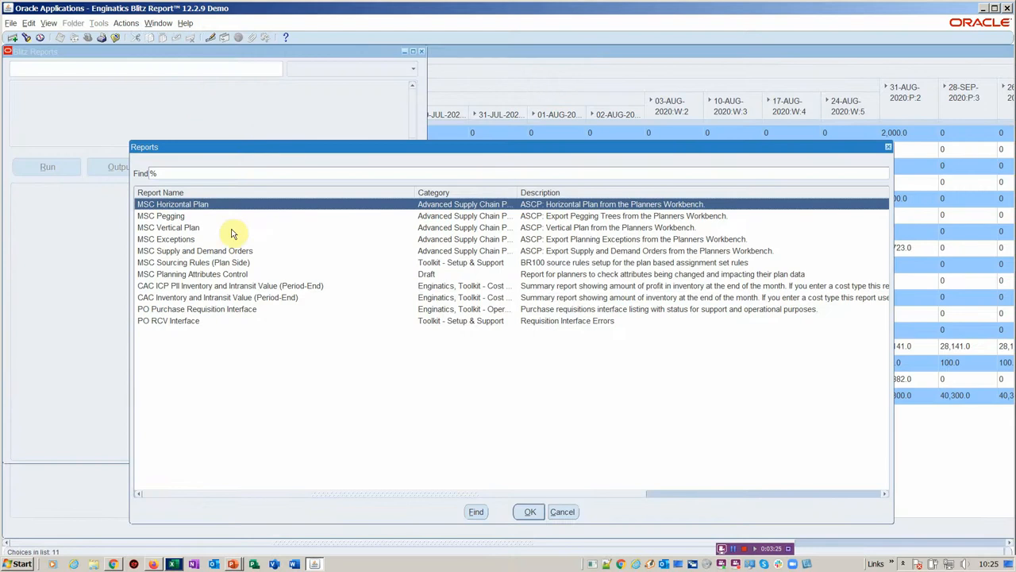
{"action": "mouse_move", "coordinate": [205, 215]}
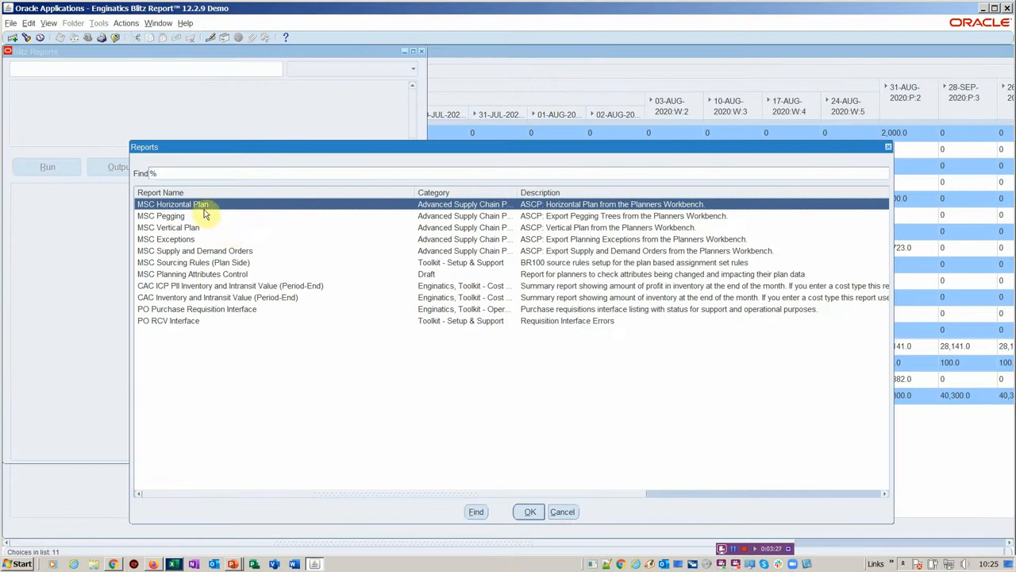
{"action": "left_click", "coordinate": [529, 511]}
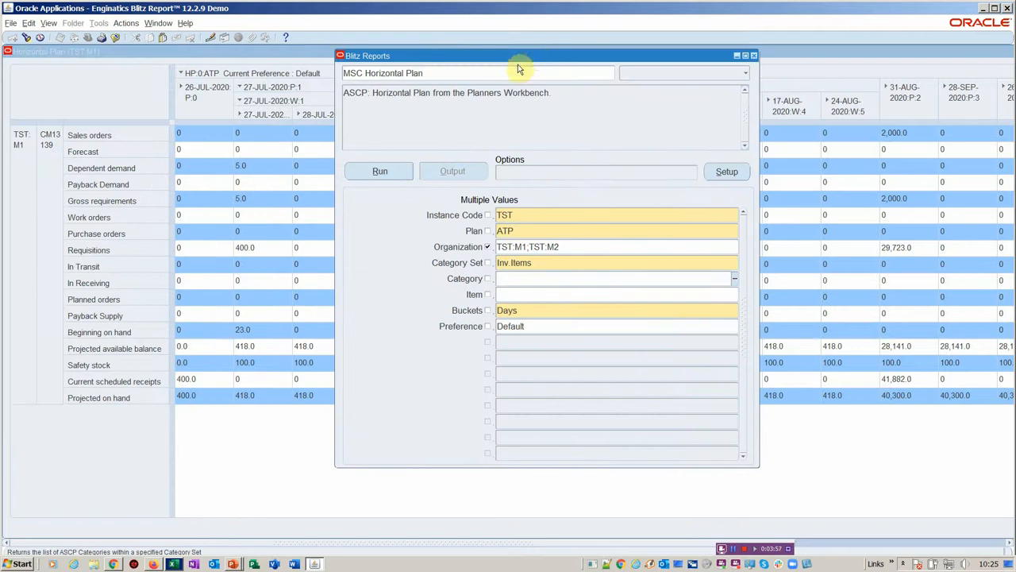
{"action": "mouse_move", "coordinate": [436, 105]}
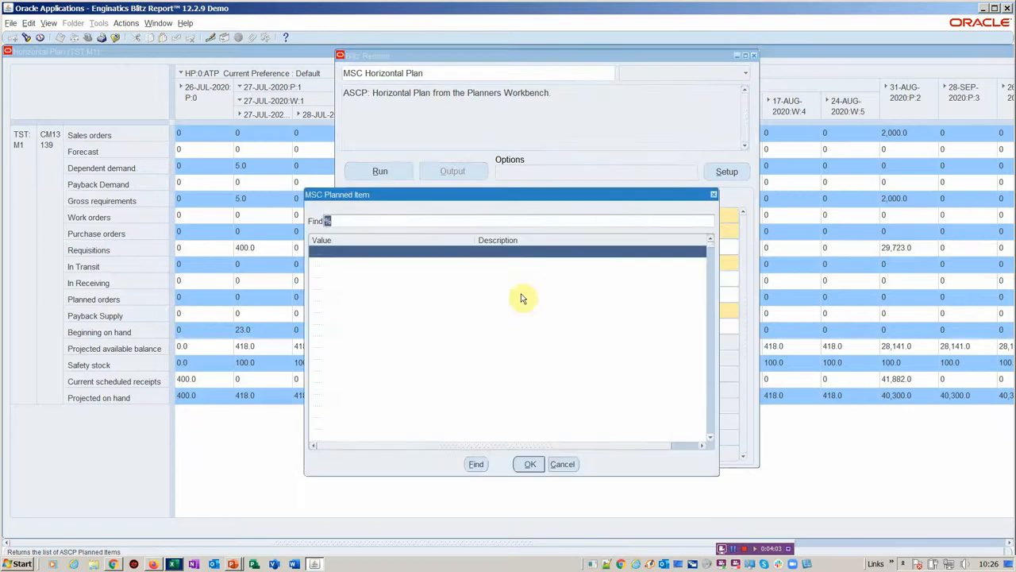
Step: Add items CM13139 and AS54888, set weekly buckets, and run the report
{"action": "type", "text": "cm"}
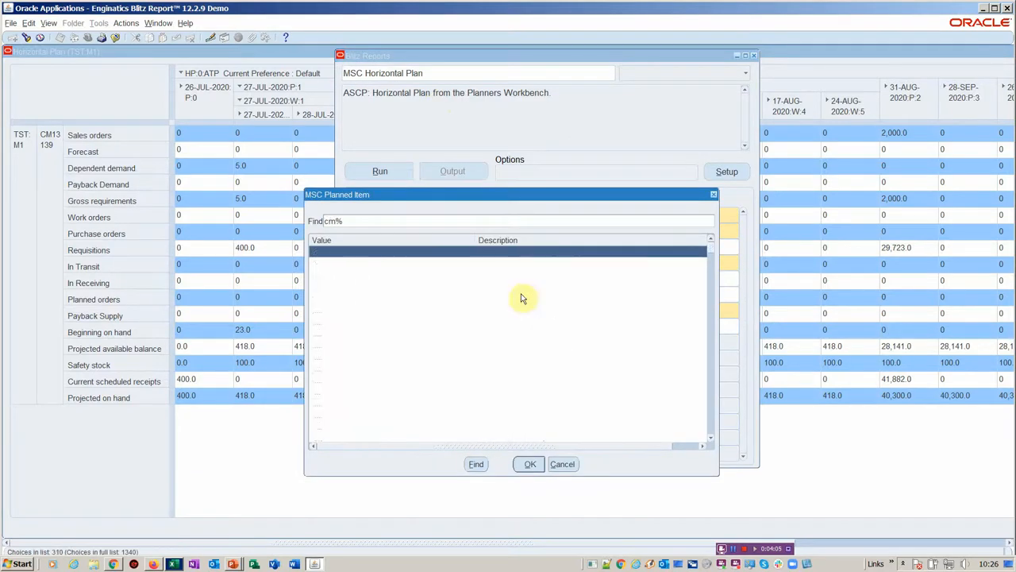
{"action": "left_click", "coordinate": [530, 463]}
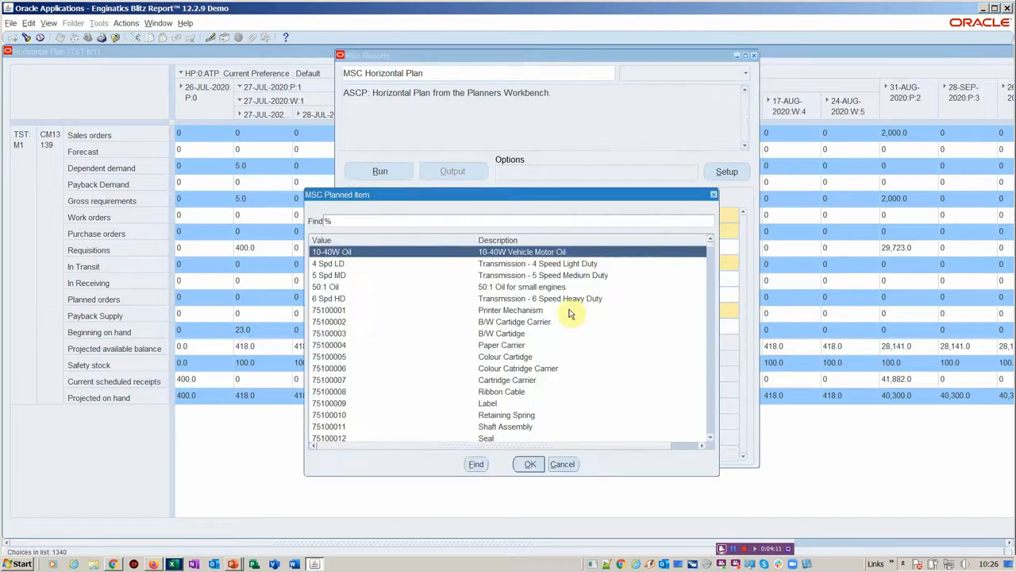
{"action": "type", "text": "as"}
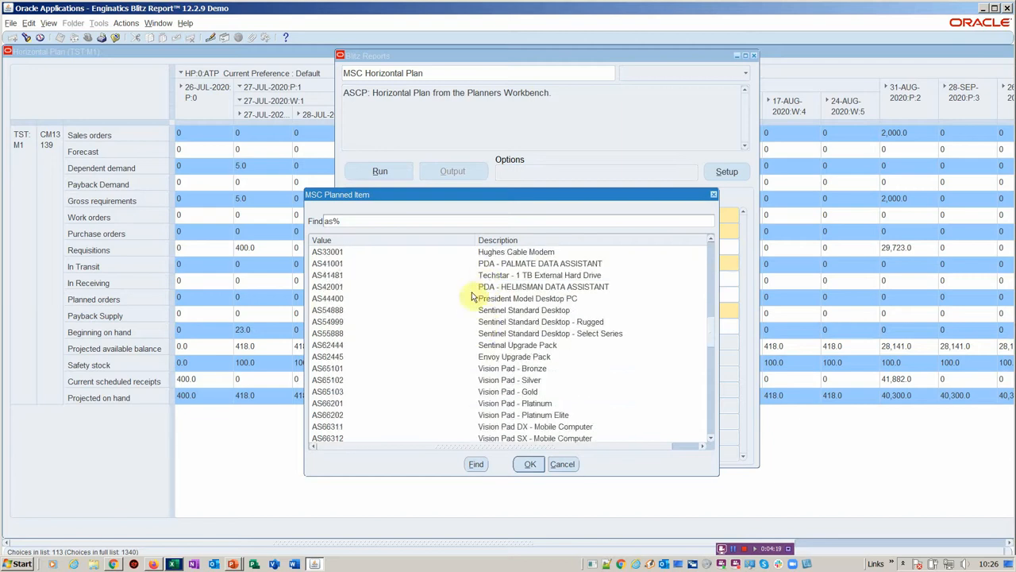
{"action": "left_click", "coordinate": [529, 463]}
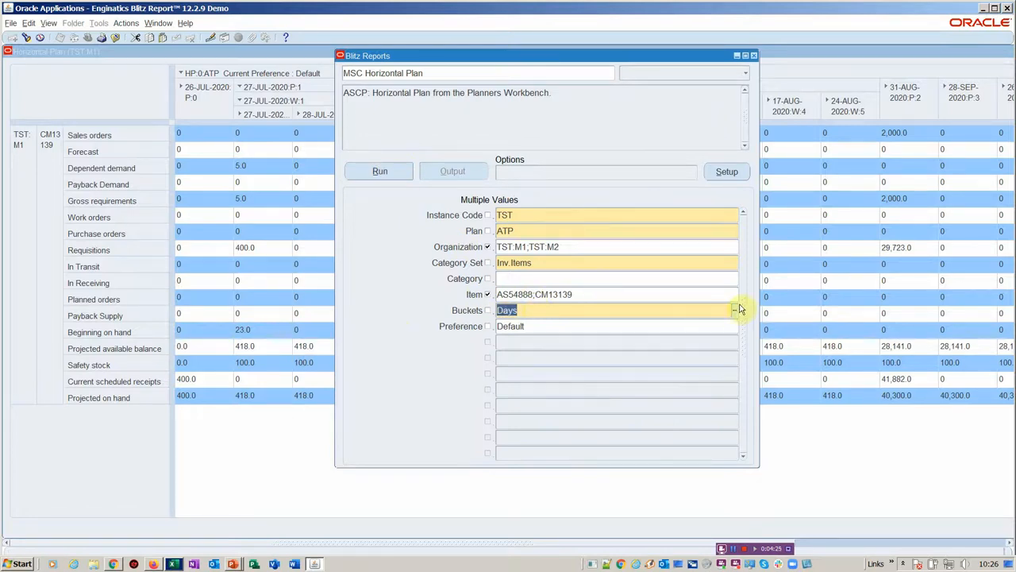
{"action": "left_click", "coordinate": [738, 309]}
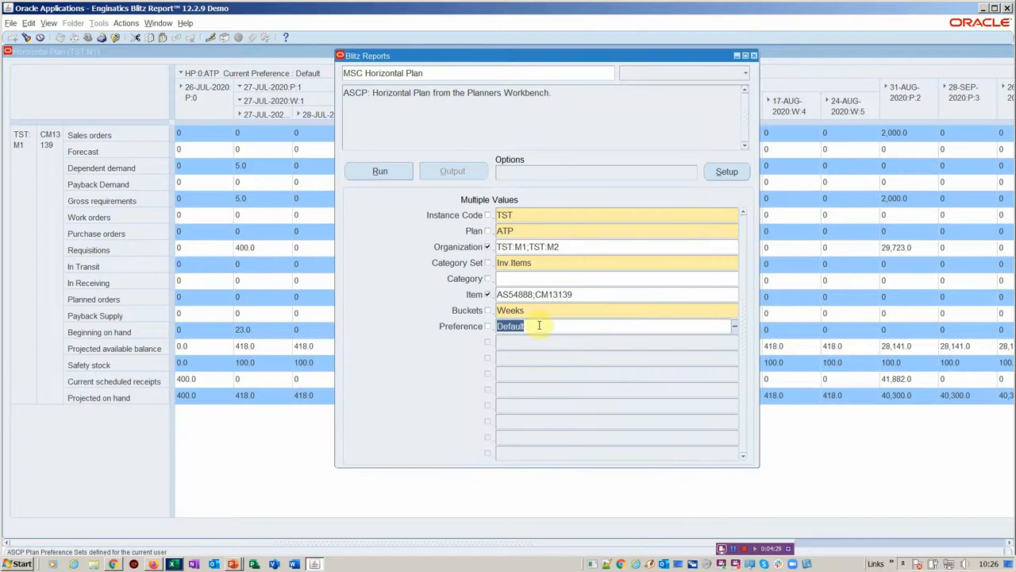
{"action": "left_click", "coordinate": [380, 170]}
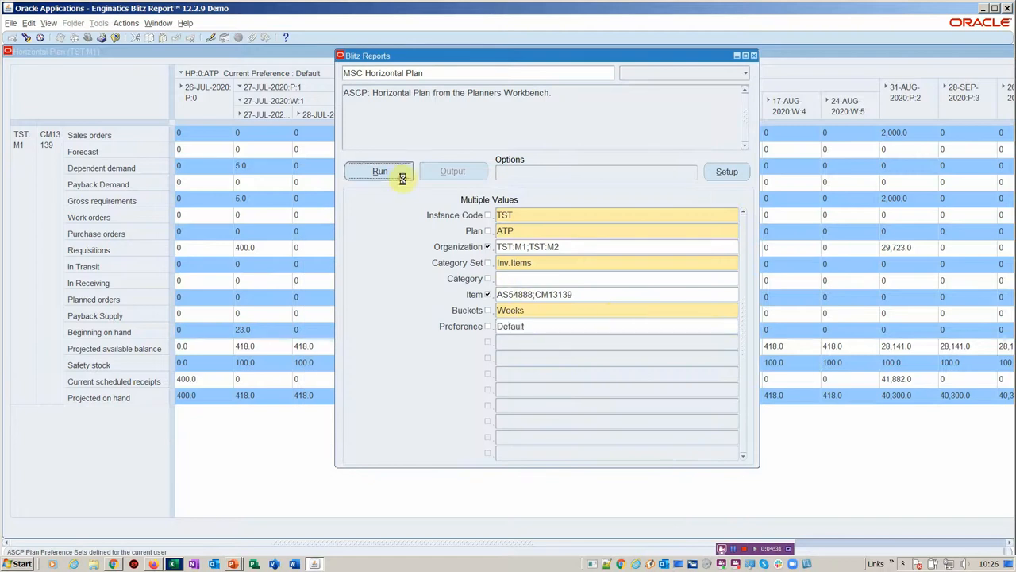
{"action": "left_click", "coordinate": [380, 171]}
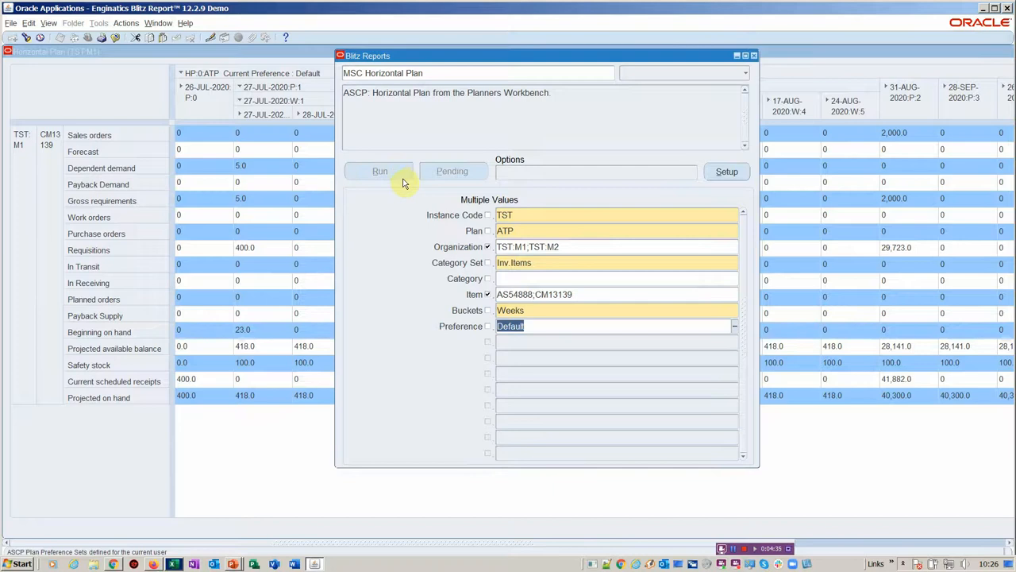
Step: Open the Excel output and scroll through weekly supply/demand columns for AS54888 and CM13139
{"action": "left_click", "coordinate": [379, 171]}
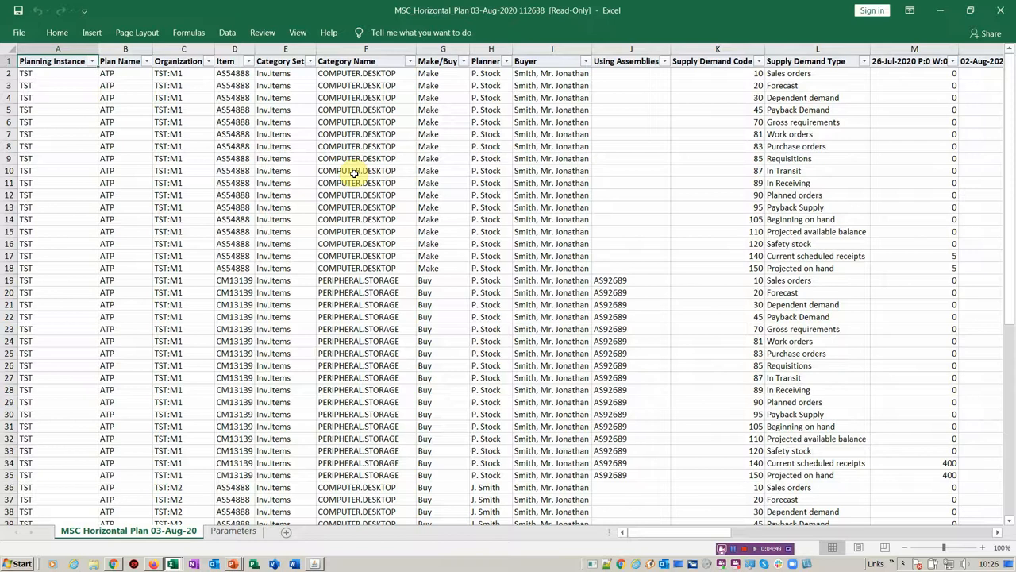
{"action": "mouse_move", "coordinate": [312, 97]}
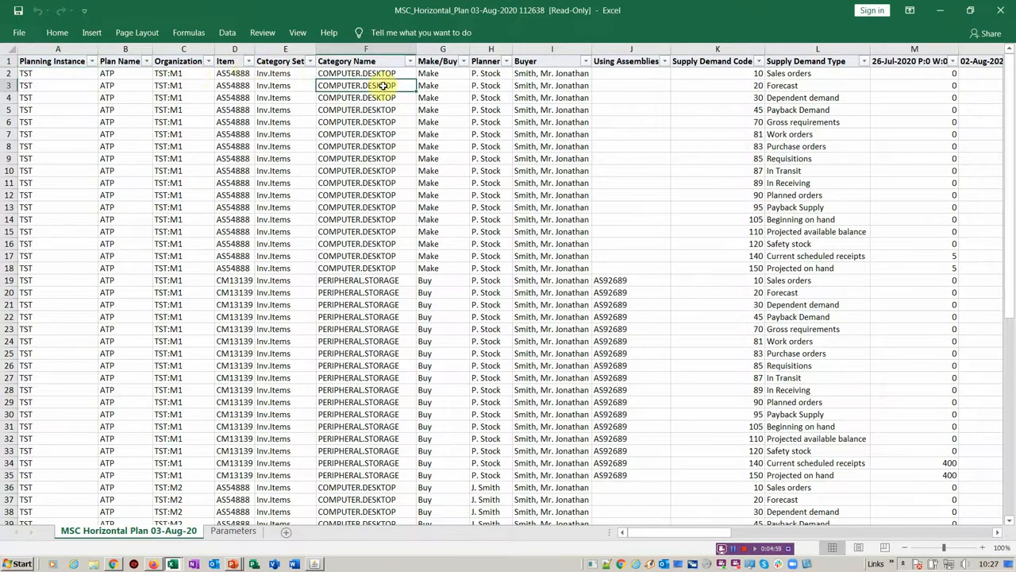
{"action": "left_click", "coordinate": [717, 85]}
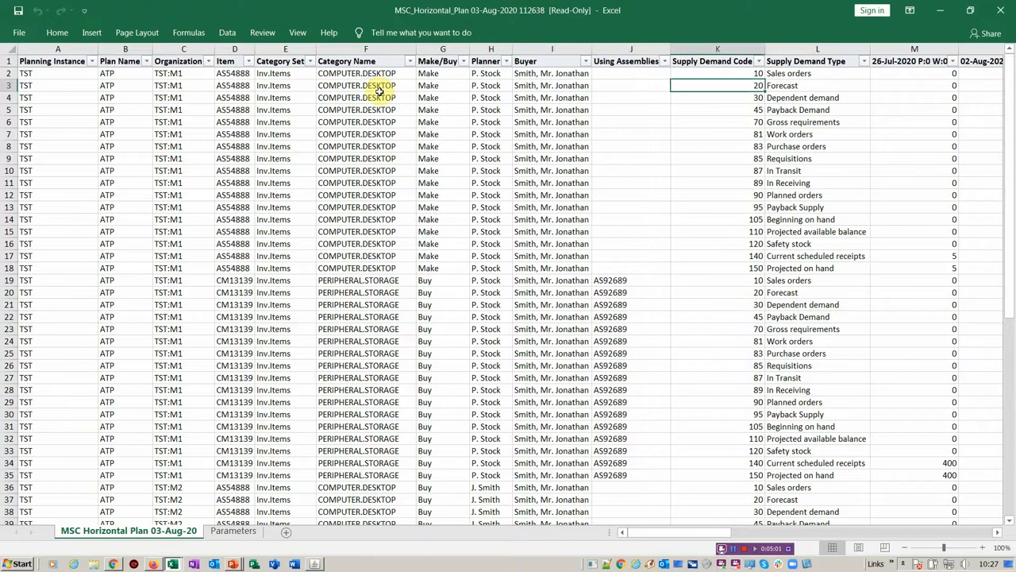
{"action": "scroll", "scroll_direction": "right", "scroll_amount": 3}
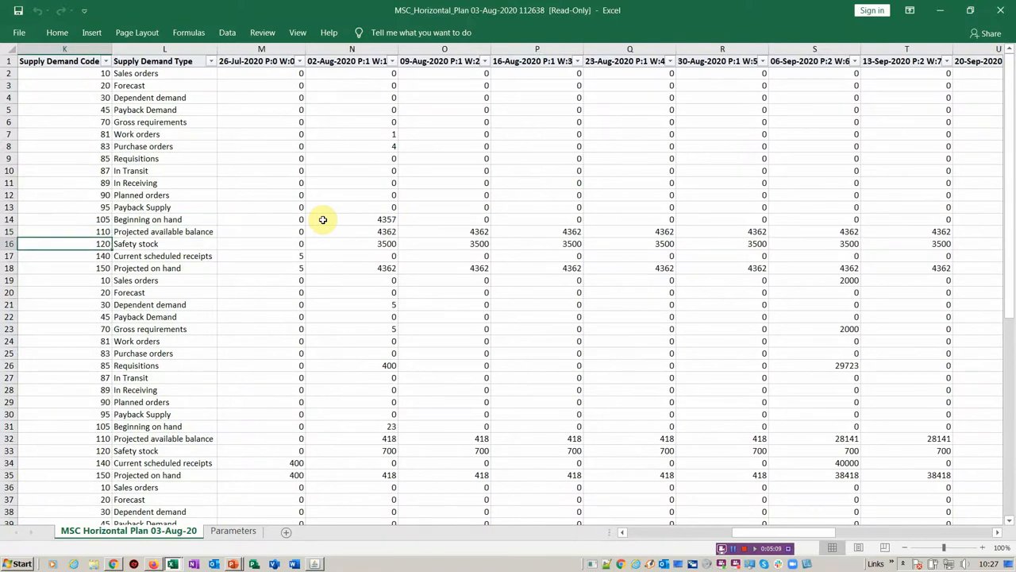
{"action": "scroll", "scroll_direction": "left", "scroll_amount": 3}
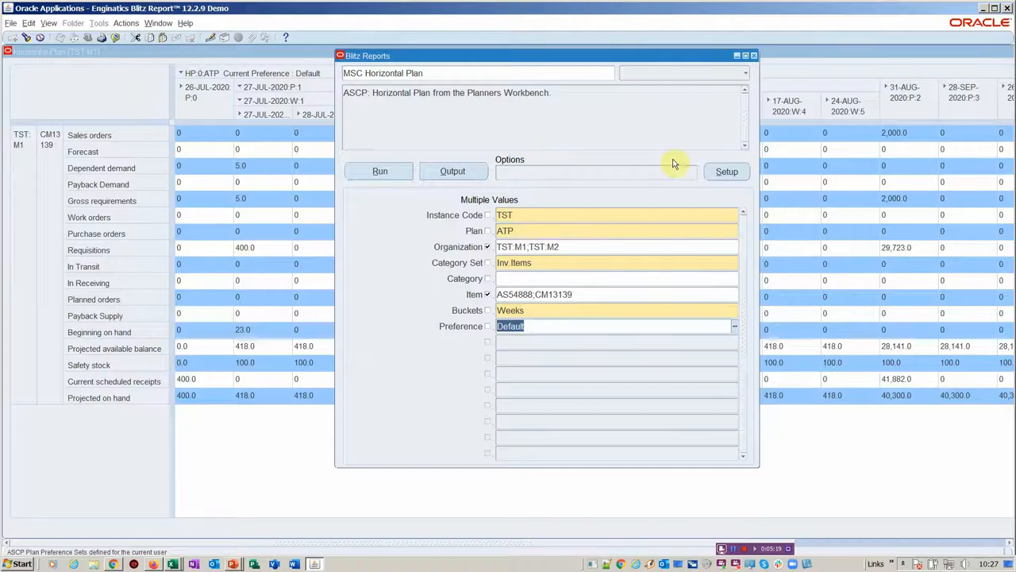
Step: Create a column template excluding Planning Instance and Plan Name columns
{"action": "left_click", "coordinate": [726, 171]}
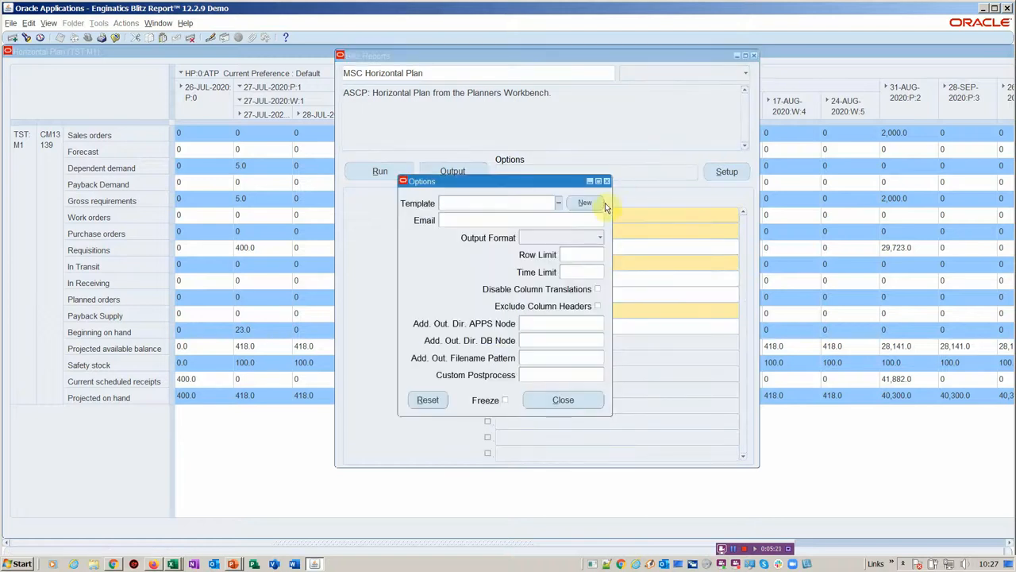
{"action": "left_click", "coordinate": [585, 203]}
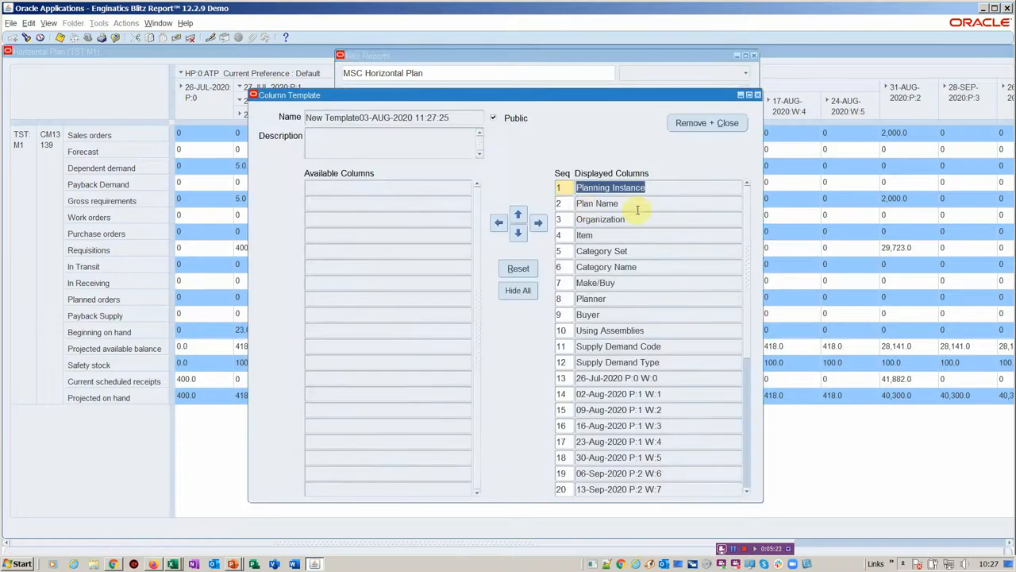
{"action": "left_click", "coordinate": [497, 222]}
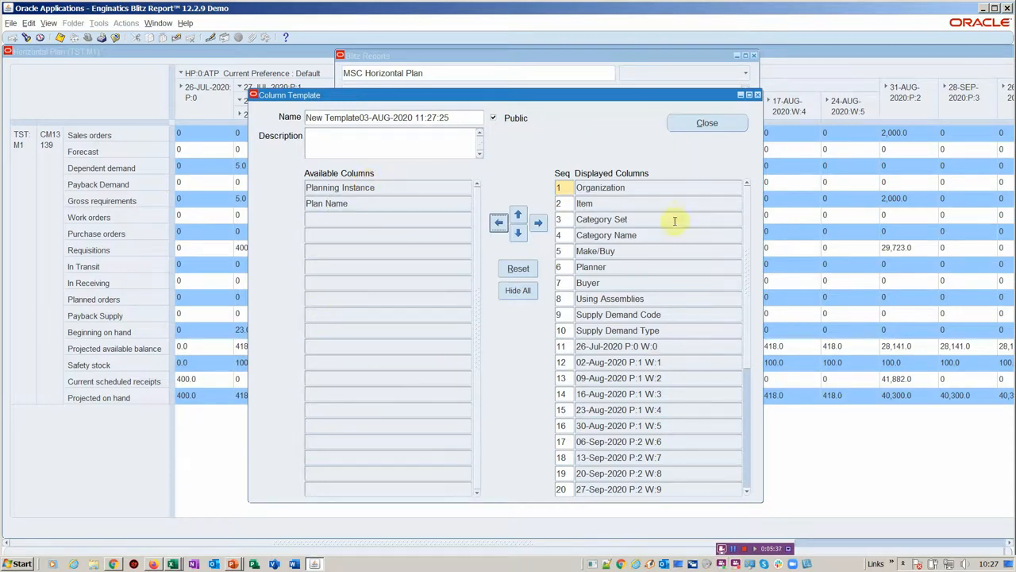
{"action": "left_click", "coordinate": [618, 330]}
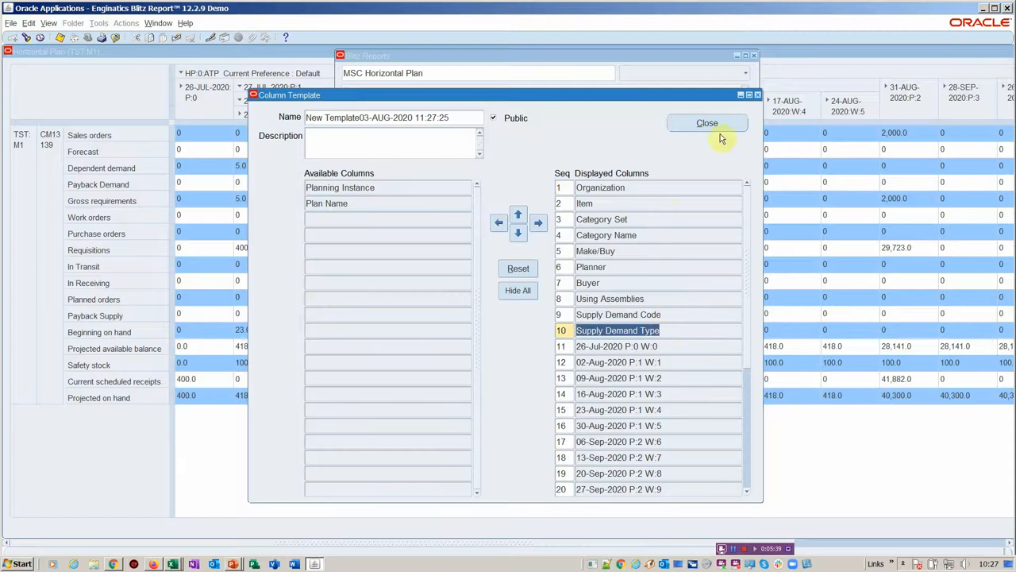
{"action": "left_click", "coordinate": [706, 123]}
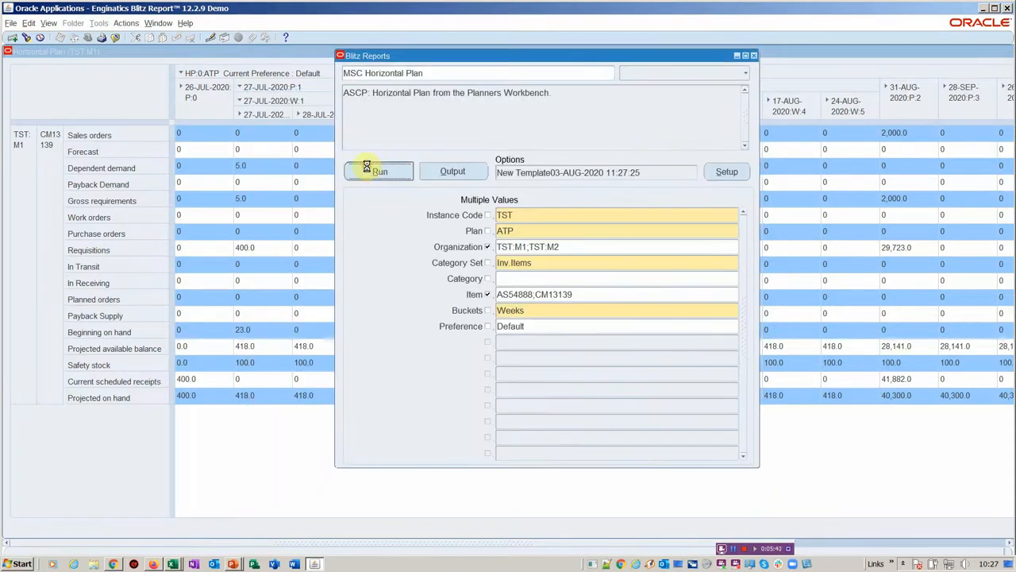
Step: Rerun the horizontal plan so output starts at Organization, then return to Oracle Applications
{"action": "left_click", "coordinate": [379, 171]}
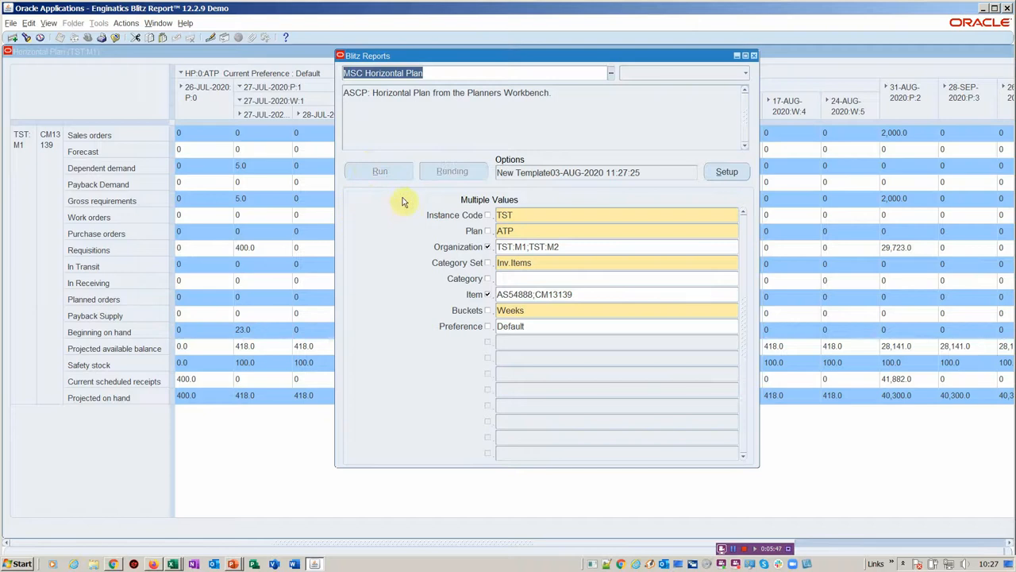
{"action": "mouse_move", "coordinate": [398, 211]}
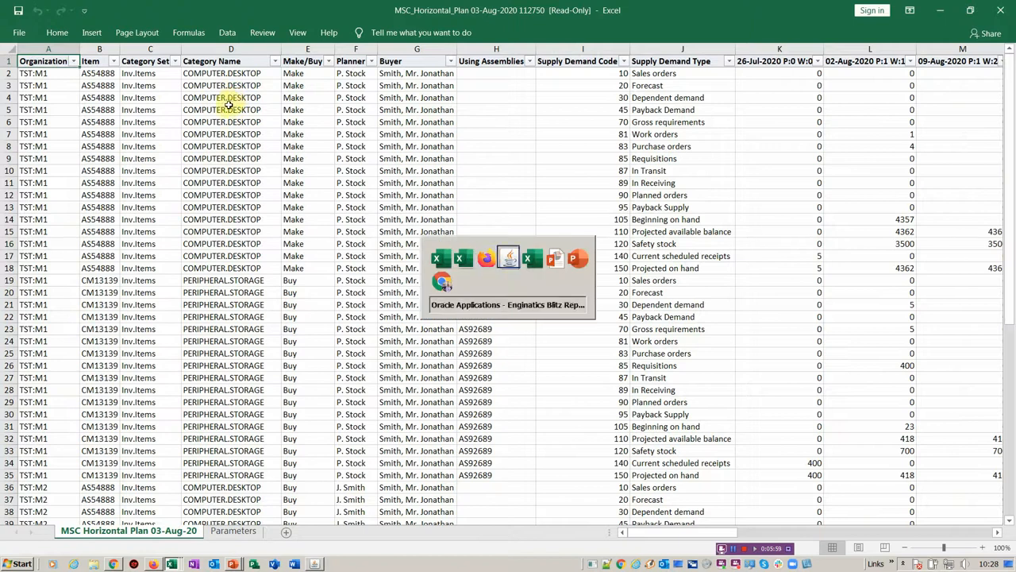
{"action": "left_click", "coordinate": [443, 282]}
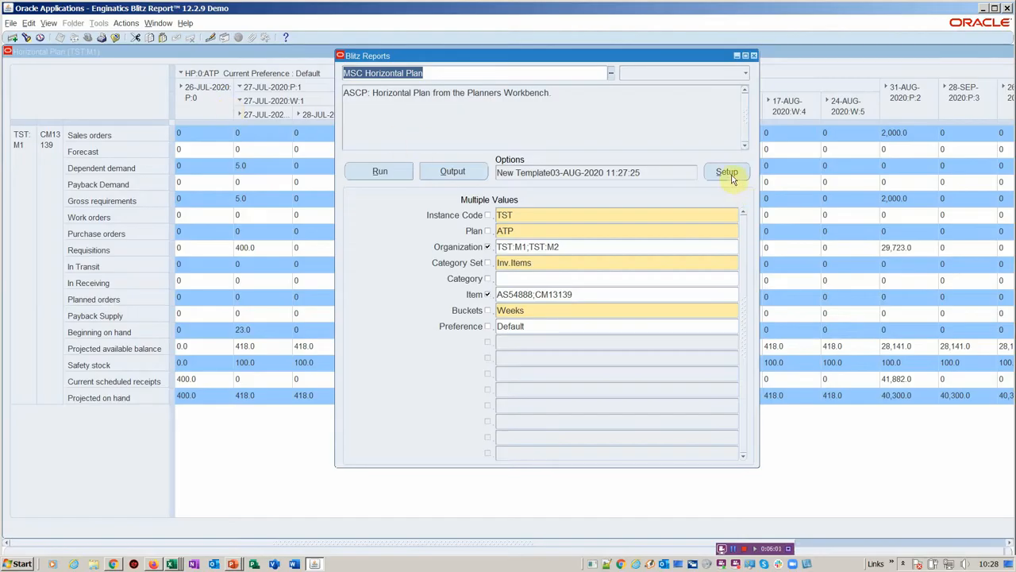
Step: Open MSC Horizontal Plan's setup and scroll through its version 17 SQL query
{"action": "left_click", "coordinate": [726, 172]}
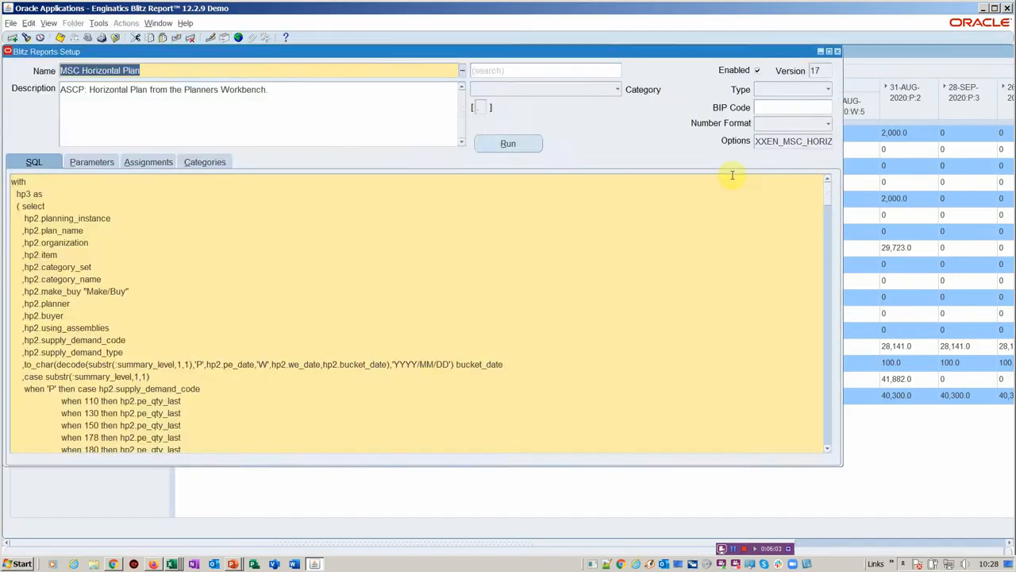
{"action": "scroll", "scroll_direction": "down", "scroll_amount": 3}
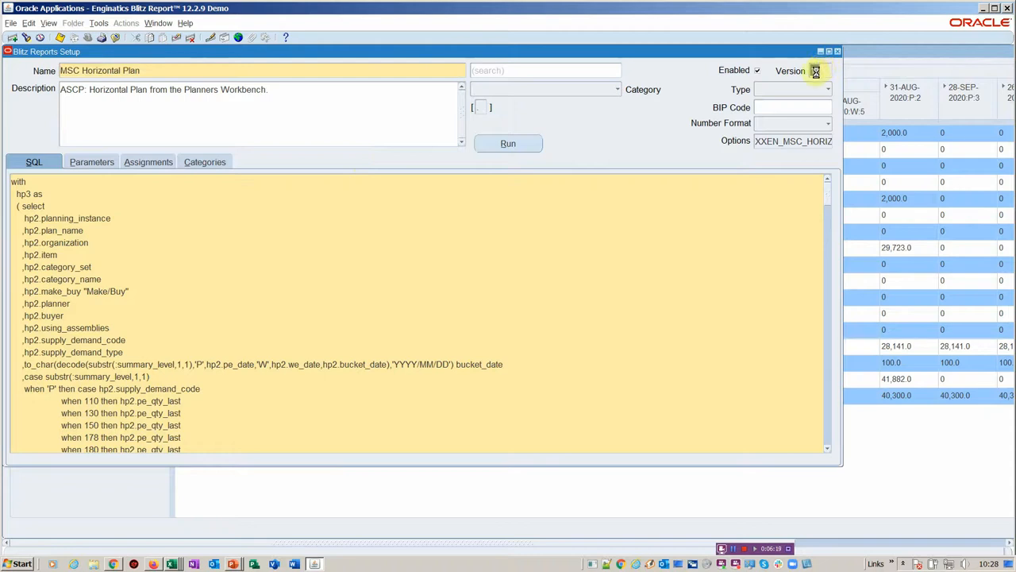
{"action": "left_click", "coordinate": [815, 71]}
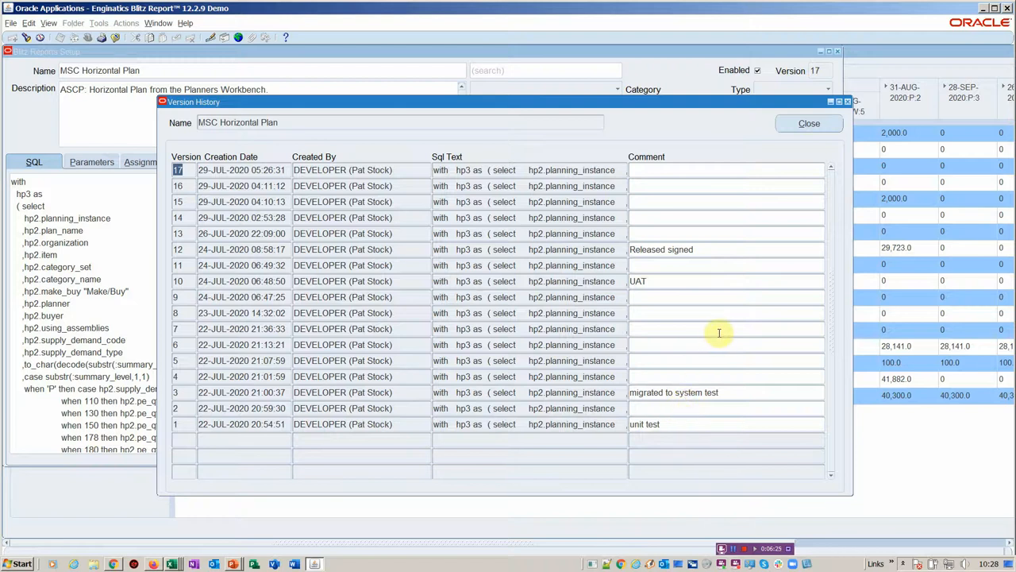
{"action": "mouse_move", "coordinate": [713, 337]}
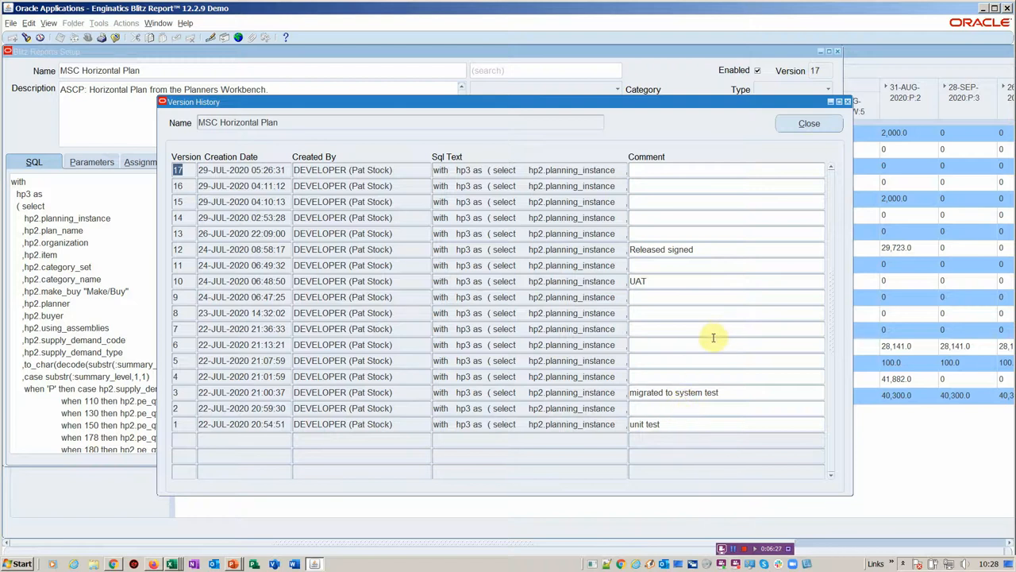
{"action": "mouse_move", "coordinate": [945, 77]}
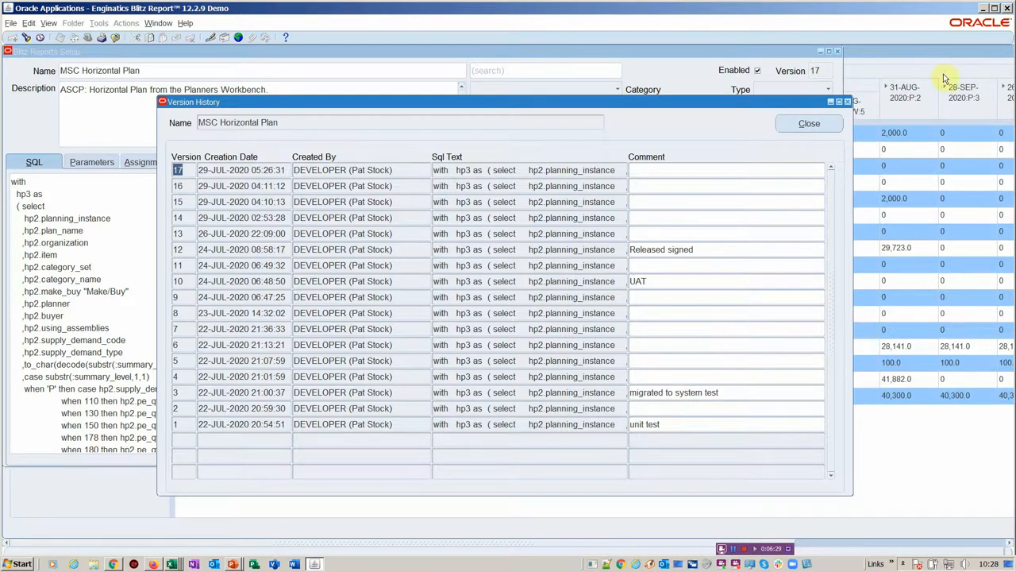
{"action": "left_click", "coordinate": [809, 122]}
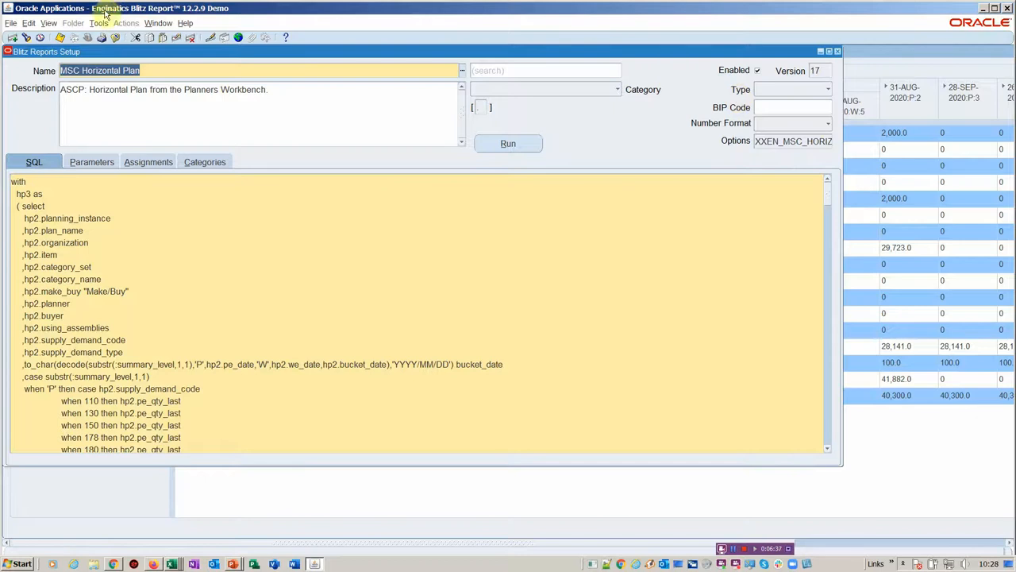
{"action": "left_click", "coordinate": [99, 22]}
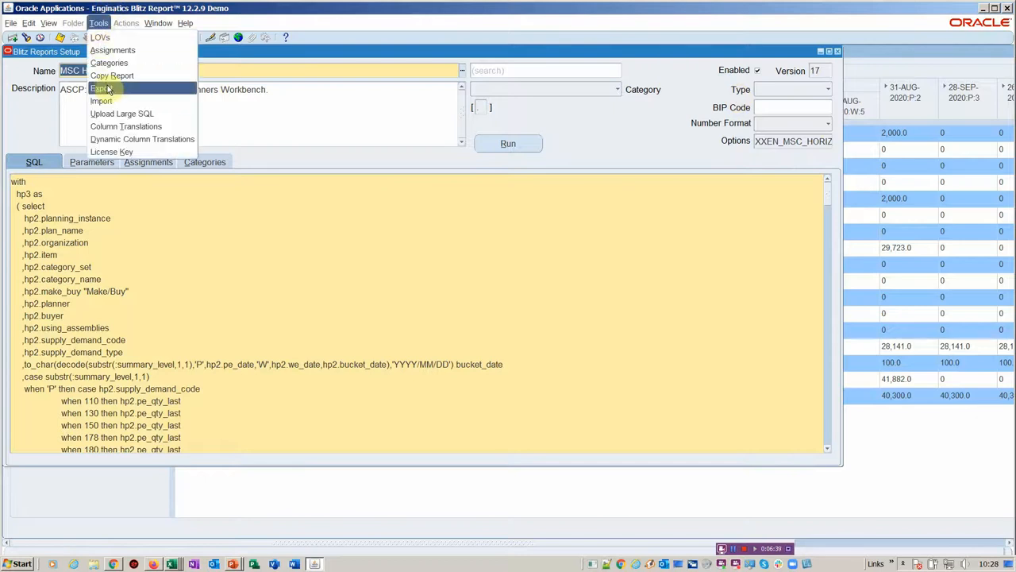
{"action": "mouse_move", "coordinate": [100, 101]}
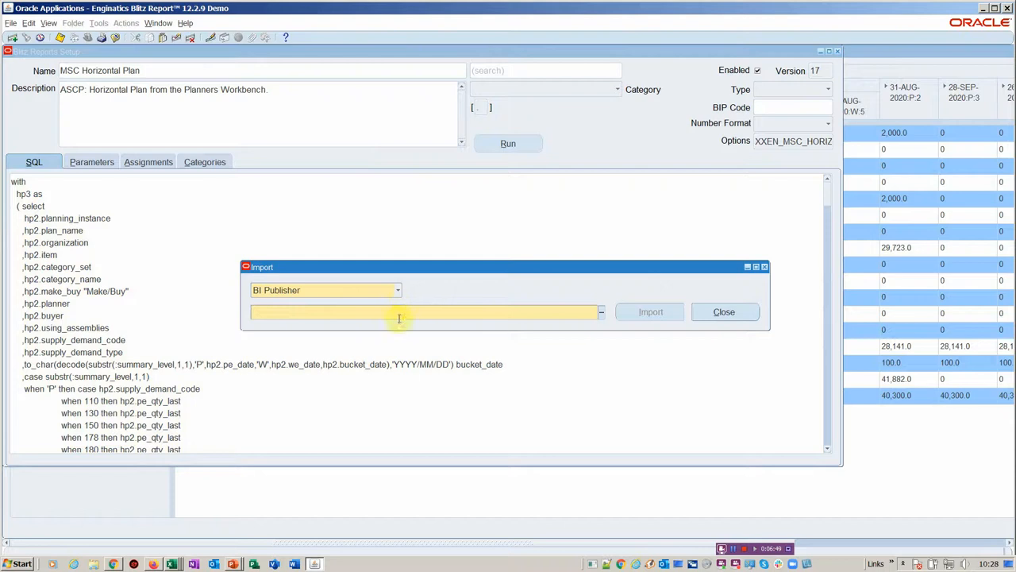
{"action": "left_click", "coordinate": [397, 289]}
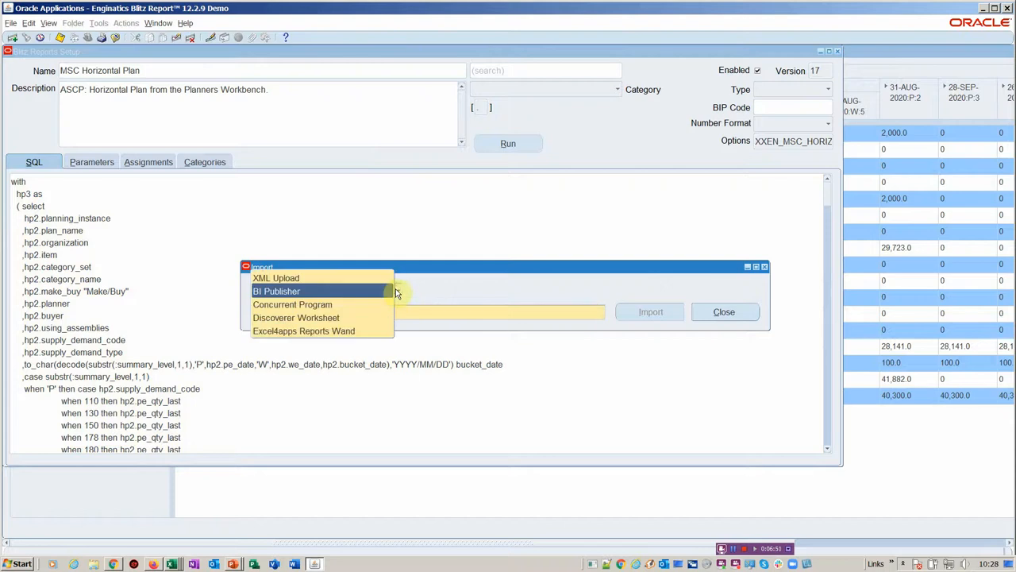
{"action": "mouse_move", "coordinate": [374, 317]}
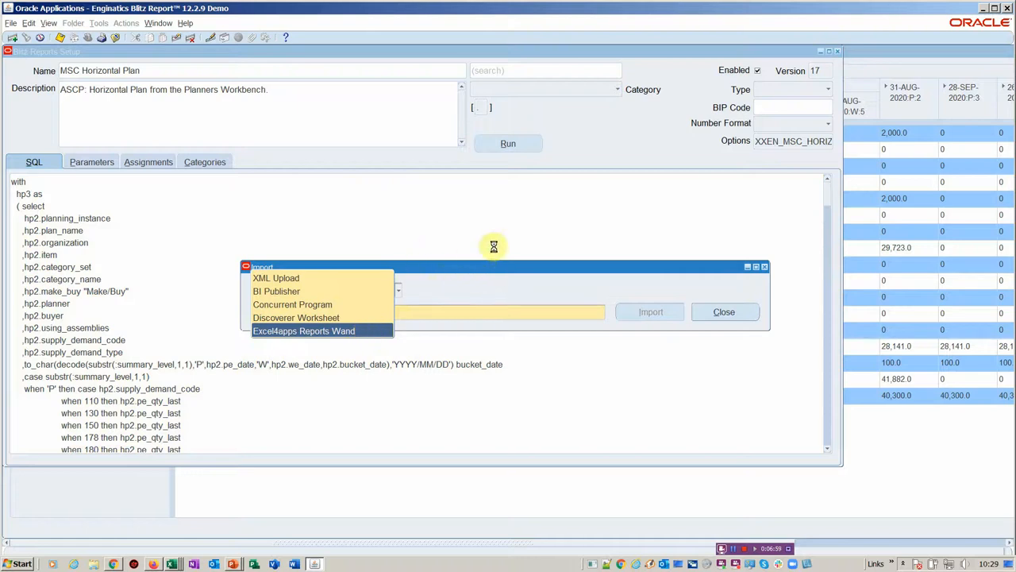
{"action": "left_click", "coordinate": [723, 311]}
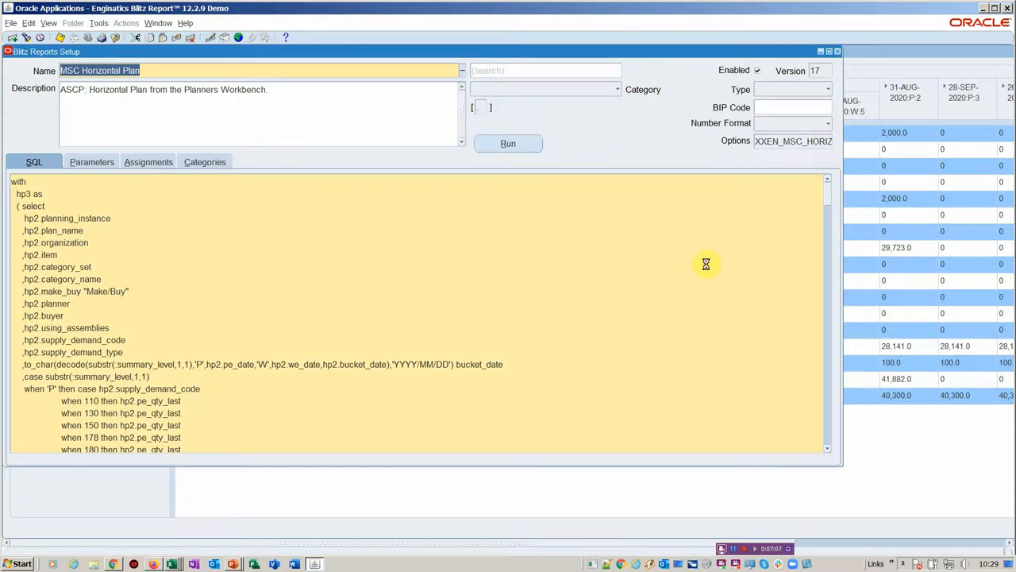
Step: Close the setup and pick MSC Vertical Plan from the workbench's Blitz Report list
{"action": "left_click", "coordinate": [508, 142]}
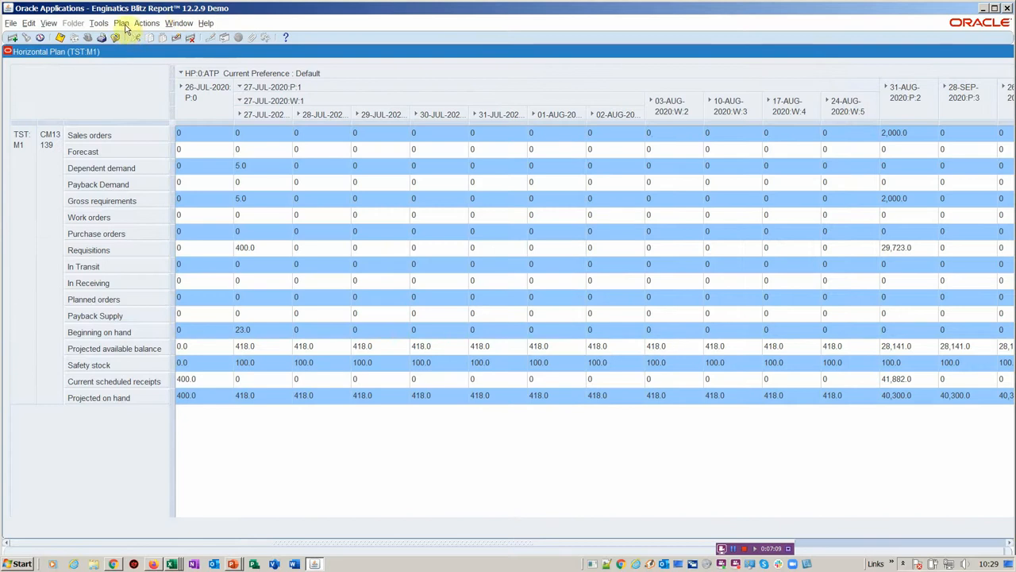
{"action": "left_click", "coordinate": [121, 22]}
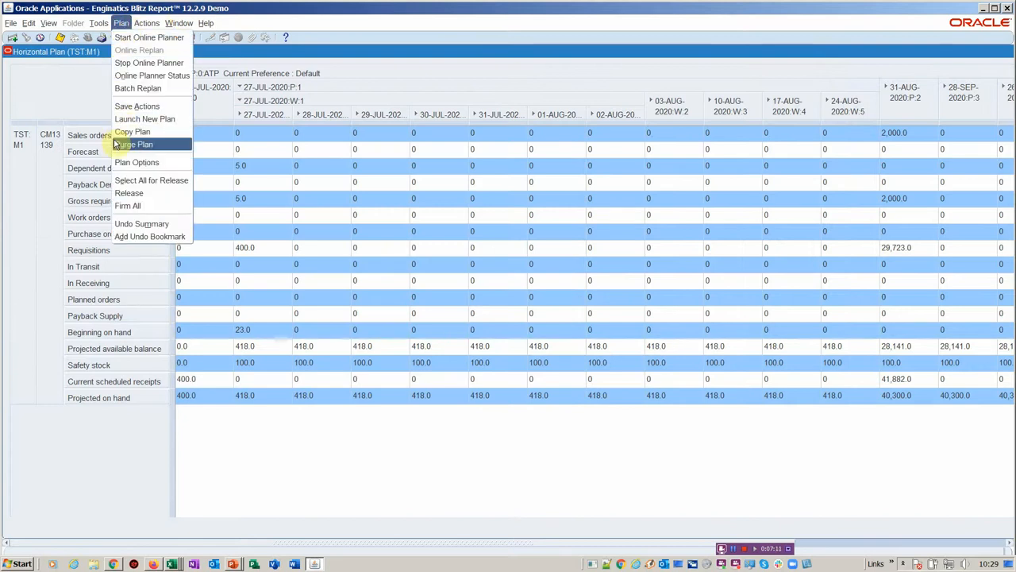
{"action": "left_click", "coordinate": [146, 22]}
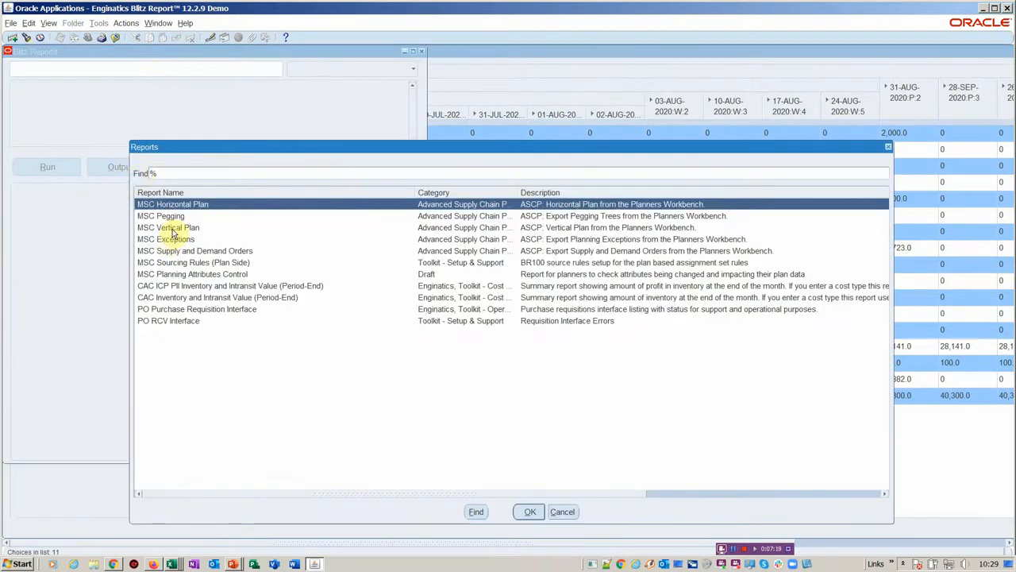
{"action": "left_click", "coordinate": [530, 511]}
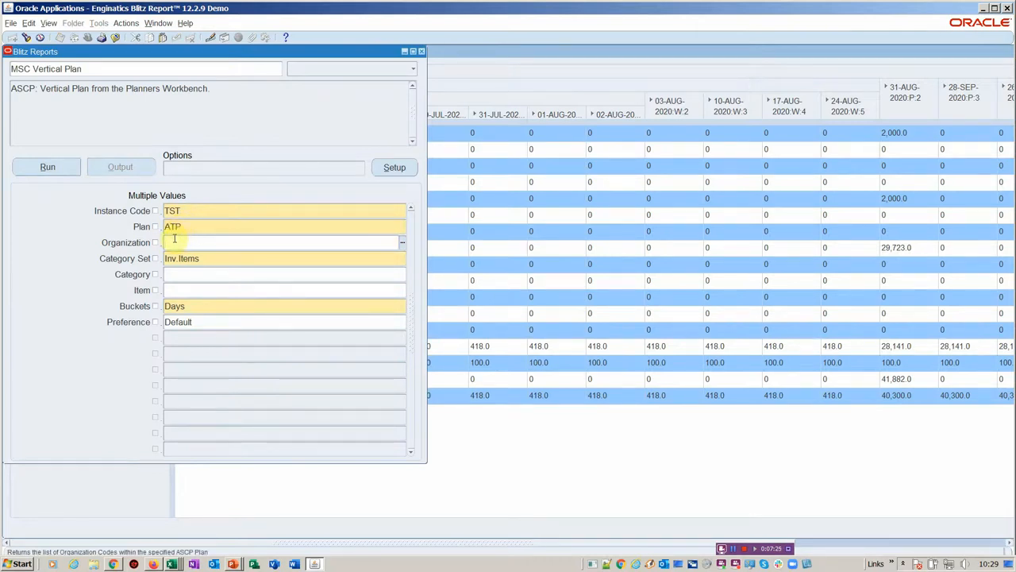
Step: Run MSC Vertical Plan for organization TST:M1, item CM13139, with weekly buckets
{"action": "type", "text": "ma1"}
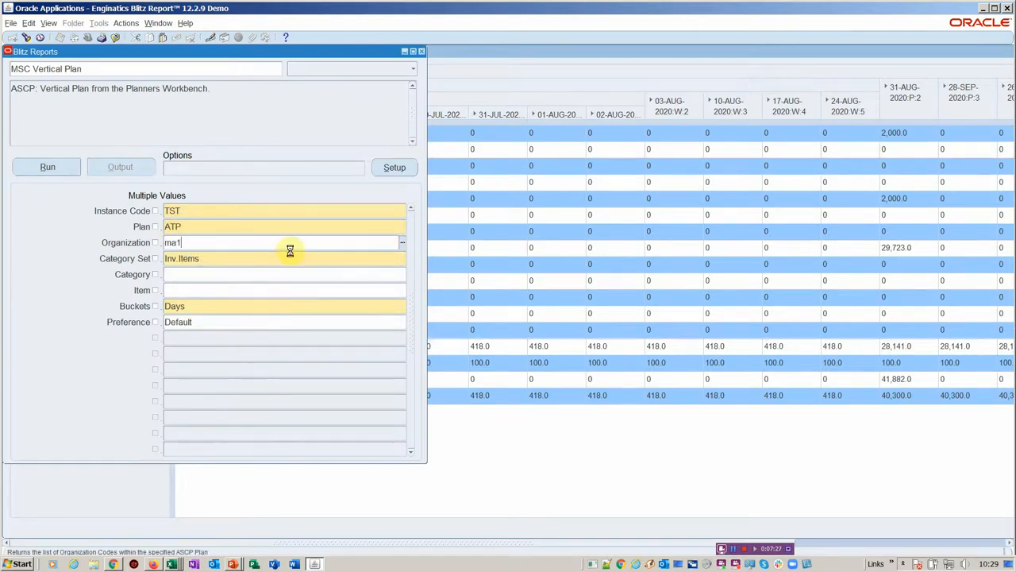
{"action": "left_click", "coordinate": [403, 242]}
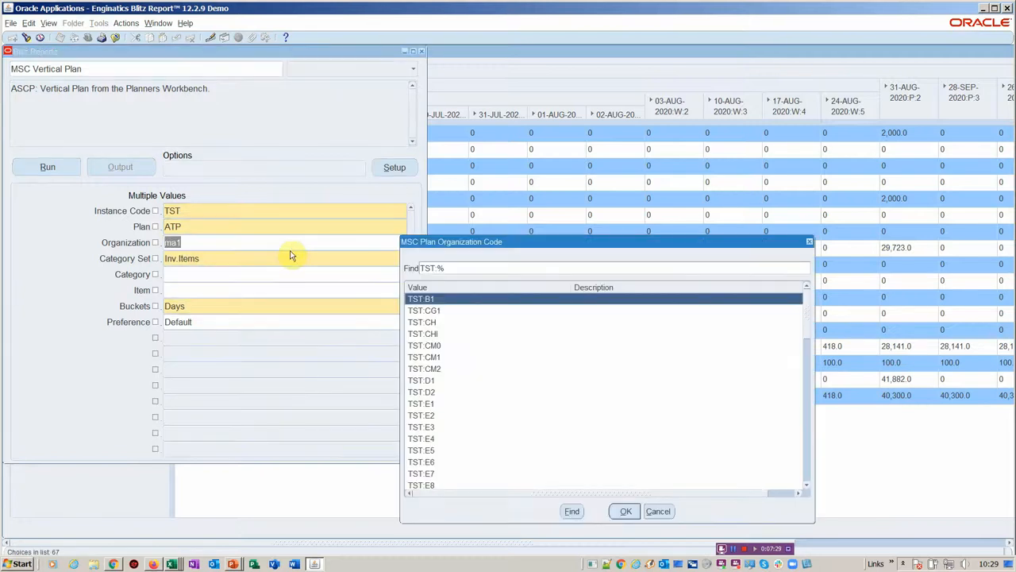
{"action": "left_click", "coordinate": [625, 510]}
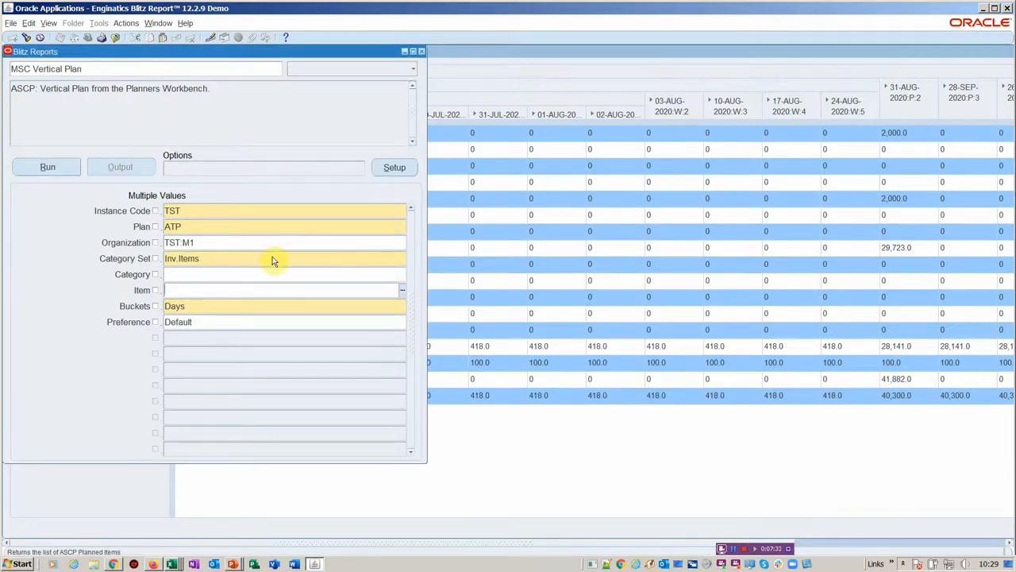
{"action": "type", "text": "cm1"}
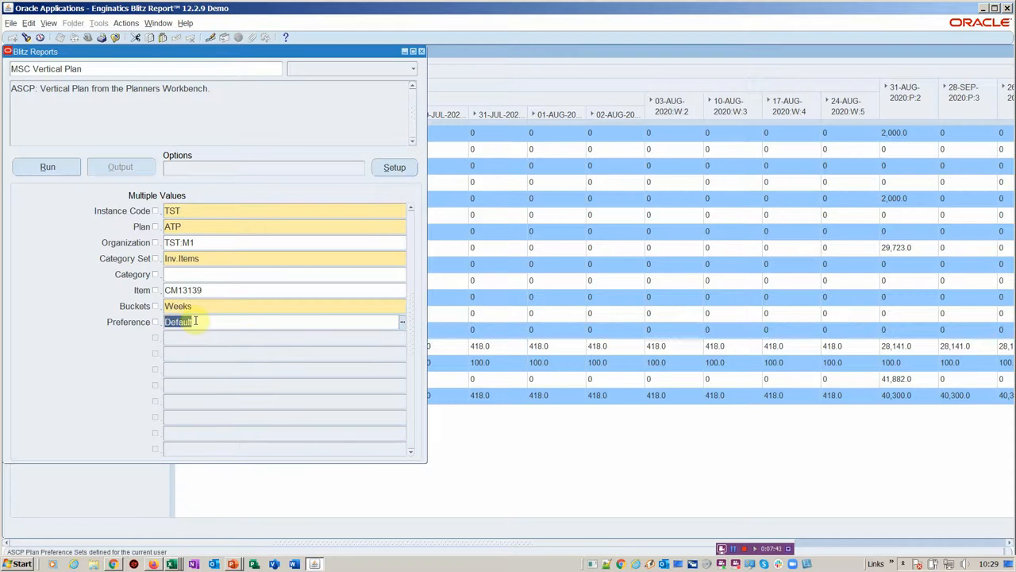
{"action": "mouse_move", "coordinate": [251, 263]}
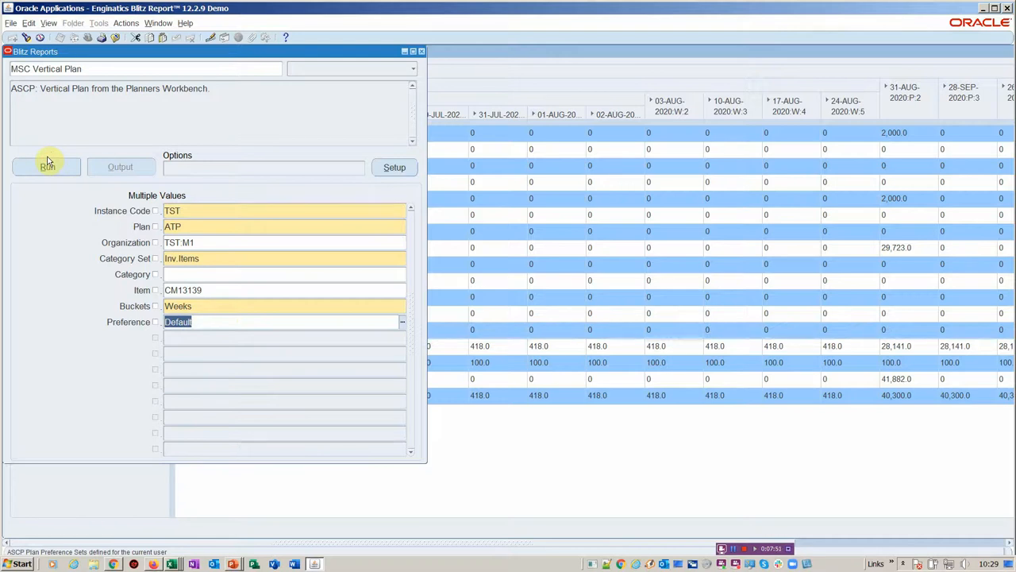
{"action": "left_click", "coordinate": [46, 166]}
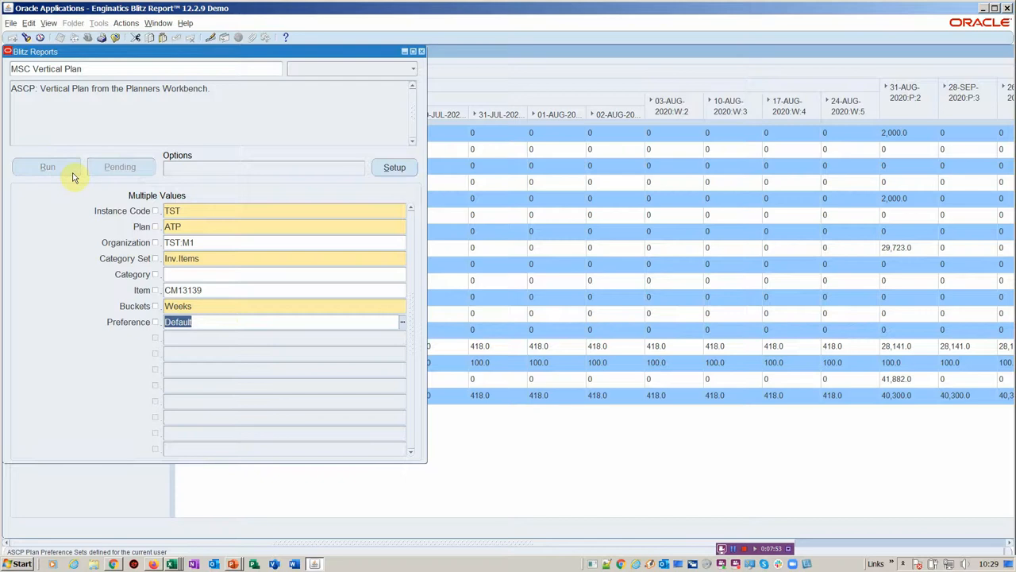
{"action": "mouse_move", "coordinate": [142, 171]}
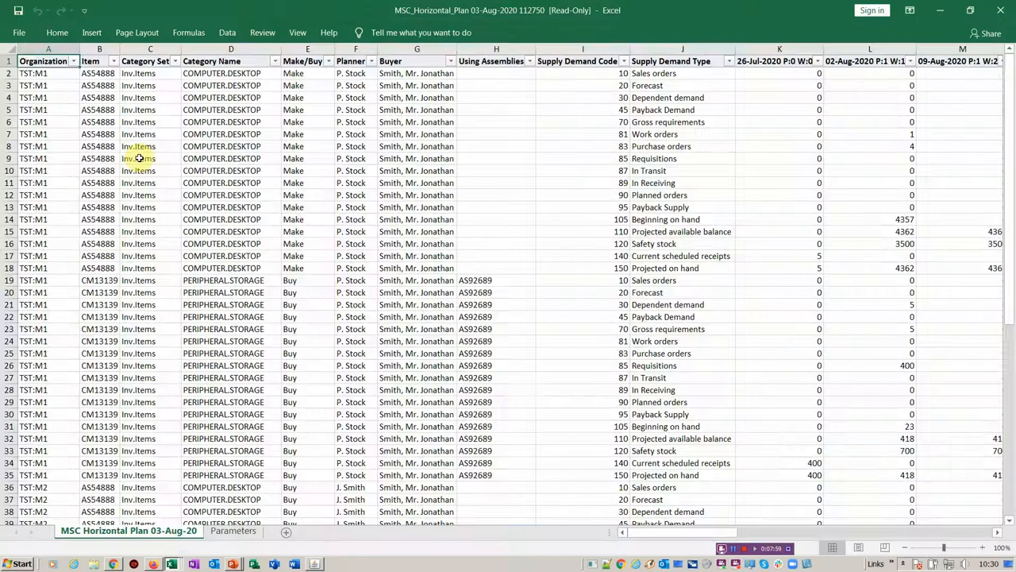
{"action": "left_click", "coordinate": [122, 531]}
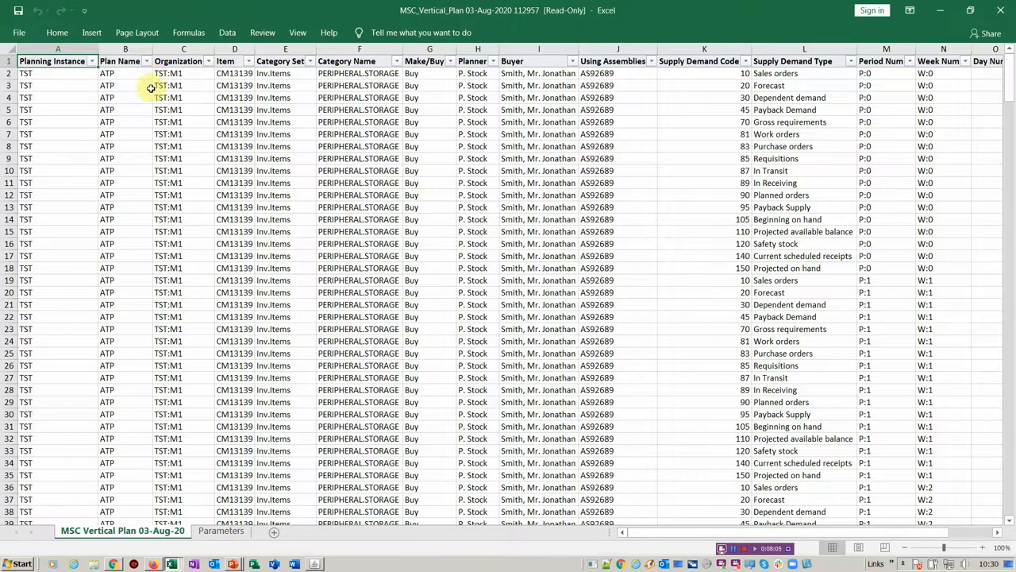
{"action": "mouse_move", "coordinate": [814, 460]}
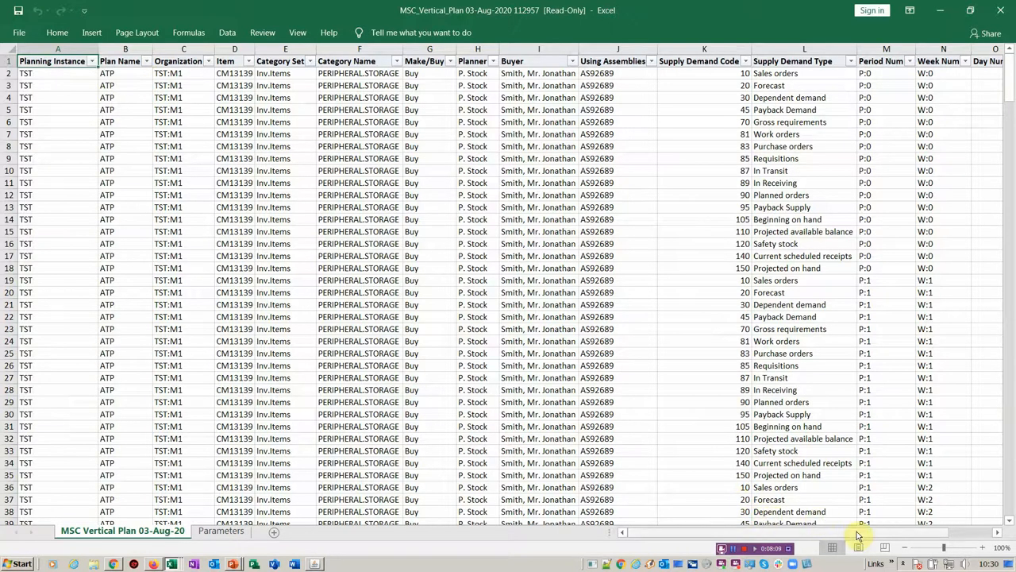
{"action": "scroll", "scroll_direction": "right", "scroll_amount": 3}
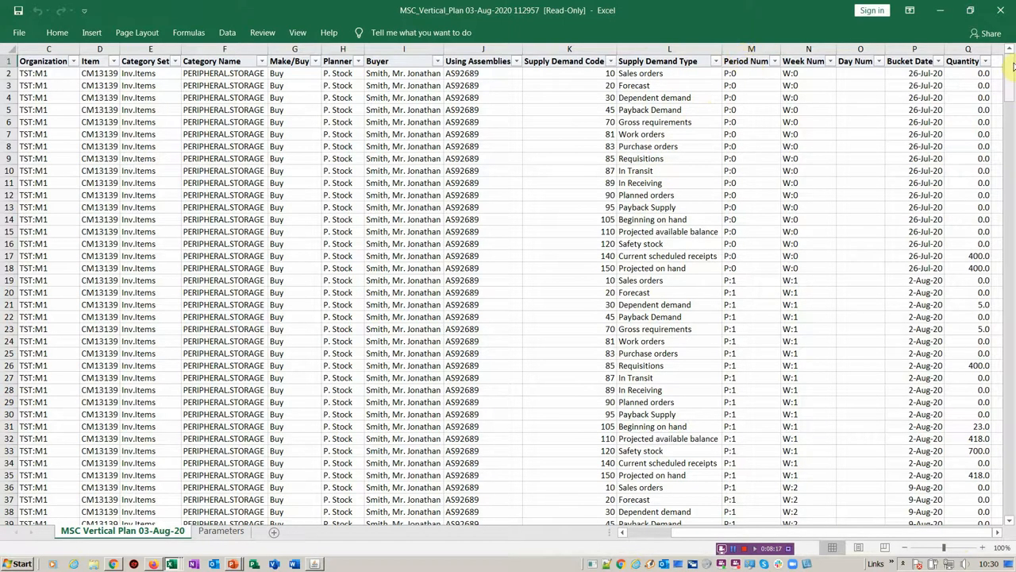
{"action": "scroll", "scroll_direction": "down", "scroll_amount": 3}
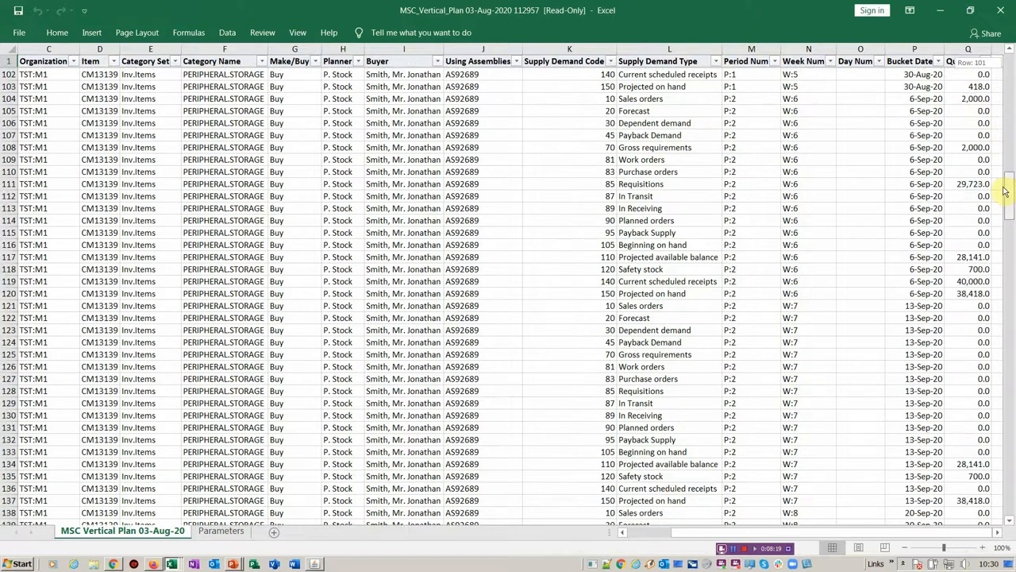
{"action": "scroll", "scroll_direction": "down", "scroll_amount": 3}
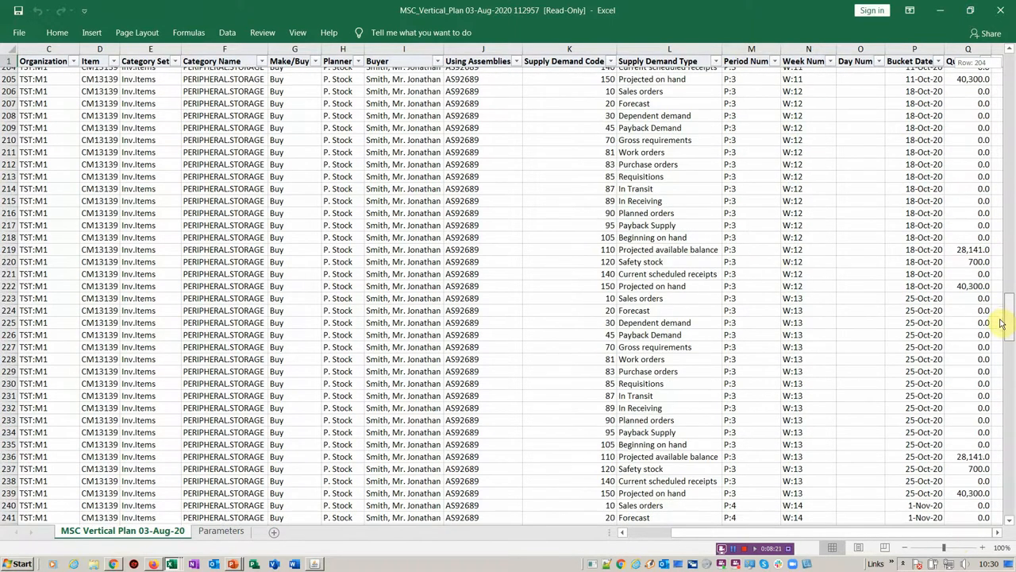
{"action": "scroll", "scroll_direction": "down", "scroll_amount": 3}
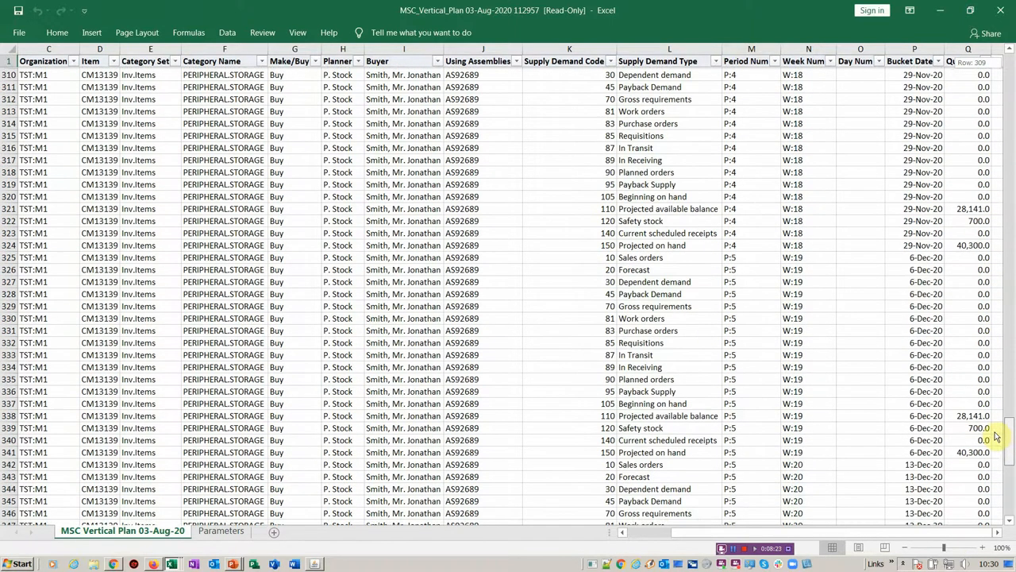
{"action": "scroll", "scroll_direction": "up", "scroll_amount": 3}
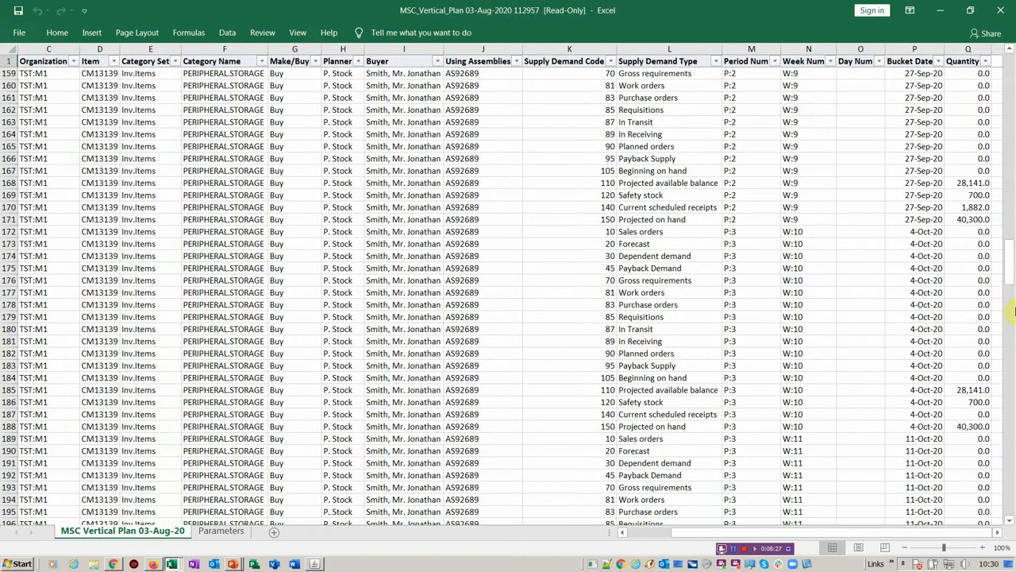
{"action": "mouse_move", "coordinate": [968, 163]}
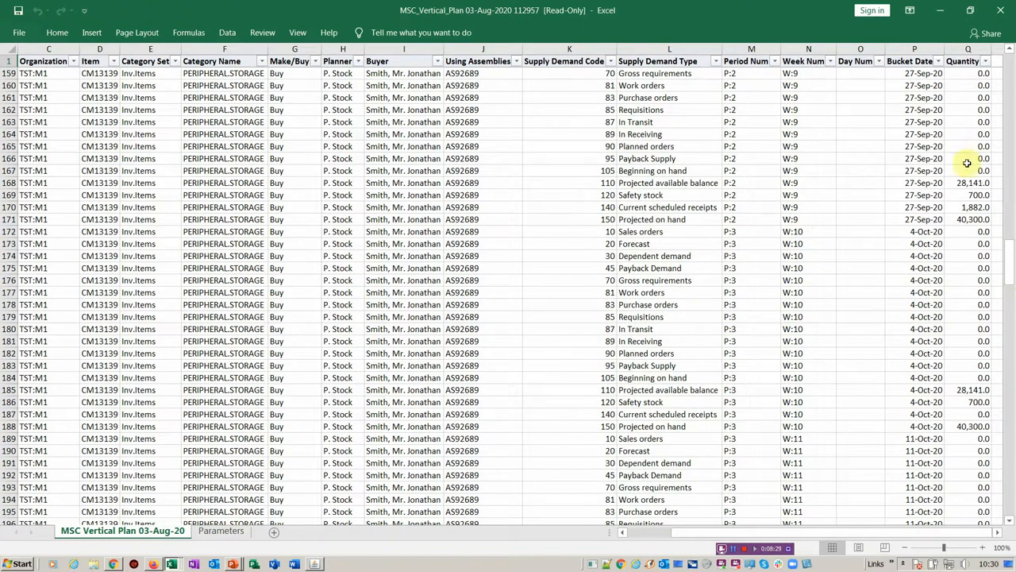
{"action": "mouse_move", "coordinate": [838, 233]}
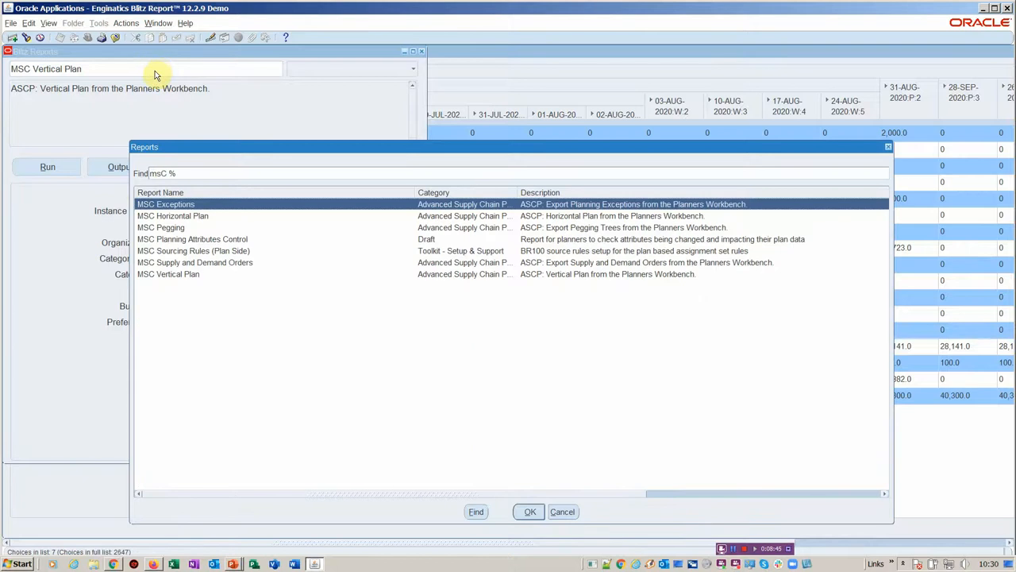
{"action": "mouse_move", "coordinate": [156, 81]}
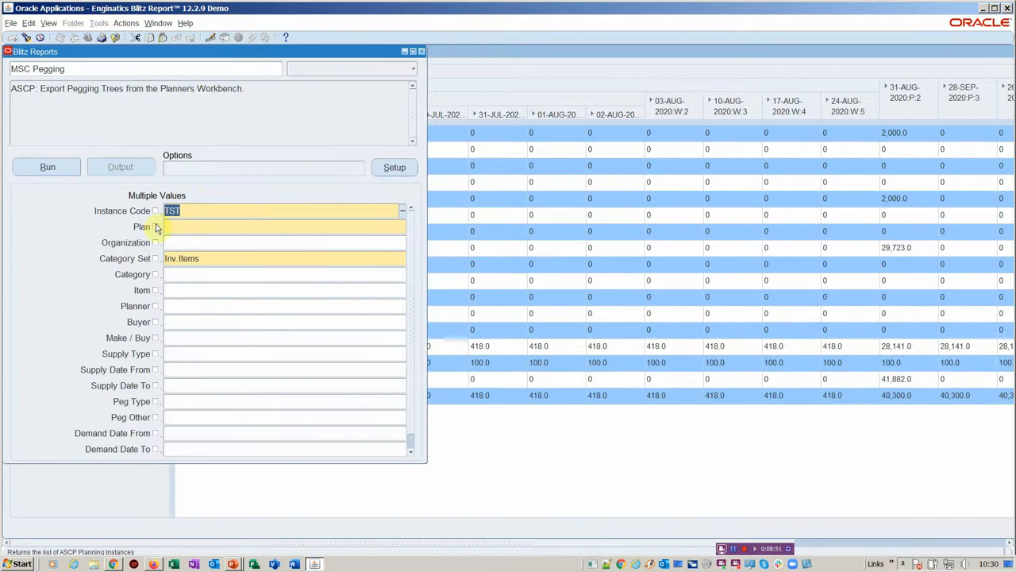
Step: Enter 'al' in the MSC Pegging report form
{"action": "type", "text": "al"}
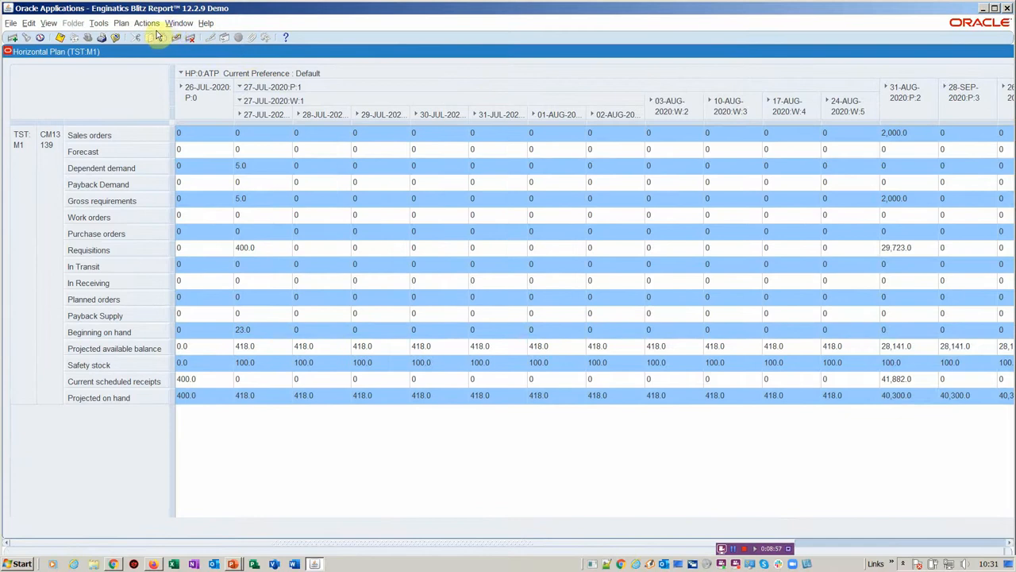
Step: Switch to the Supply/Demand window and expand CM13139's on-hand pegging tree
{"action": "left_click", "coordinate": [178, 22]}
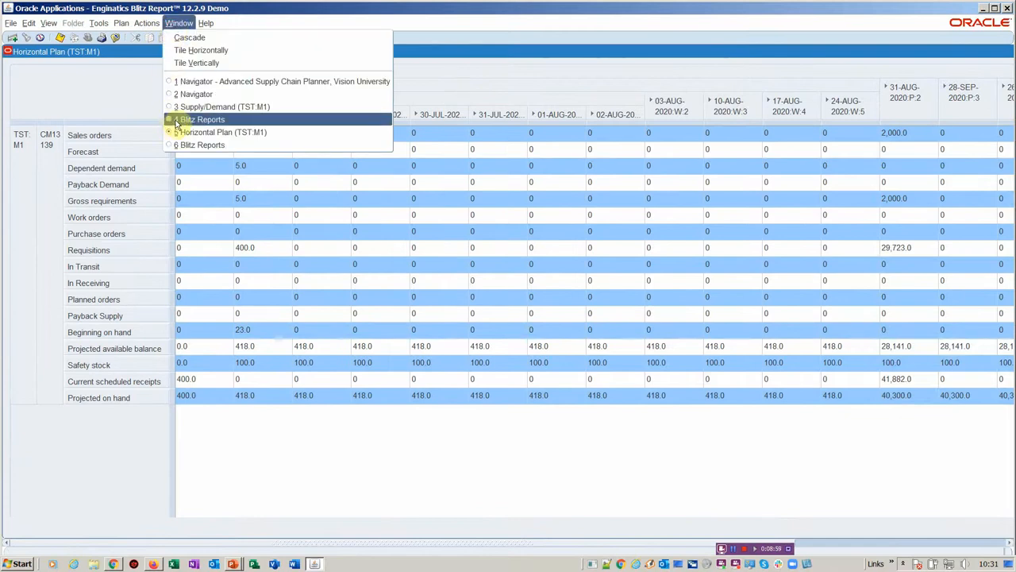
{"action": "mouse_move", "coordinate": [222, 106]}
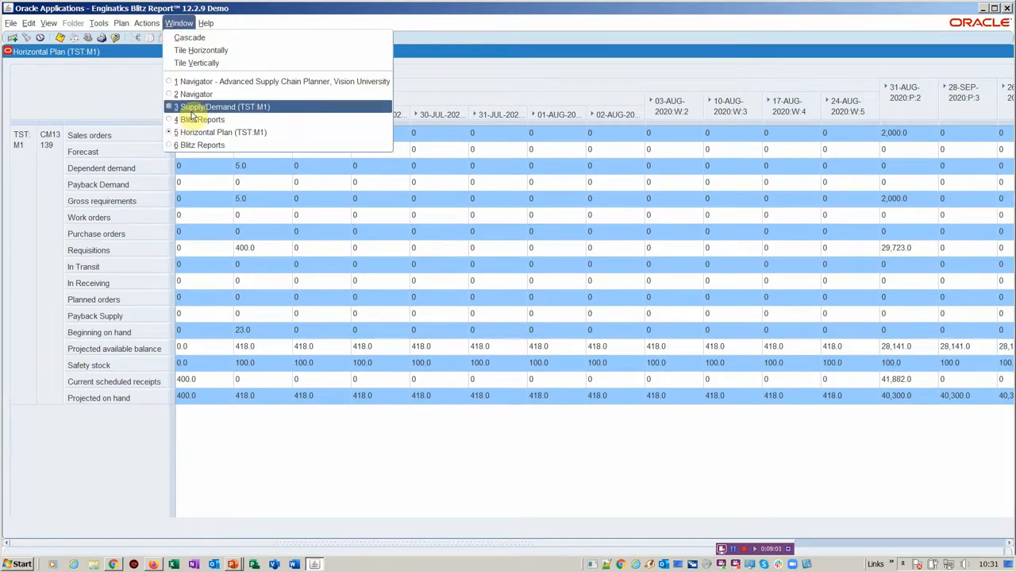
{"action": "left_click", "coordinate": [224, 106]}
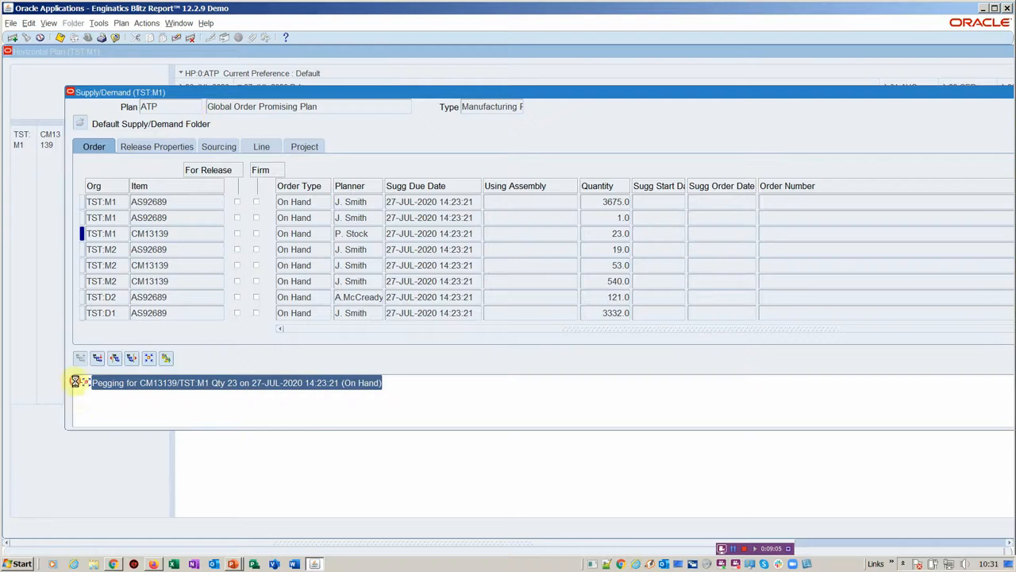
{"action": "left_click", "coordinate": [75, 382]}
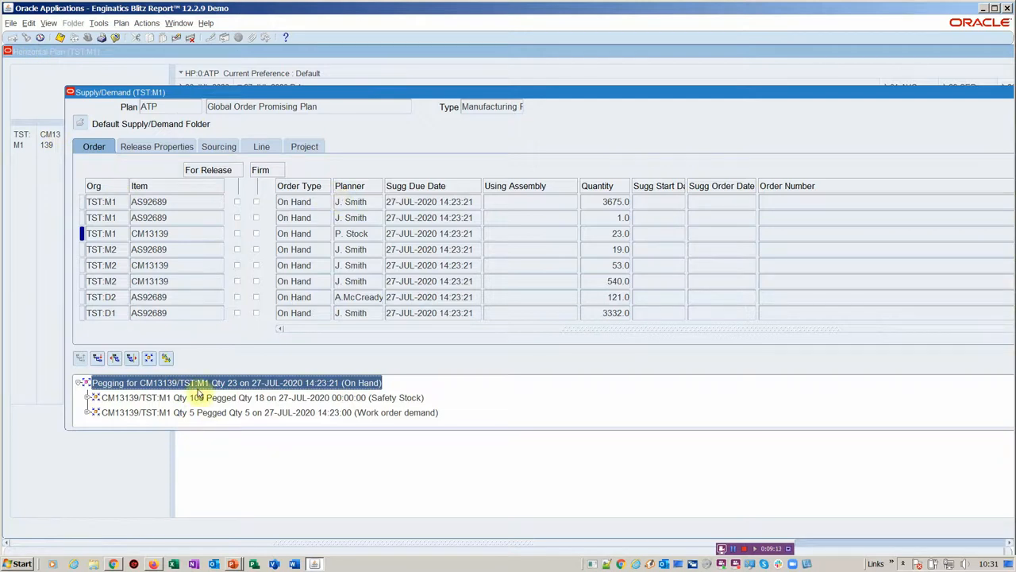
Step: Browse the Plan and Actions menus, then return to the Blitz Reports window
{"action": "left_click", "coordinate": [121, 22]}
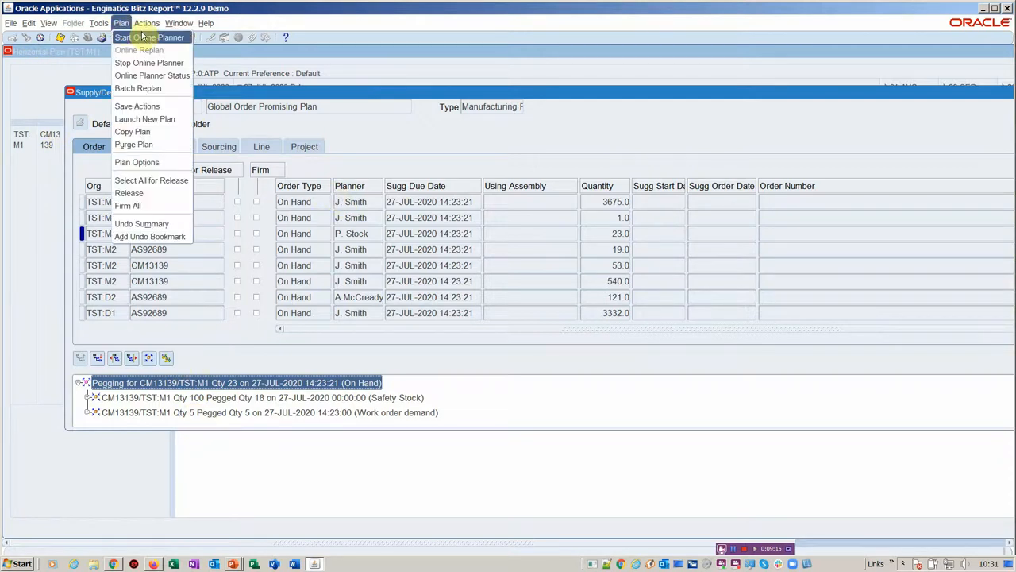
{"action": "left_click", "coordinate": [146, 22]}
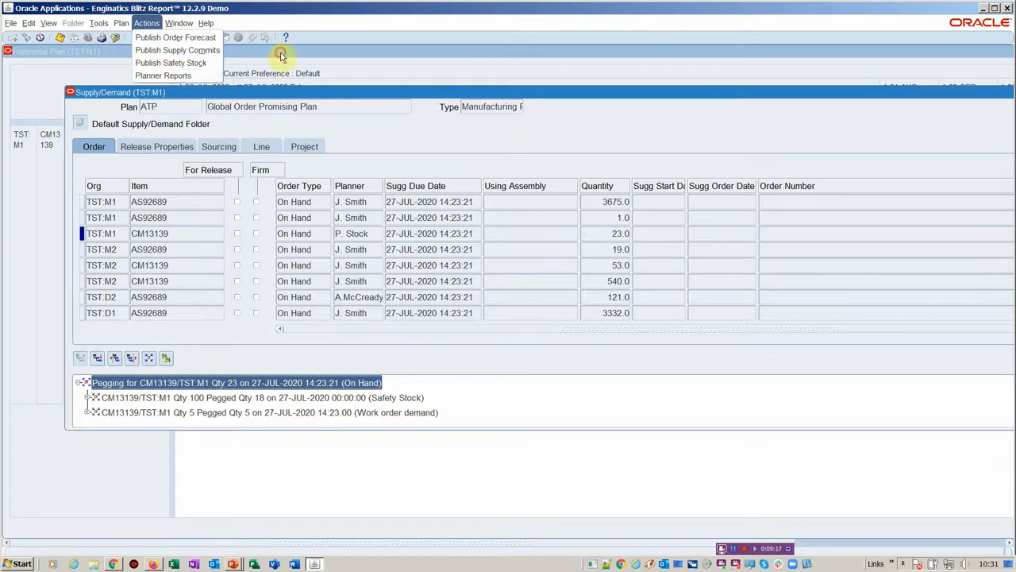
{"action": "left_click", "coordinate": [179, 22]}
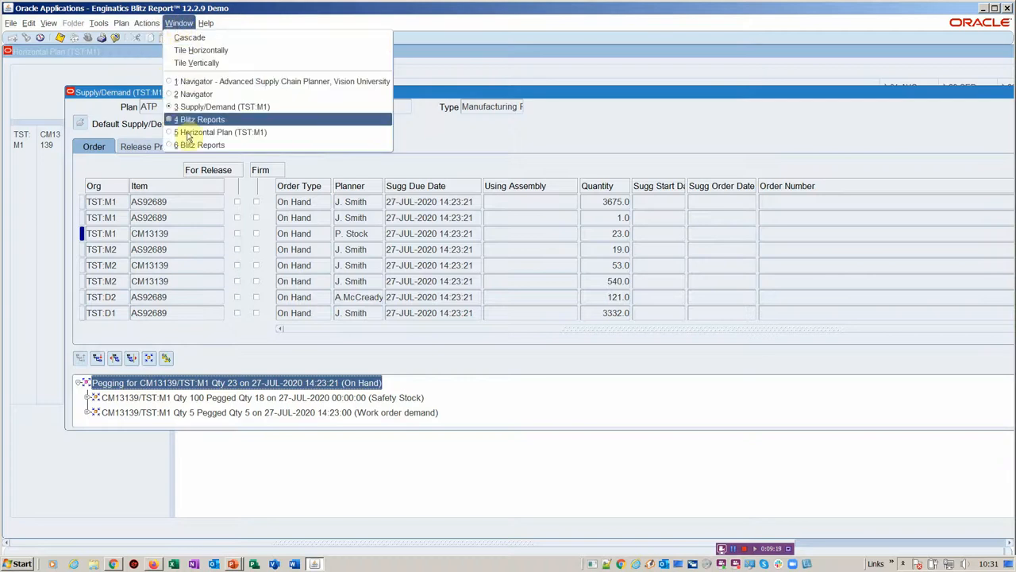
{"action": "left_click", "coordinate": [201, 119]}
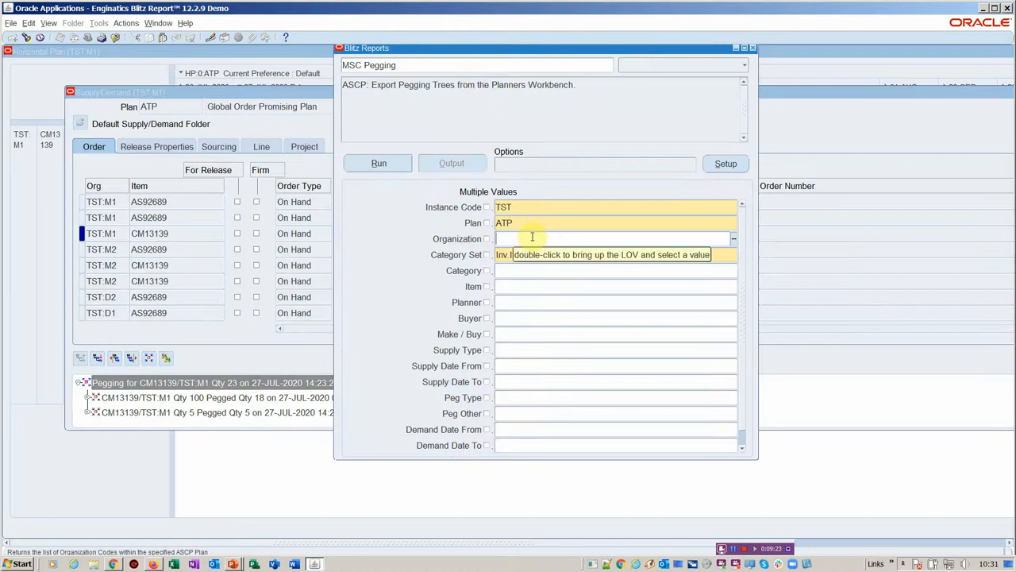
Step: Run MSC Pegging for organization TST:M1 and item CM13139, exporting to Excel
{"action": "type", "text": "m1"}
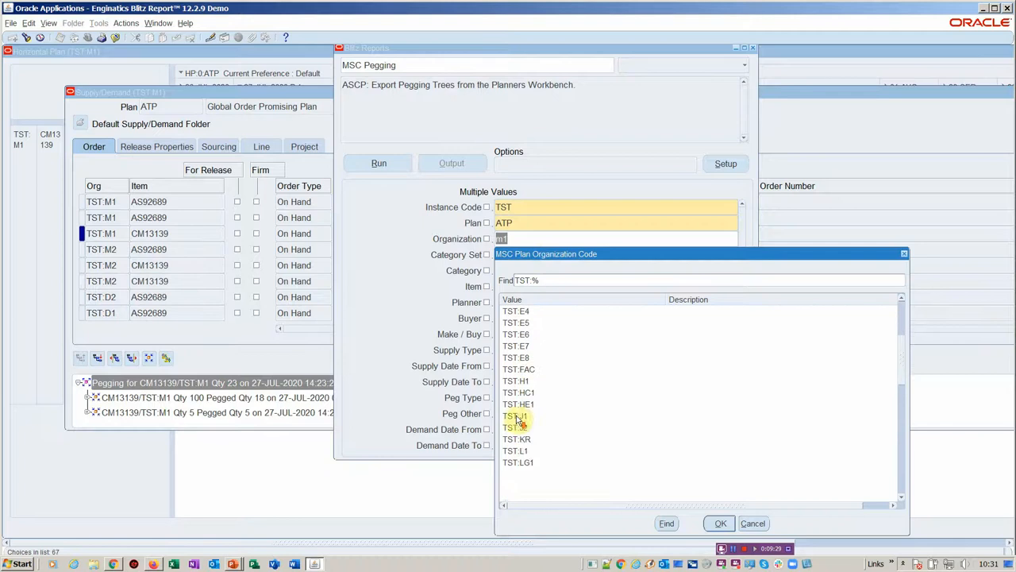
{"action": "scroll", "scroll_direction": "down", "scroll_amount": 3}
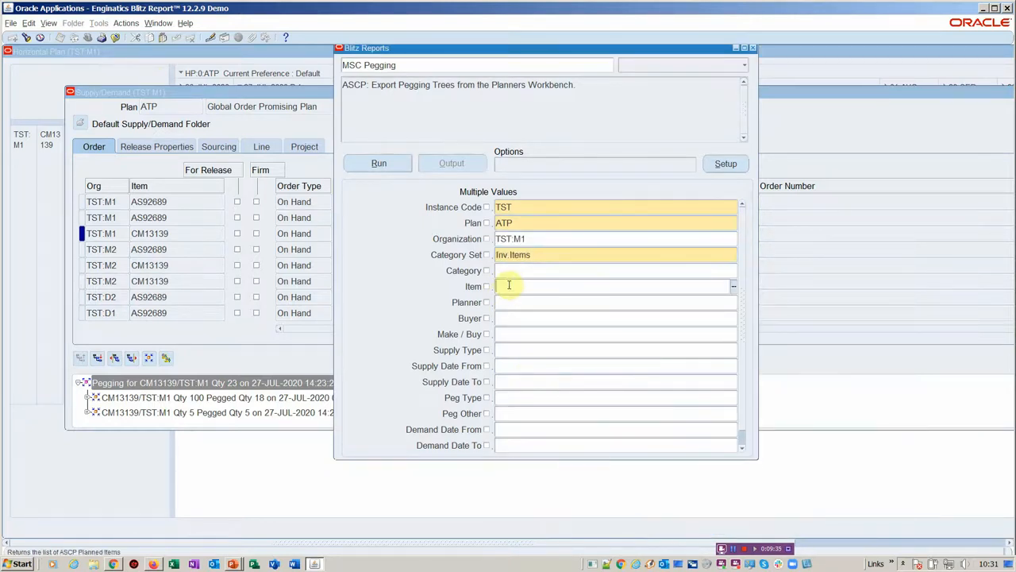
{"action": "type", "text": "CM1"}
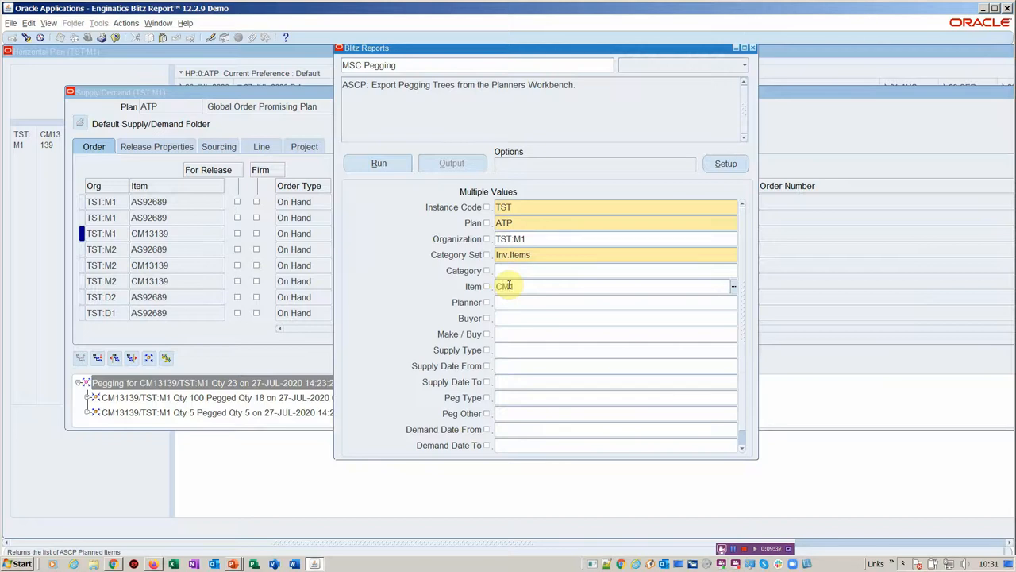
{"action": "left_click", "coordinate": [733, 286]}
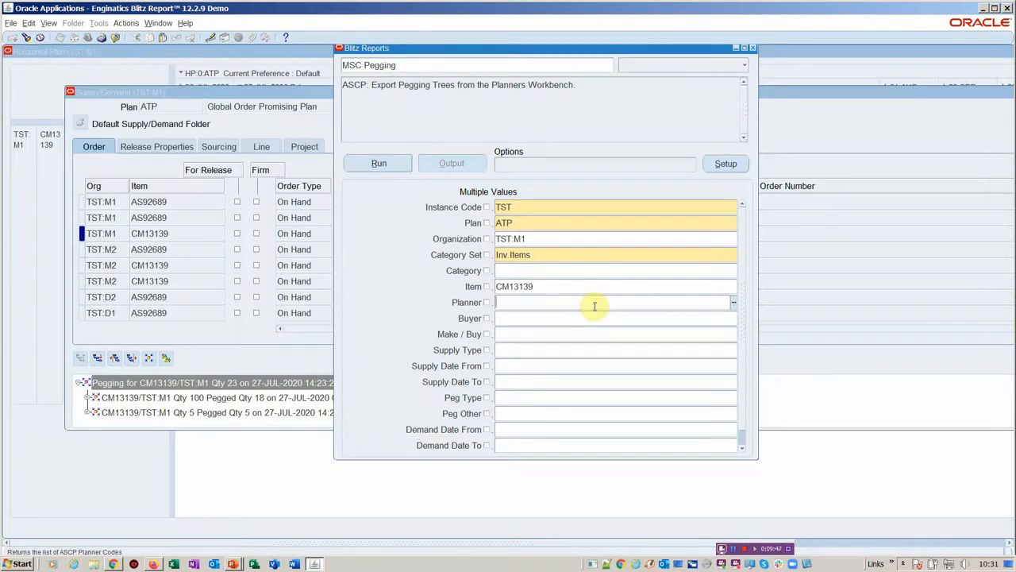
{"action": "left_click", "coordinate": [379, 163]}
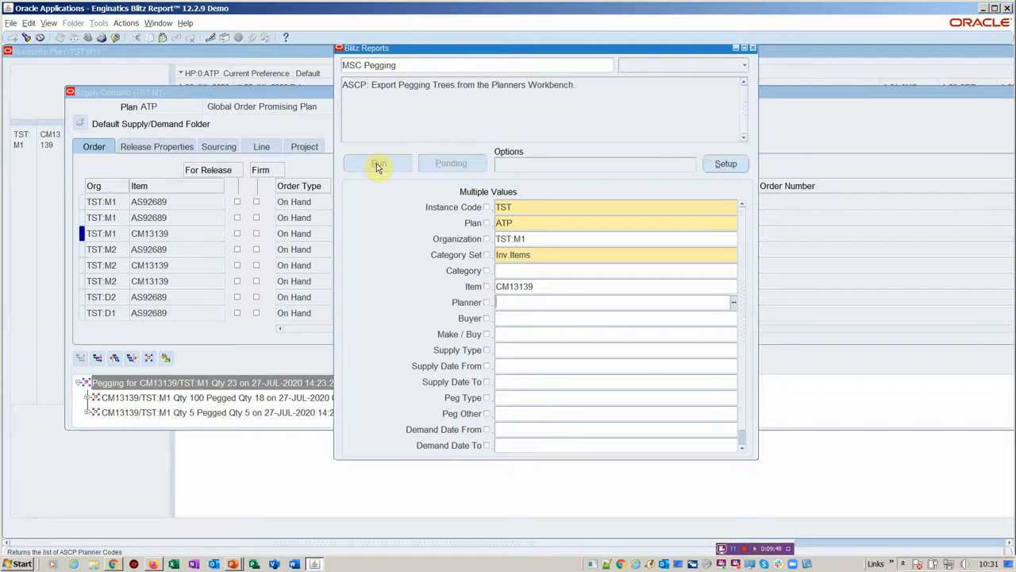
{"action": "left_click", "coordinate": [379, 164]}
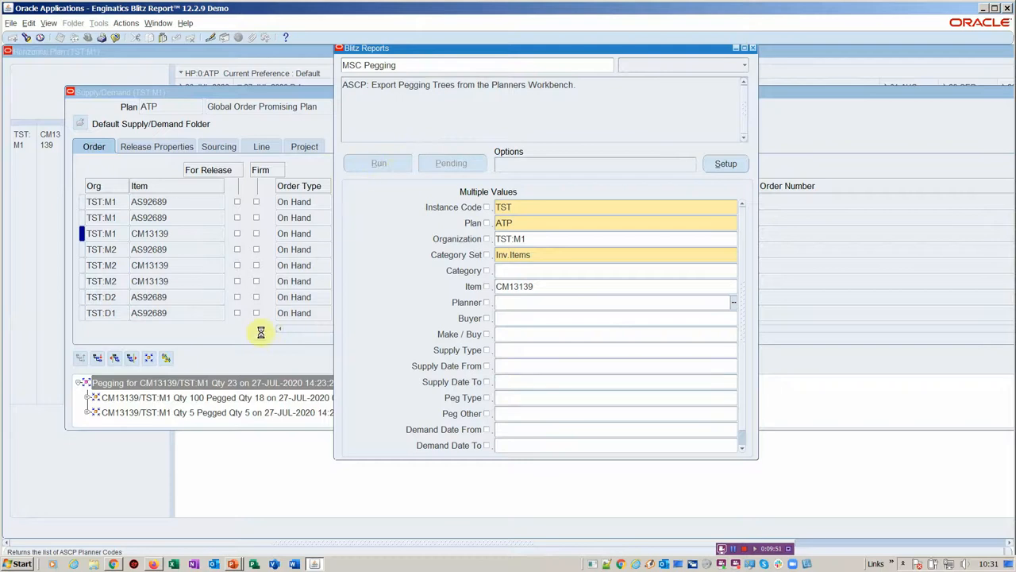
{"action": "mouse_move", "coordinate": [278, 330]}
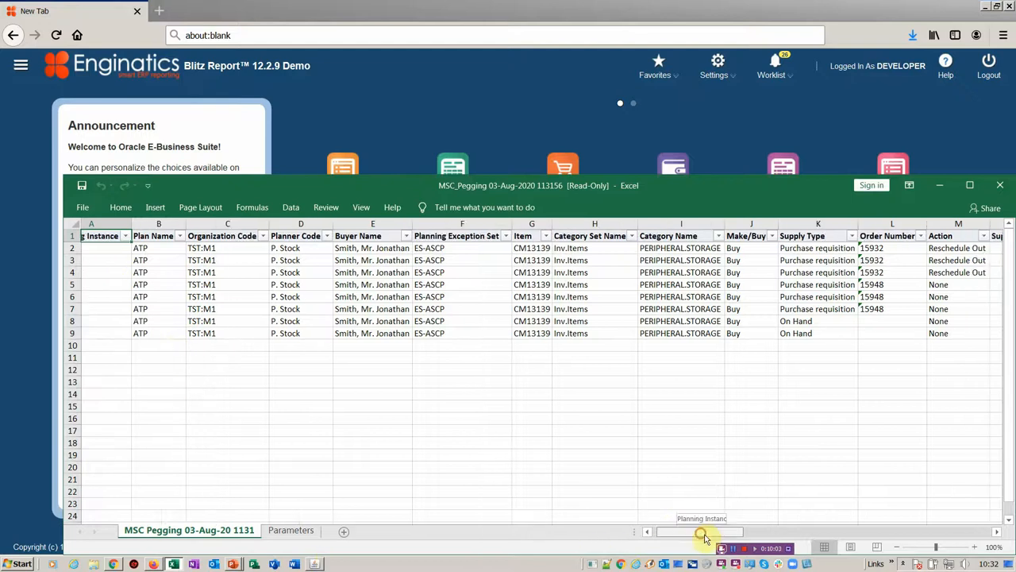
{"action": "scroll", "scroll_direction": "right", "scroll_amount": 3}
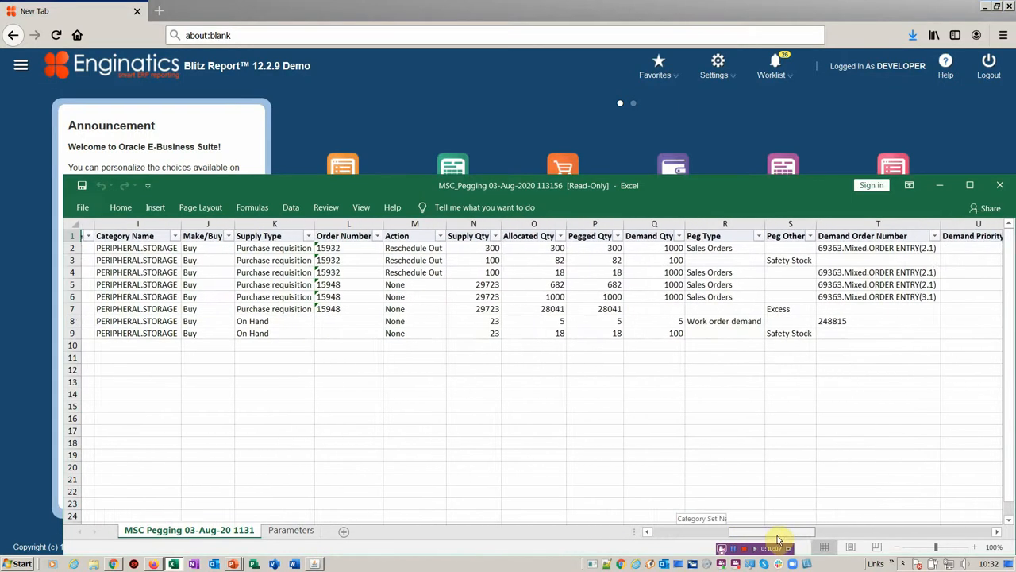
{"action": "scroll", "scroll_direction": "right", "scroll_amount": 3}
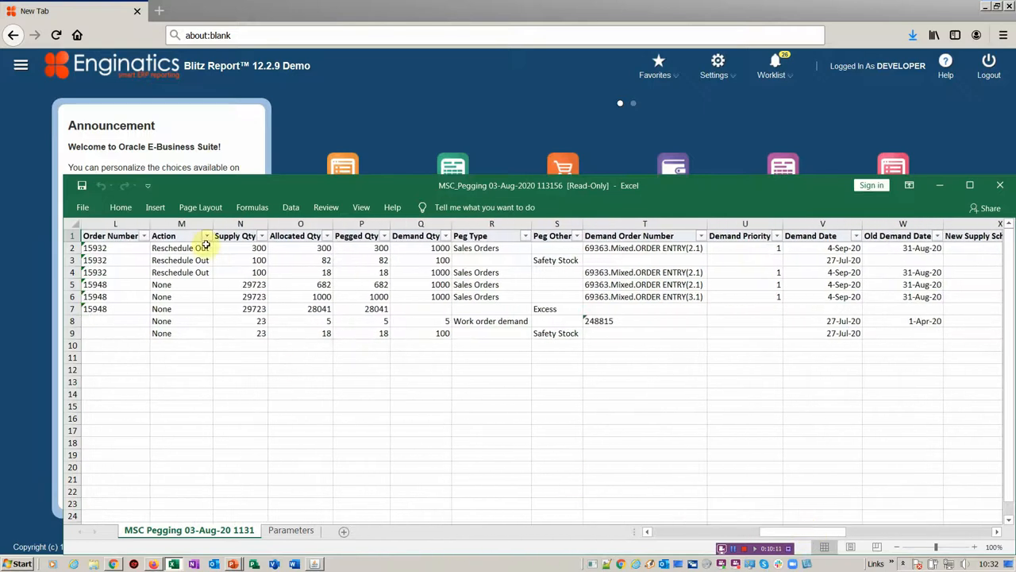
{"action": "mouse_move", "coordinate": [205, 240]}
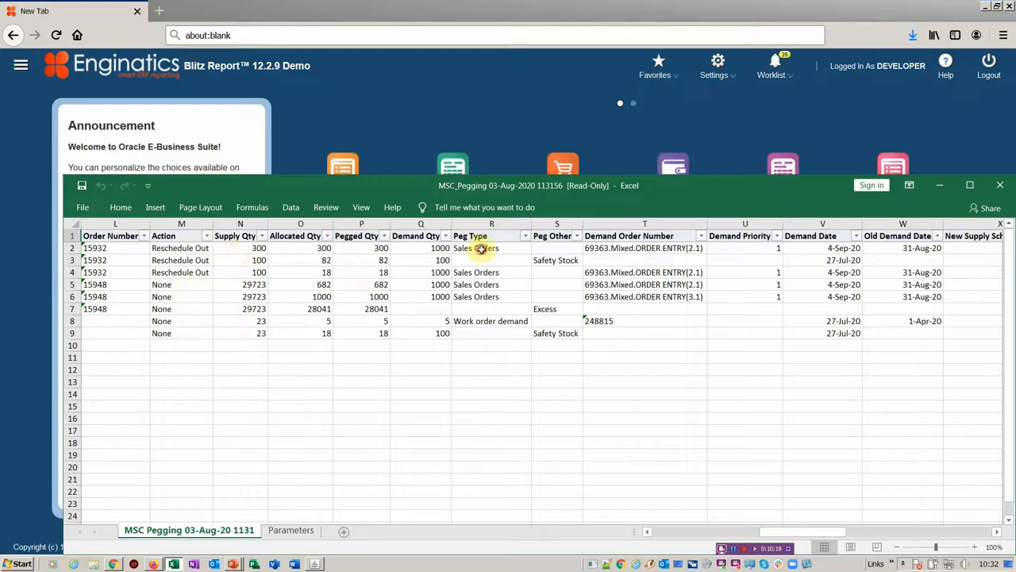
{"action": "left_click", "coordinate": [556, 259]}
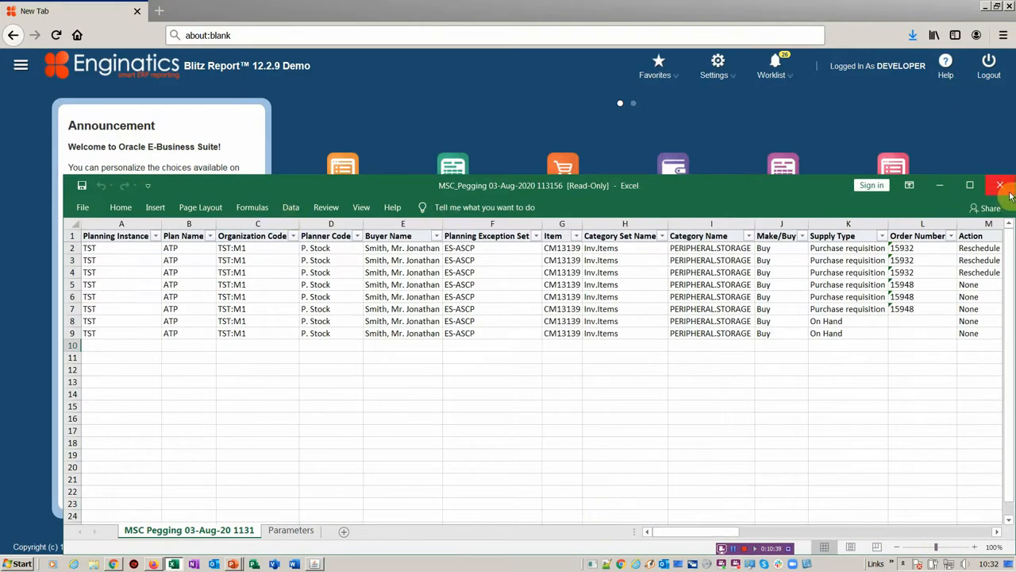
{"action": "mouse_move", "coordinate": [1001, 185]}
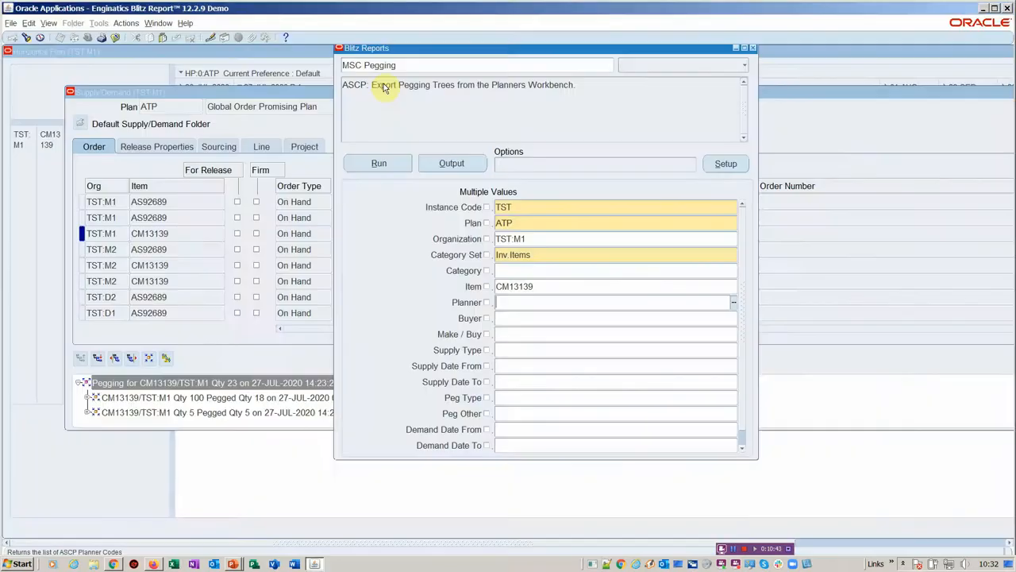
{"action": "mouse_move", "coordinate": [516, 128]}
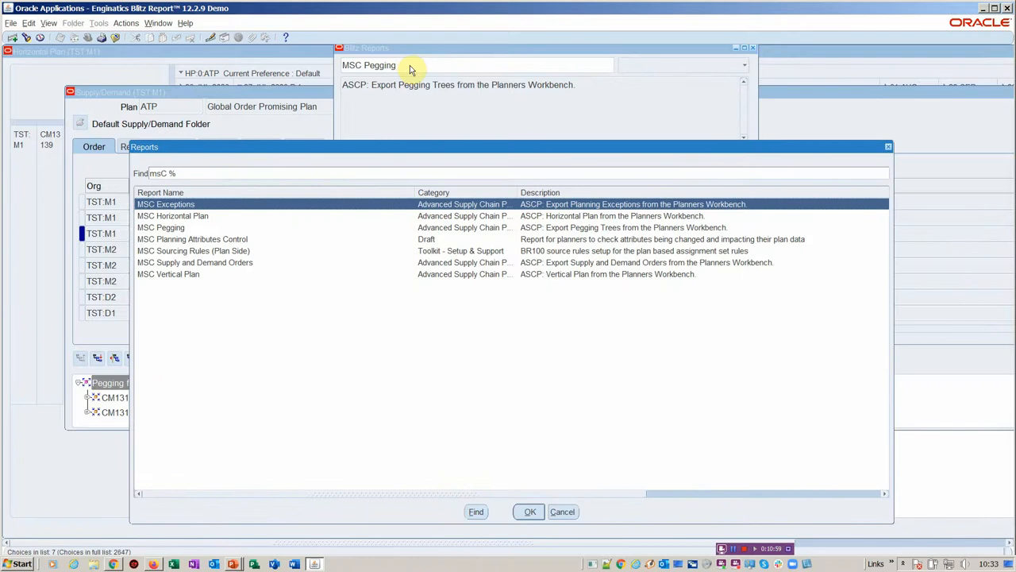
Step: Choose MSC Planning Attributes Control from the msC % report list and confirm
{"action": "left_click", "coordinate": [191, 239]}
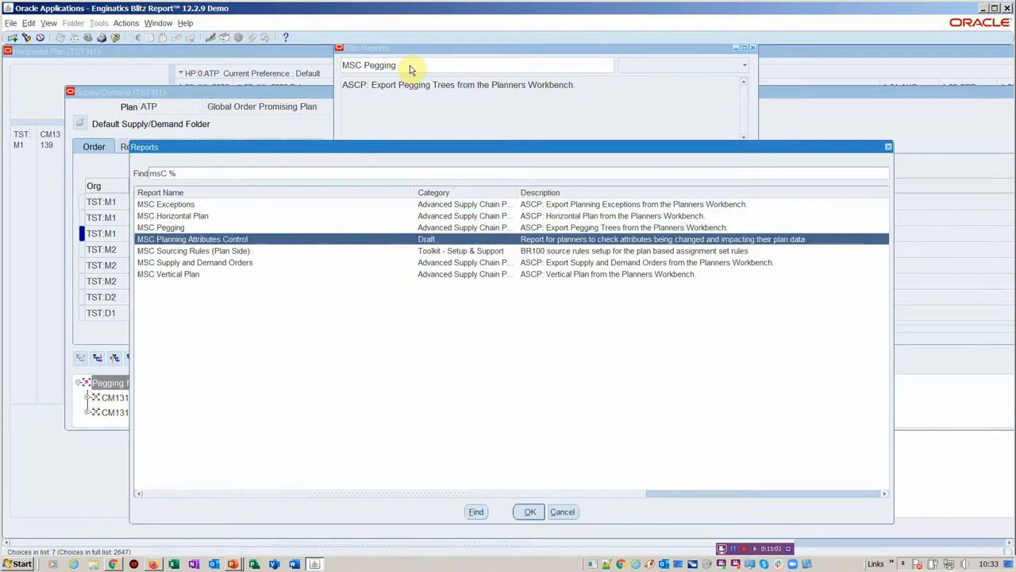
{"action": "left_click", "coordinate": [193, 250]}
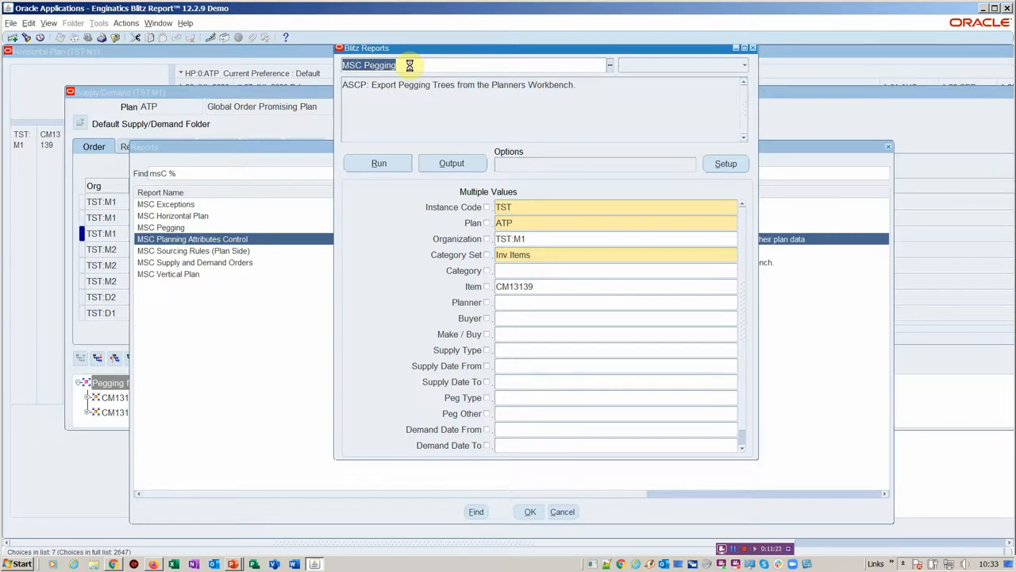
Step: Set the audit table to MTL_SYSTEM_ITEMS_B and audit date from to 03-MAR-2020
{"action": "double_click", "coordinate": [192, 238]}
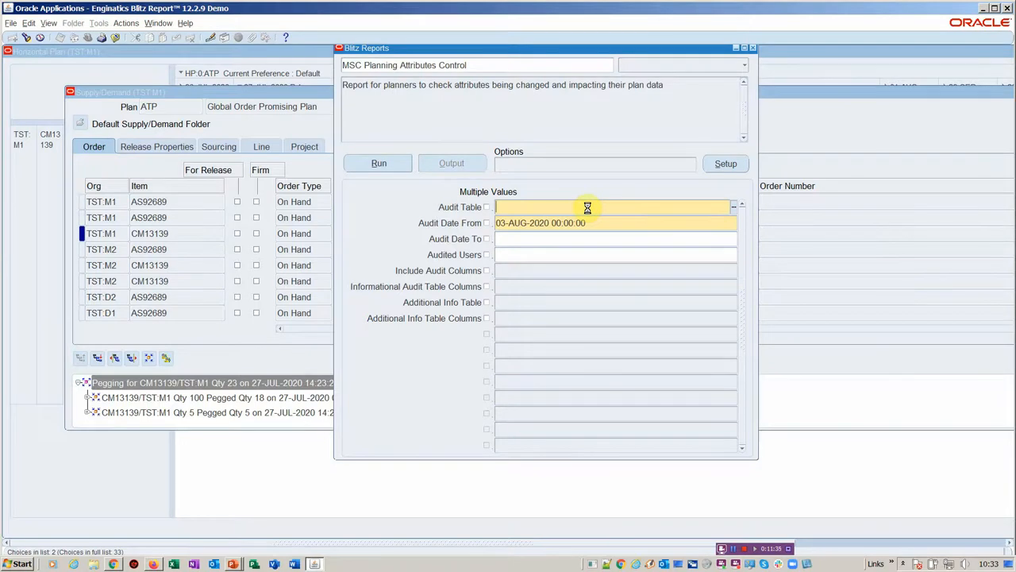
{"action": "type", "text": "MTL_SYSTEM_ITEMS_B"}
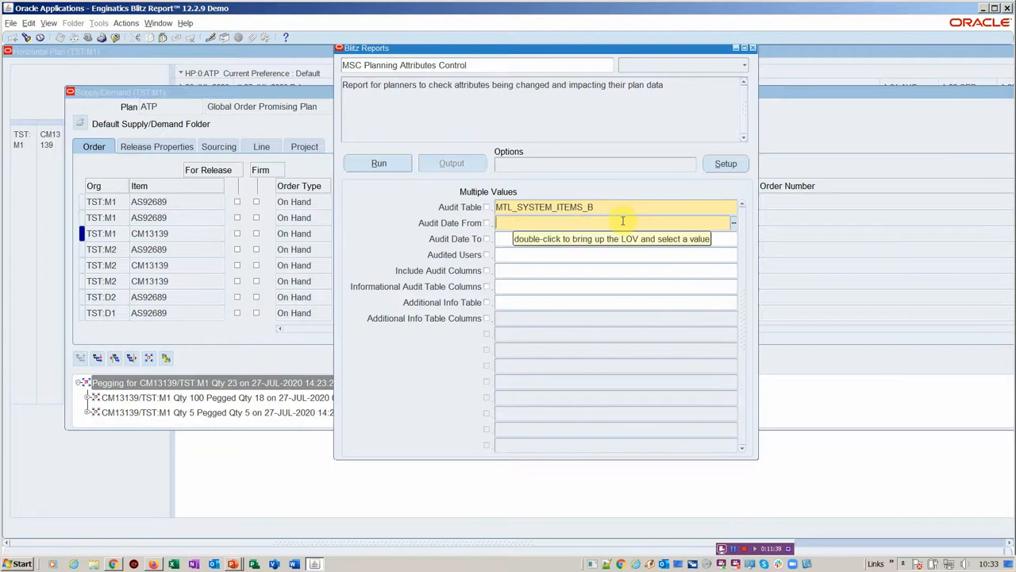
{"action": "type", "text": "03-mar"}
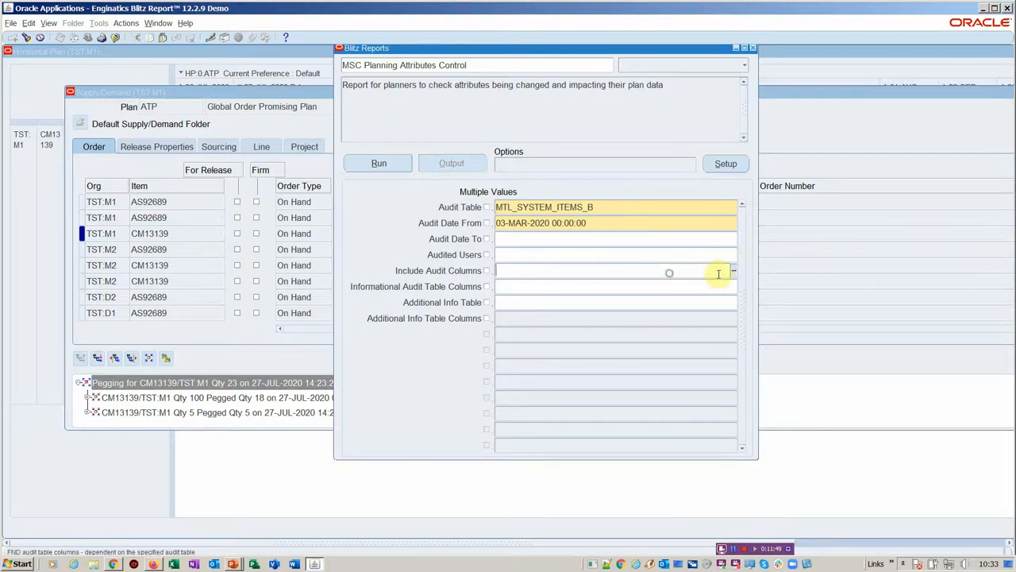
Step: Include ATP_FLAG, CUMULATIVE_TOTAL_LEAD_TIME, FIXED/FULL_LEAD_TIME and MRP safety-stock audit columns
{"action": "left_click", "coordinate": [733, 271]}
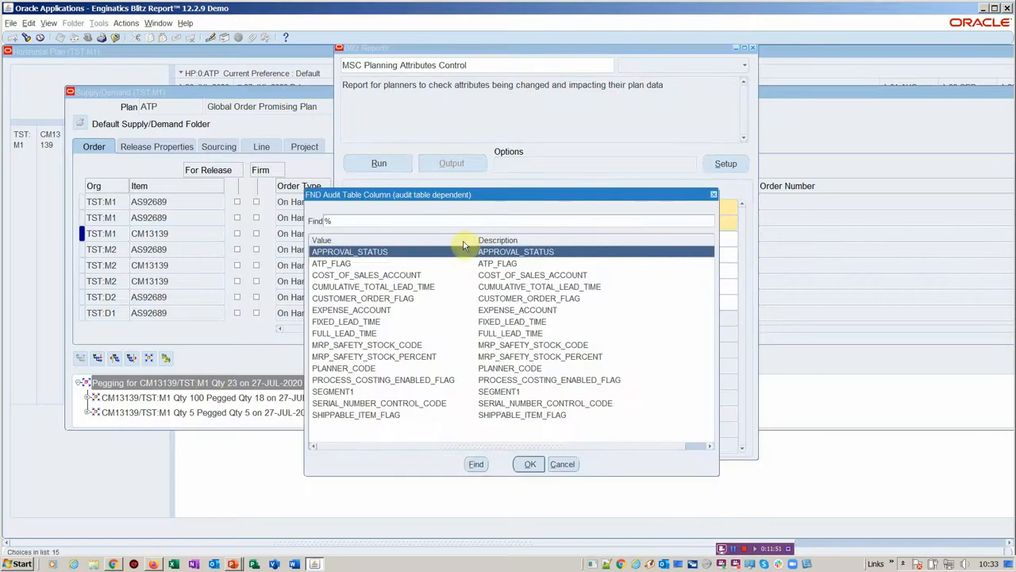
{"action": "left_click", "coordinate": [530, 464]}
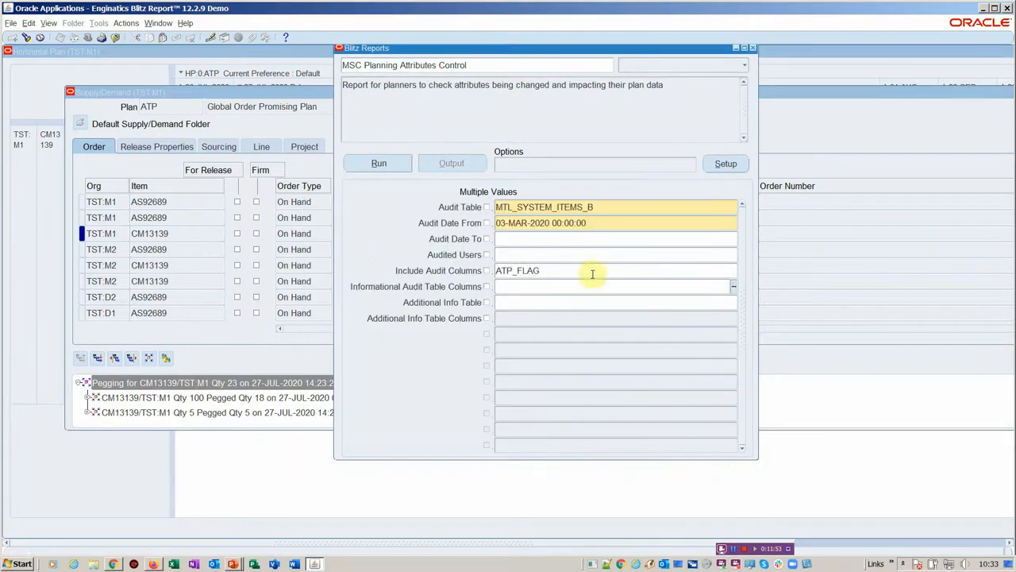
{"action": "left_click", "coordinate": [733, 286]}
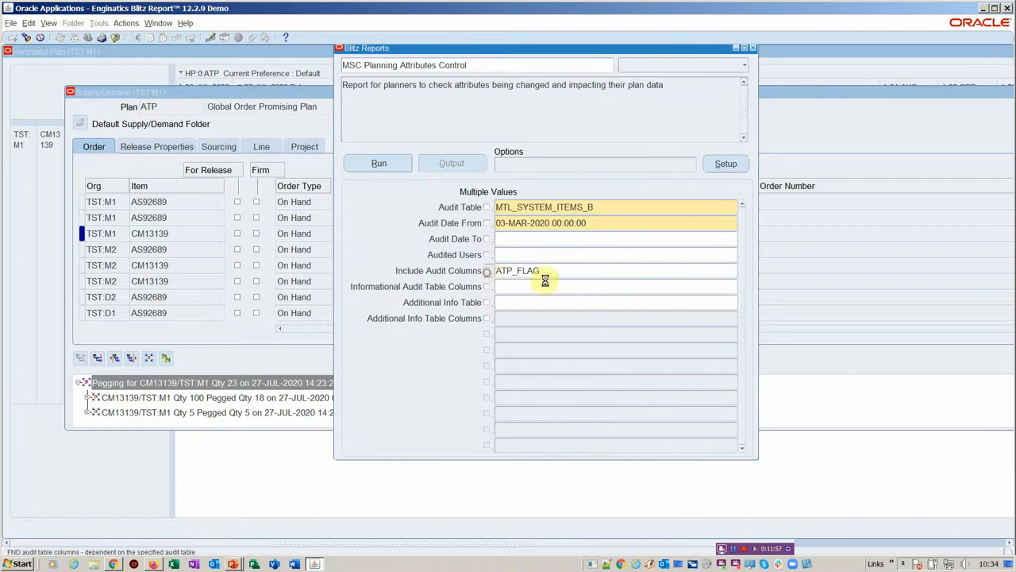
{"action": "left_click", "coordinate": [544, 271]}
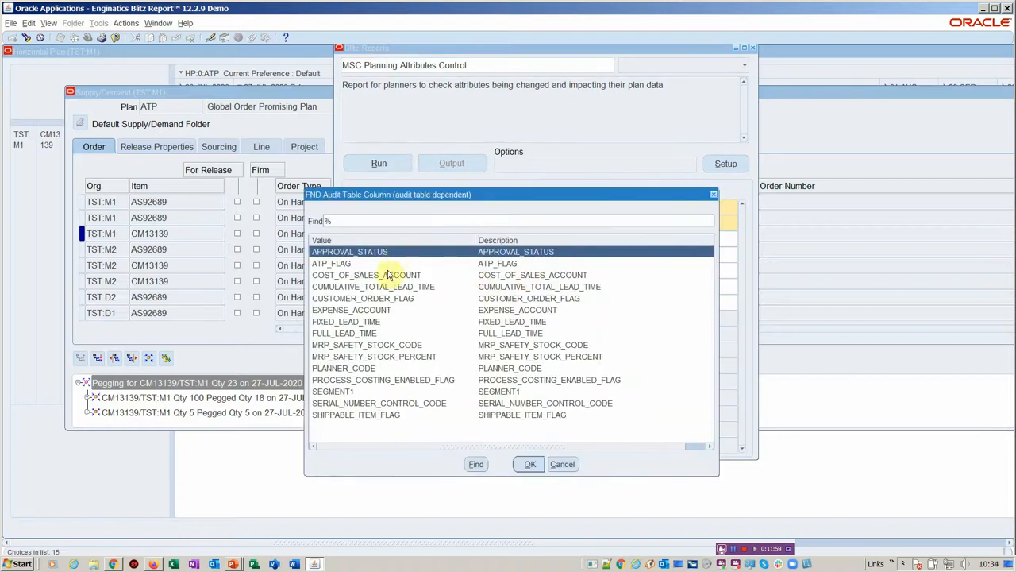
{"action": "mouse_move", "coordinate": [391, 301]}
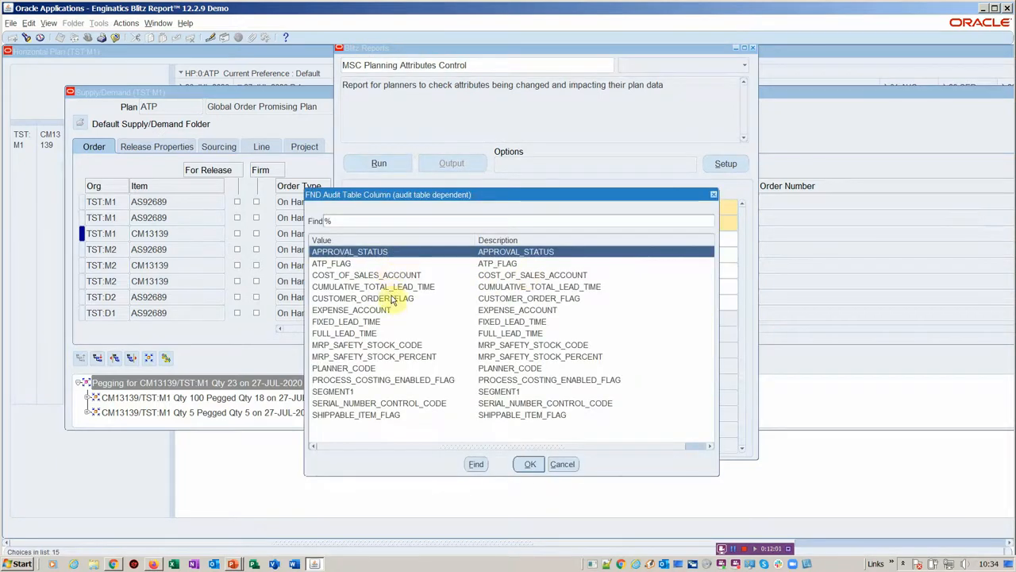
{"action": "left_click", "coordinate": [529, 464]}
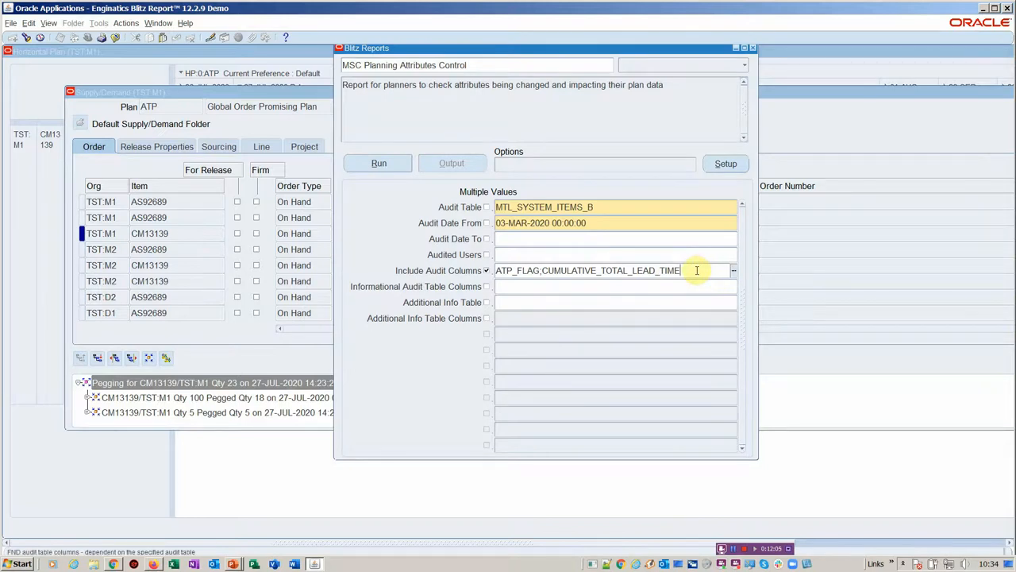
{"action": "left_click", "coordinate": [733, 270]}
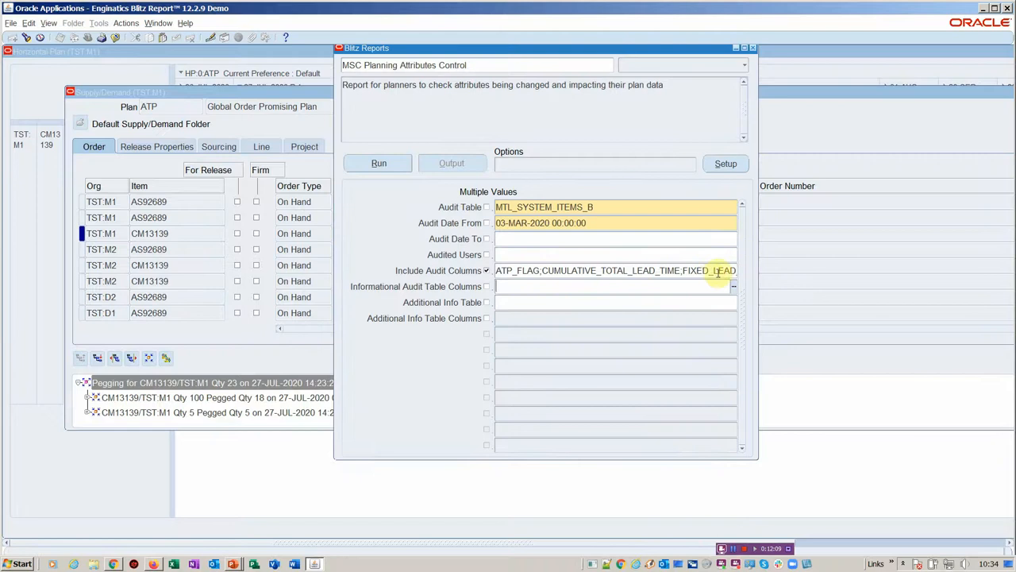
{"action": "left_click", "coordinate": [732, 270]}
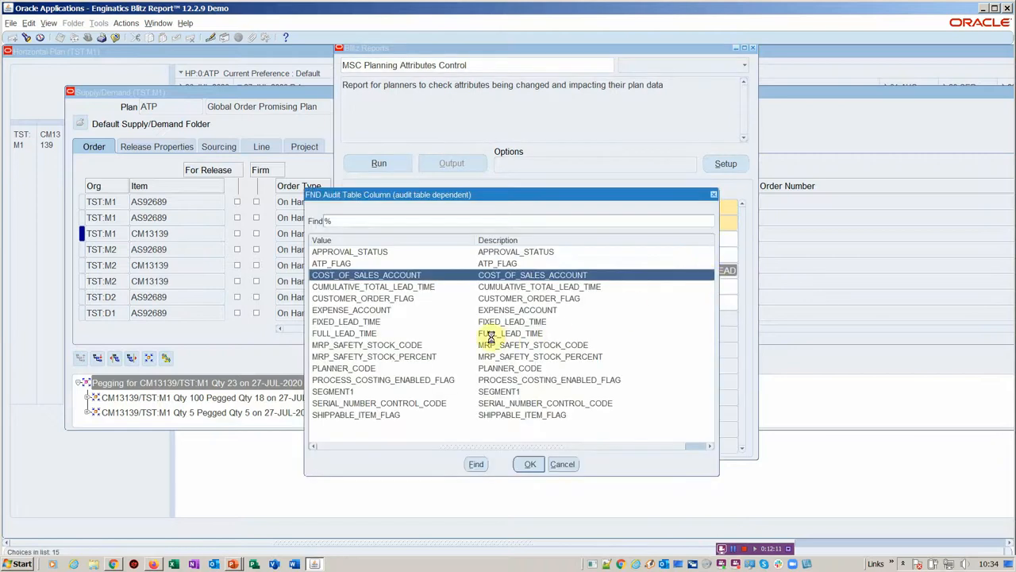
{"action": "left_click", "coordinate": [529, 464]}
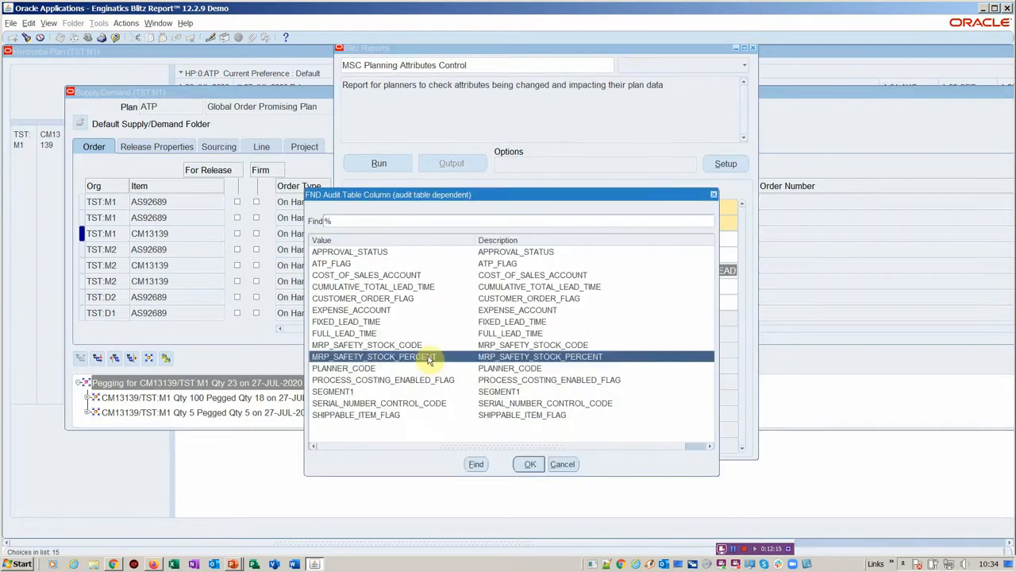
{"action": "left_click", "coordinate": [530, 463]}
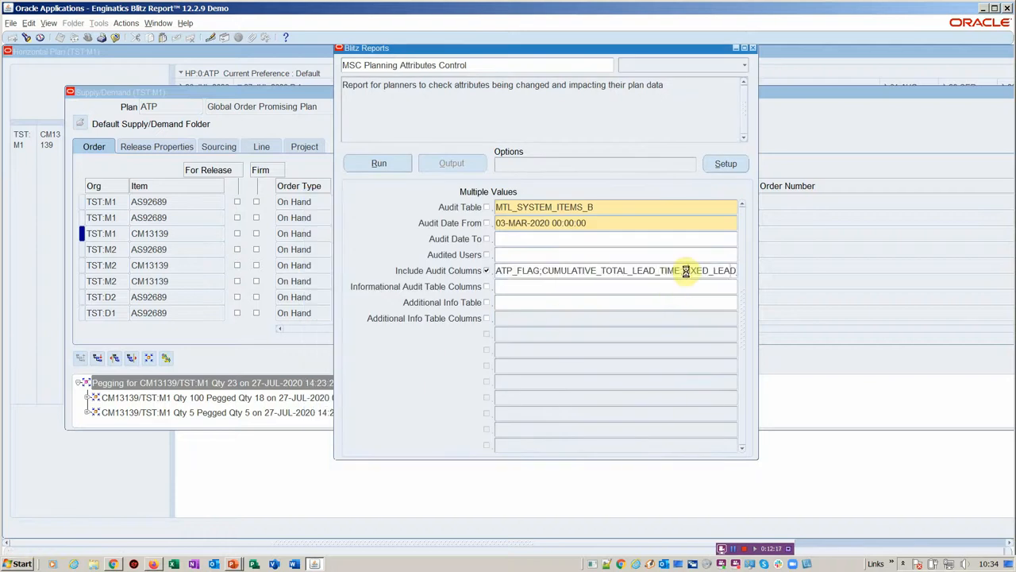
{"action": "left_click", "coordinate": [686, 270]}
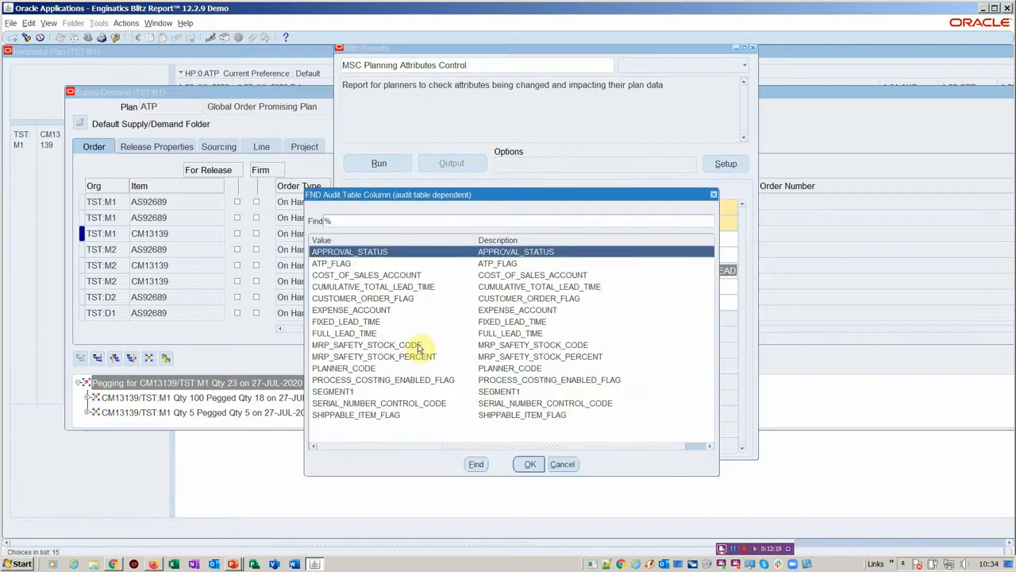
{"action": "left_click", "coordinate": [529, 464]}
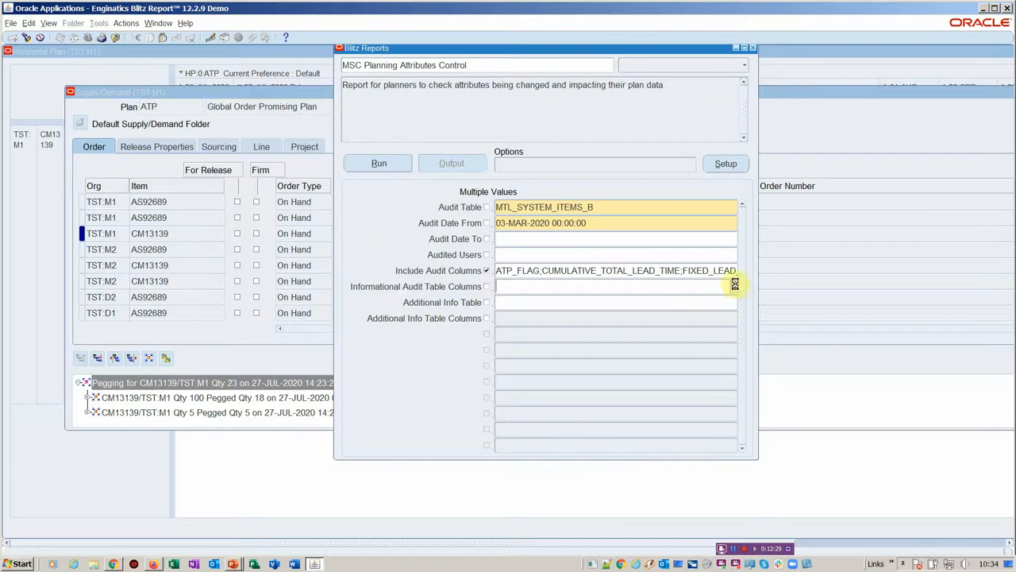
Step: Add SEGMENT1 and DESCRIPTION as informational audit table columns
{"action": "left_click", "coordinate": [735, 286]}
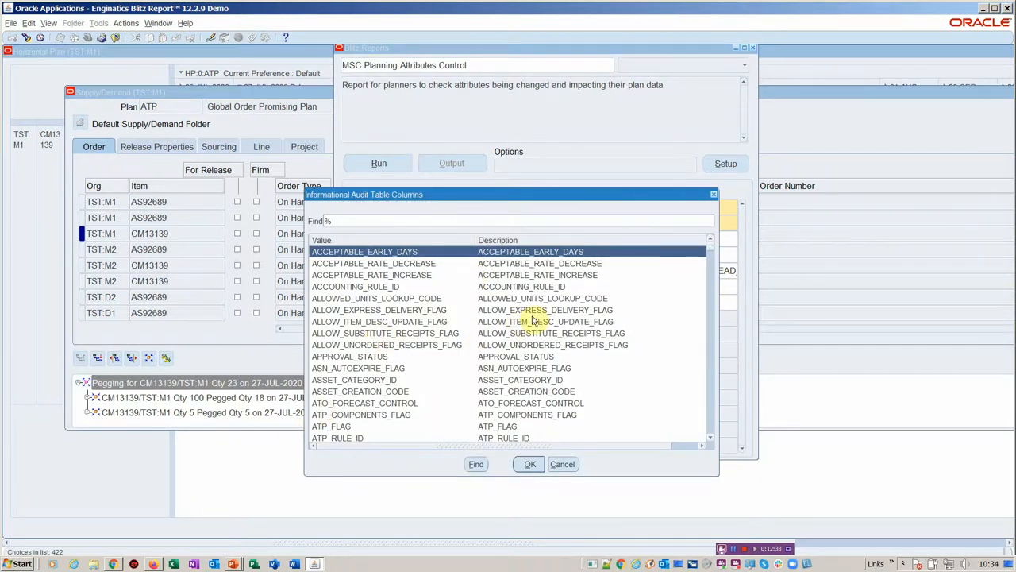
{"action": "type", "text": "se"}
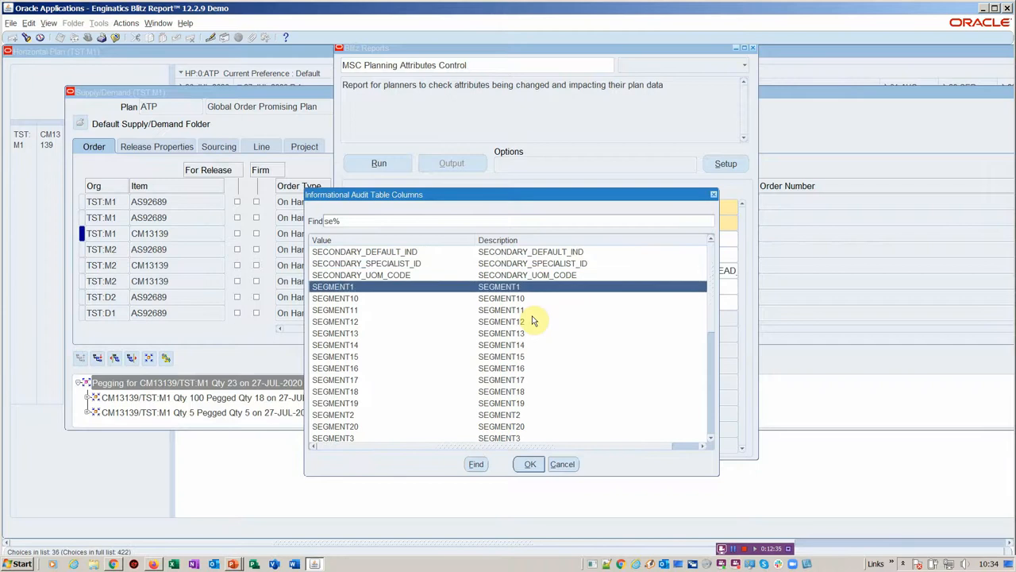
{"action": "left_click", "coordinate": [529, 464]}
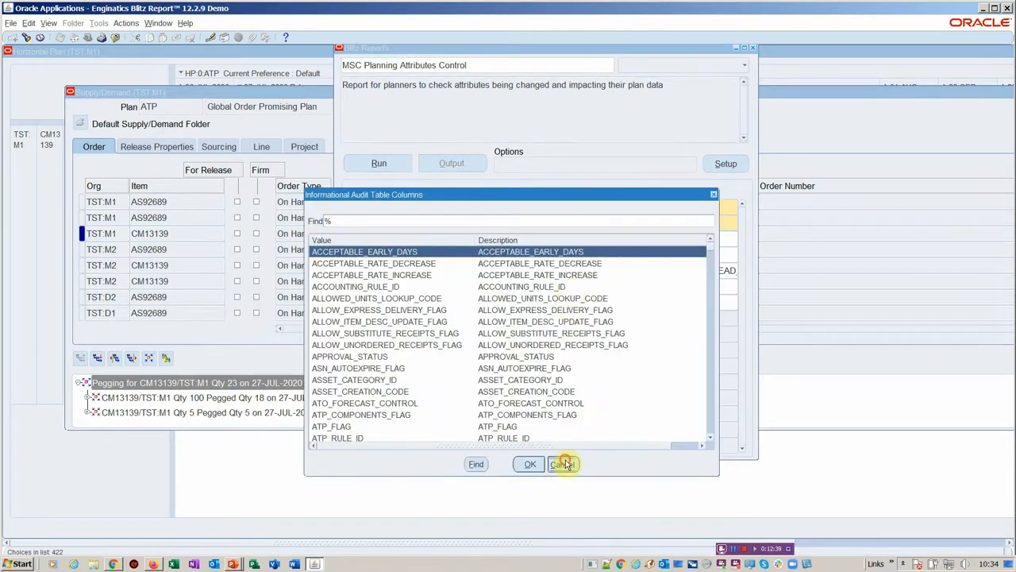
{"action": "left_click", "coordinate": [564, 465]}
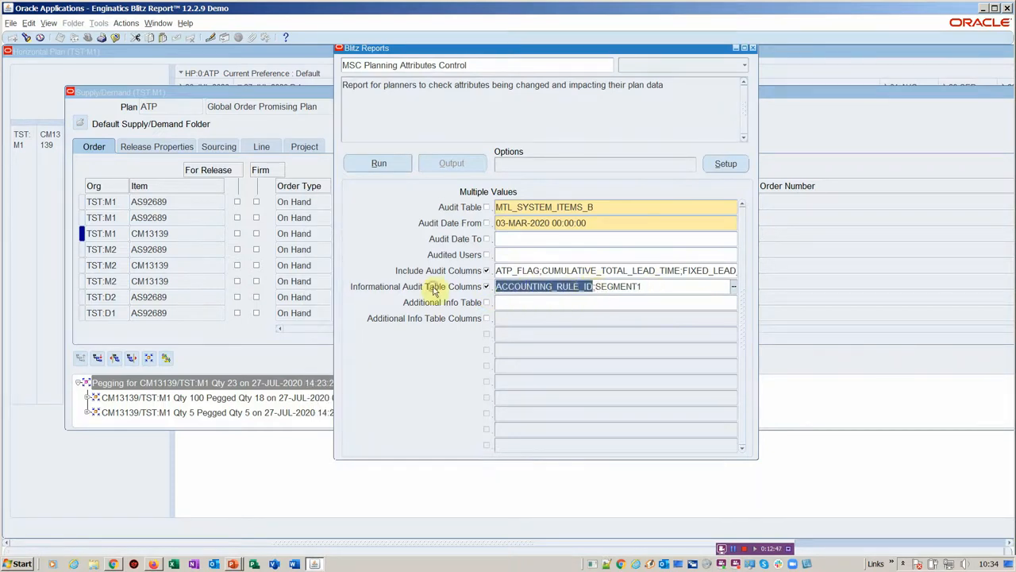
{"action": "type", "text": "dec"}
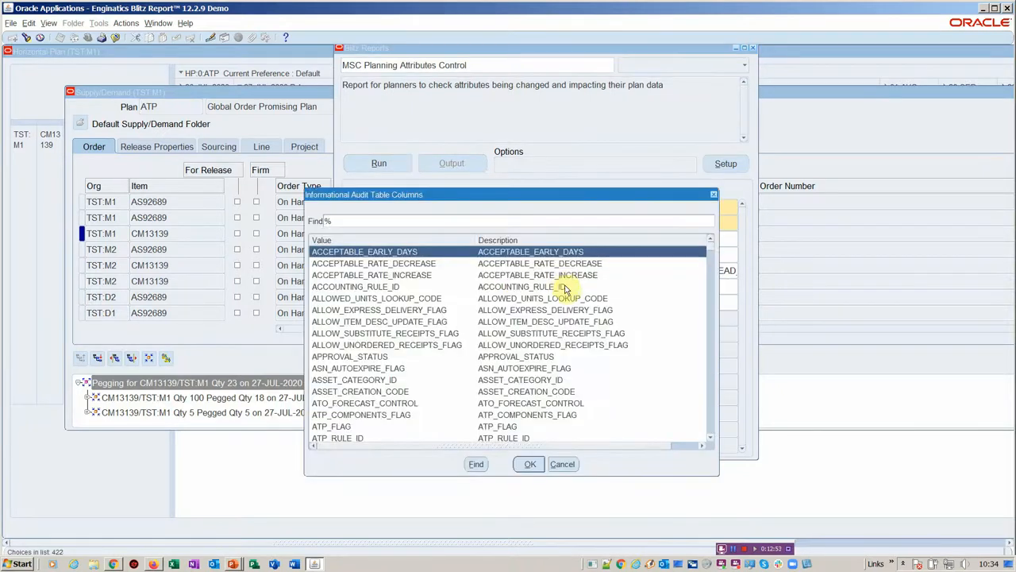
{"action": "type", "text": "de"}
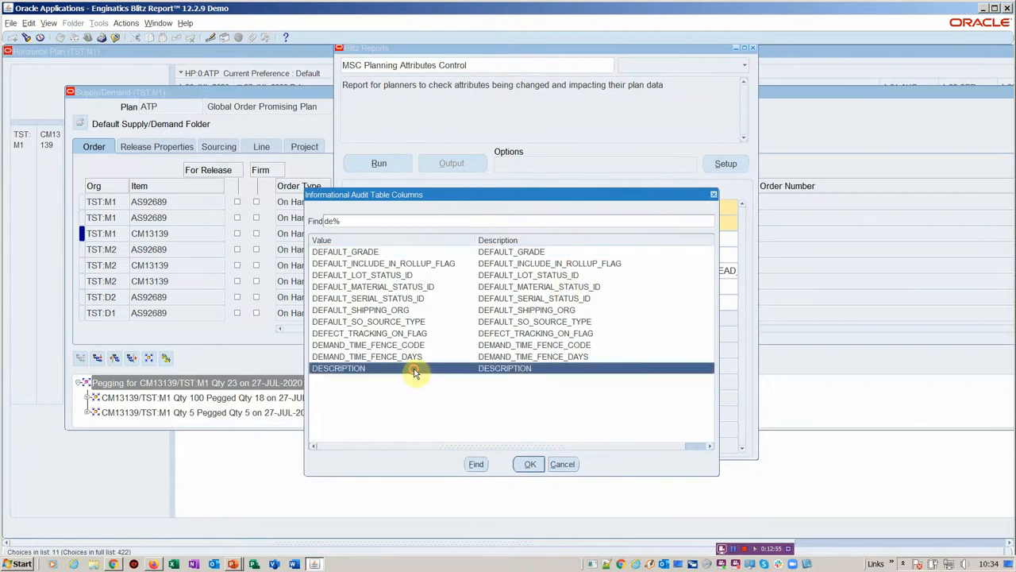
{"action": "left_click", "coordinate": [530, 464]}
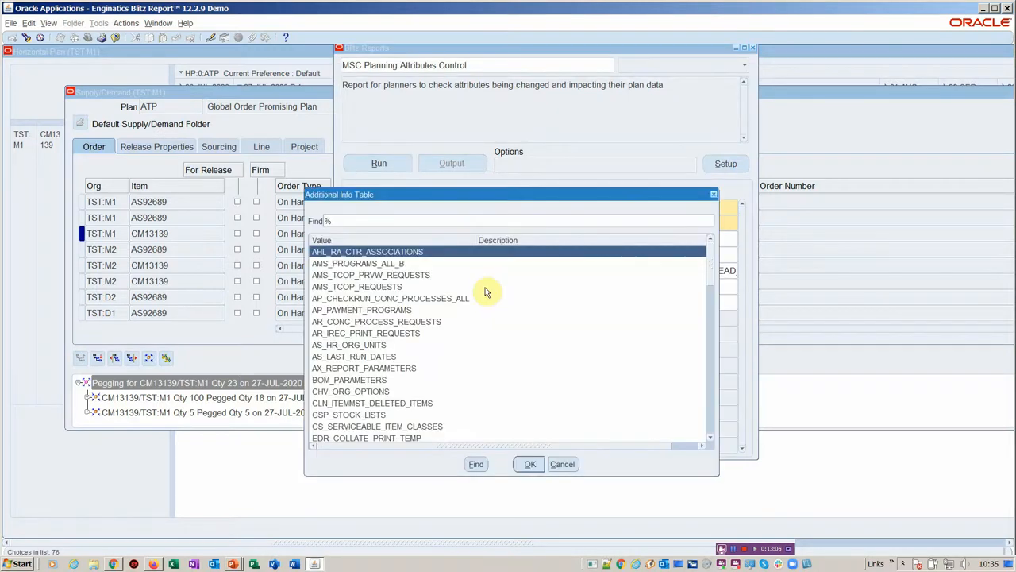
Step: Set additional info table MTL_PARAMETERS with column ORGANIZATION_CODE
{"action": "type", "text": "mtl_"}
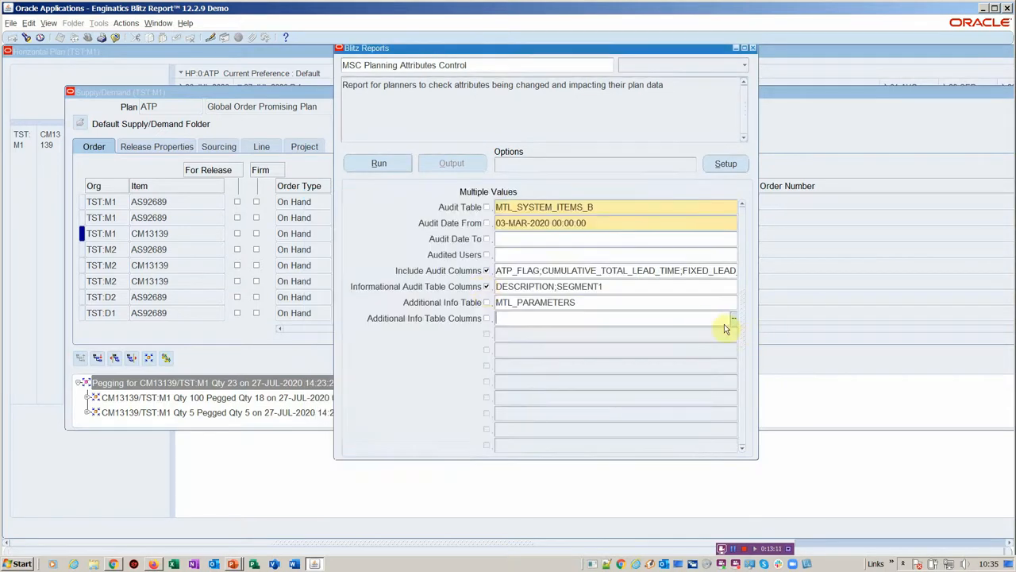
{"action": "type", "text": "or"}
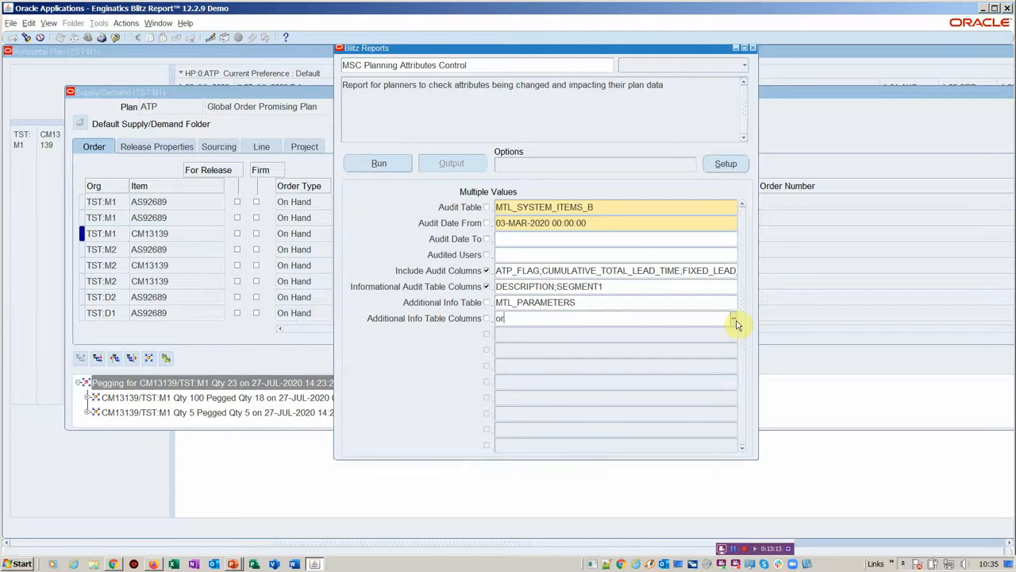
{"action": "left_click", "coordinate": [735, 319]}
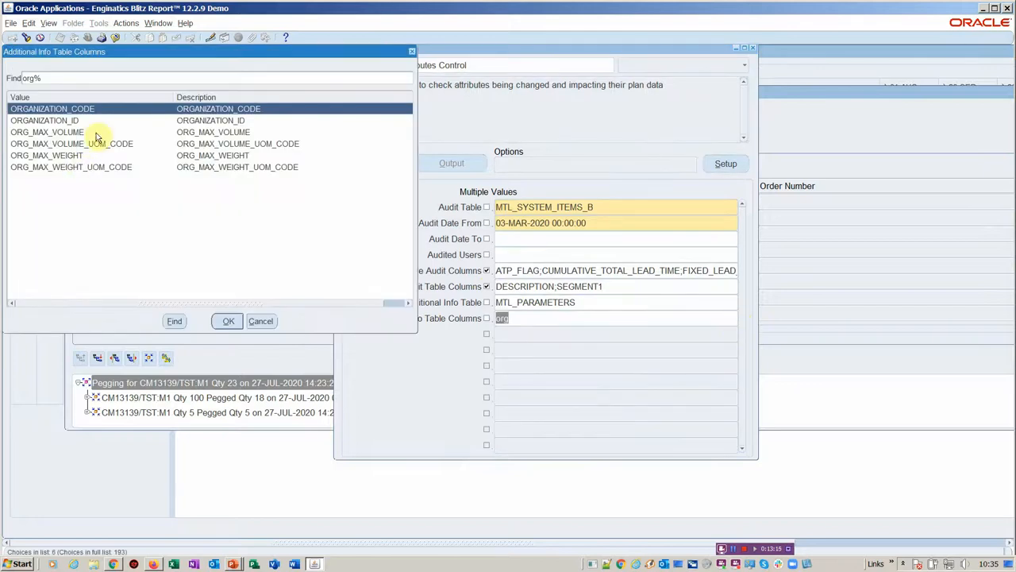
{"action": "left_click", "coordinate": [228, 320]}
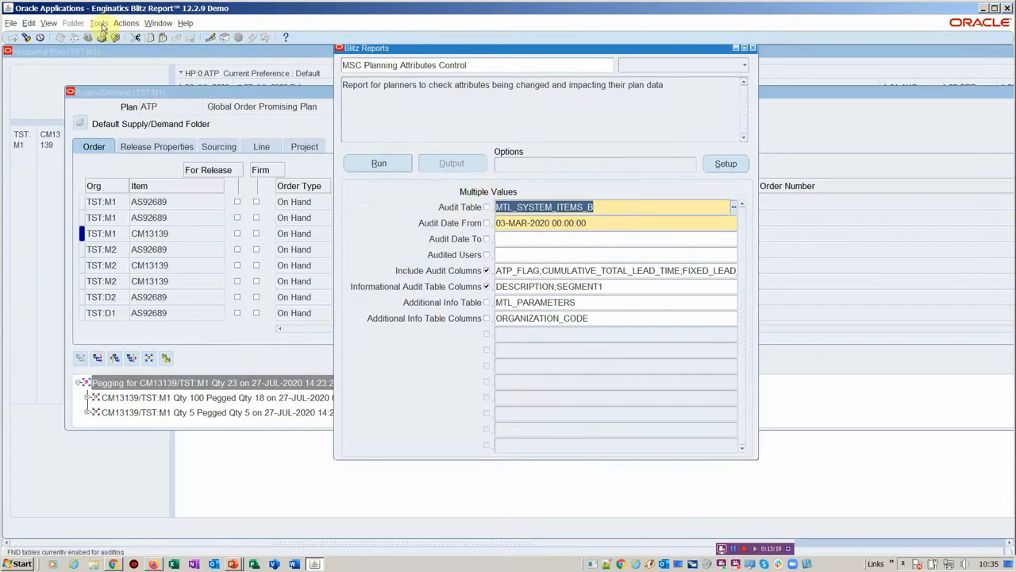
{"action": "left_click", "coordinate": [127, 22]}
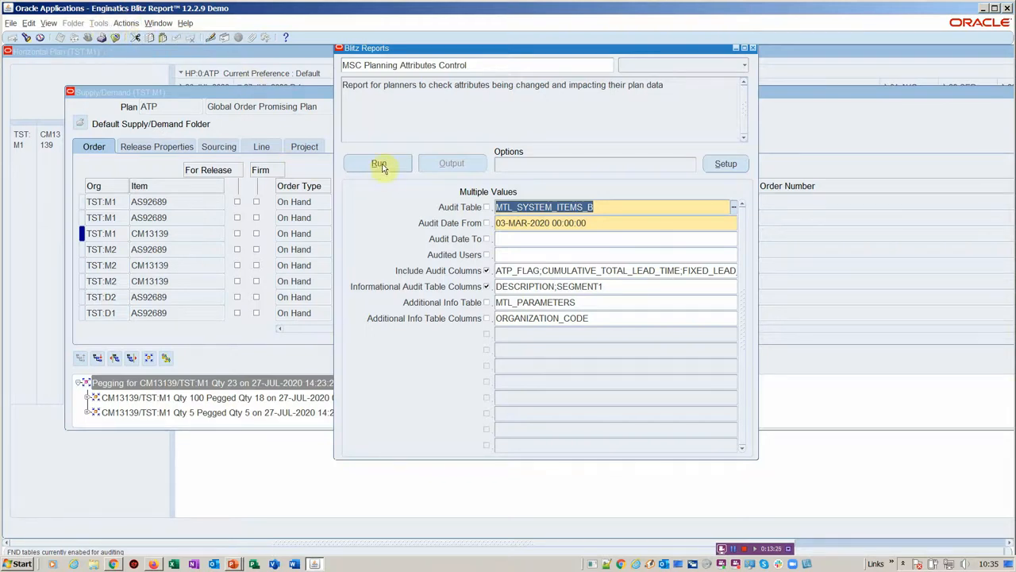
Step: Run the audit report and review FIXED_LEAD_TIME old value 35 and ATP_FLAG old value N
{"action": "left_click", "coordinate": [379, 163]}
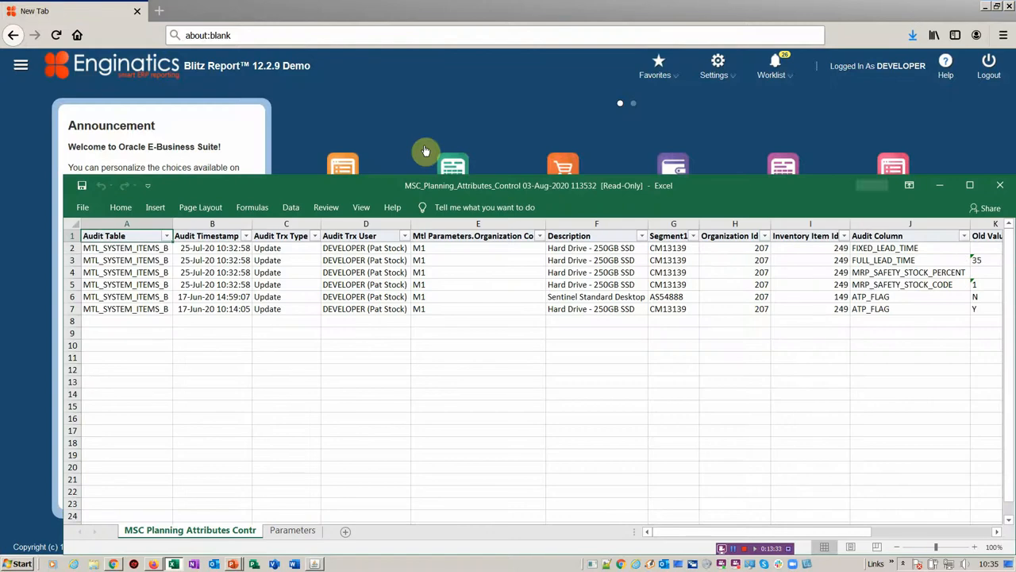
{"action": "mouse_move", "coordinate": [547, 71]}
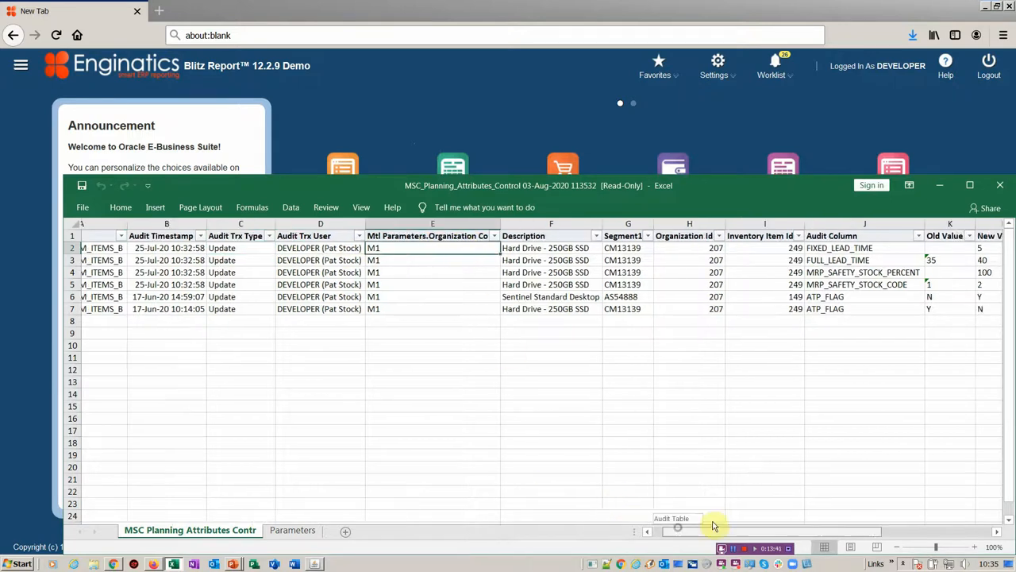
{"action": "scroll", "scroll_direction": "right", "scroll_amount": 3}
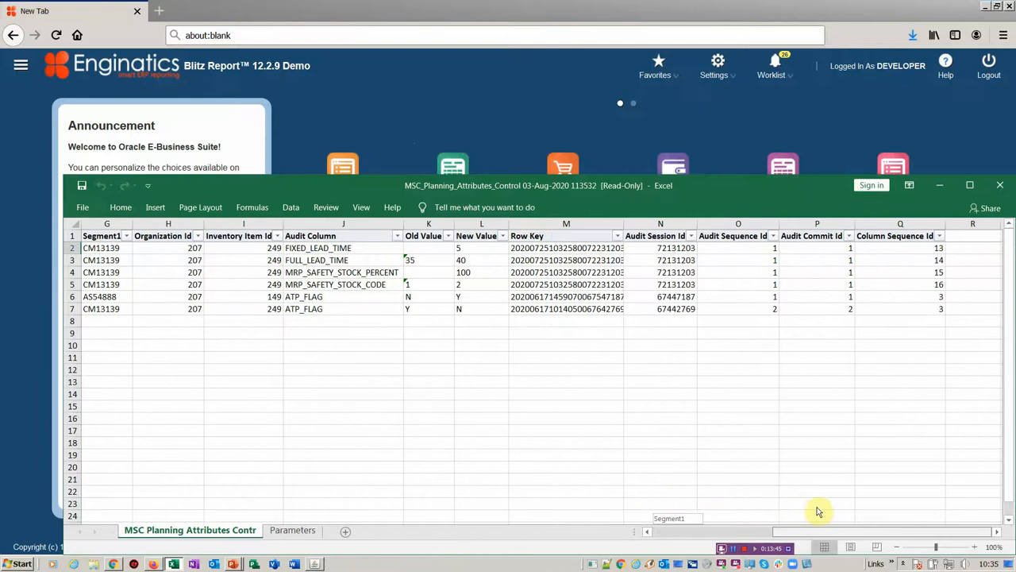
{"action": "left_click", "coordinate": [317, 248]}
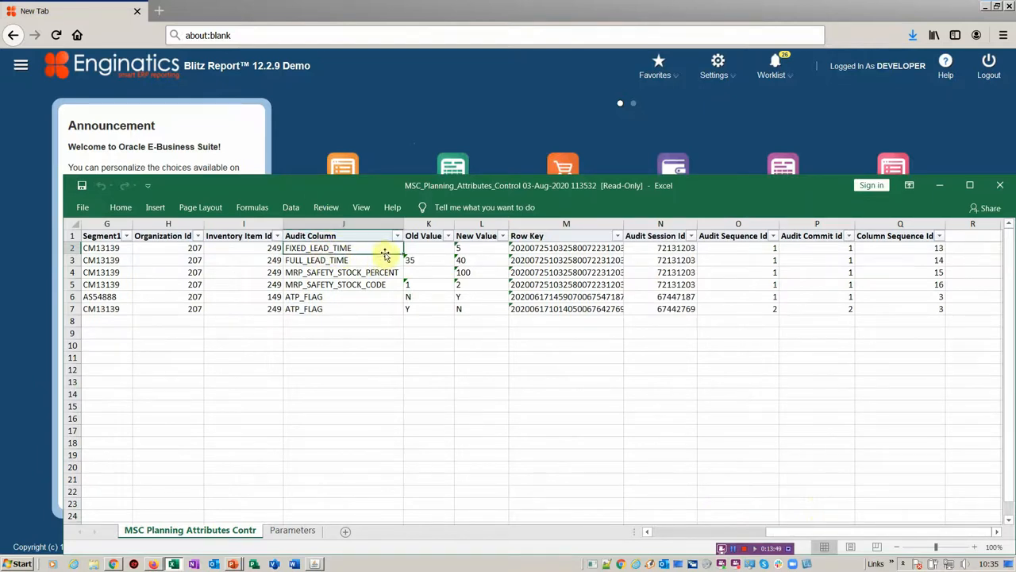
{"action": "left_click", "coordinate": [458, 247]}
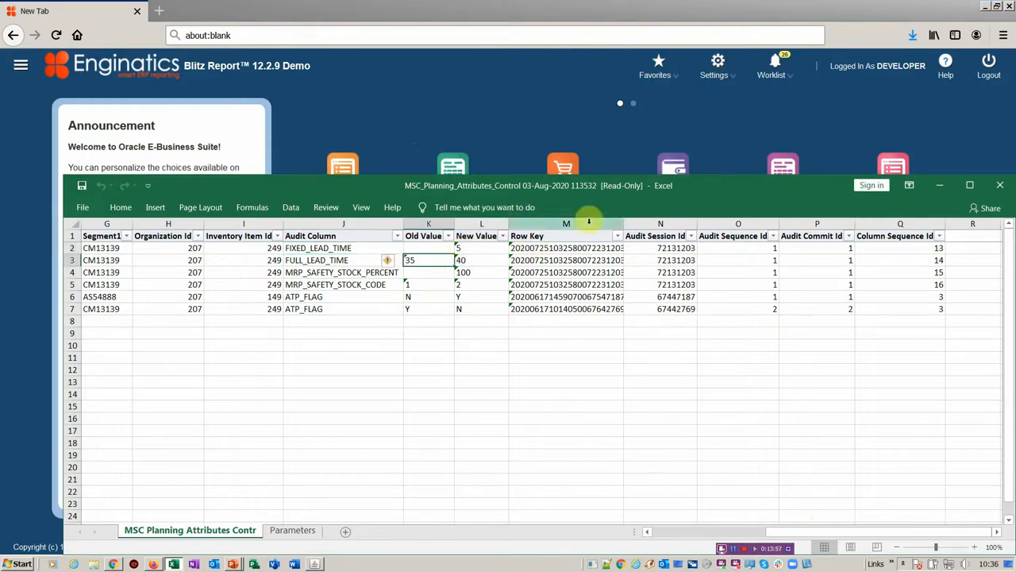
{"action": "mouse_move", "coordinate": [498, 279]}
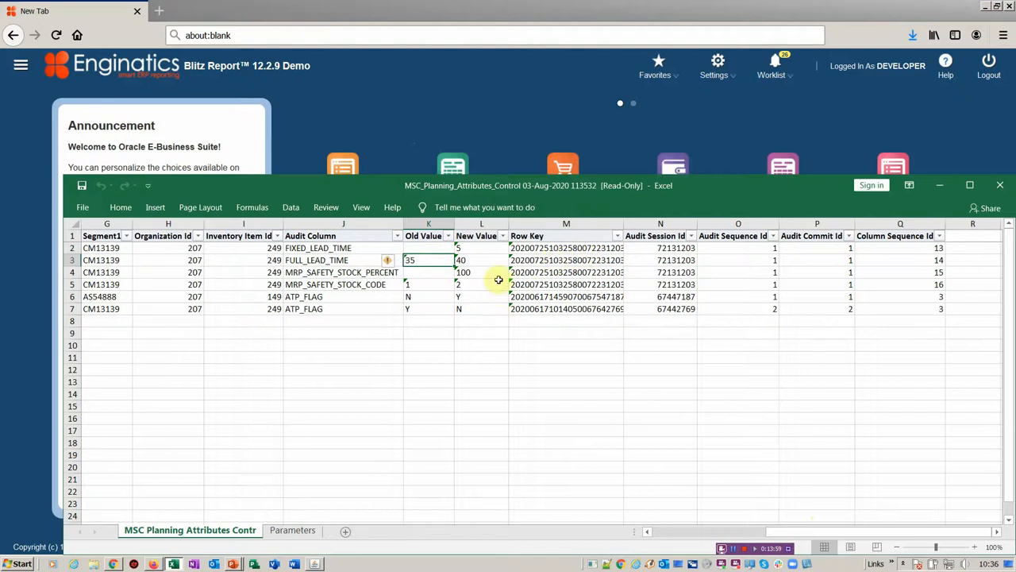
{"action": "mouse_move", "coordinate": [489, 291]}
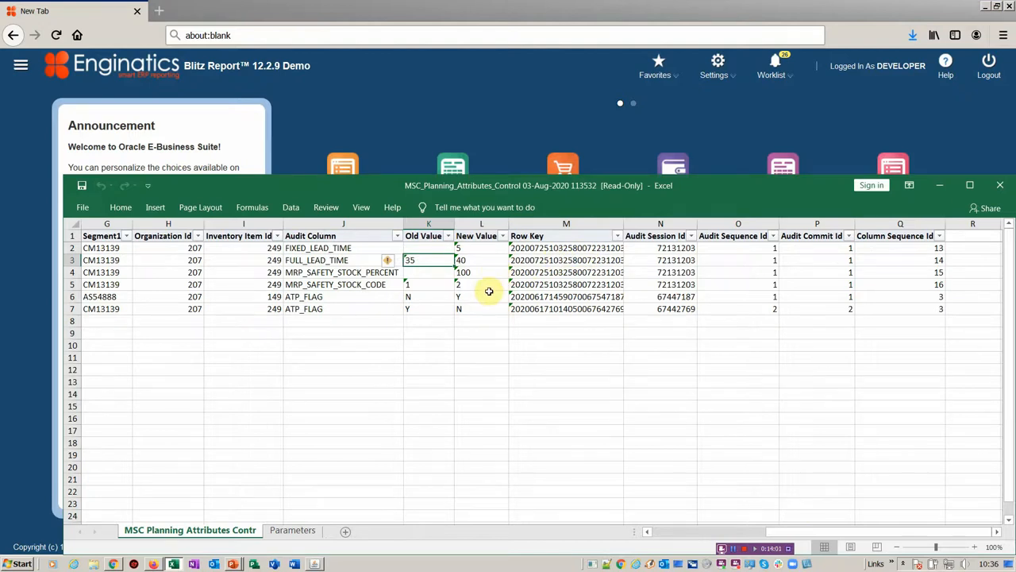
{"action": "left_click", "coordinate": [481, 284]}
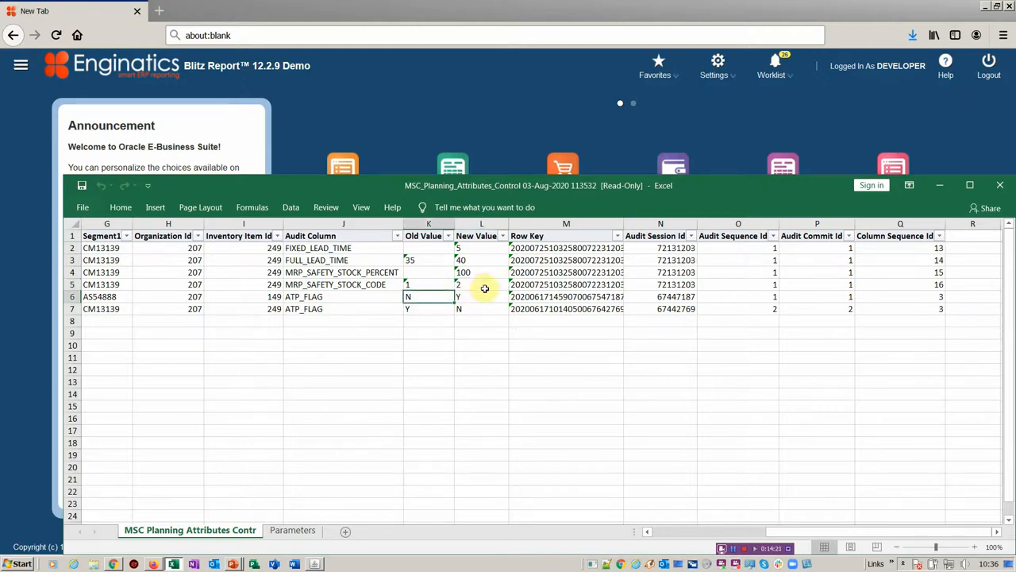
{"action": "mouse_move", "coordinate": [480, 296]}
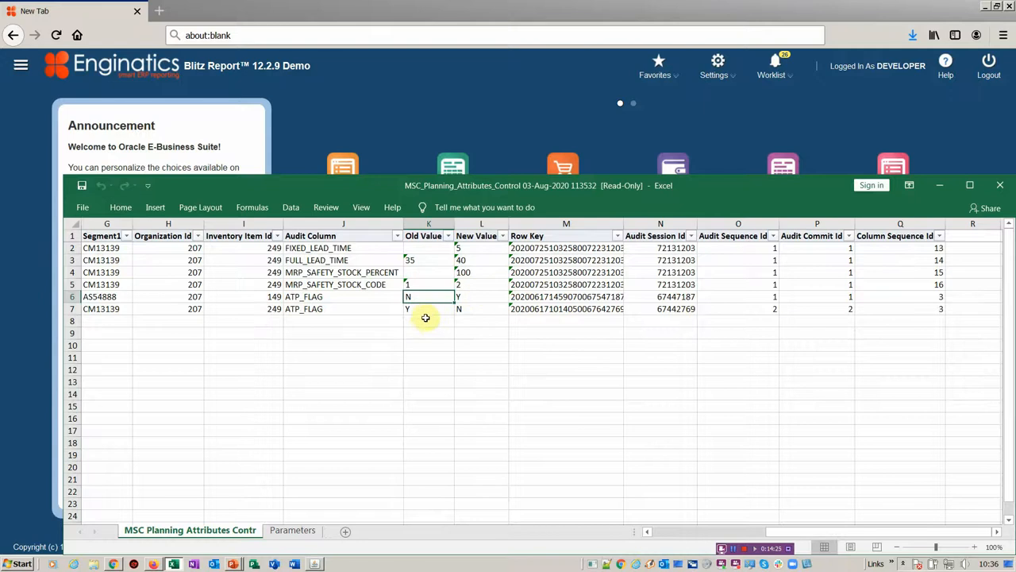
{"action": "mouse_move", "coordinate": [488, 326]}
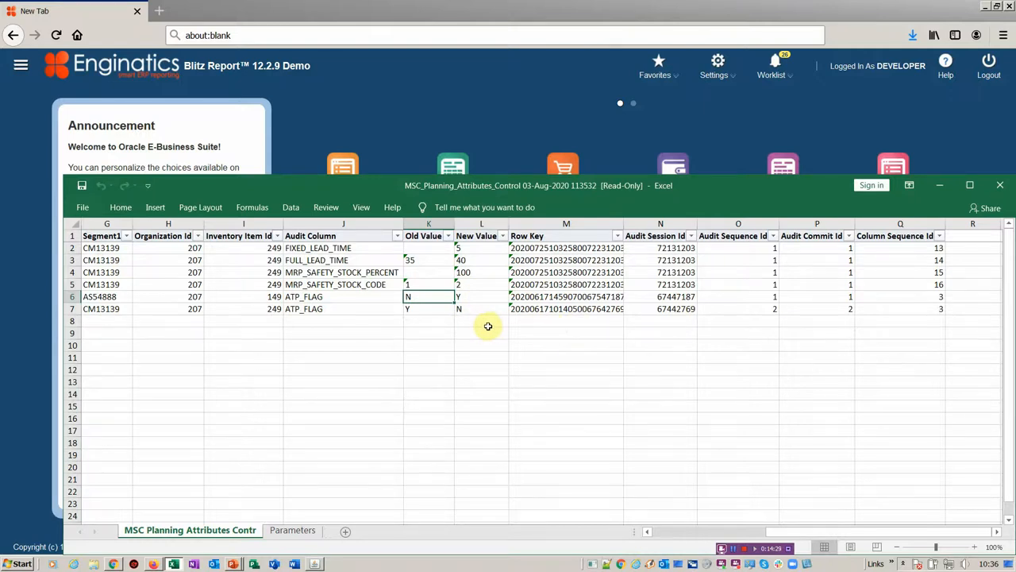
{"action": "mouse_move", "coordinate": [1000, 185]}
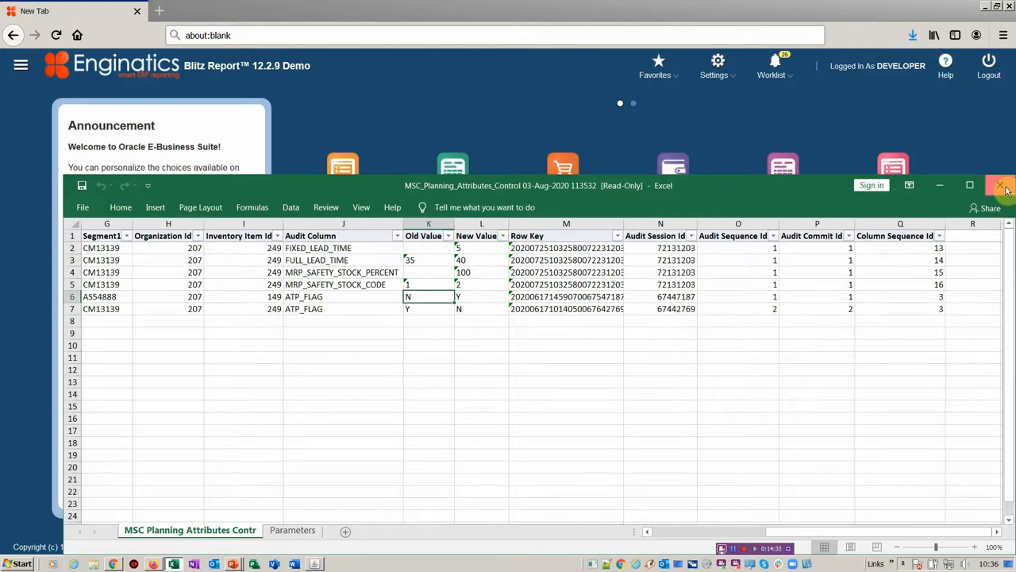
Step: Close the attributes workbook and bring up the Blitz Reports list over Supply/Demand
{"action": "left_click", "coordinate": [1002, 185]}
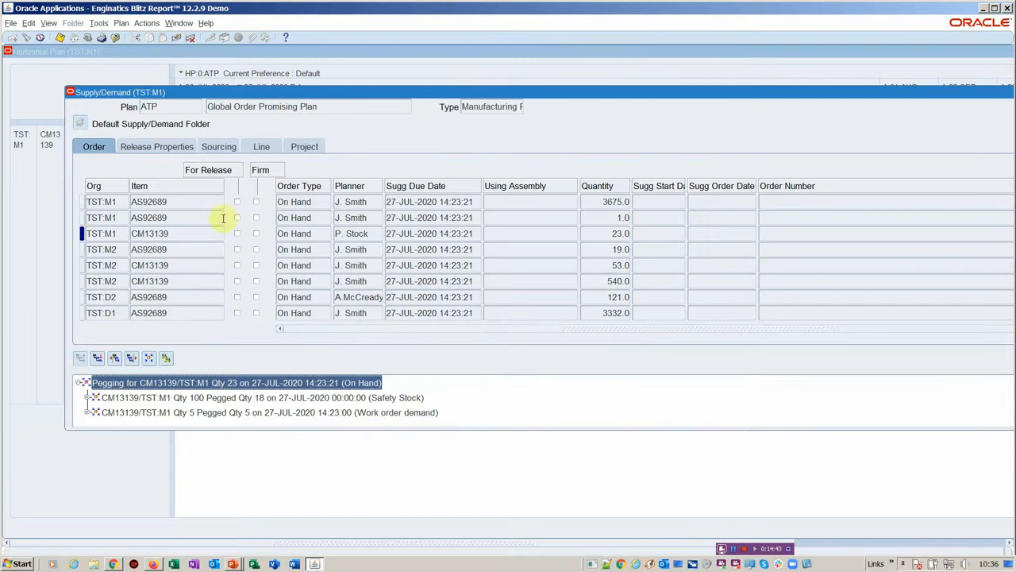
{"action": "left_click", "coordinate": [122, 22]}
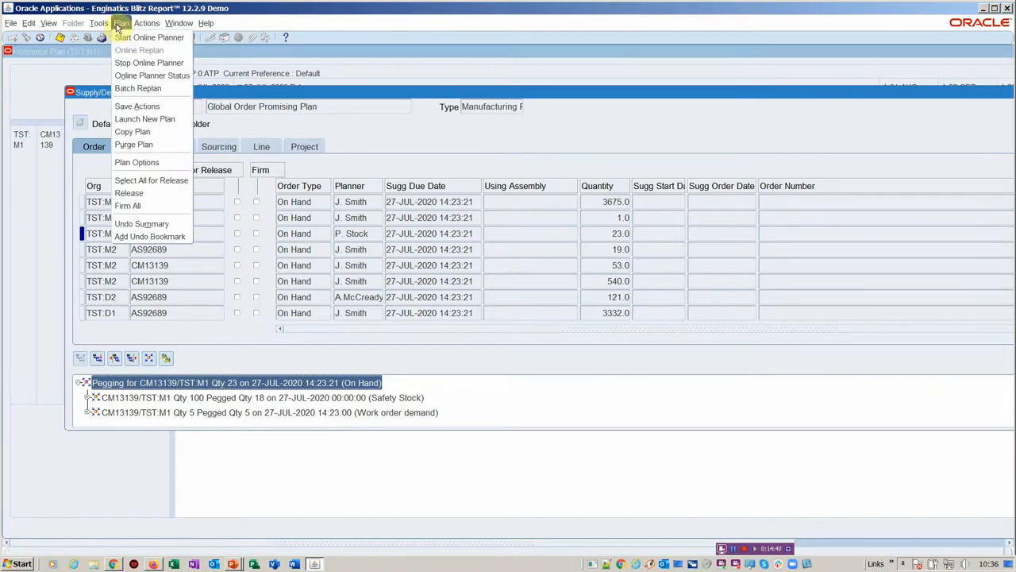
{"action": "left_click", "coordinate": [146, 22]}
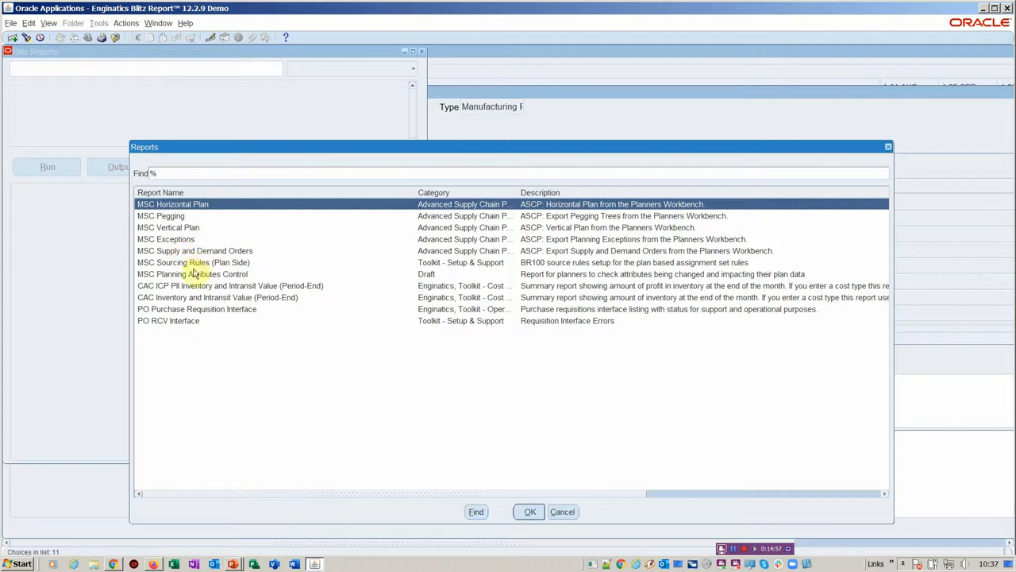
Step: Run MSC Exceptions for organization TST:M1 under instance TST and plan ATP
{"action": "left_click", "coordinate": [166, 239]}
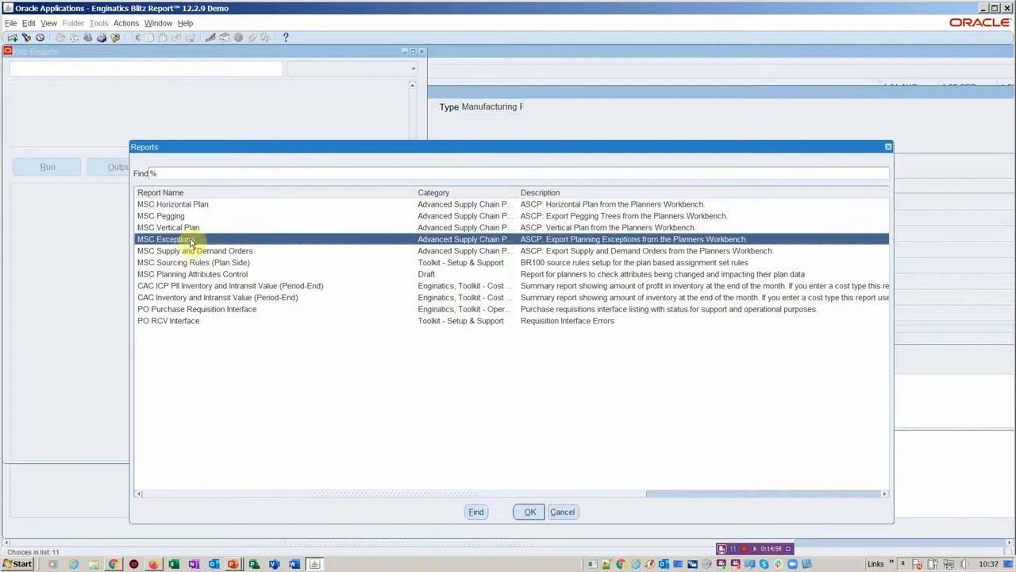
{"action": "left_click", "coordinate": [529, 511]}
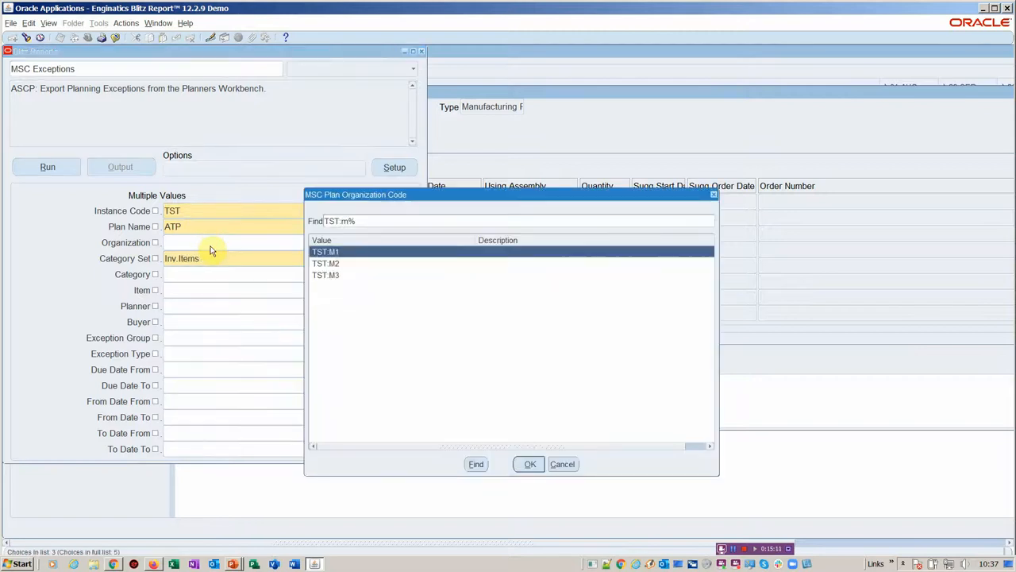
{"action": "left_click", "coordinate": [529, 464]}
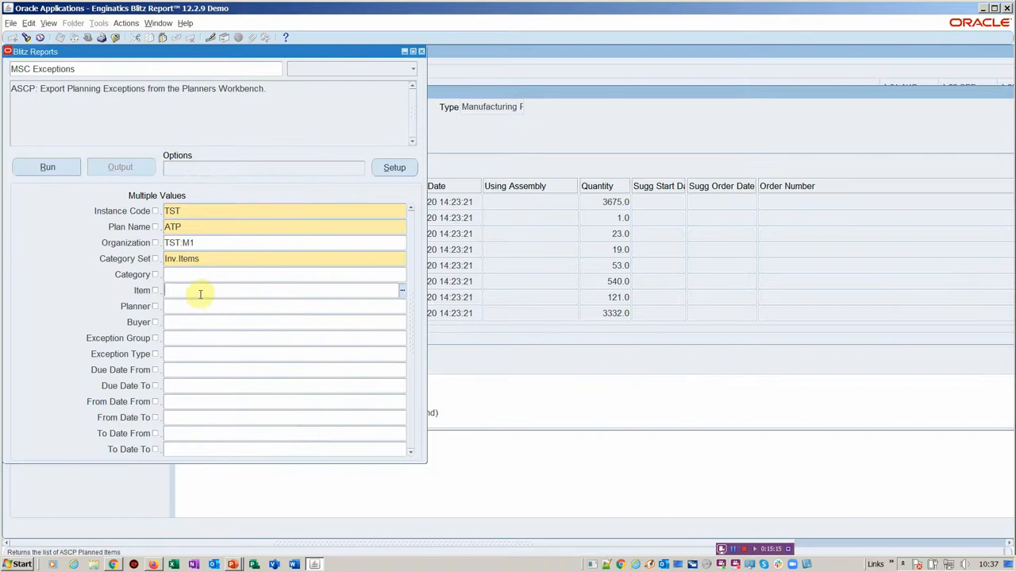
{"action": "left_click", "coordinate": [47, 167]}
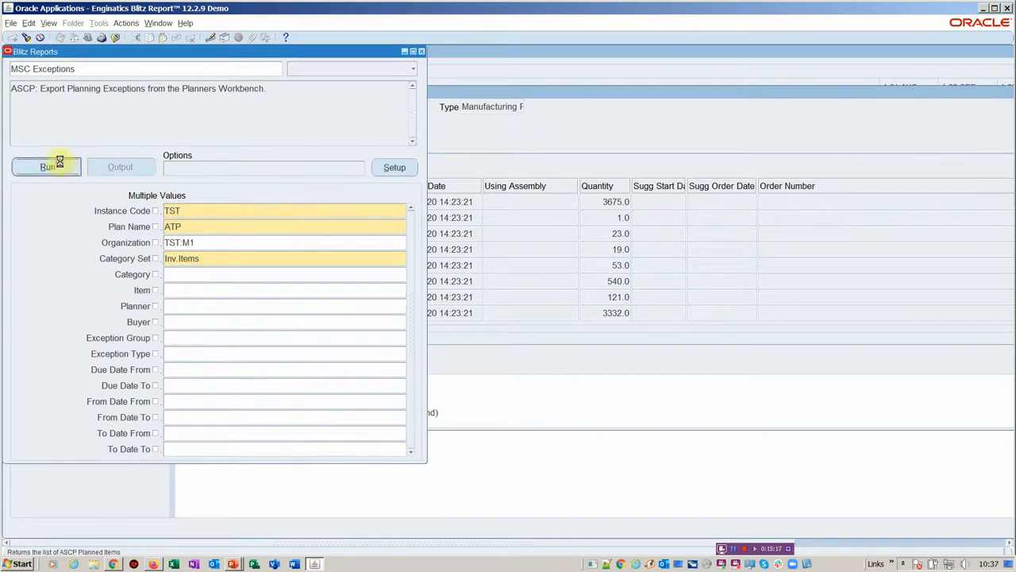
{"action": "left_click", "coordinate": [46, 166]}
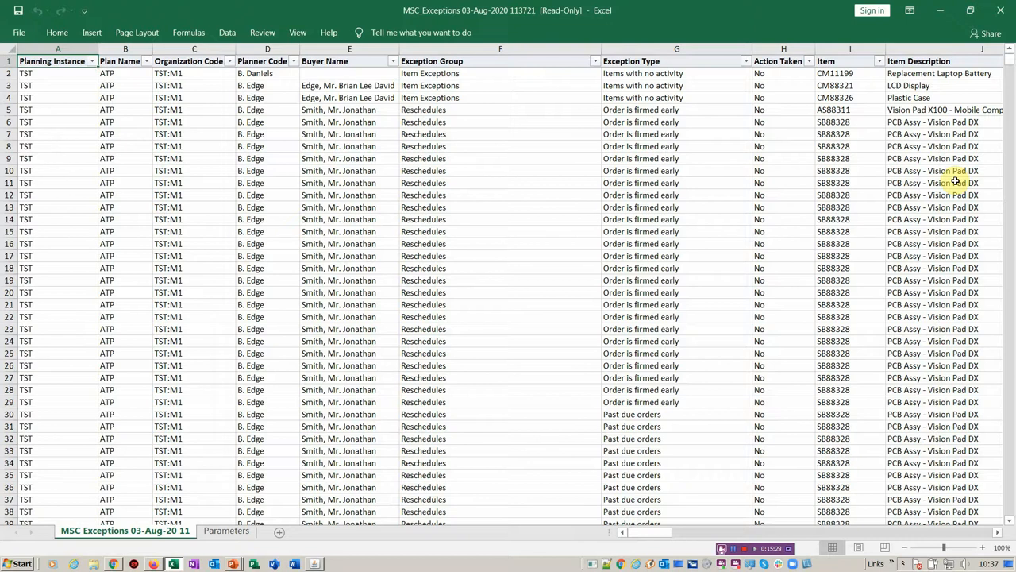
{"action": "mouse_move", "coordinate": [235, 83]}
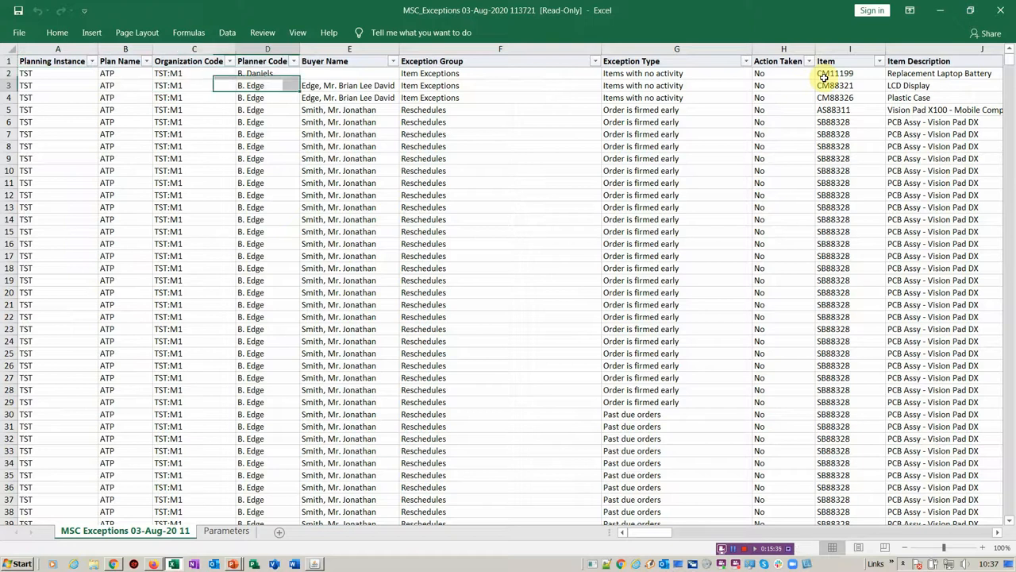
Step: Review the MSC Exceptions purchase requisition reschedules, scrolling right across the columns
{"action": "left_click", "coordinate": [676, 85]}
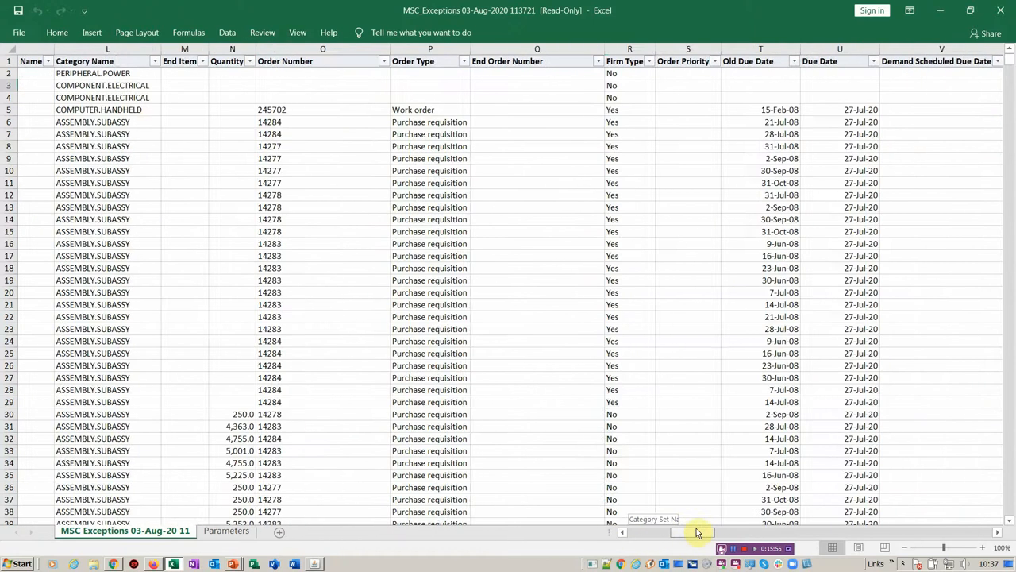
{"action": "scroll", "scroll_direction": "right", "scroll_amount": 3}
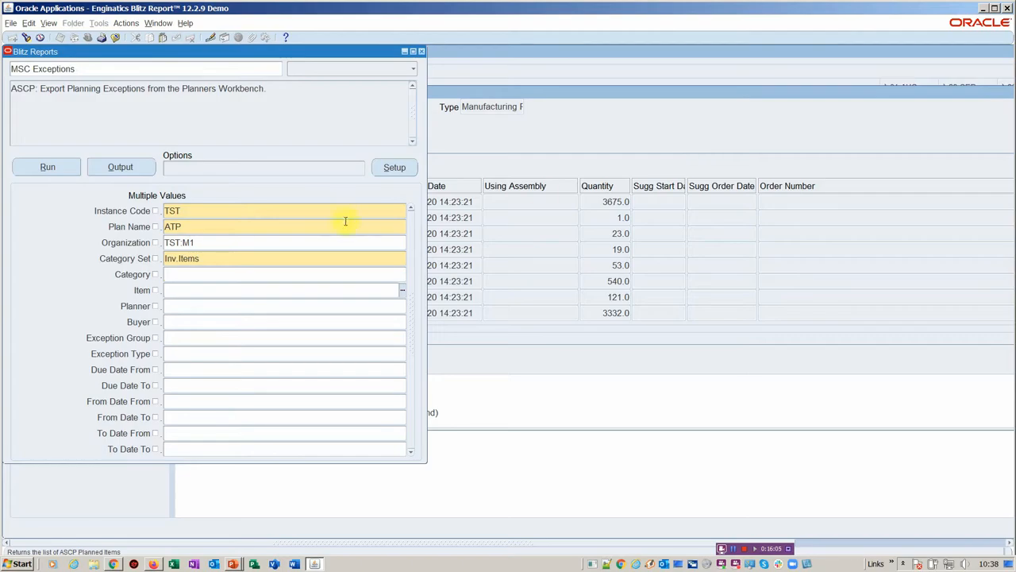
Step: Create a public column template named 'Glen Plan Report - Exceptions' for MSC Exceptions
{"action": "left_click", "coordinate": [395, 167]}
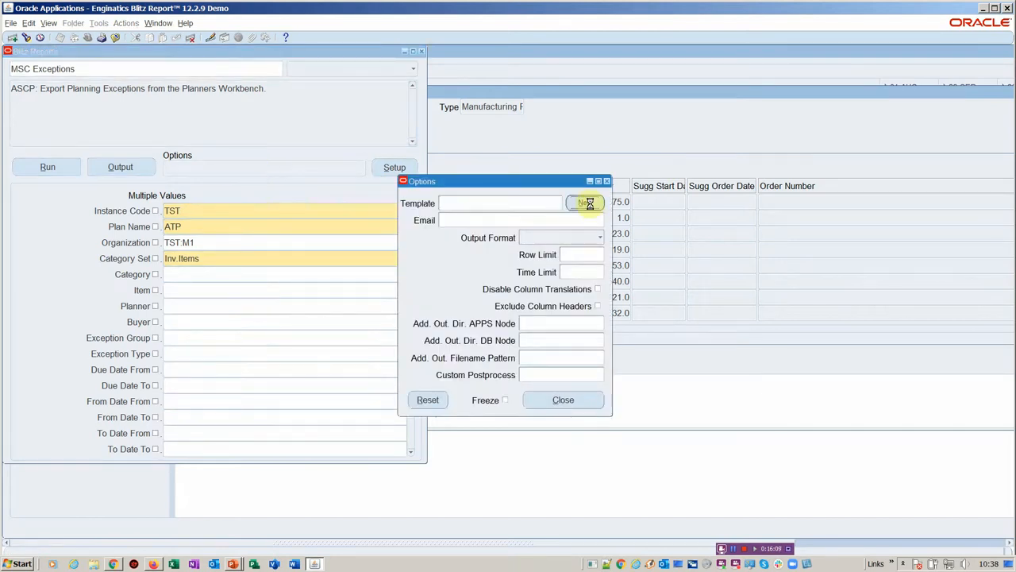
{"action": "left_click", "coordinate": [587, 203]}
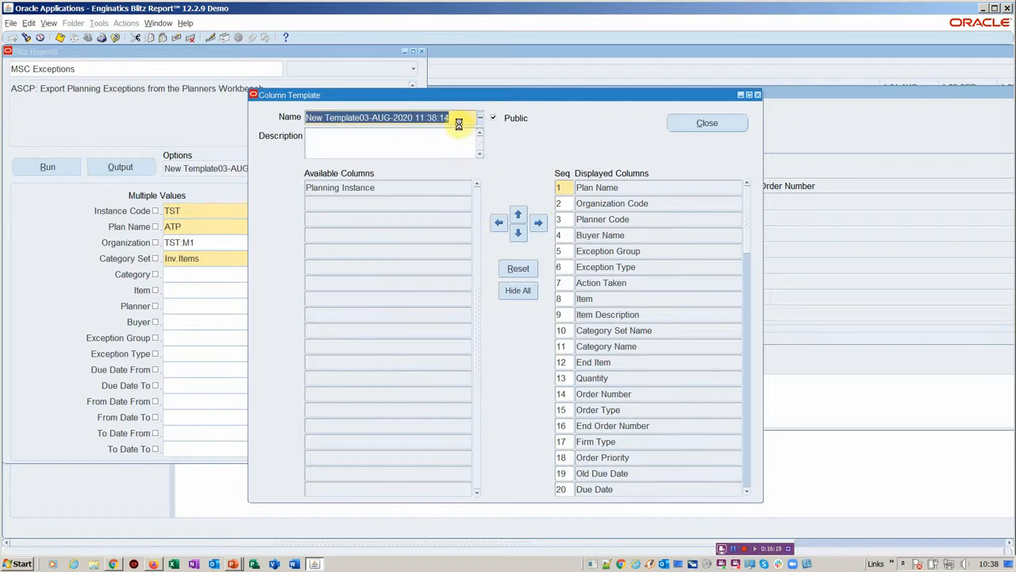
{"action": "type", "text": "G"}
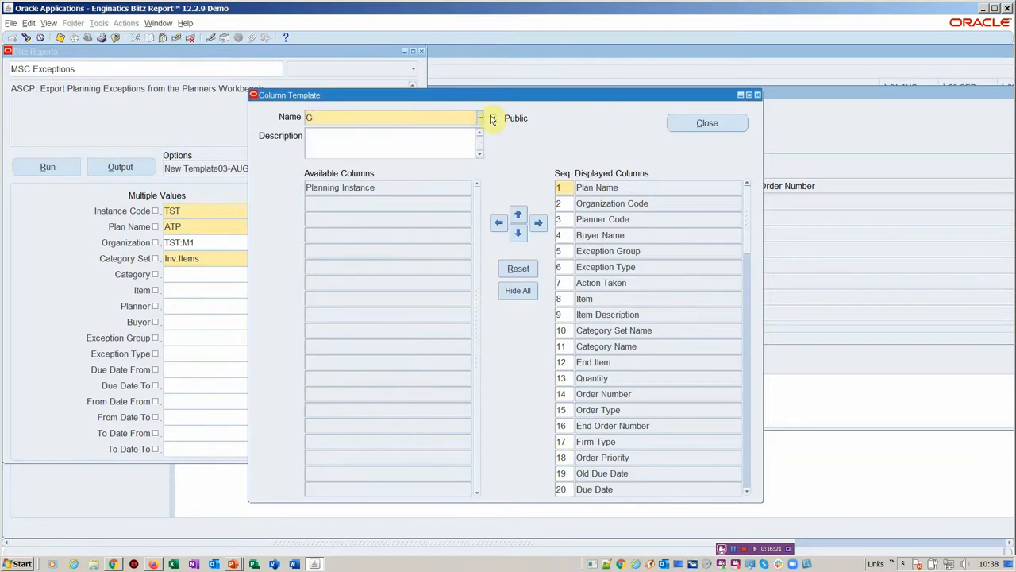
{"action": "type", "text": "len Plan"}
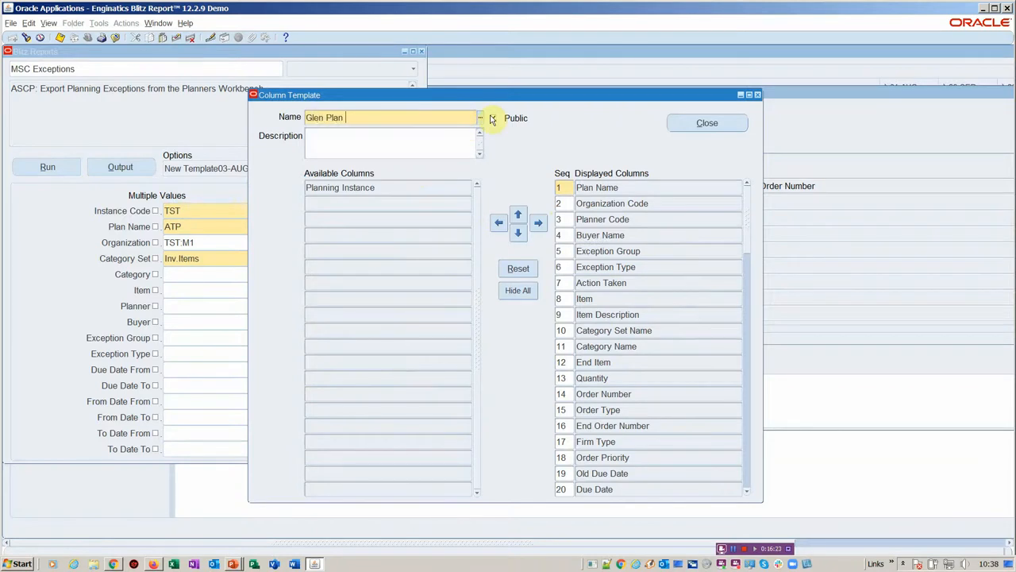
{"action": "type", "text": "Report"}
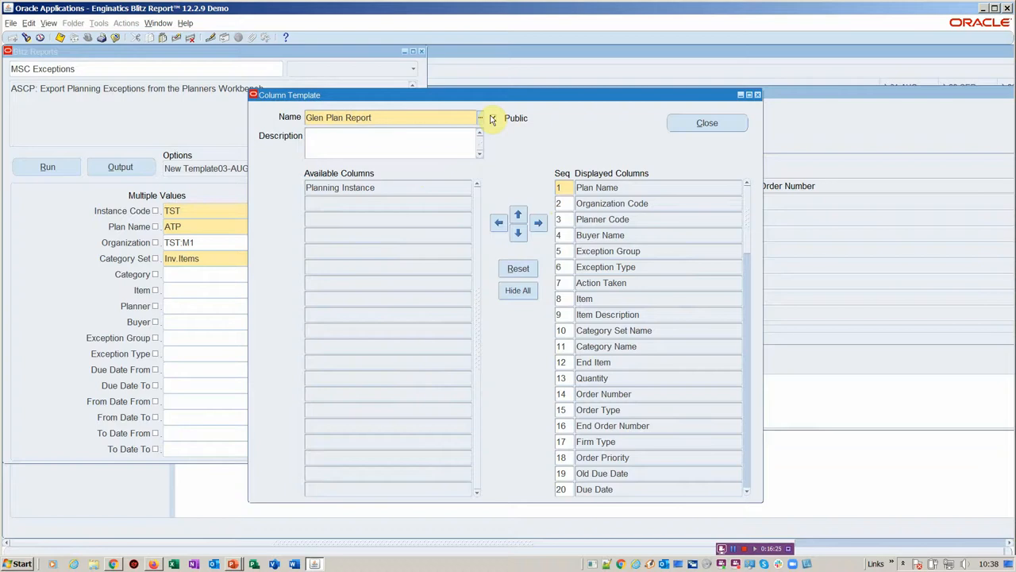
{"action": "type", "text": "- E"}
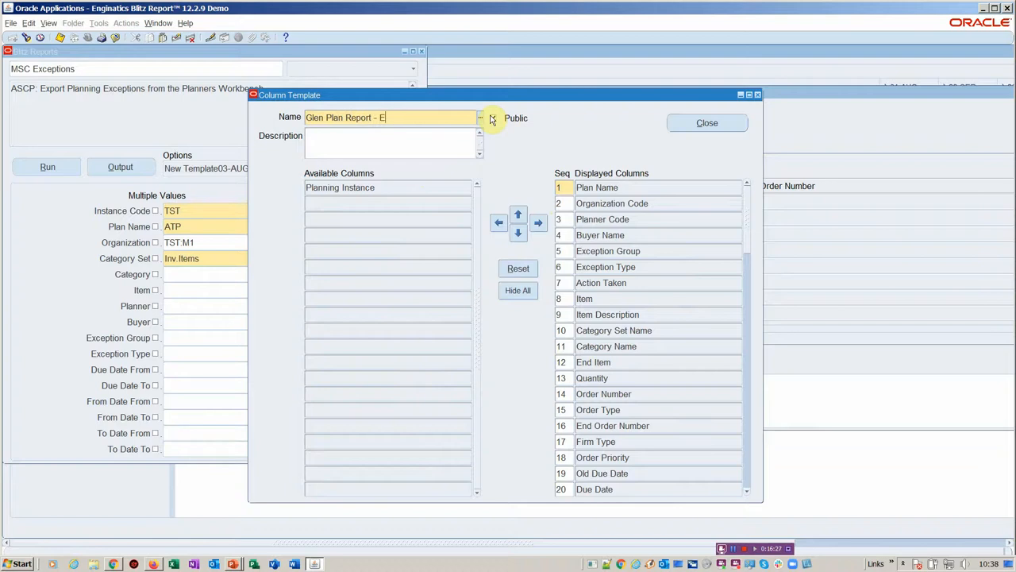
{"action": "type", "text": "xceptions"}
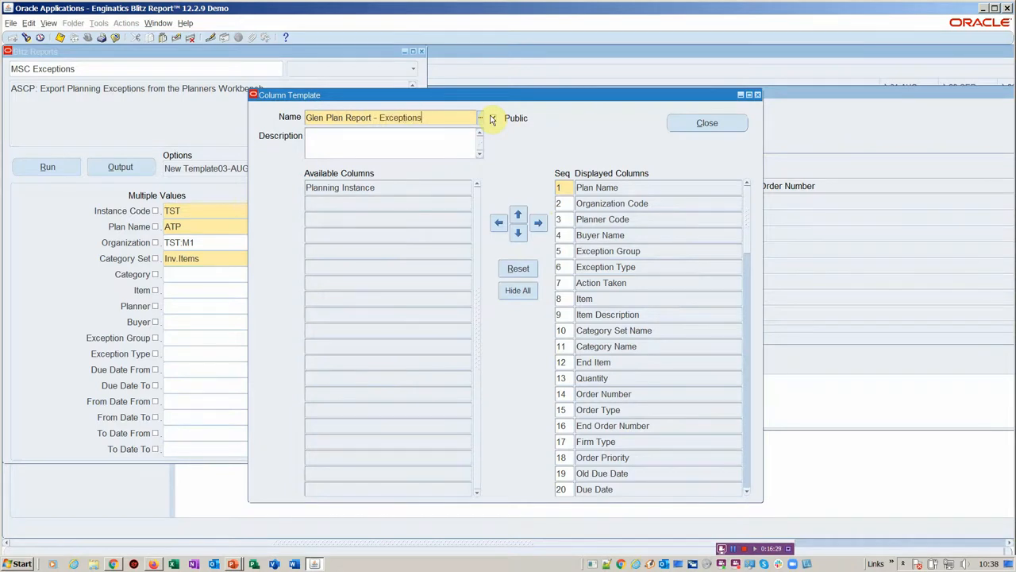
{"action": "left_click", "coordinate": [493, 118]}
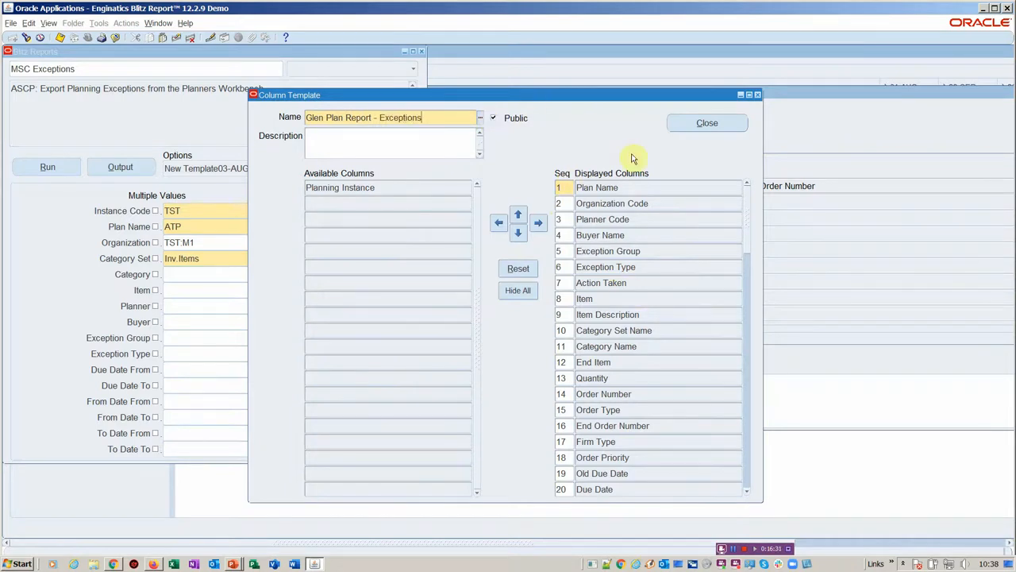
{"action": "mouse_move", "coordinate": [707, 123]}
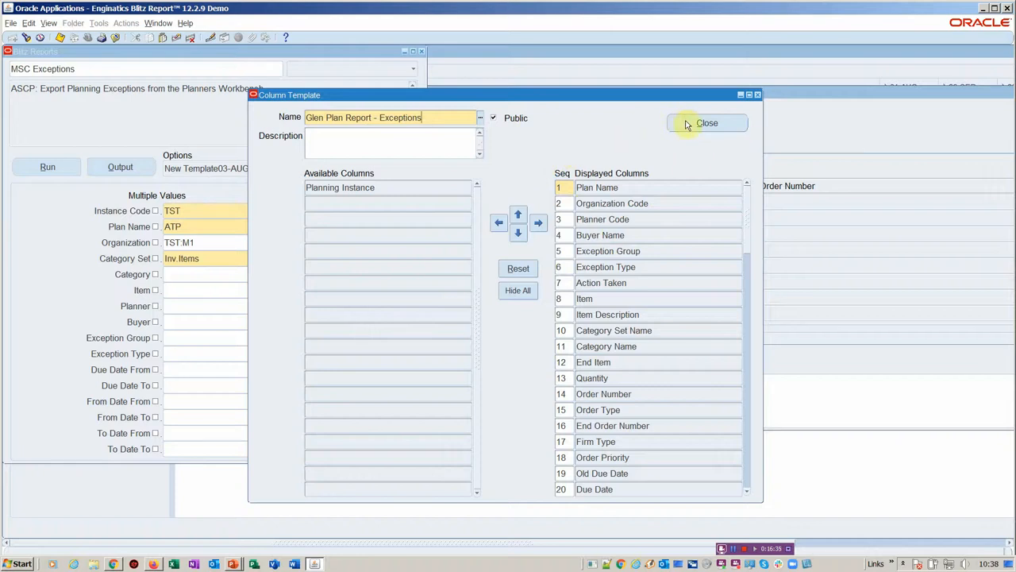
{"action": "left_click", "coordinate": [706, 123]}
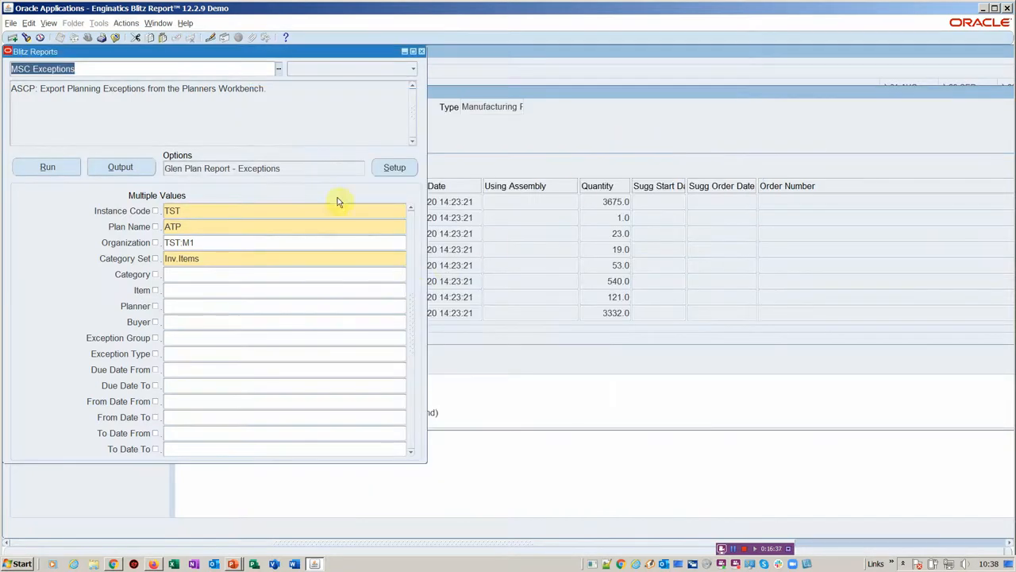
{"action": "left_click", "coordinate": [395, 167]}
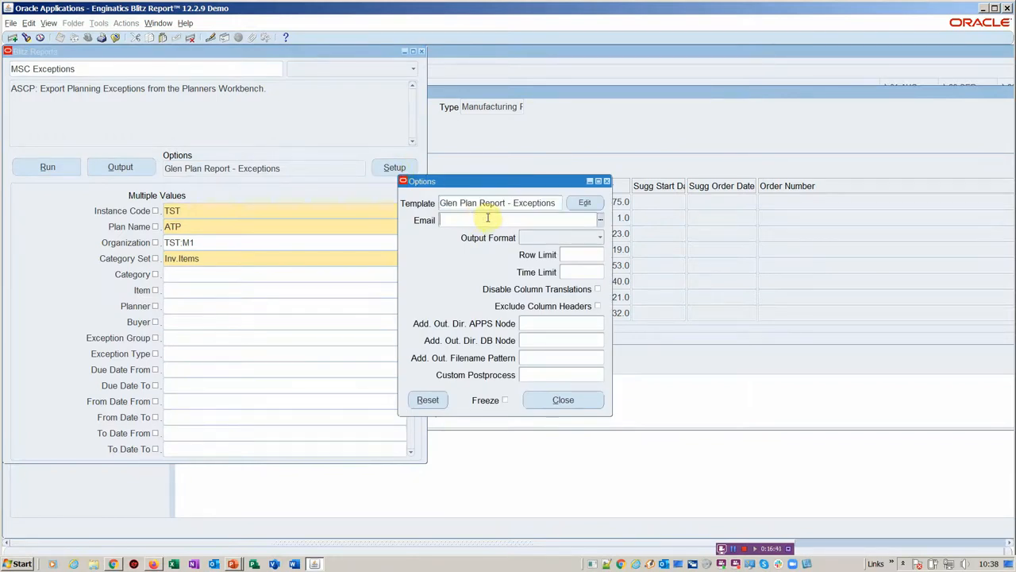
{"action": "type", "text": "a@b"}
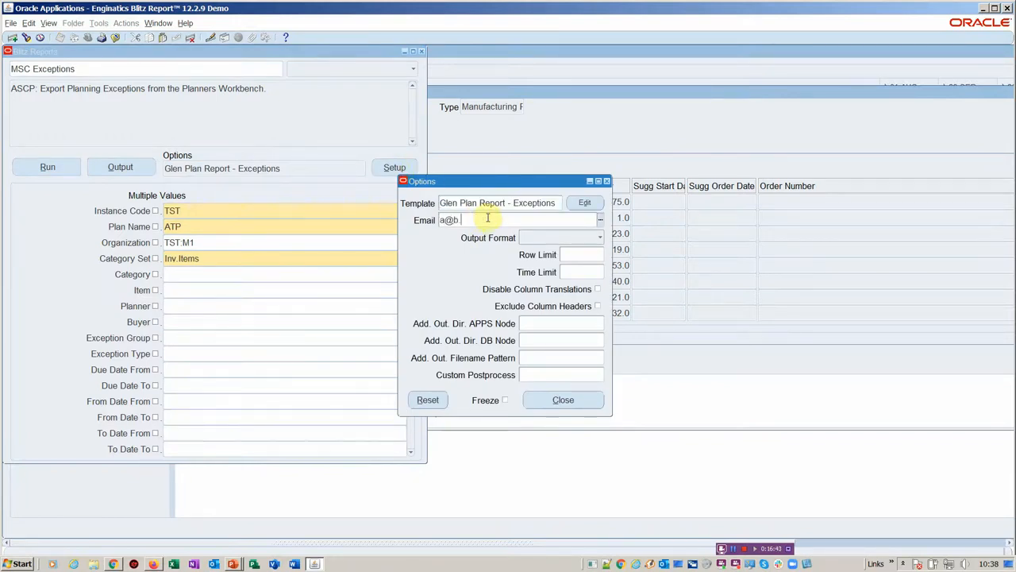
{"action": "type", "text": ".com,c@f"}
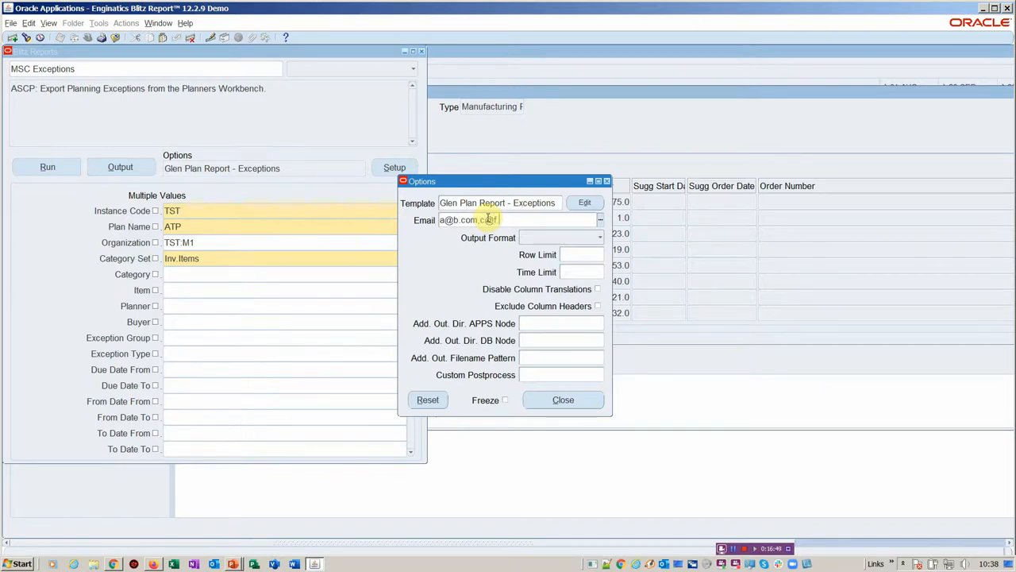
{"action": "type", "text": ".c@f.com"}
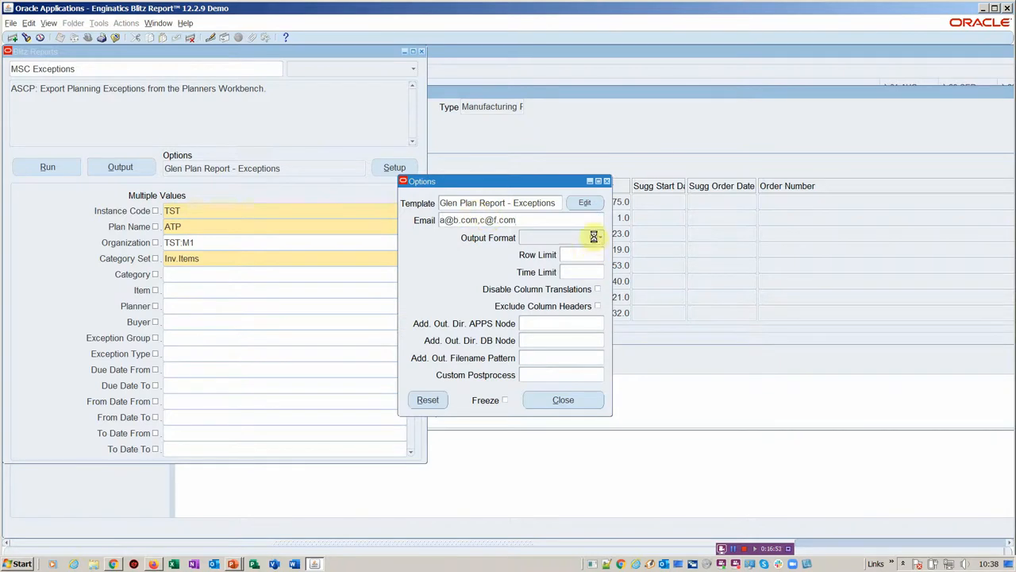
{"action": "left_click", "coordinate": [594, 237]}
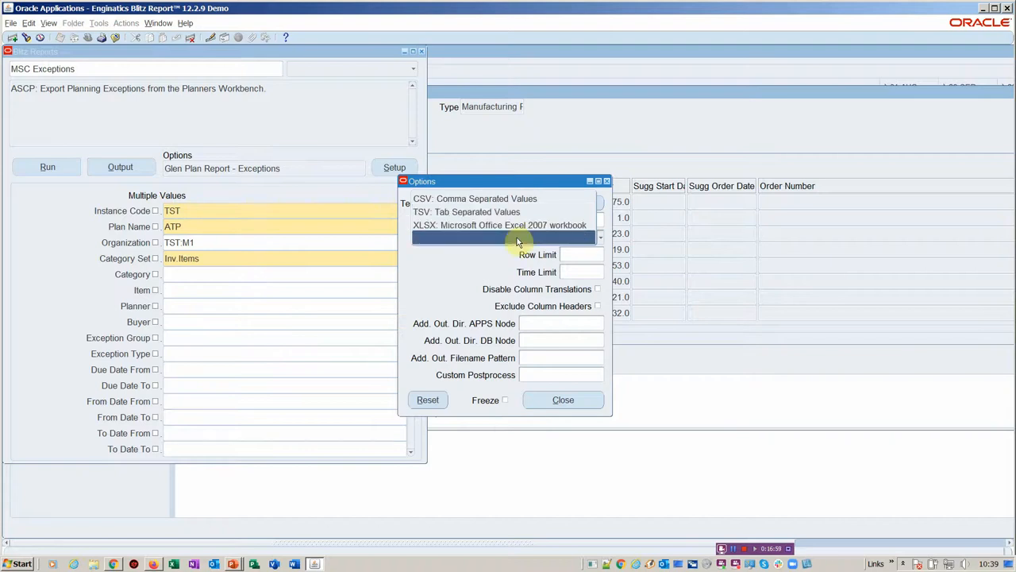
{"action": "left_click", "coordinate": [500, 238]}
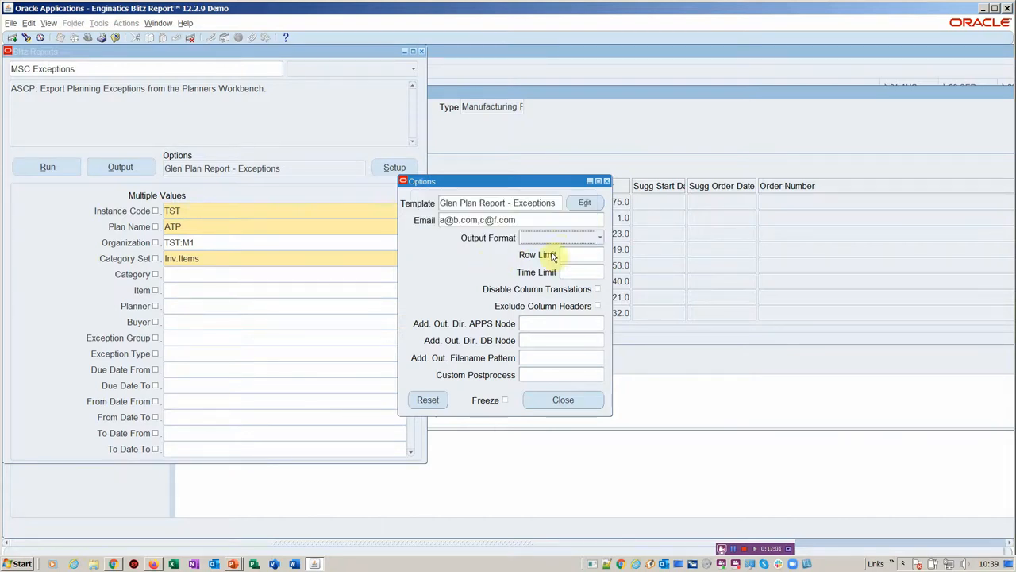
{"action": "mouse_move", "coordinate": [590, 261]}
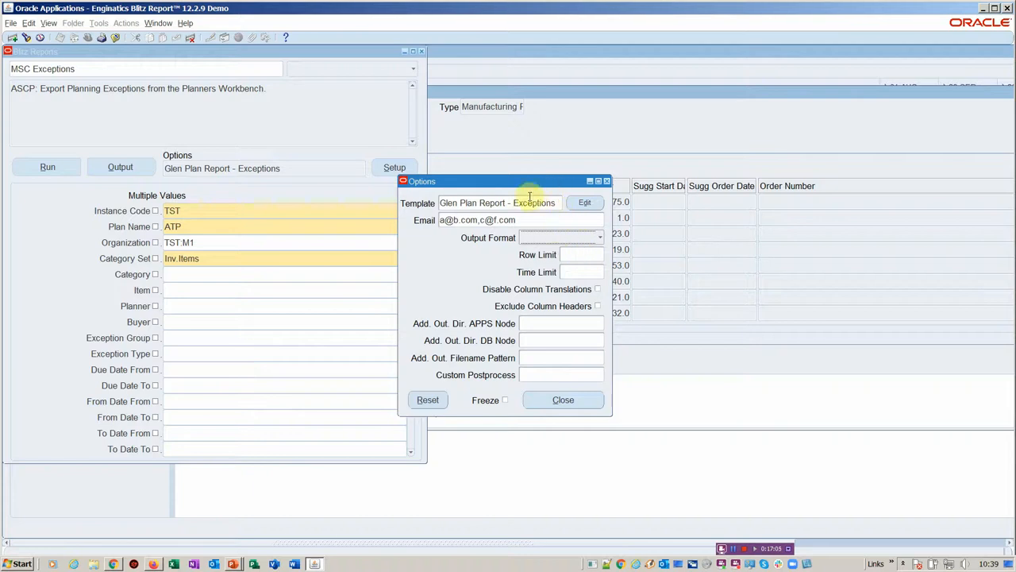
{"action": "mouse_move", "coordinate": [498, 202]}
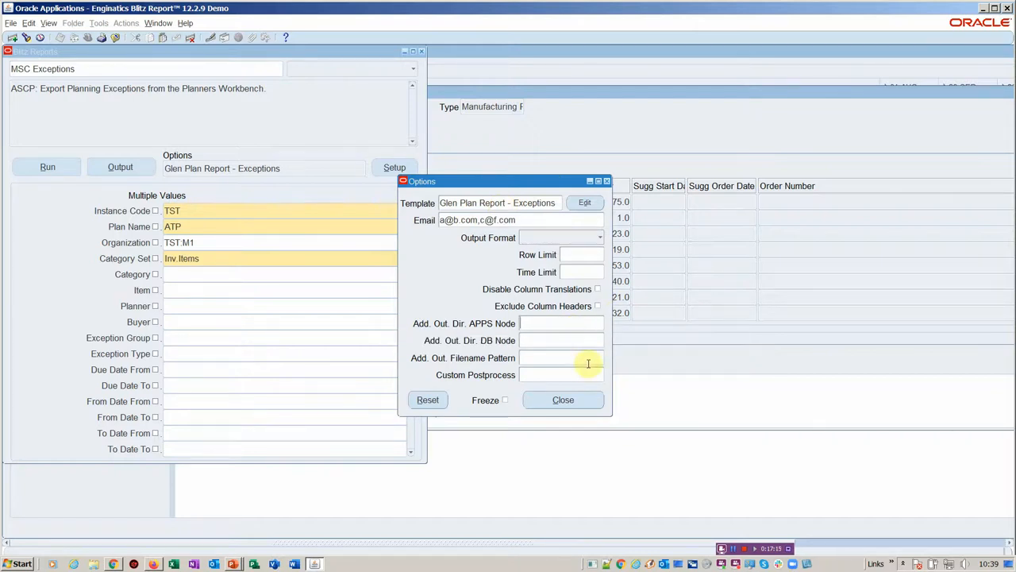
{"action": "mouse_move", "coordinate": [582, 351]}
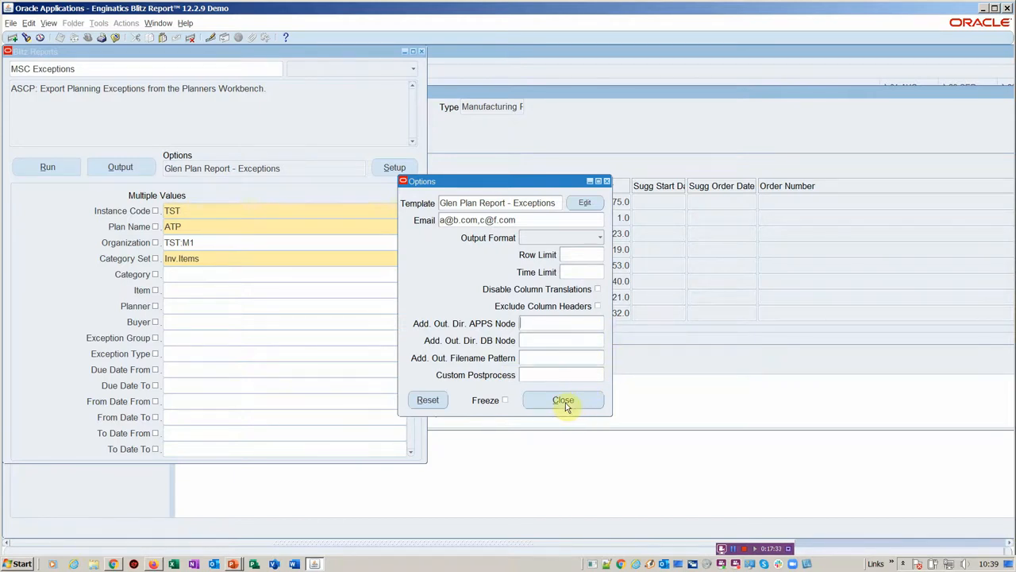
{"action": "left_click", "coordinate": [563, 399]}
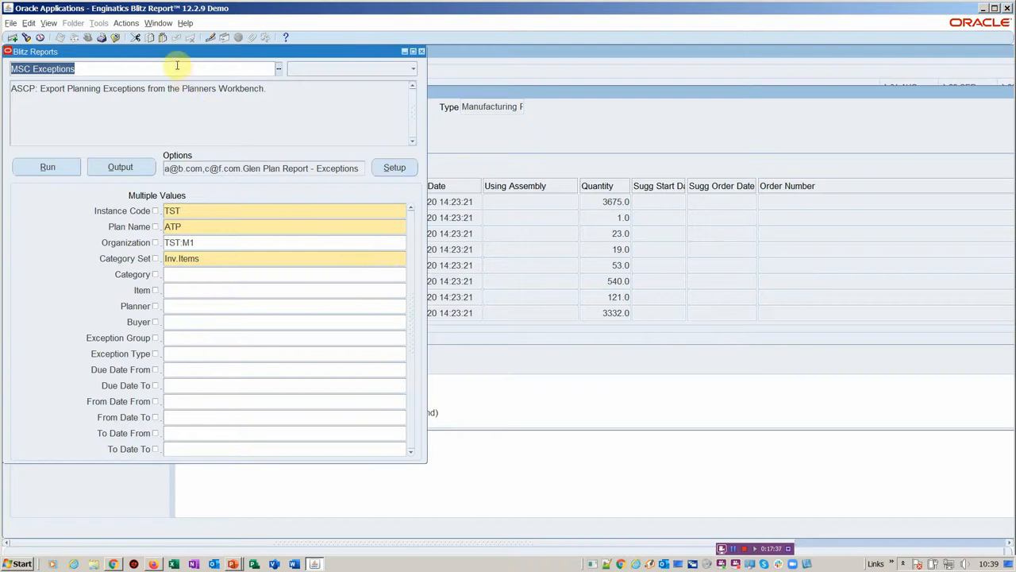
Step: Load the MSC Supply and Demand Orders report and set its plan to ATP
{"action": "left_click", "coordinate": [278, 68]}
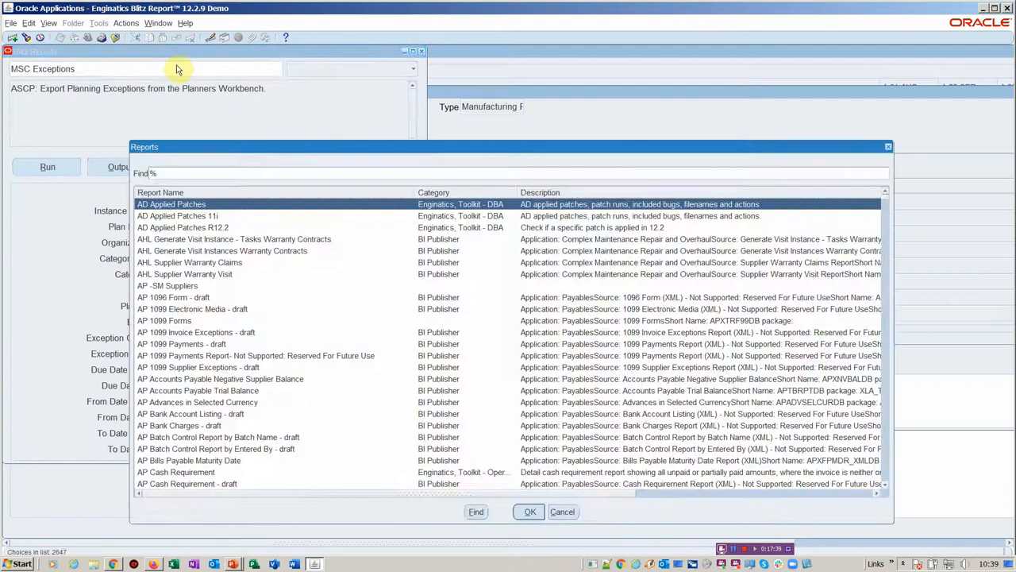
{"action": "type", "text": "msC"}
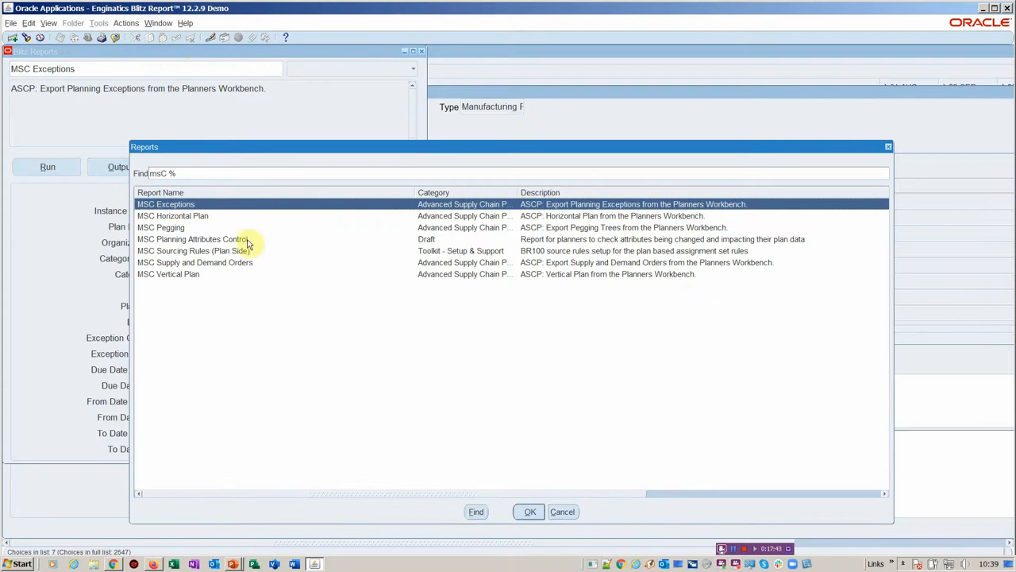
{"action": "left_click", "coordinate": [195, 262]}
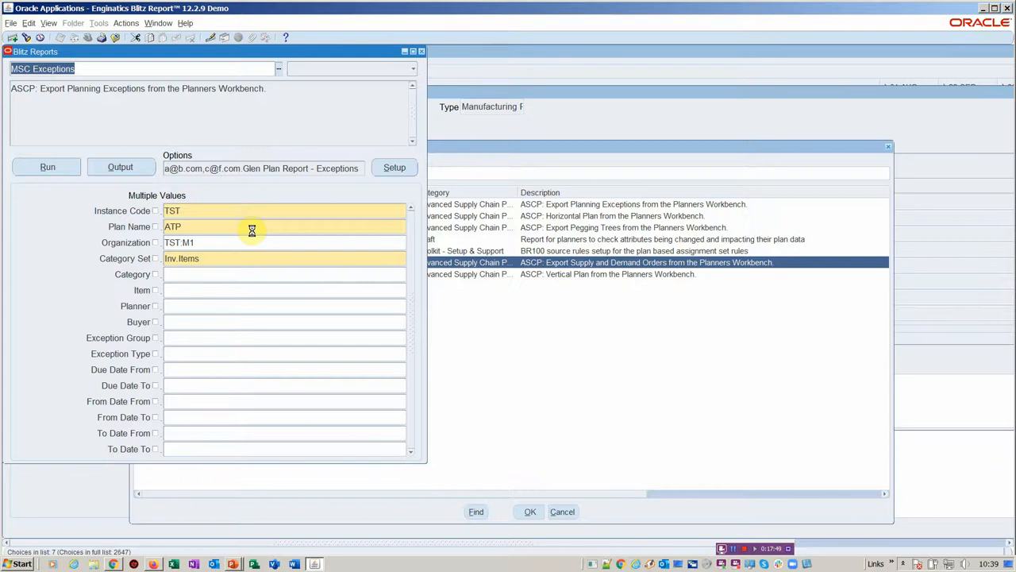
{"action": "double_click", "coordinate": [647, 262]}
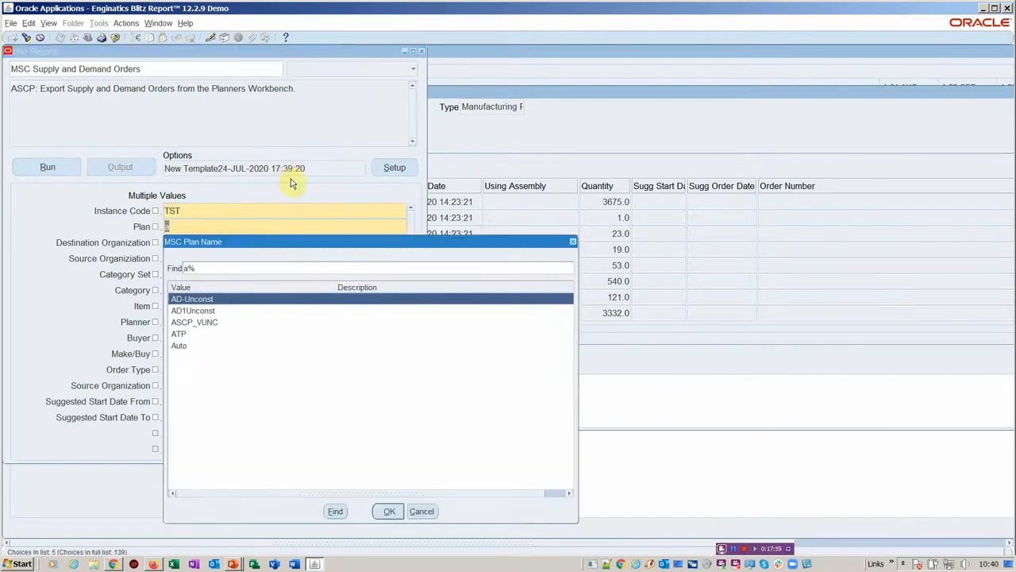
{"action": "mouse_move", "coordinate": [201, 342]}
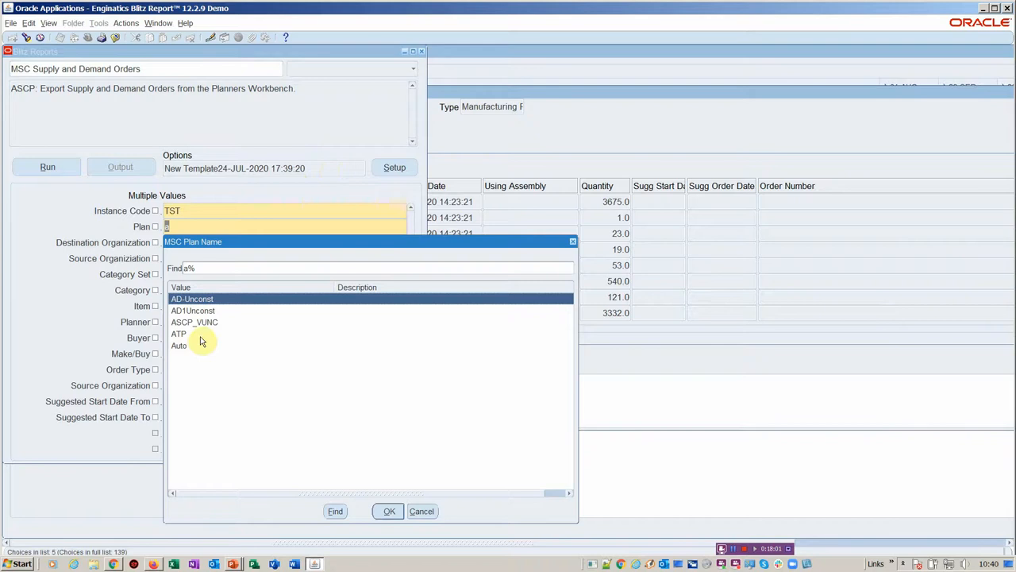
{"action": "left_click", "coordinate": [205, 333]}
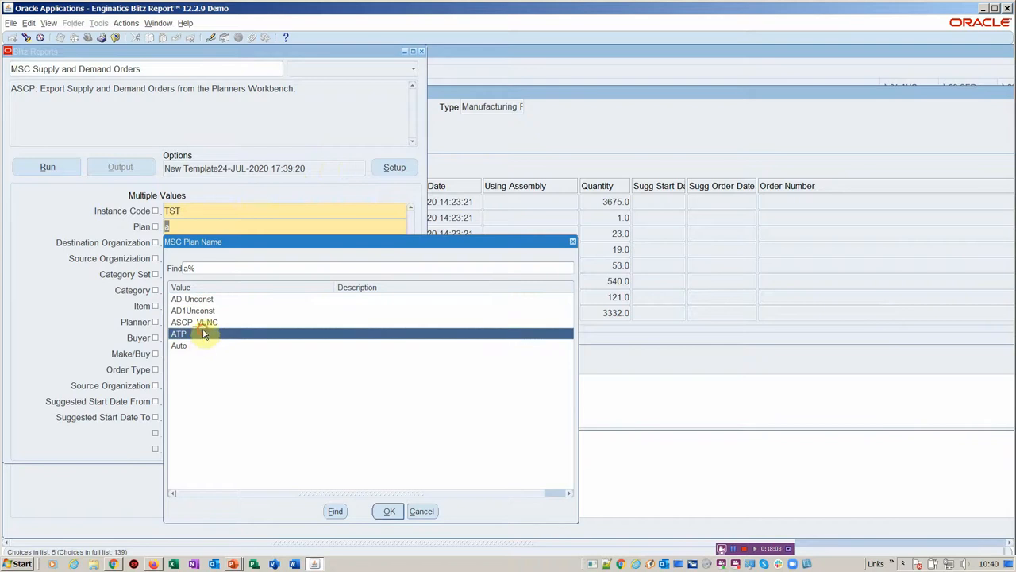
{"action": "left_click", "coordinate": [388, 510]}
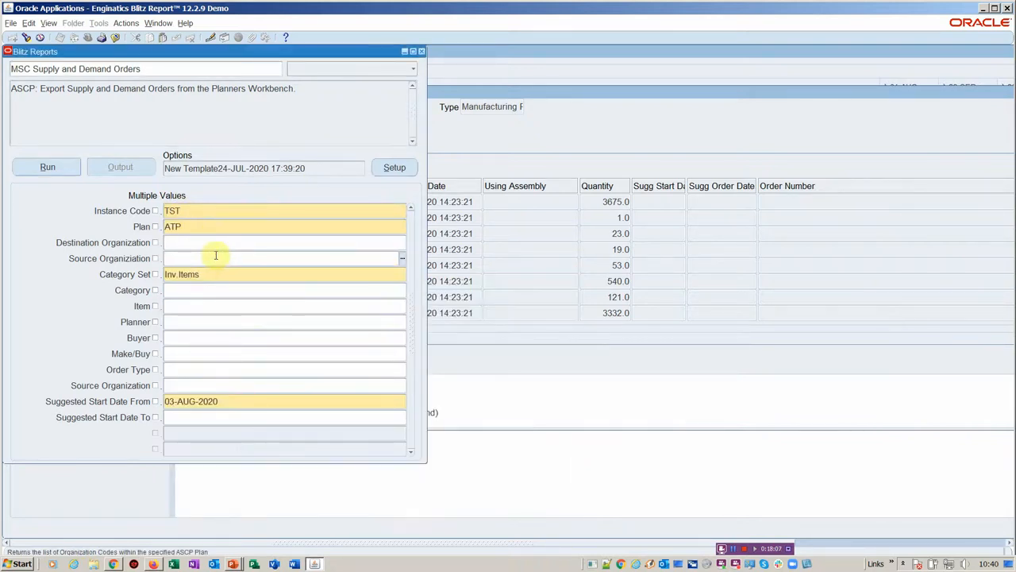
Step: Run with source organization TST:M1, order type Planned order, start date from 06-JUN-2020
{"action": "left_click", "coordinate": [403, 257]}
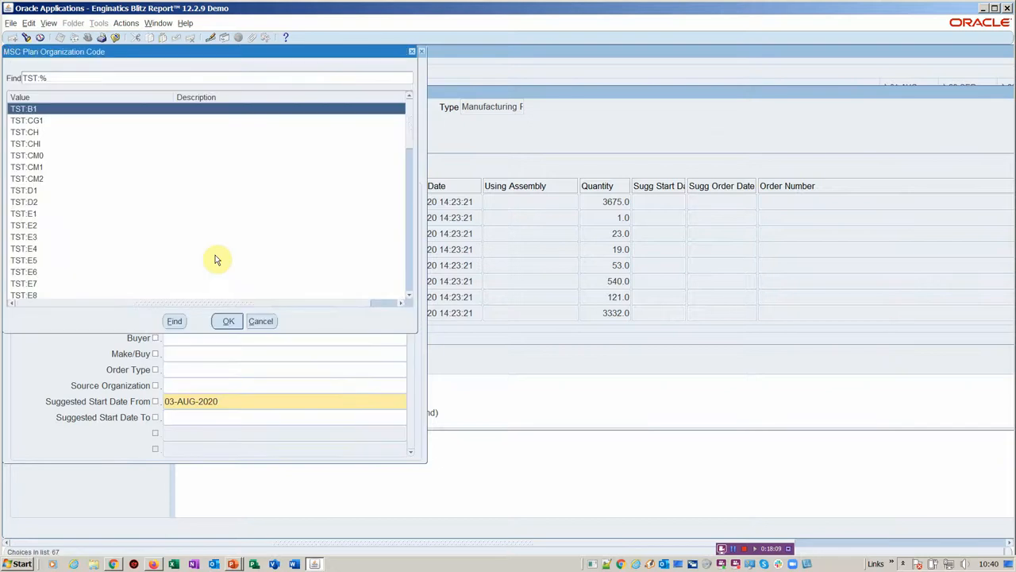
{"action": "left_click", "coordinate": [68, 190]}
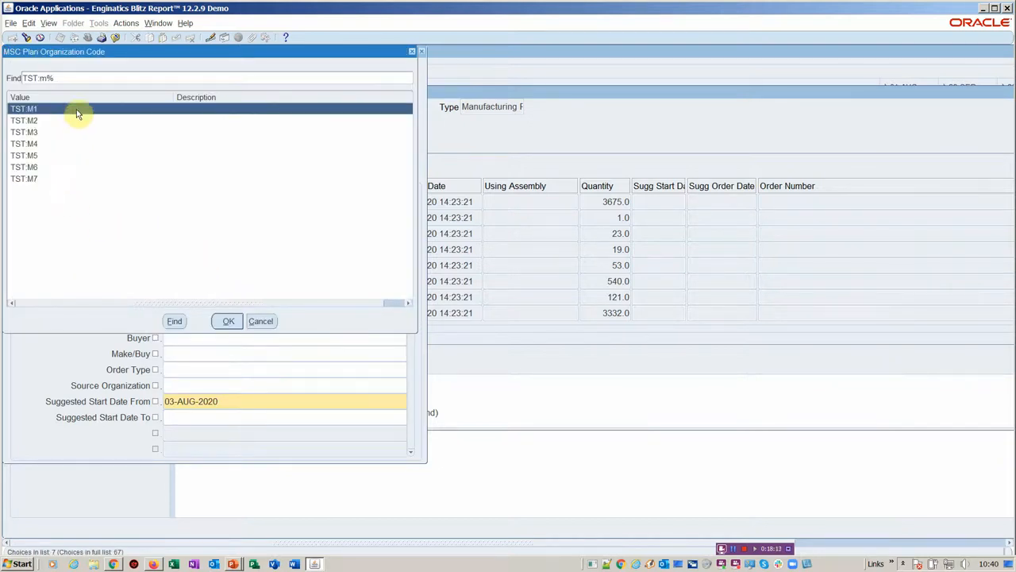
{"action": "left_click", "coordinate": [228, 321]}
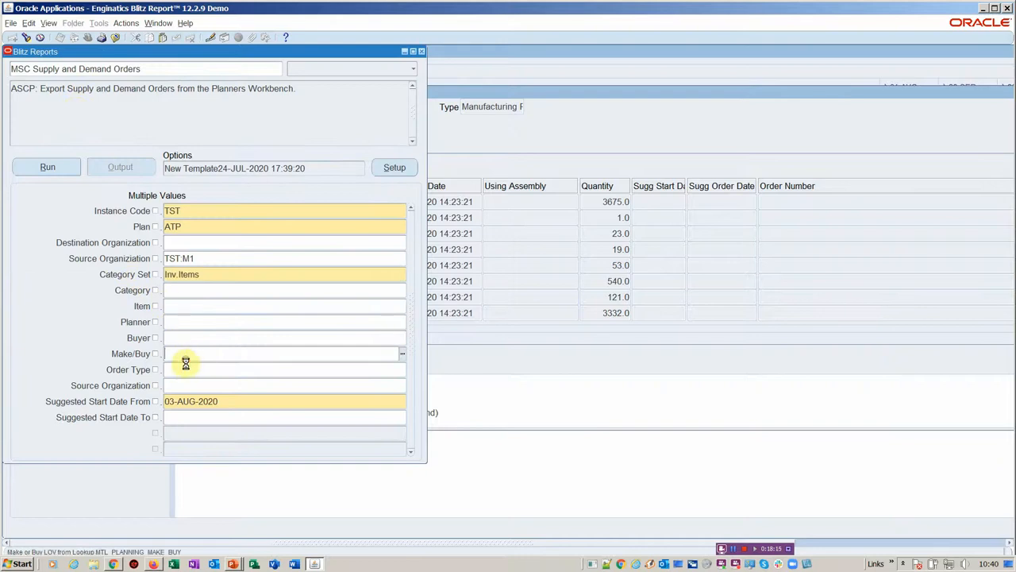
{"action": "type", "text": "P"}
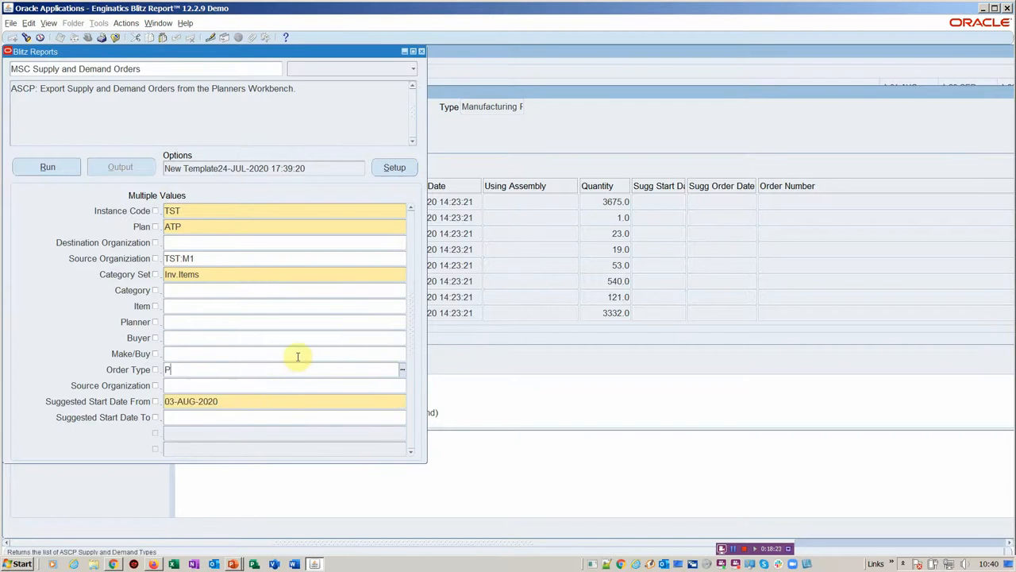
{"action": "left_click", "coordinate": [403, 369]}
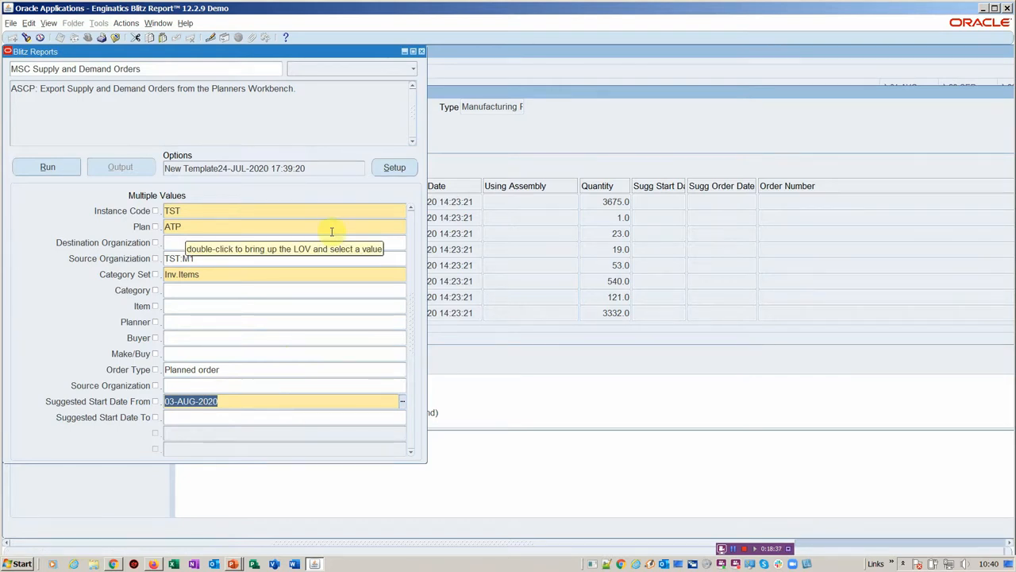
{"action": "type", "text": "0"}
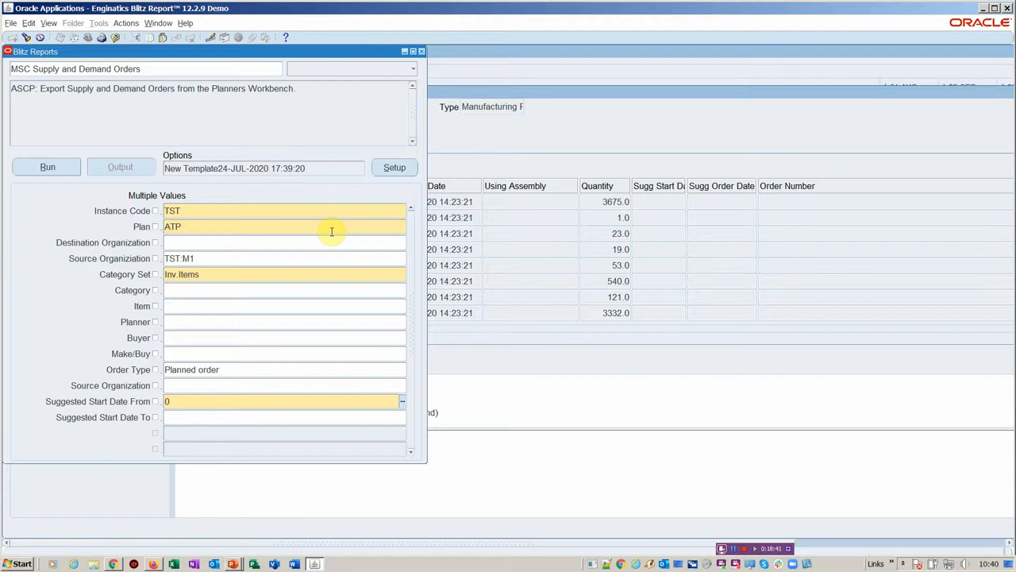
{"action": "type", "text": "06-jun-"}
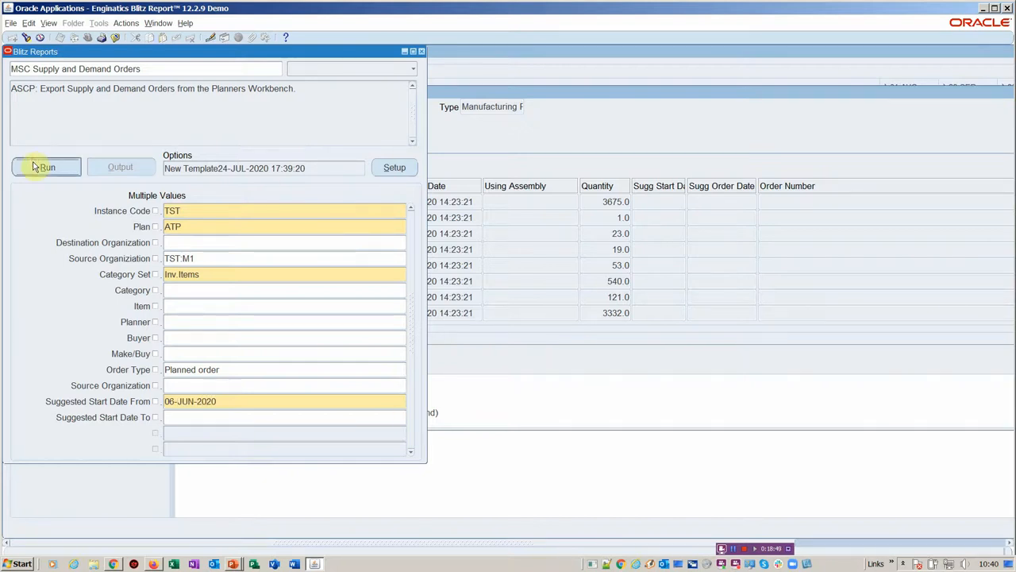
{"action": "left_click", "coordinate": [46, 167]}
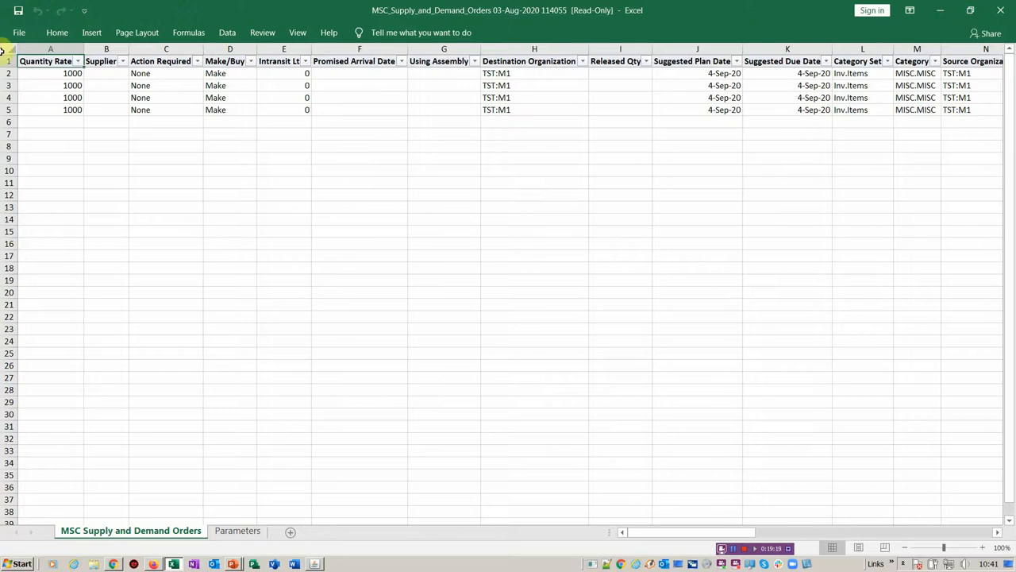
Step: Scroll back and forth across the workbook columns for orders 27704141–27704144
{"action": "left_click", "coordinate": [73, 73]}
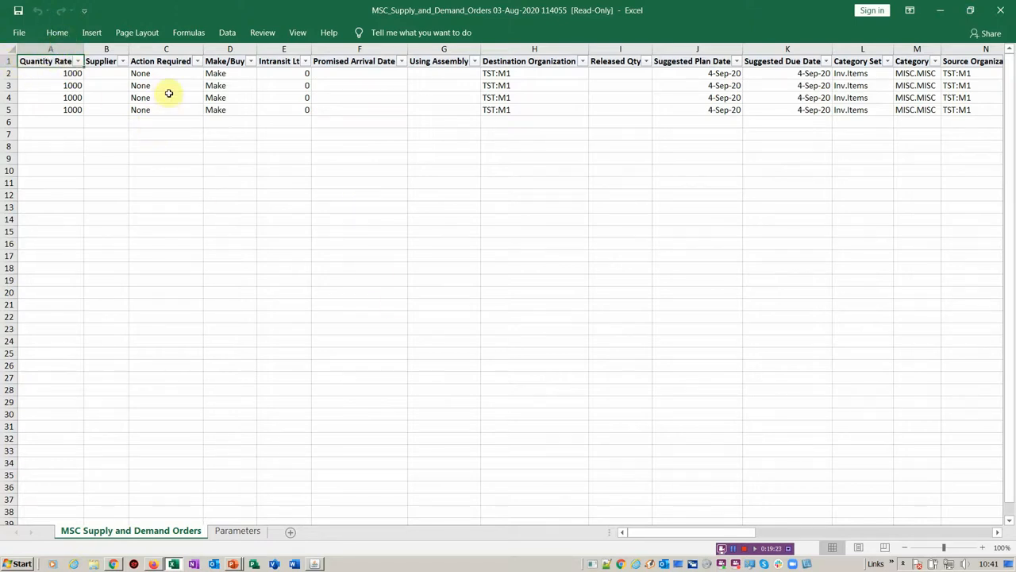
{"action": "mouse_move", "coordinate": [647, 496]}
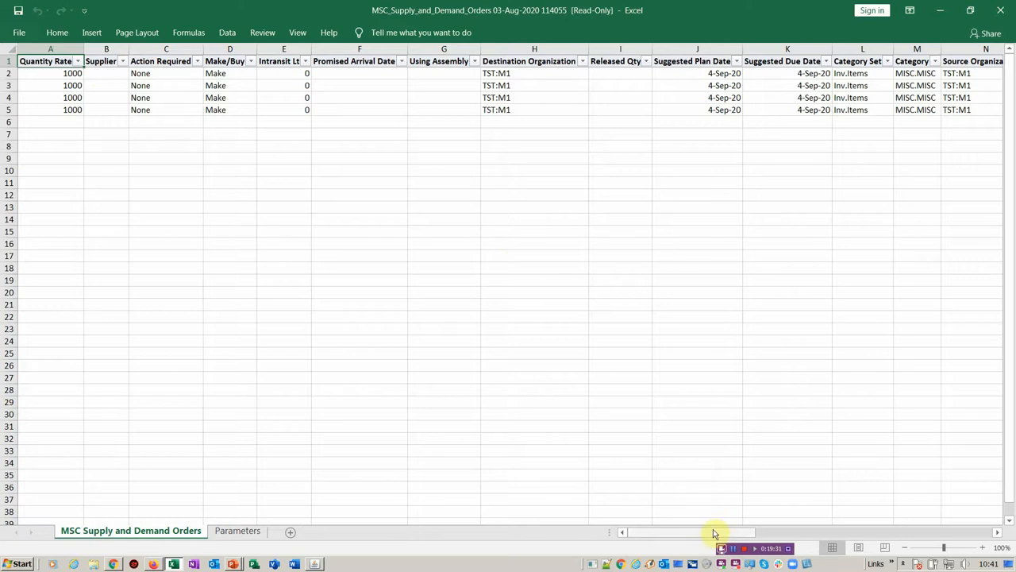
{"action": "scroll", "scroll_direction": "right", "scroll_amount": 3}
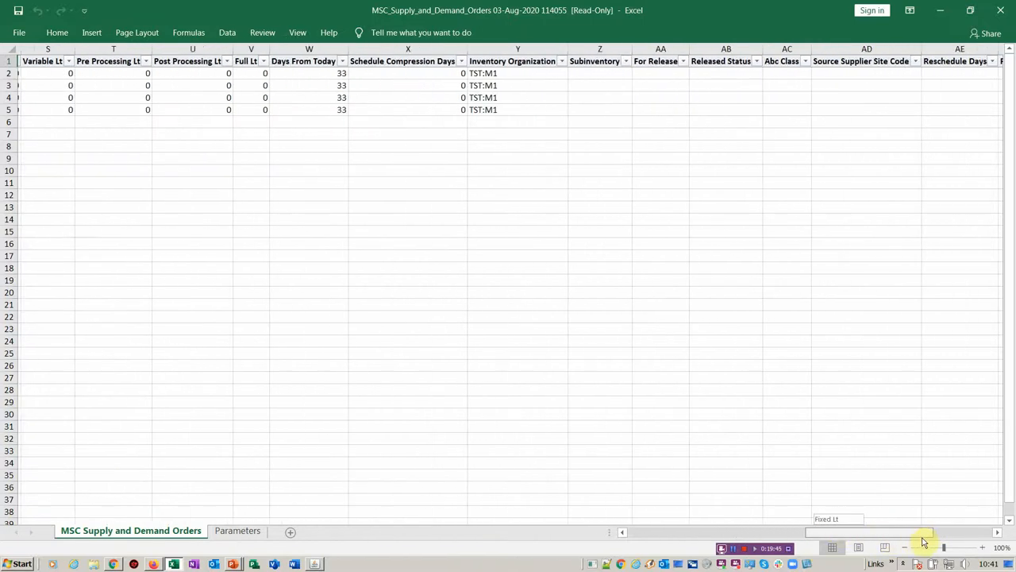
{"action": "scroll", "scroll_direction": "right", "scroll_amount": 3}
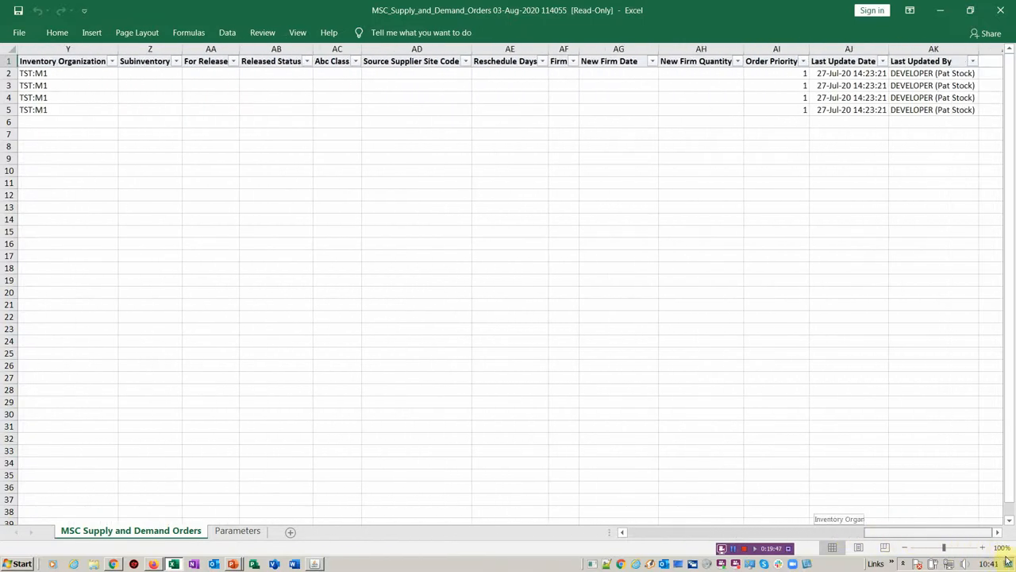
{"action": "scroll", "scroll_direction": "left", "scroll_amount": 3}
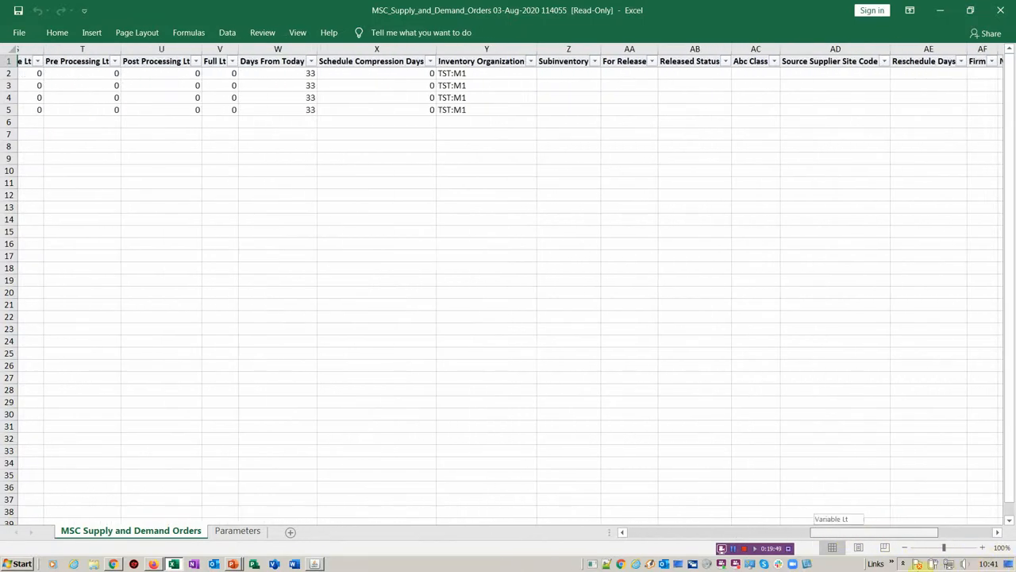
{"action": "scroll", "scroll_direction": "left", "scroll_amount": 3}
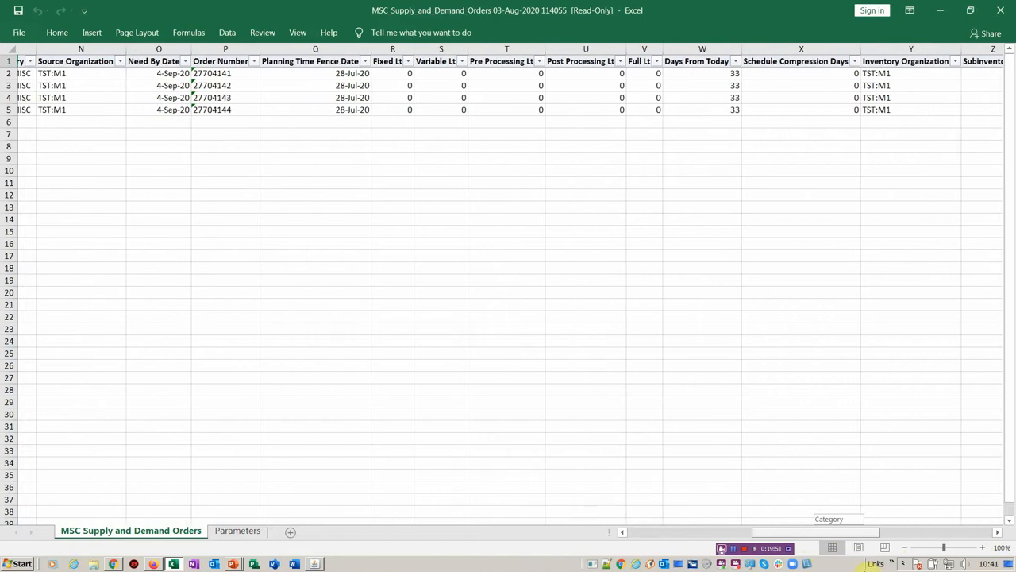
{"action": "scroll", "scroll_direction": "left", "scroll_amount": 3}
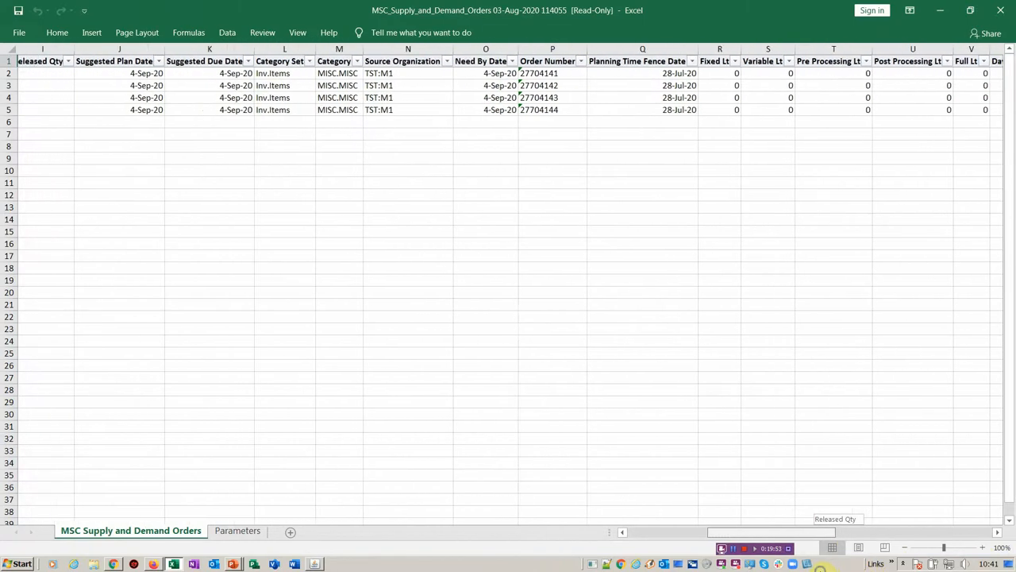
{"action": "scroll", "scroll_direction": "left", "scroll_amount": 3}
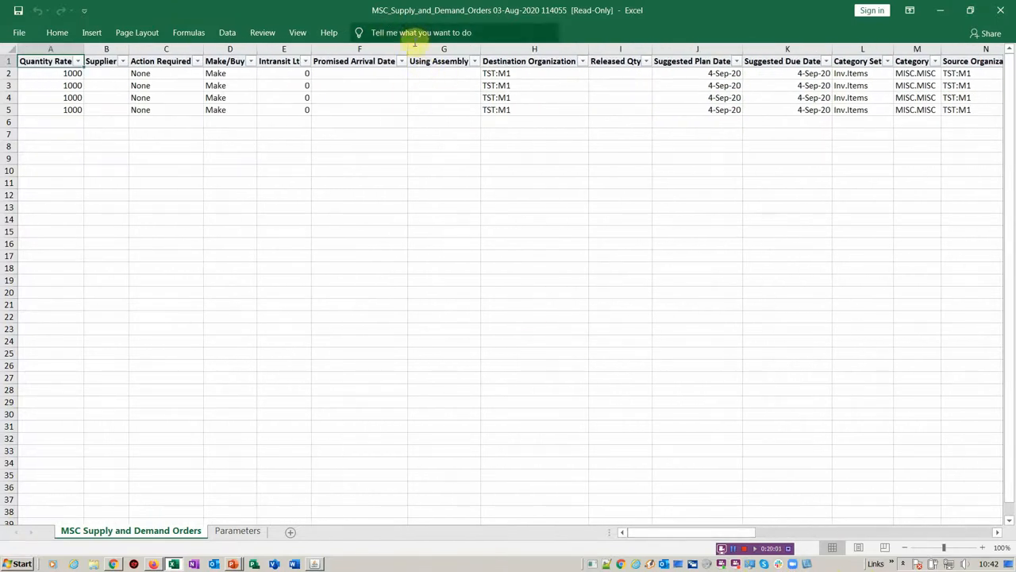
{"action": "mouse_move", "coordinate": [279, 138]}
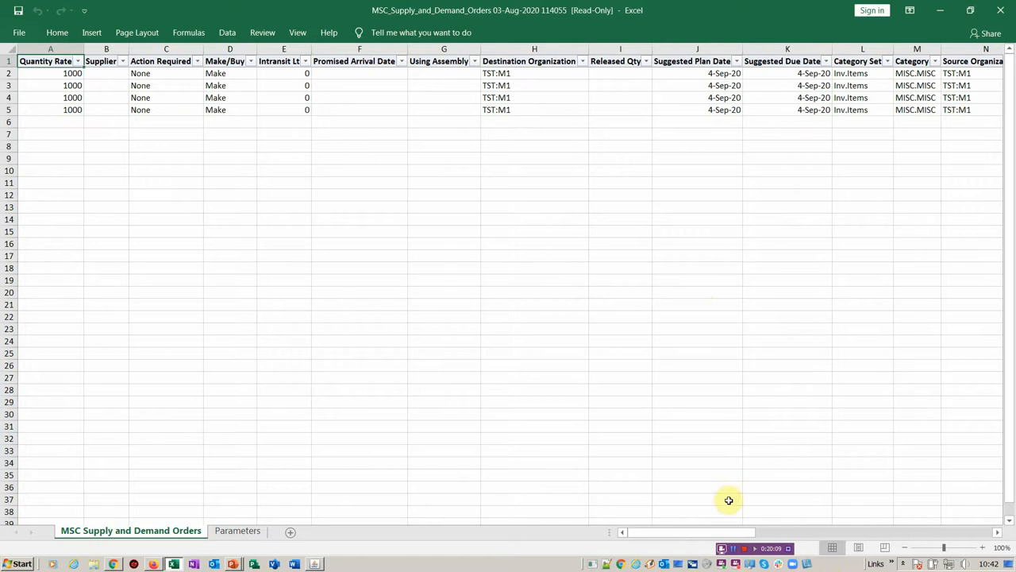
{"action": "scroll", "scroll_direction": "right", "scroll_amount": 3}
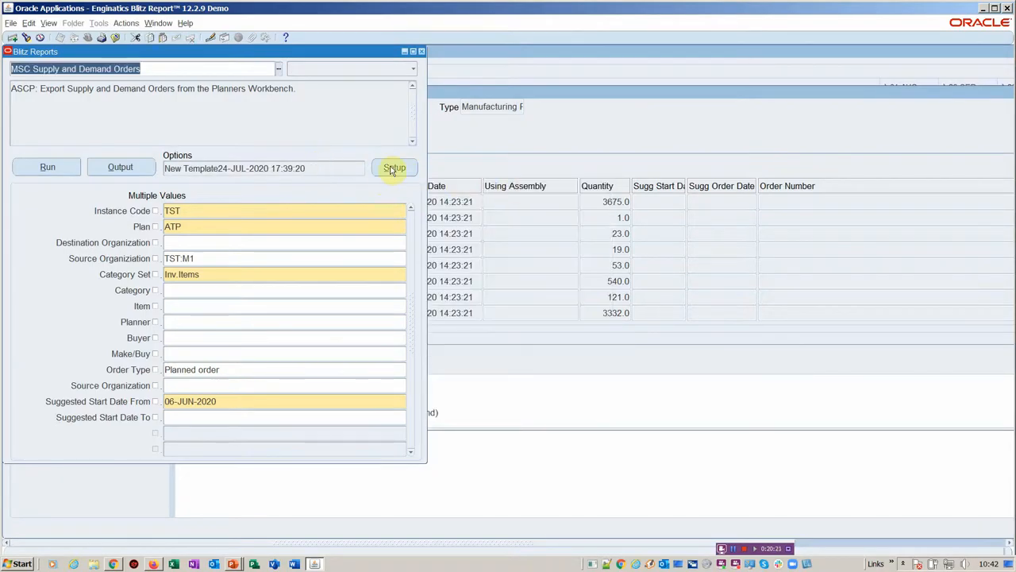
Step: Review the report's SQL and parameter definitions, then open its New Template column template
{"action": "left_click", "coordinate": [395, 168]}
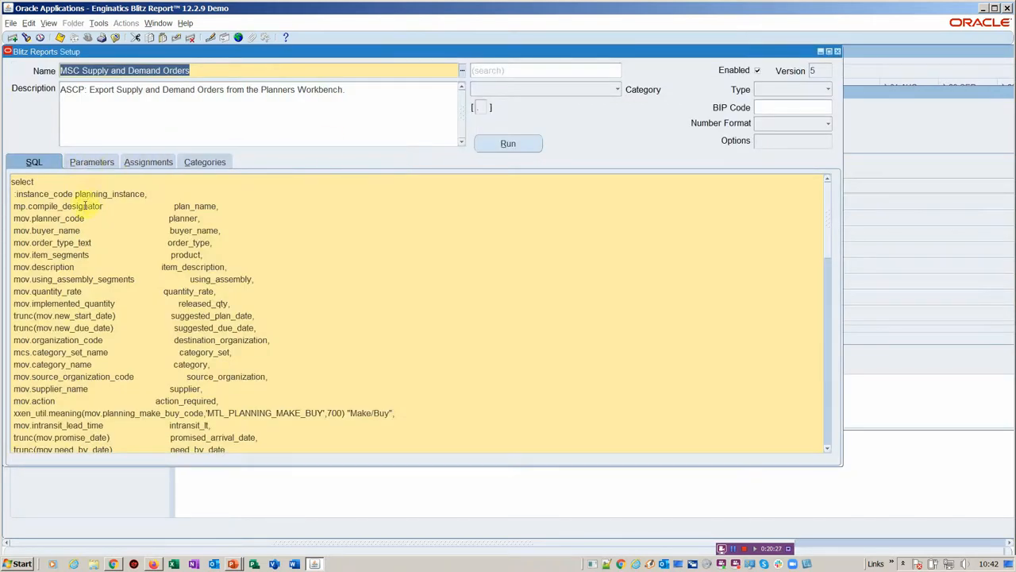
{"action": "scroll", "scroll_direction": "down", "scroll_amount": 3}
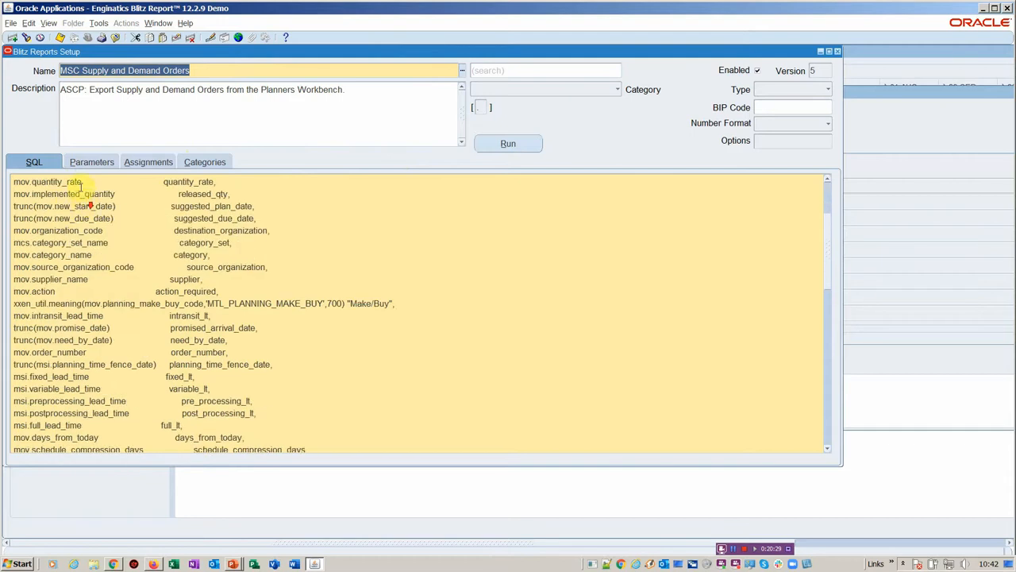
{"action": "scroll", "scroll_direction": "down", "scroll_amount": 3}
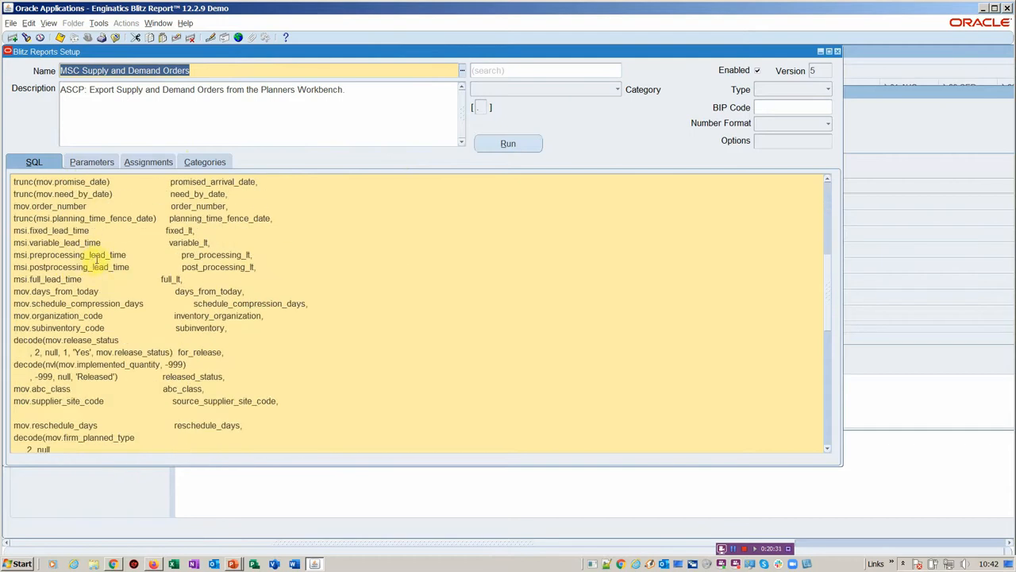
{"action": "left_click", "coordinate": [92, 162]}
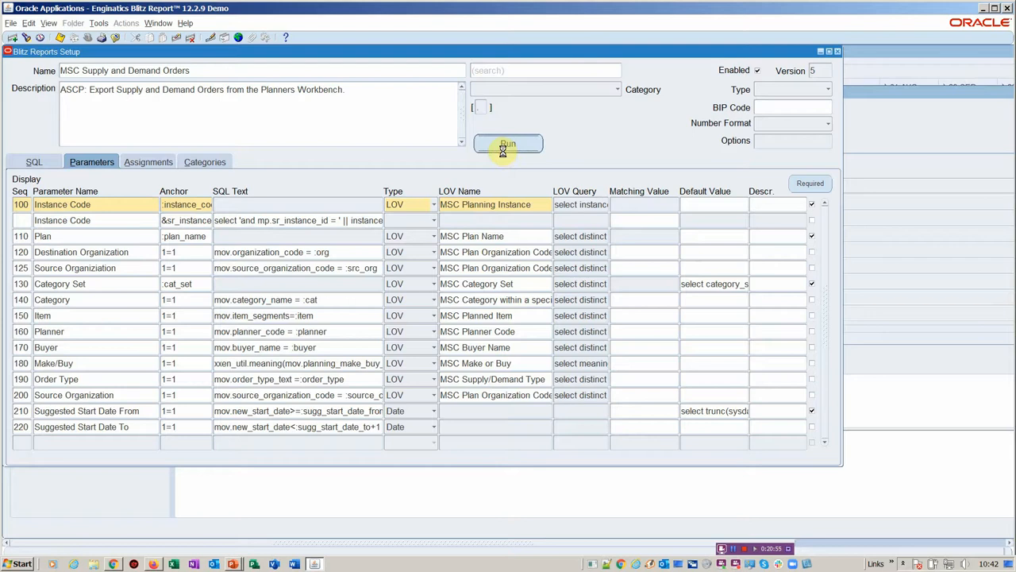
{"action": "left_click", "coordinate": [507, 143]}
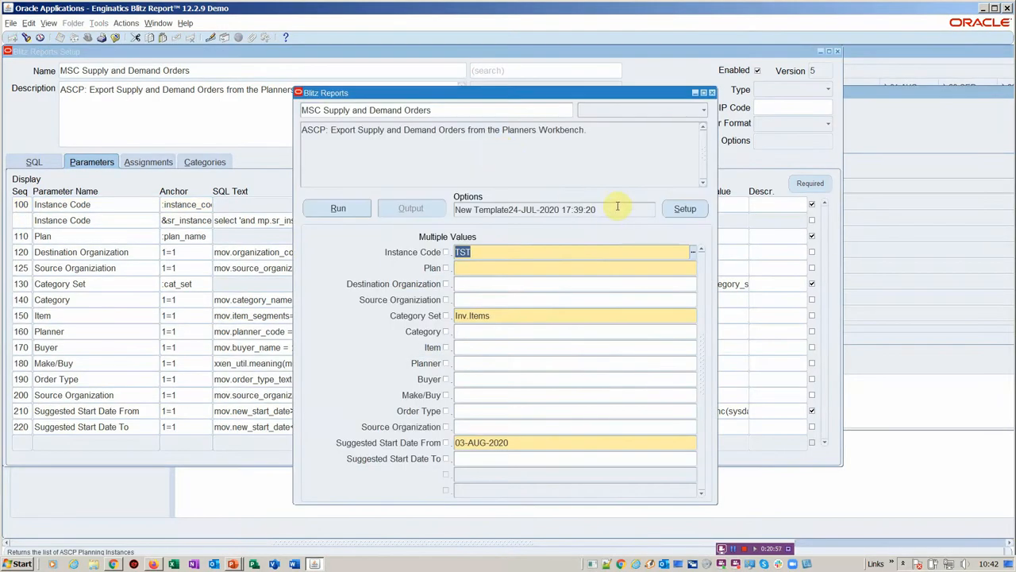
{"action": "left_click", "coordinate": [684, 208]}
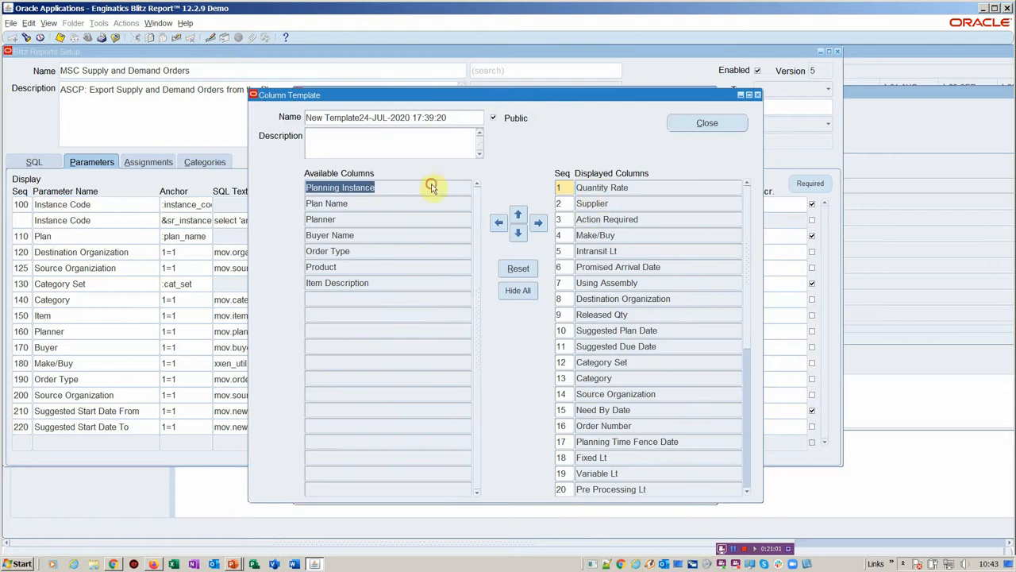
Step: Add Planner, Item Description and Buyer Name to the displayed columns, moving them toward the front
{"action": "left_click", "coordinate": [321, 219]}
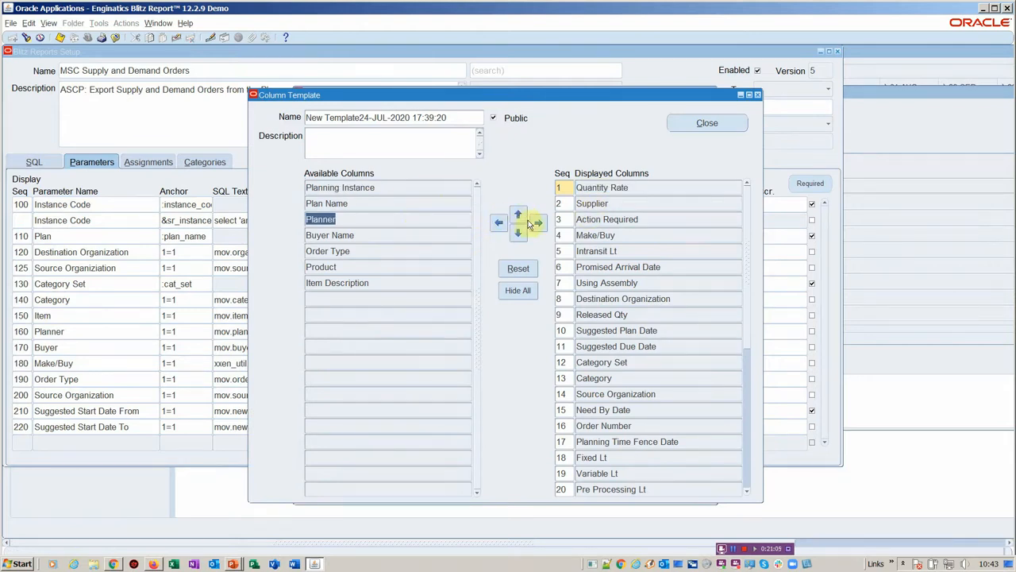
{"action": "left_click", "coordinate": [539, 222]}
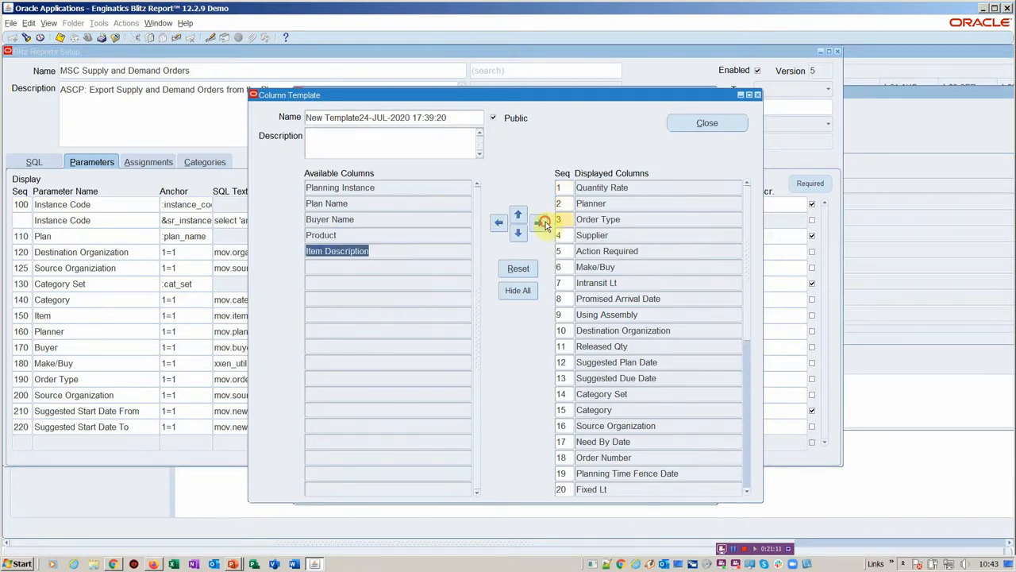
{"action": "left_click", "coordinate": [518, 213]}
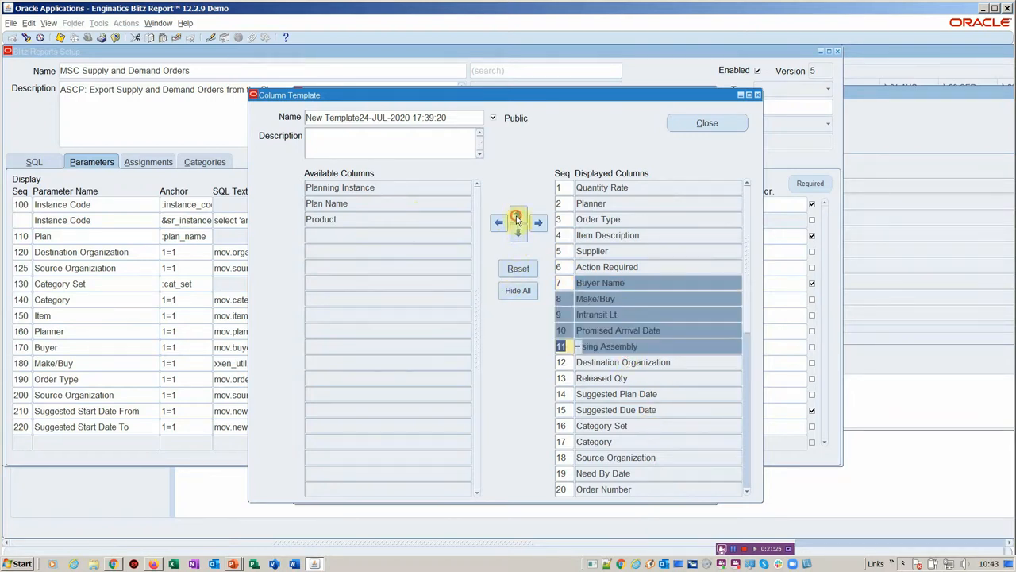
{"action": "left_click", "coordinate": [518, 214]}
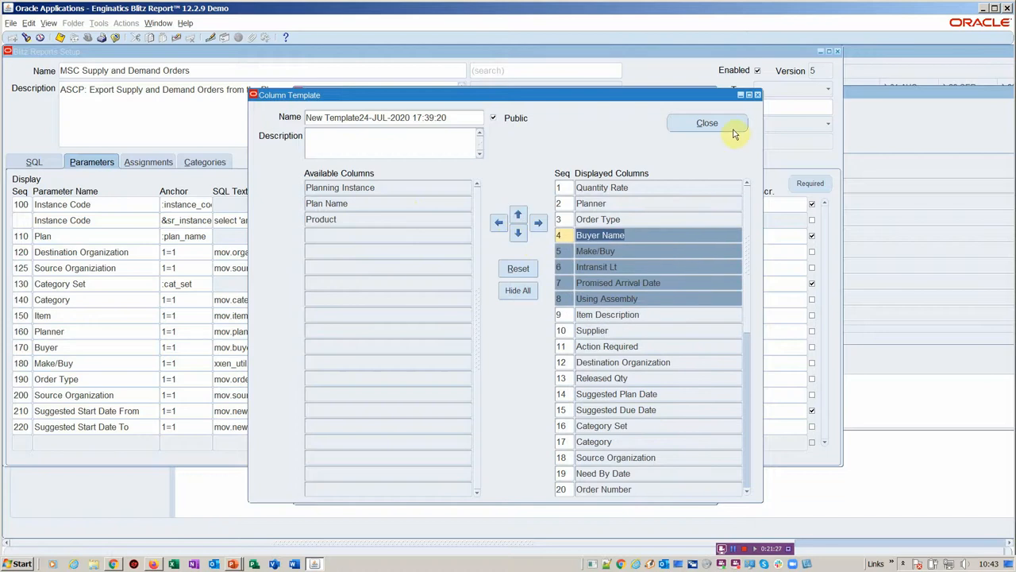
{"action": "left_click", "coordinate": [707, 123]}
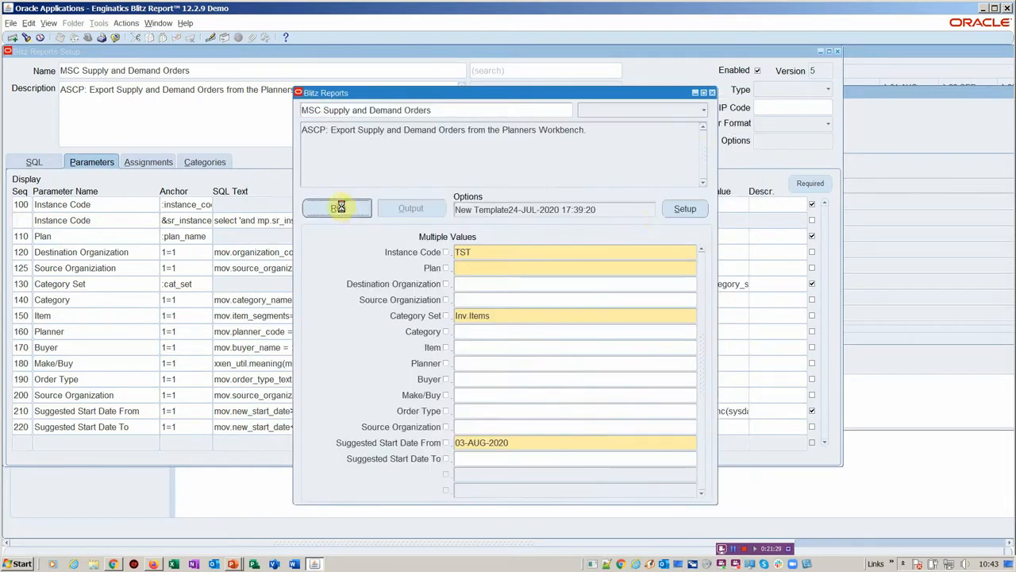
Step: Submit the report with plan ATP after dismissing the missing Plan warning
{"action": "left_click", "coordinate": [337, 208]}
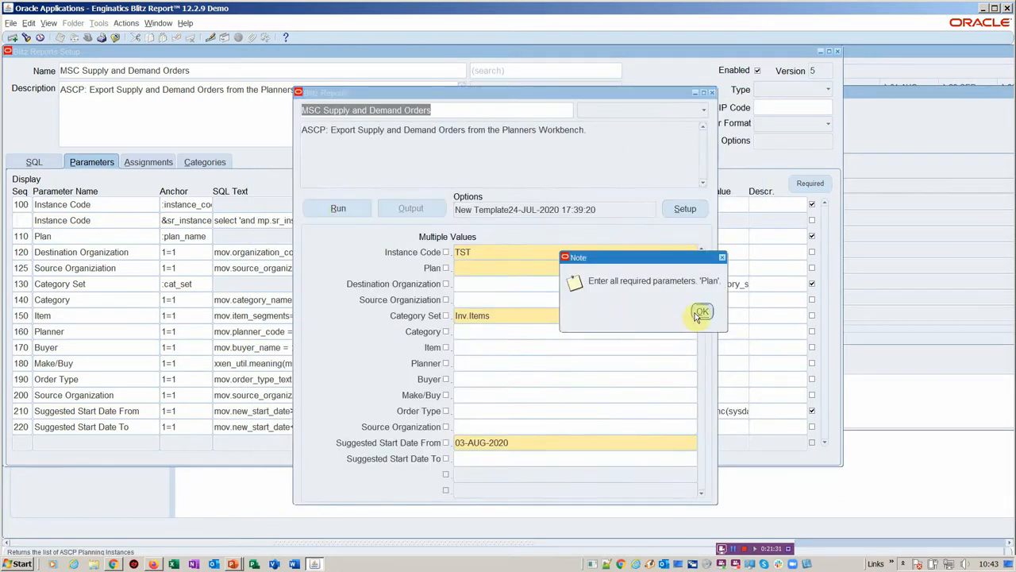
{"action": "left_click", "coordinate": [701, 311]}
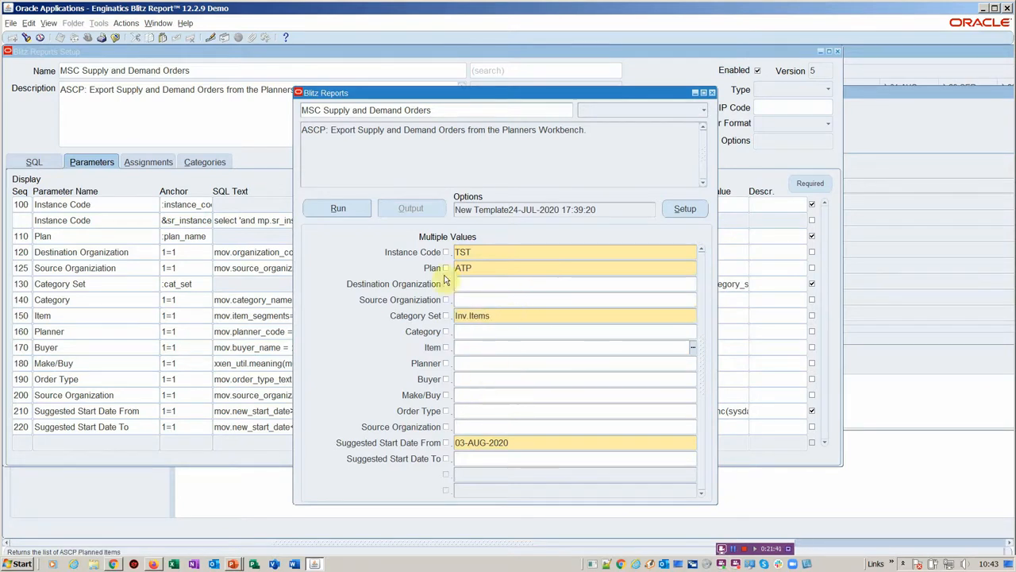
{"action": "left_click", "coordinate": [338, 208]}
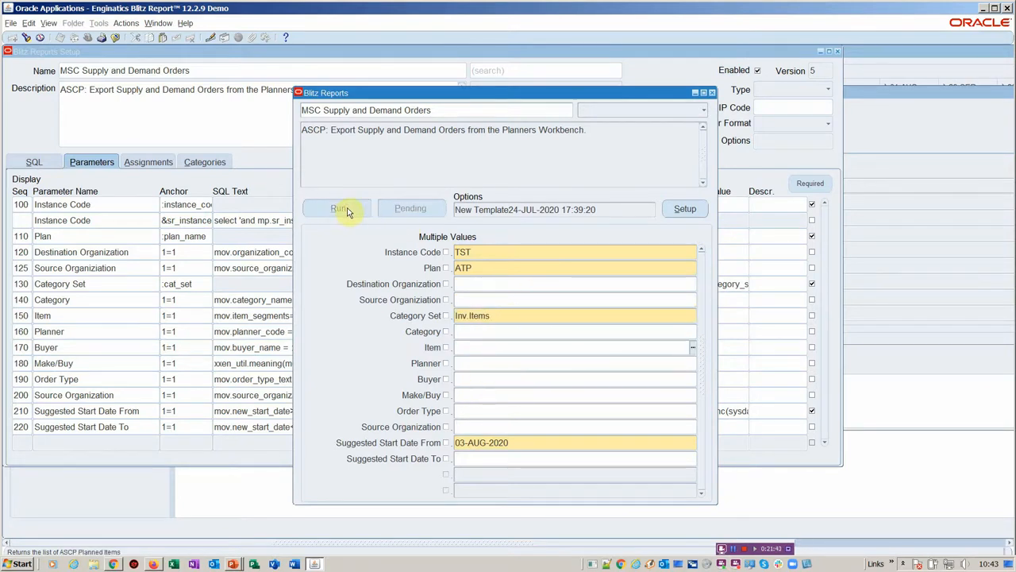
{"action": "left_click", "coordinate": [338, 208]}
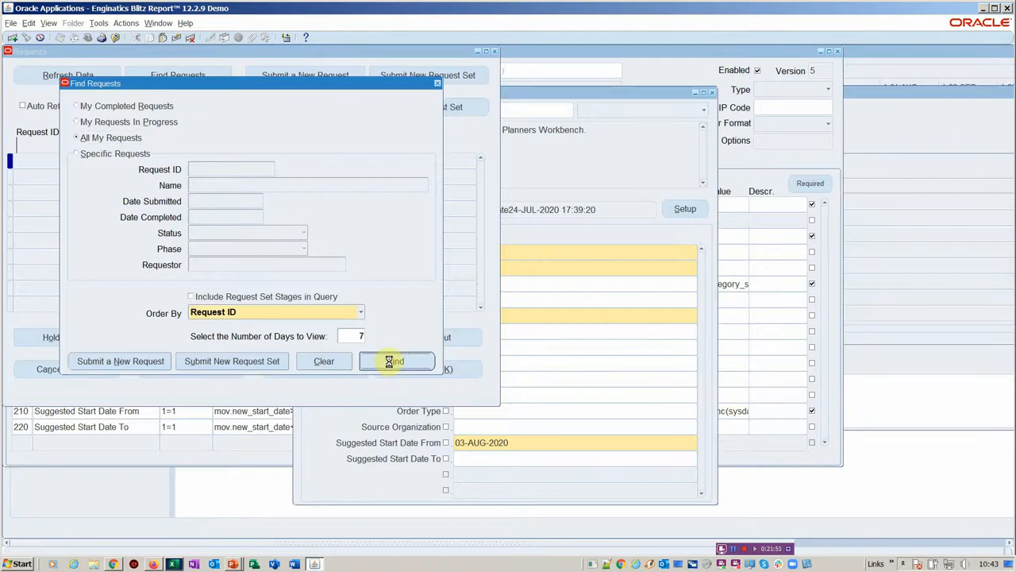
Step: Confirm request 9760138 shows Completed/Normal, then close the requests list
{"action": "left_click", "coordinate": [394, 361]}
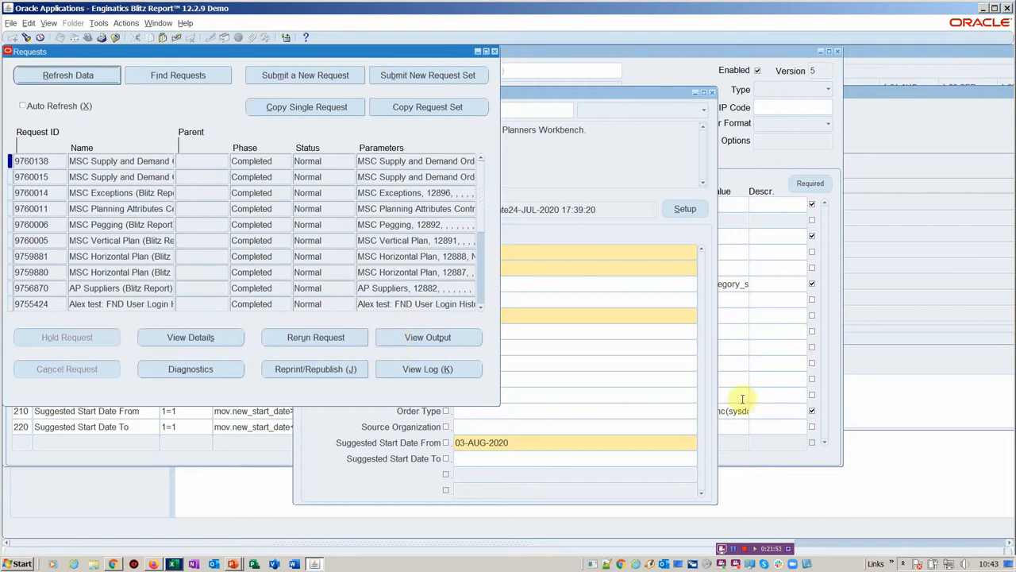
{"action": "mouse_move", "coordinate": [742, 385]}
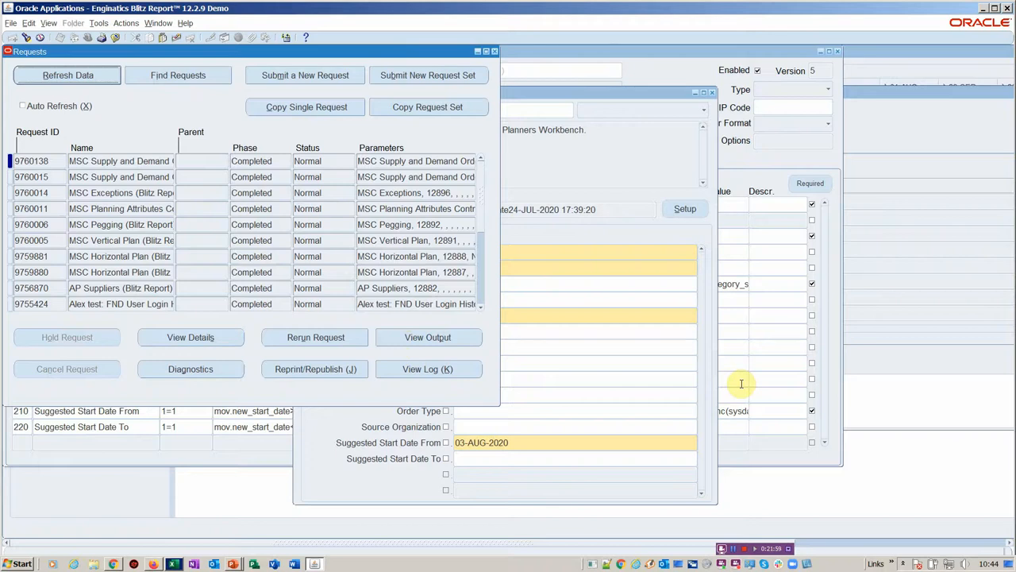
{"action": "mouse_move", "coordinate": [152, 155]}
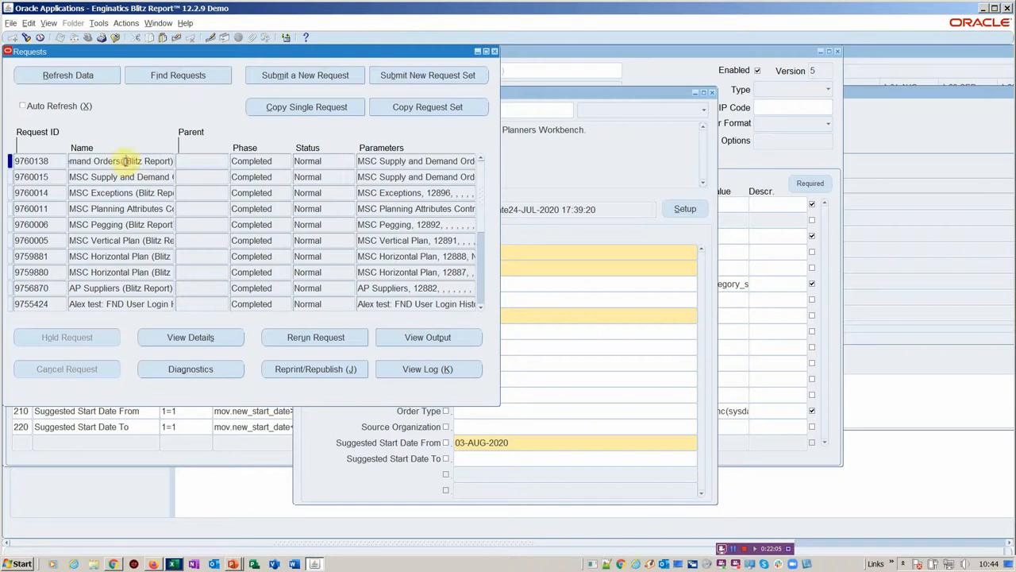
{"action": "double_click", "coordinate": [147, 160]}
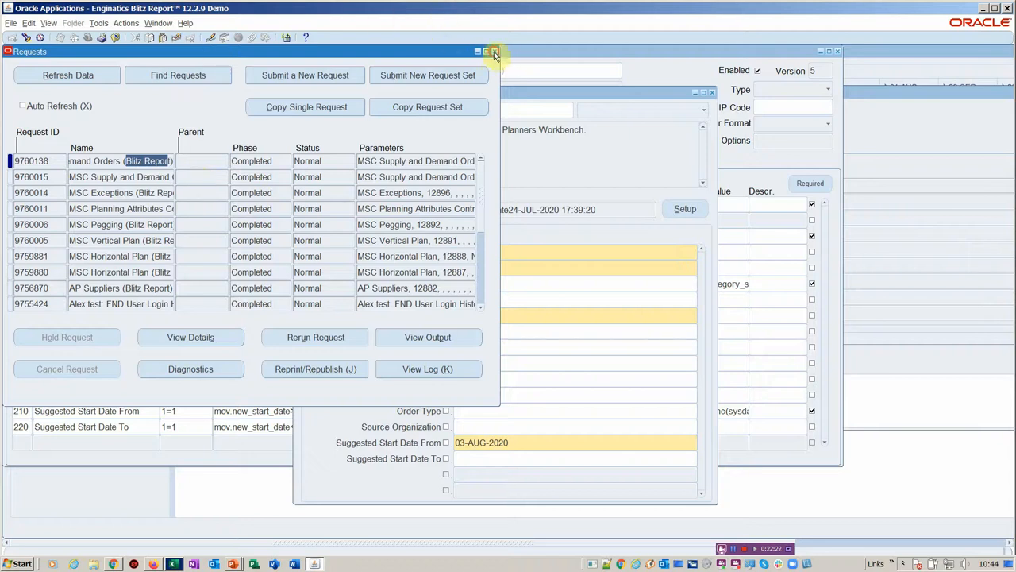
{"action": "left_click", "coordinate": [494, 51]}
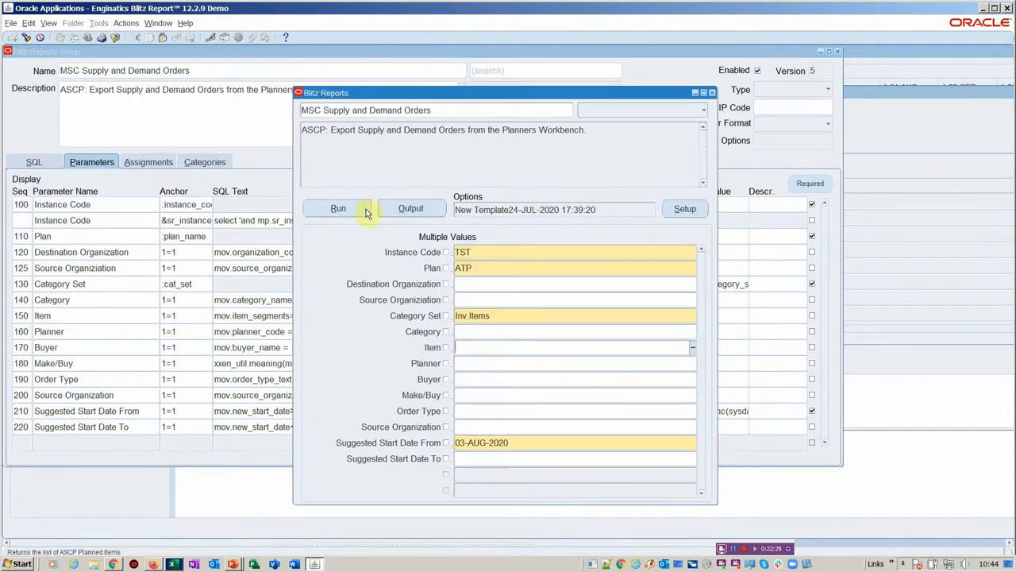
{"action": "left_click", "coordinate": [48, 23]}
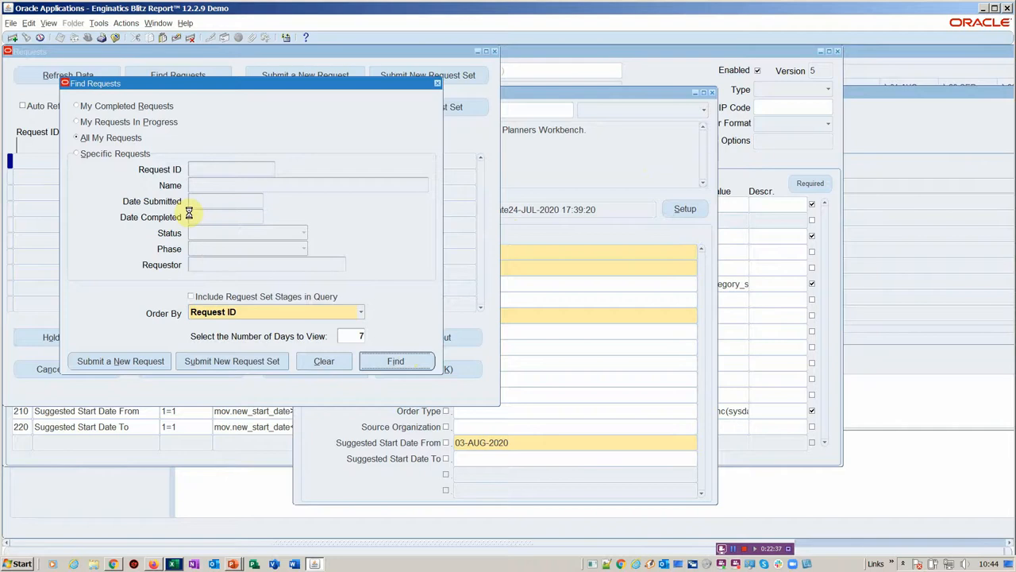
{"action": "left_click", "coordinate": [395, 360]}
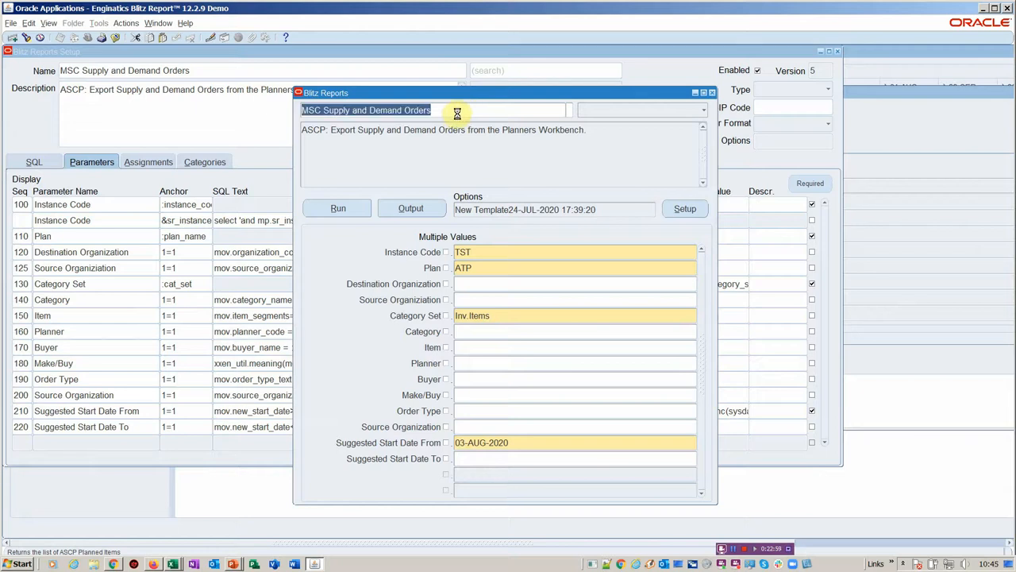
{"action": "left_click", "coordinate": [456, 111]}
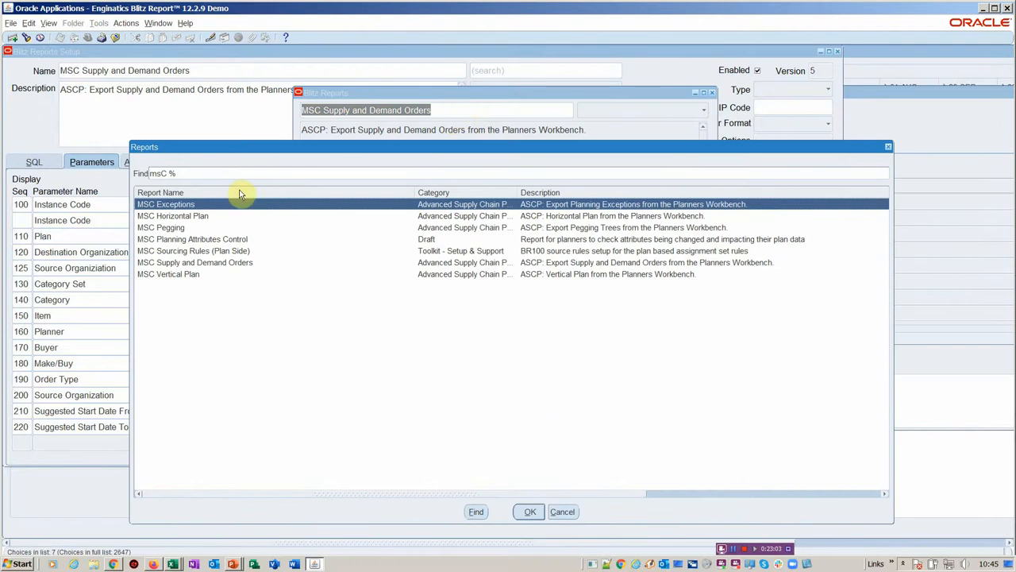
{"action": "mouse_move", "coordinate": [229, 218]}
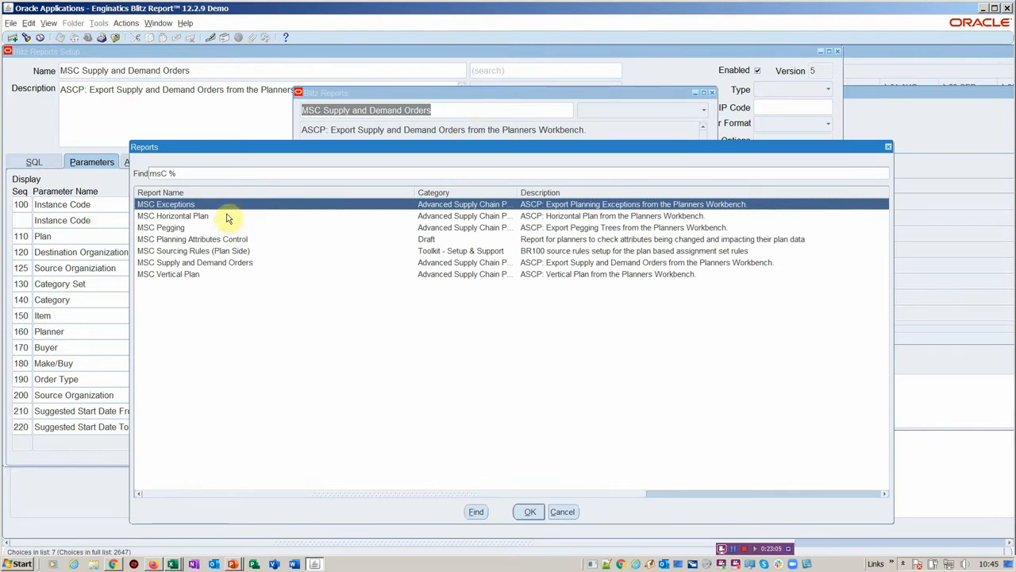
{"action": "mouse_move", "coordinate": [218, 193]}
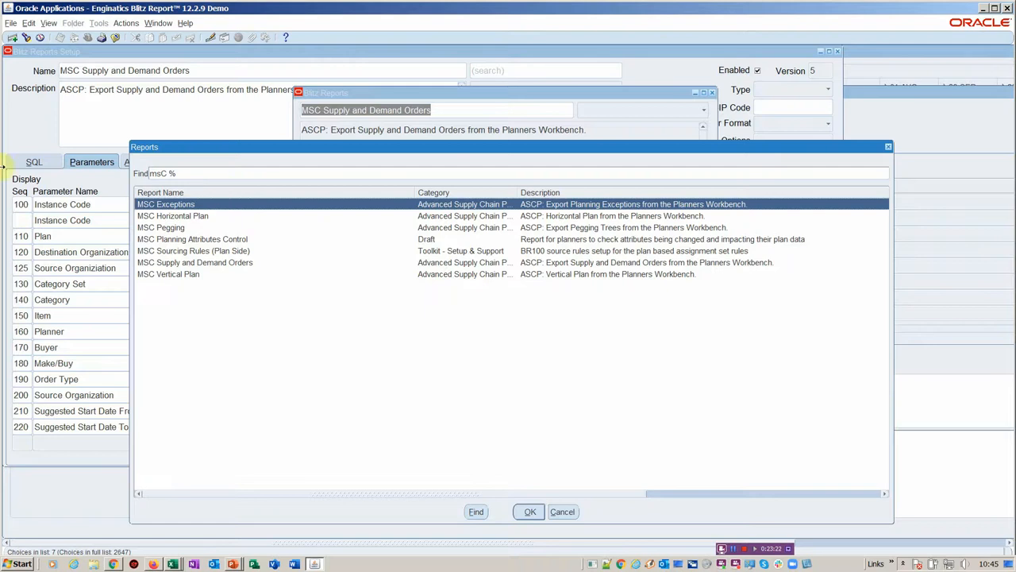
Step: Select MSC Sourcing Rules (Plan Side) from the filtered Reports list
{"action": "left_click", "coordinate": [193, 239]}
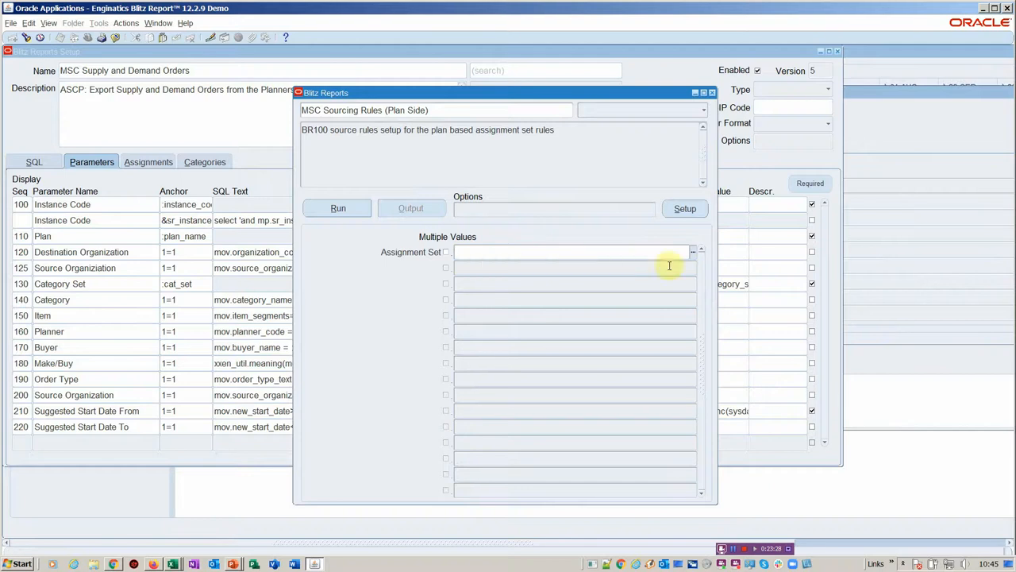
Step: Run MSC Sourcing Rules (Plan Side) for Assignment Set TST:ATP Assignment Set
{"action": "left_click", "coordinate": [692, 251]}
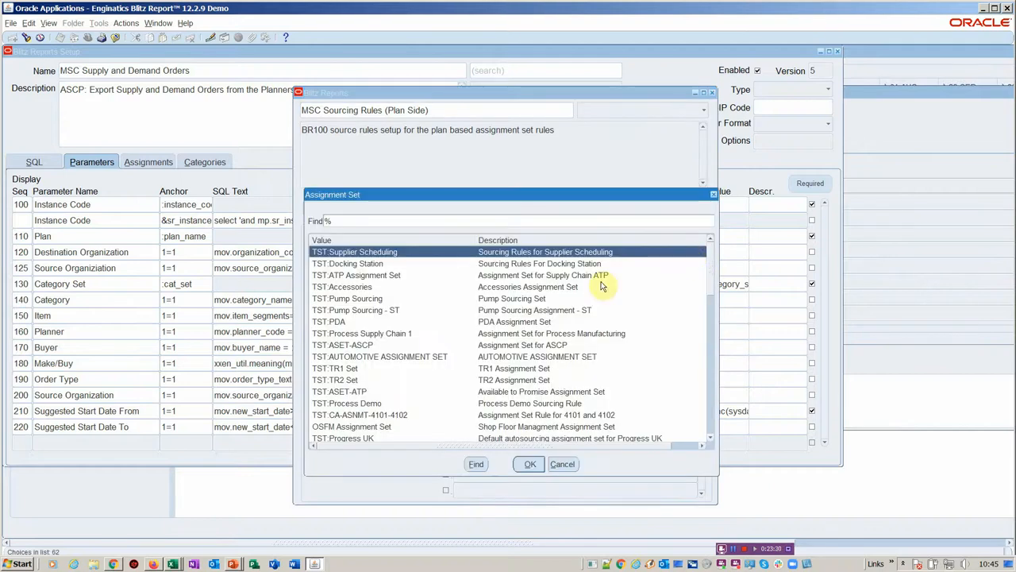
{"action": "left_click", "coordinate": [356, 275]}
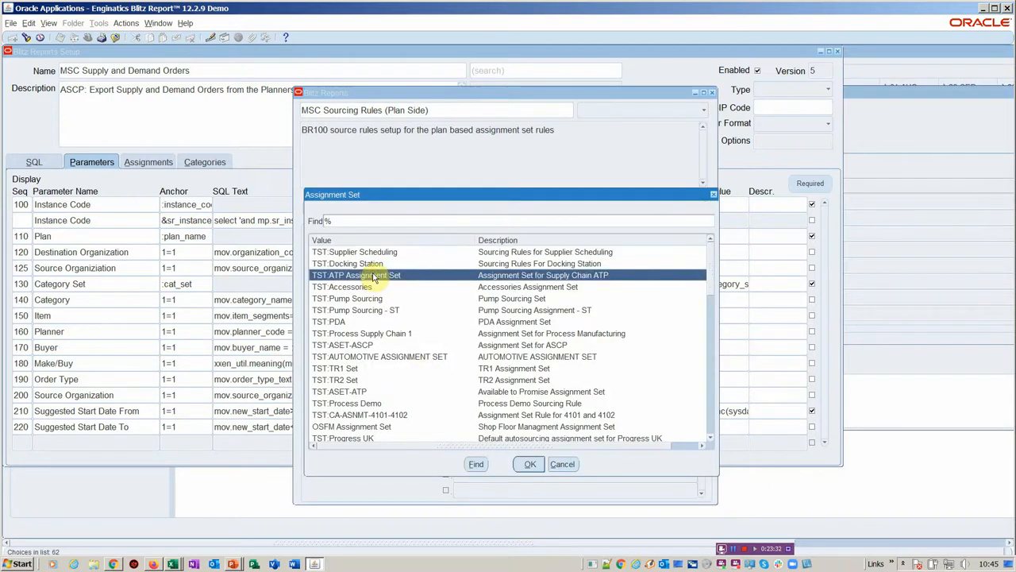
{"action": "left_click", "coordinate": [530, 463]}
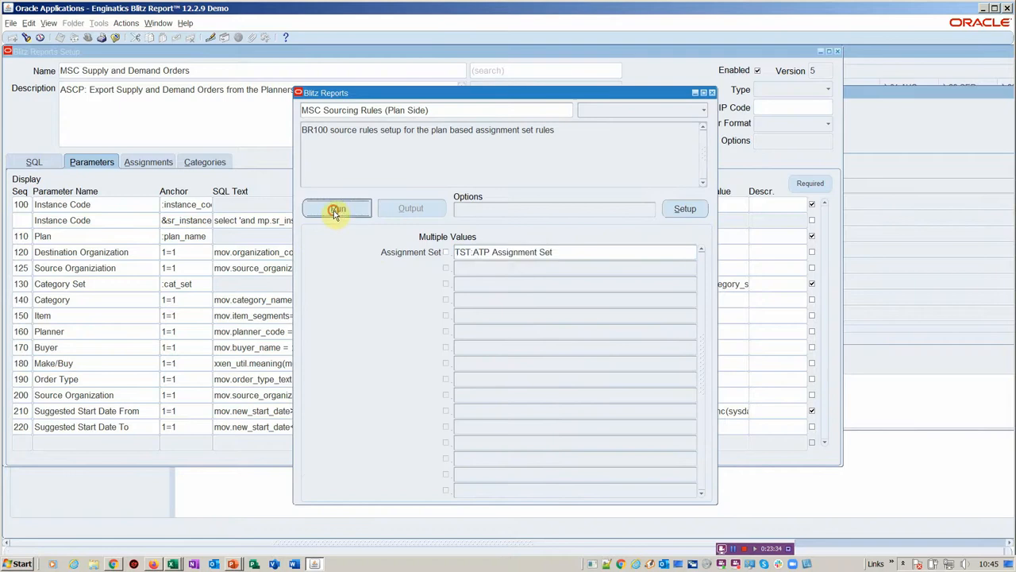
{"action": "left_click", "coordinate": [337, 208]}
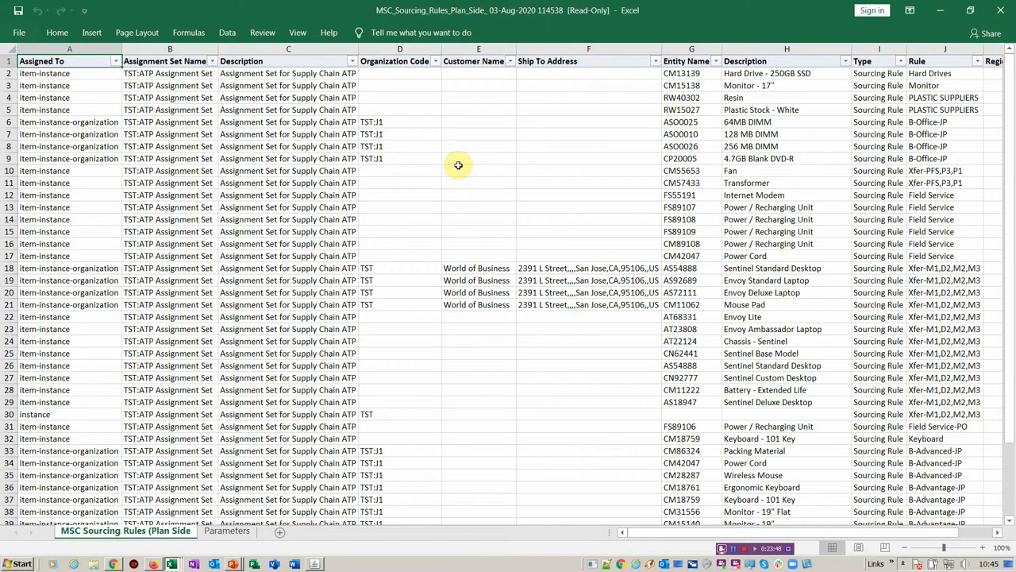
{"action": "left_click", "coordinate": [70, 85]}
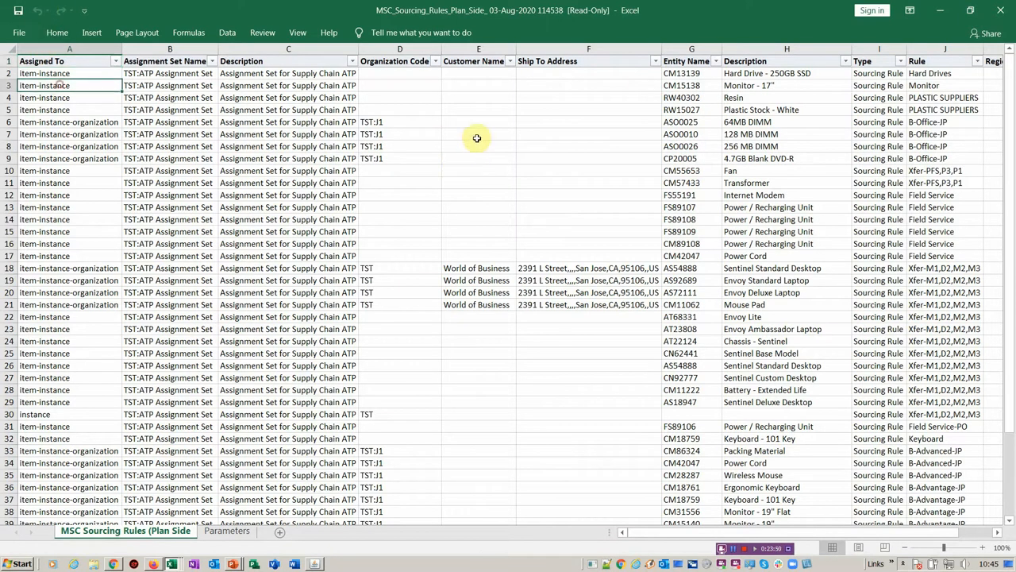
{"action": "left_click", "coordinate": [878, 85]}
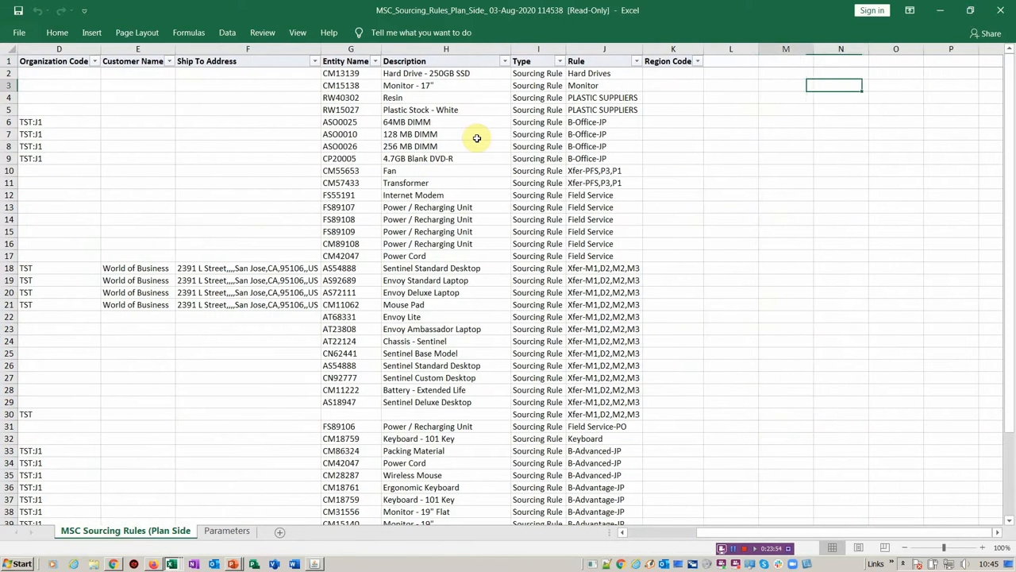
{"action": "left_click", "coordinate": [604, 85]}
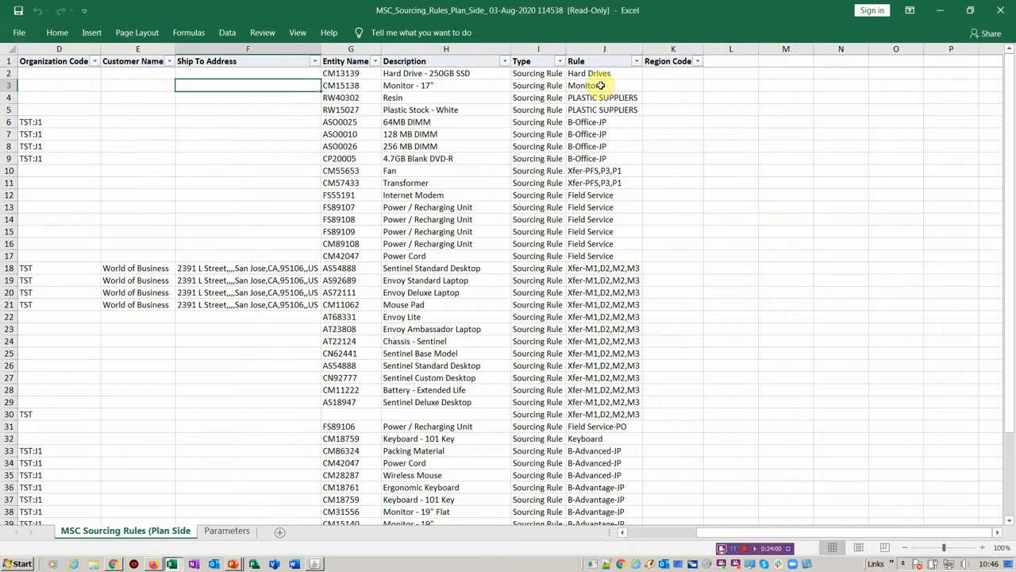
{"action": "scroll", "scroll_direction": "left", "scroll_amount": 3}
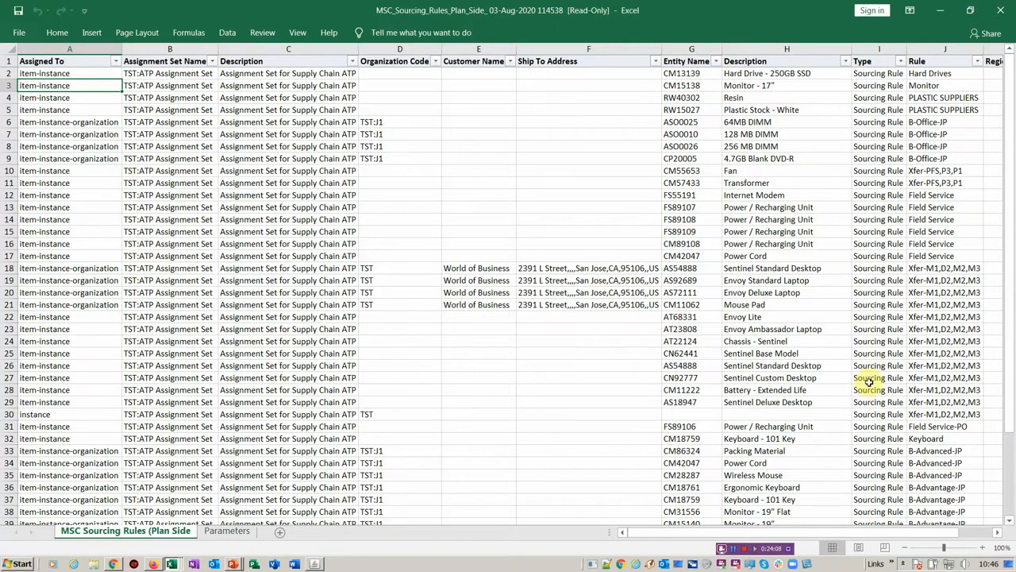
{"action": "scroll", "scroll_direction": "down", "scroll_amount": 3}
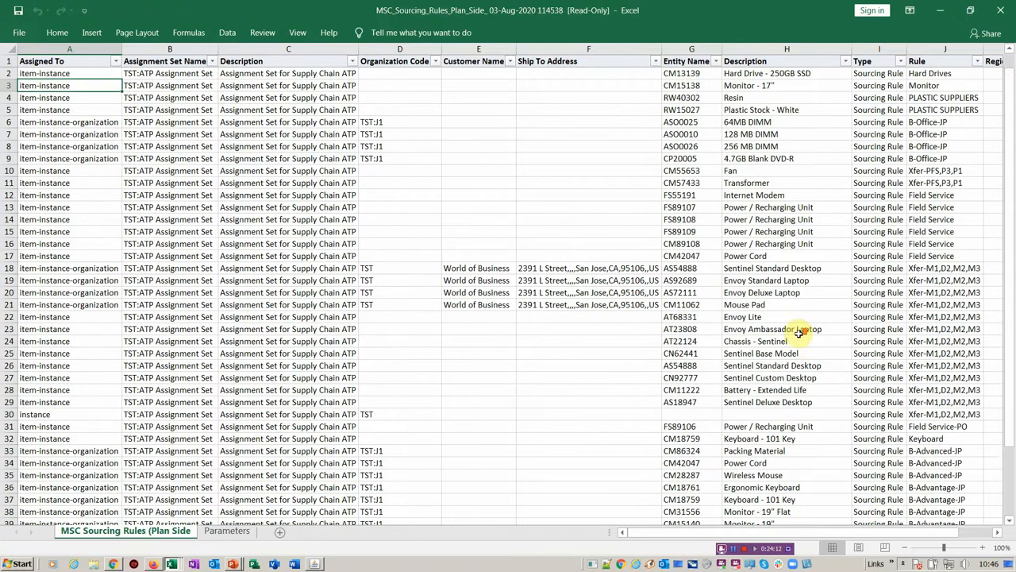
{"action": "mouse_move", "coordinate": [782, 421]}
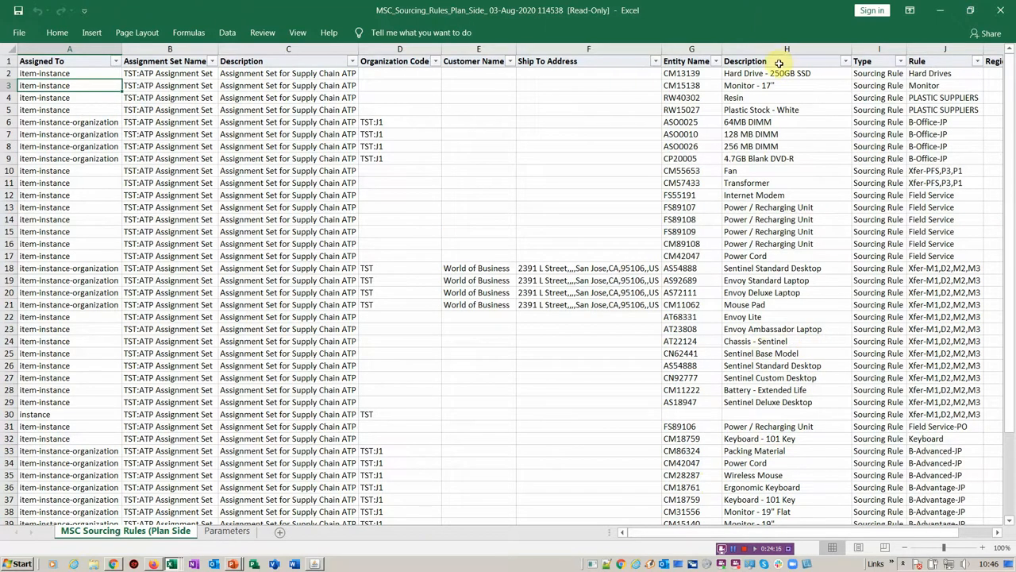
{"action": "mouse_move", "coordinate": [945, 167]}
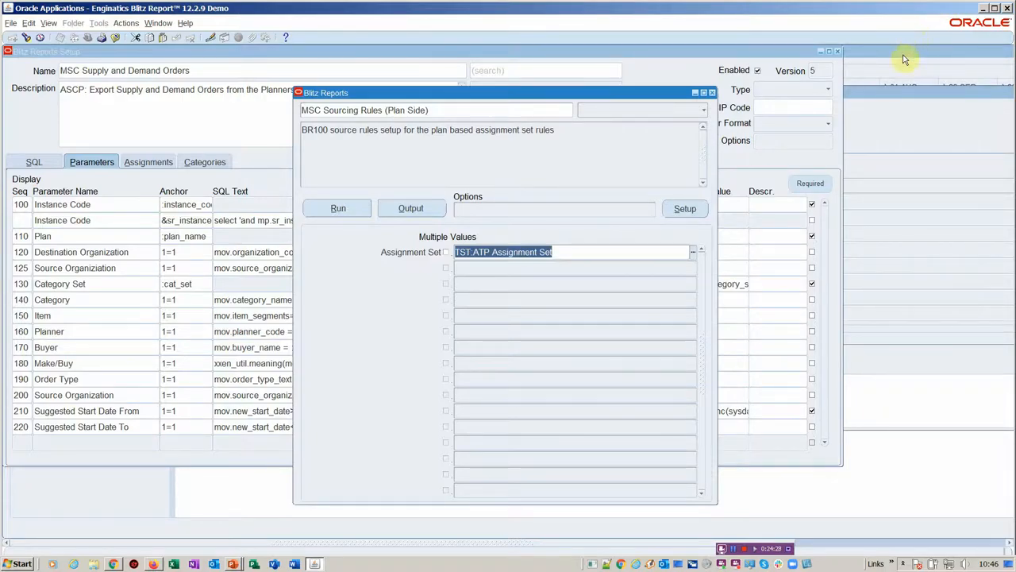
{"action": "mouse_move", "coordinate": [925, 59]}
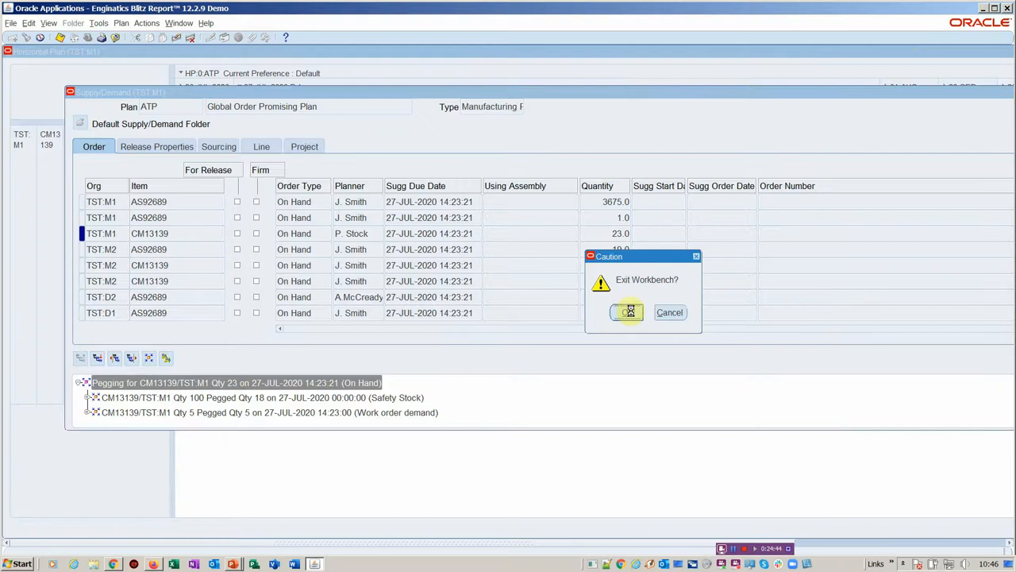
Step: Confirm the 'Exit Workbench?' caution to leave the Planner Workbench
{"action": "left_click", "coordinate": [628, 311]}
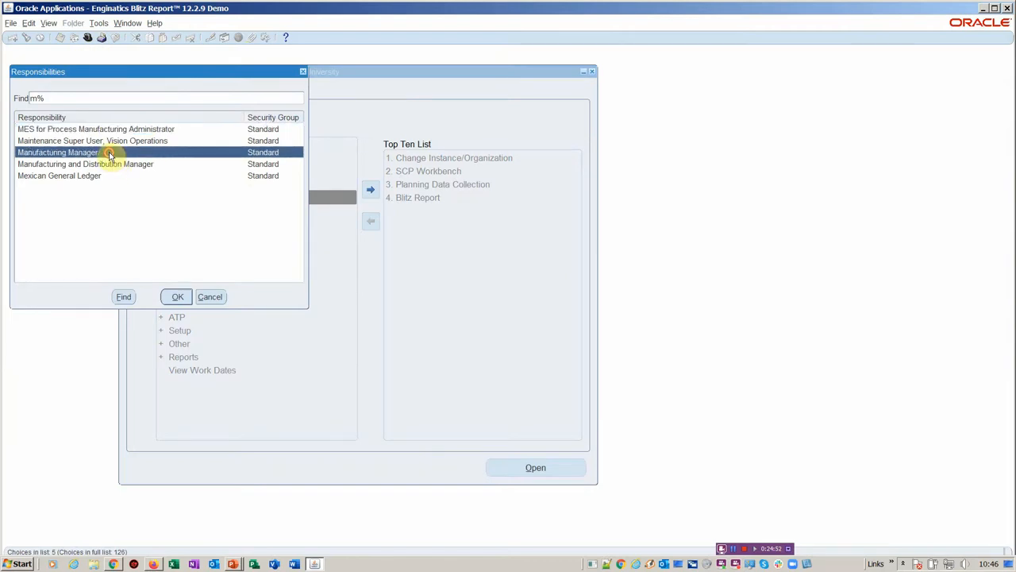
Step: Switch to Manufacturing Manager and open Supply Chain Hub for organization M1, Seattle Manufacturing
{"action": "left_click", "coordinate": [177, 296]}
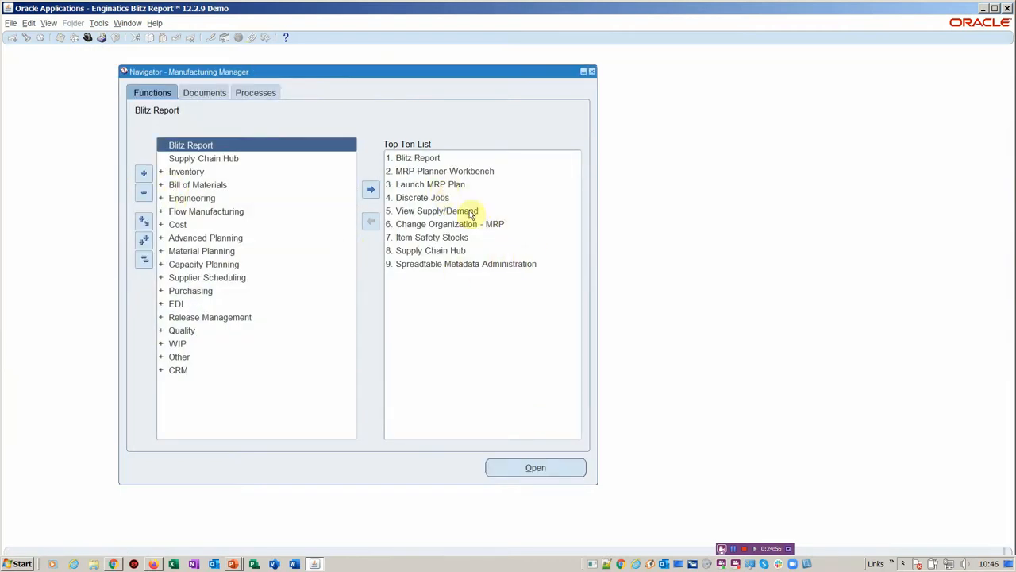
{"action": "mouse_move", "coordinate": [455, 237]}
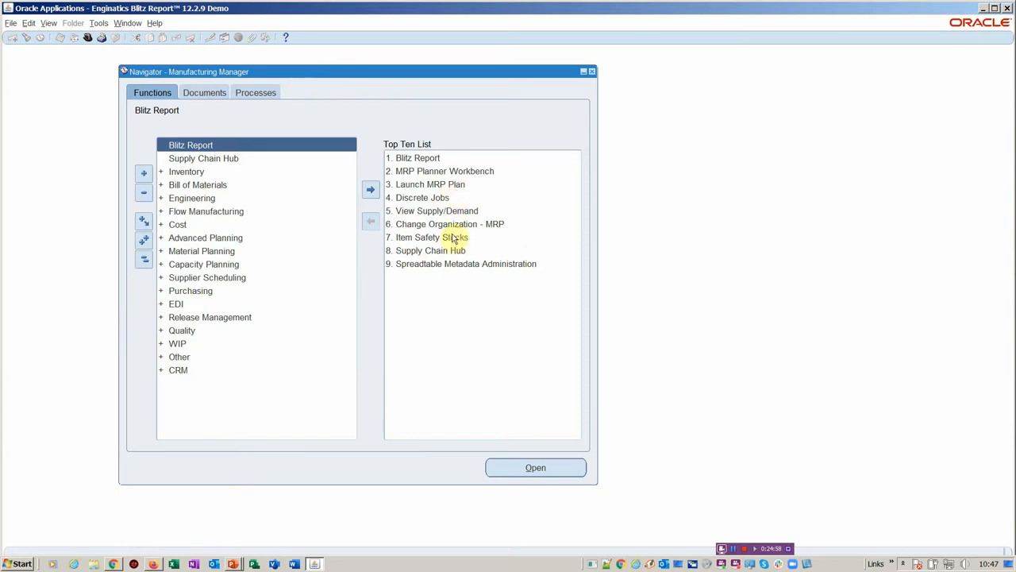
{"action": "double_click", "coordinate": [429, 250]}
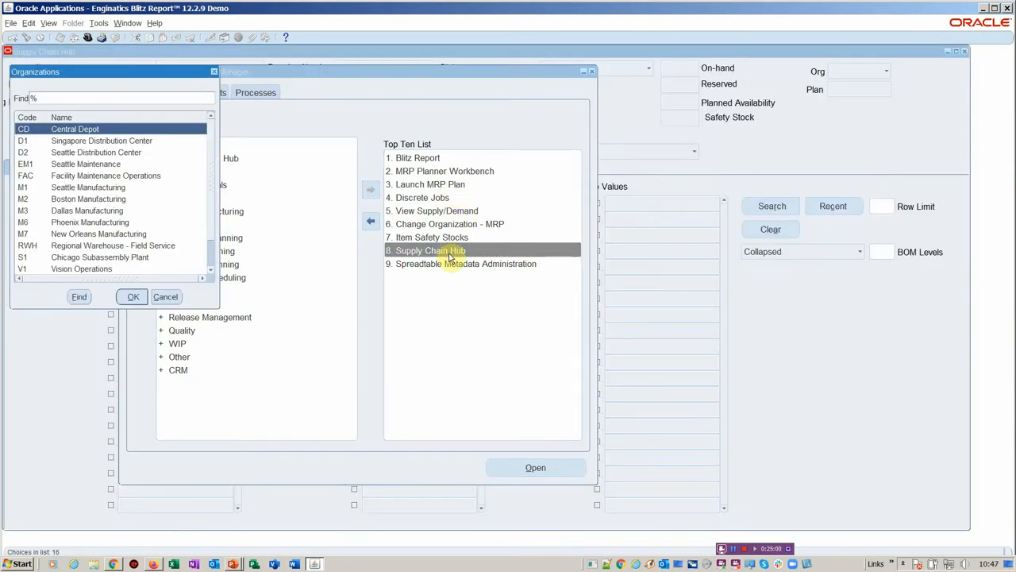
{"action": "left_click", "coordinate": [88, 186]}
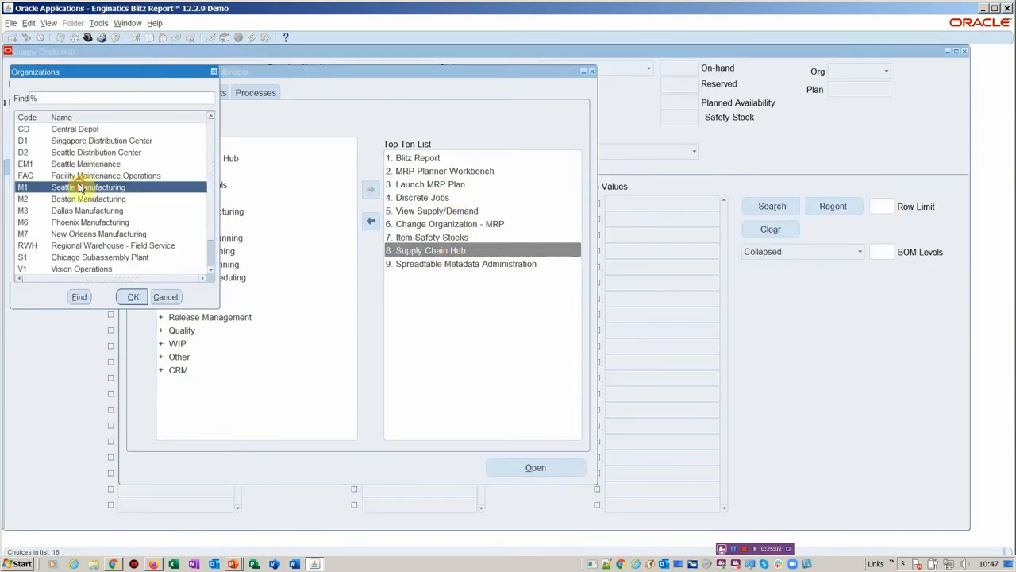
{"action": "left_click", "coordinate": [133, 296]}
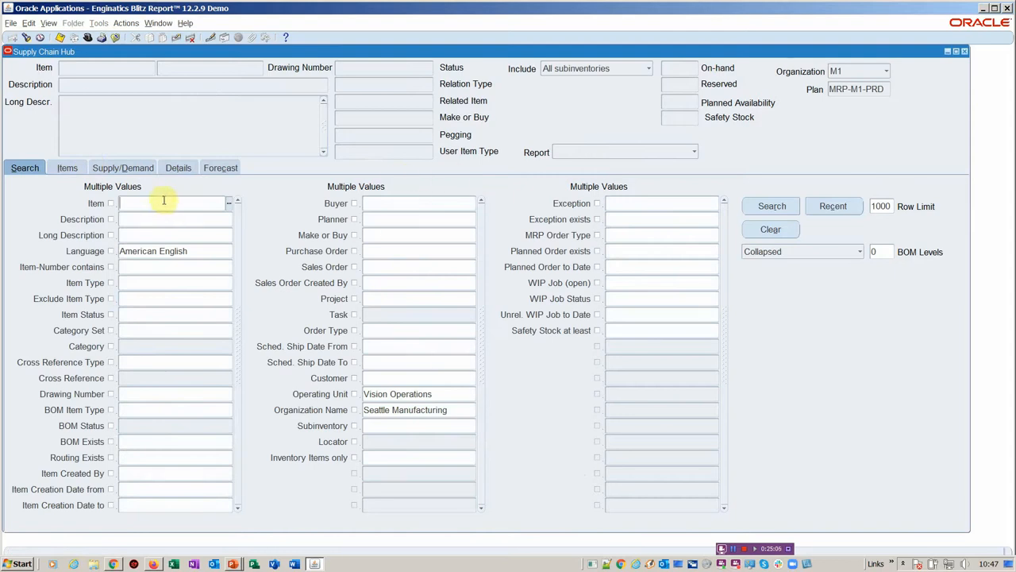
{"action": "mouse_move", "coordinate": [162, 212]}
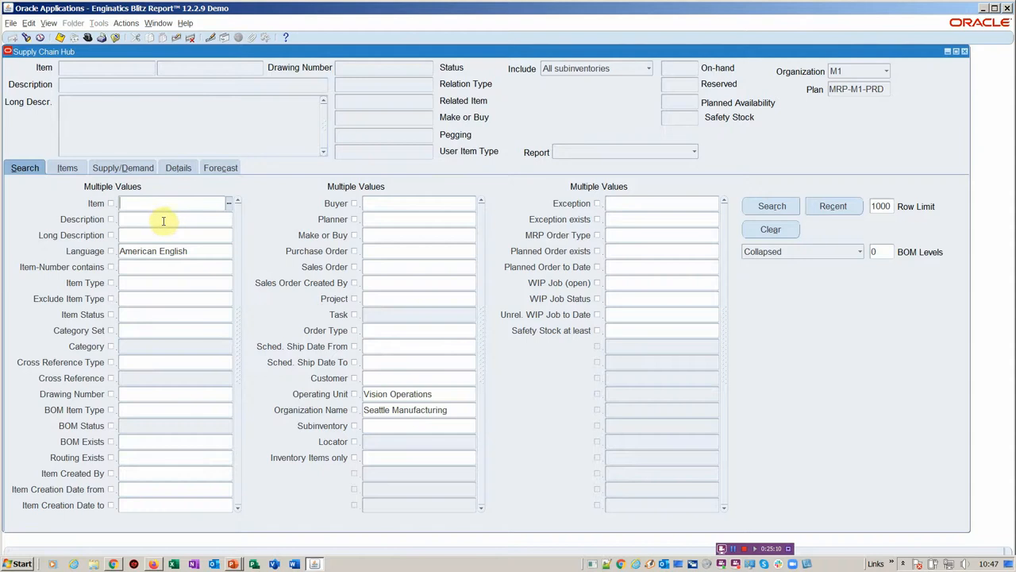
{"action": "mouse_move", "coordinate": [409, 240]}
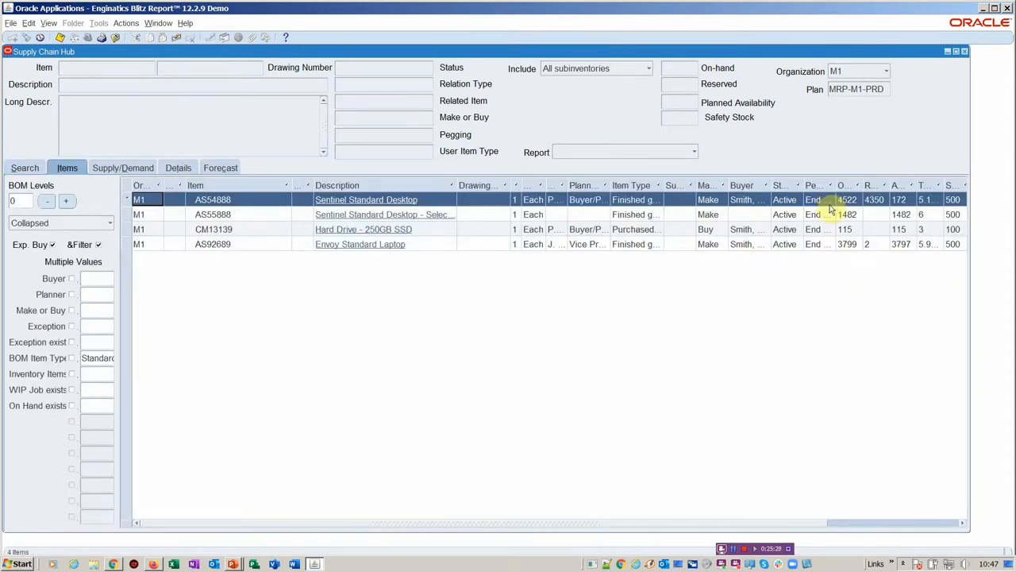
{"action": "mouse_move", "coordinate": [612, 268]}
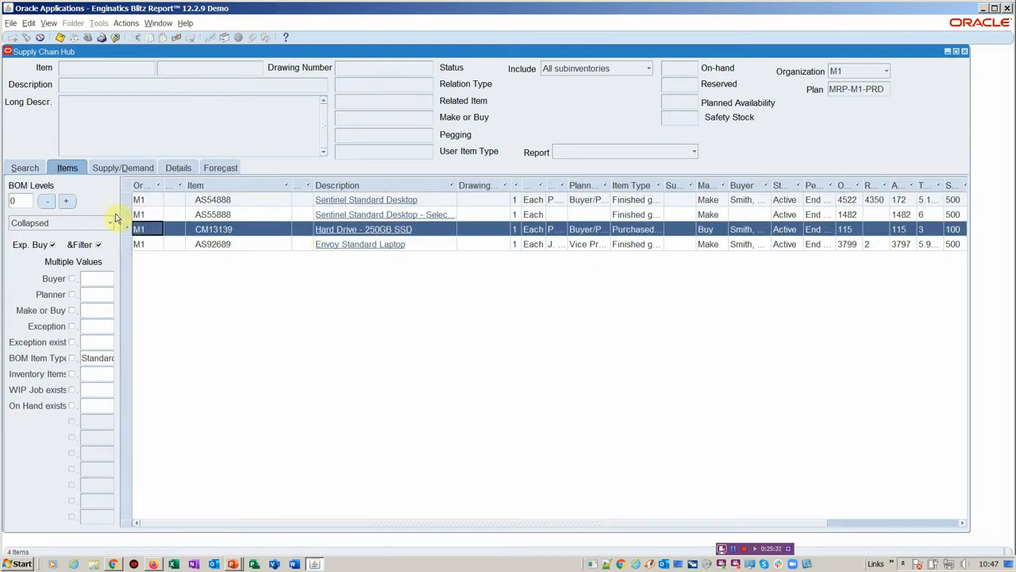
Step: Expand the four M1 items one BOM level to list their 41 component rows
{"action": "left_click", "coordinate": [66, 201]}
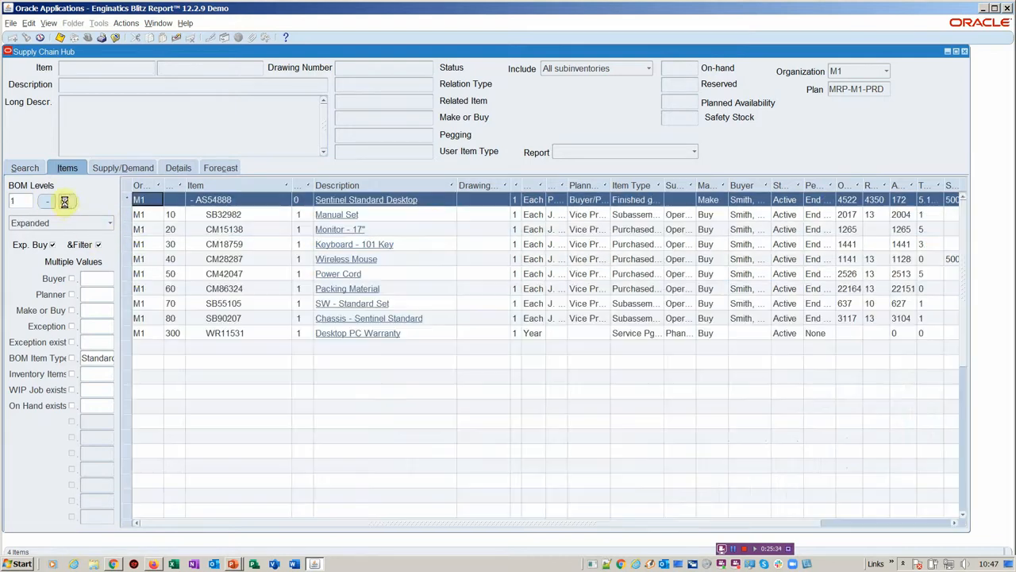
{"action": "left_click", "coordinate": [65, 201]}
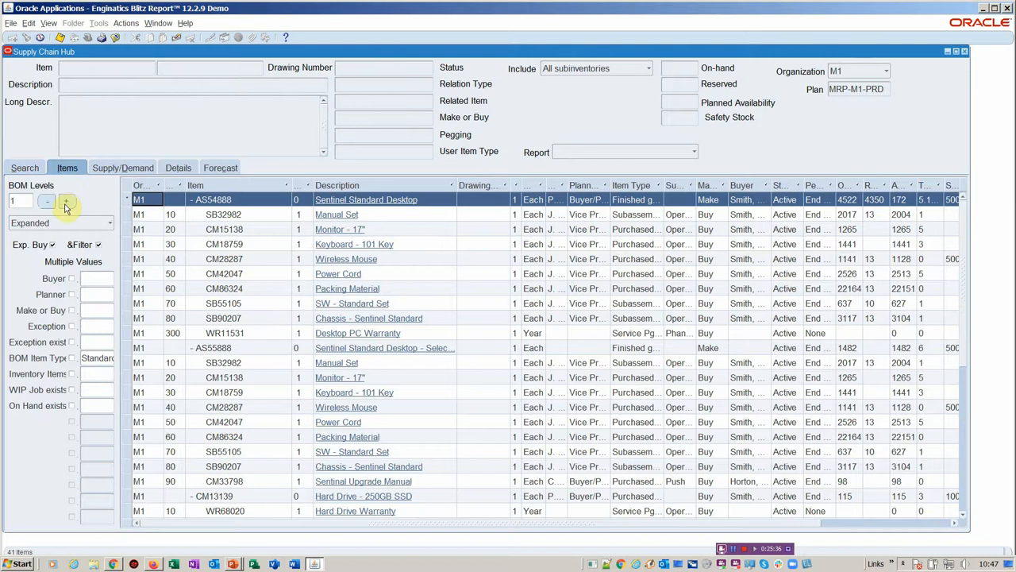
{"action": "scroll", "scroll_direction": "down", "scroll_amount": 3}
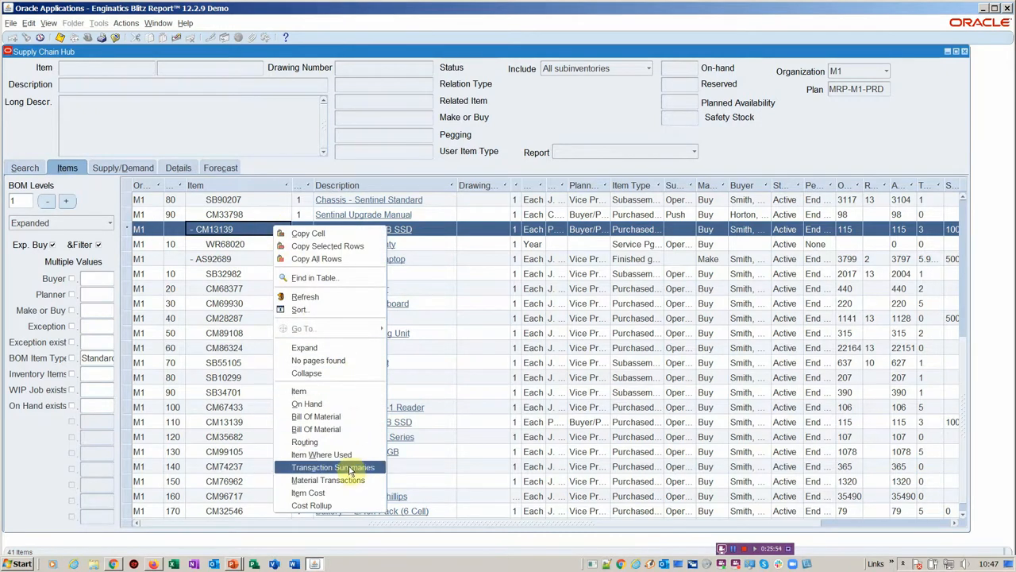
{"action": "mouse_move", "coordinate": [308, 492]}
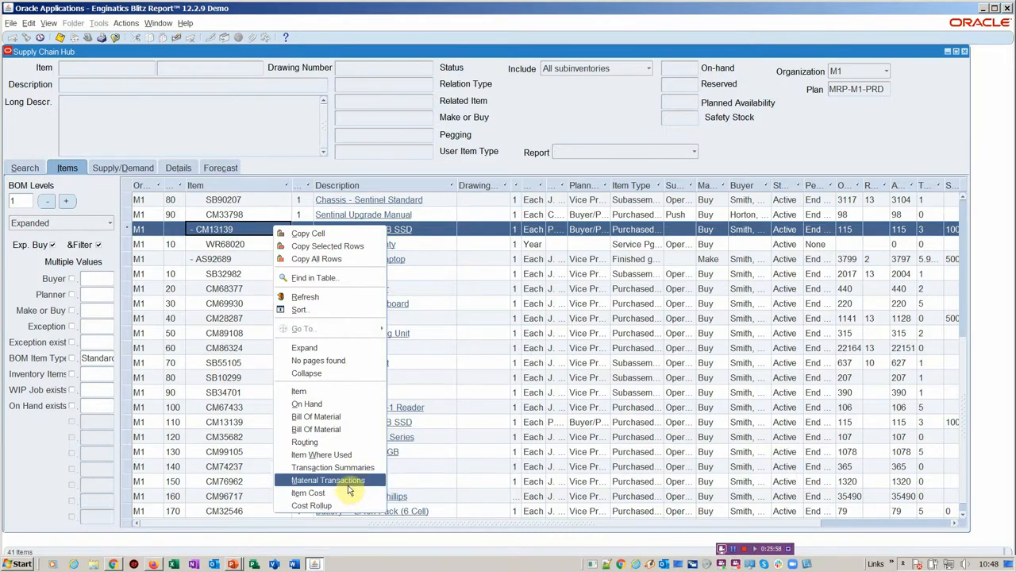
Step: Find and review CM13139's material transactions, then close the window
{"action": "left_click", "coordinate": [328, 480]}
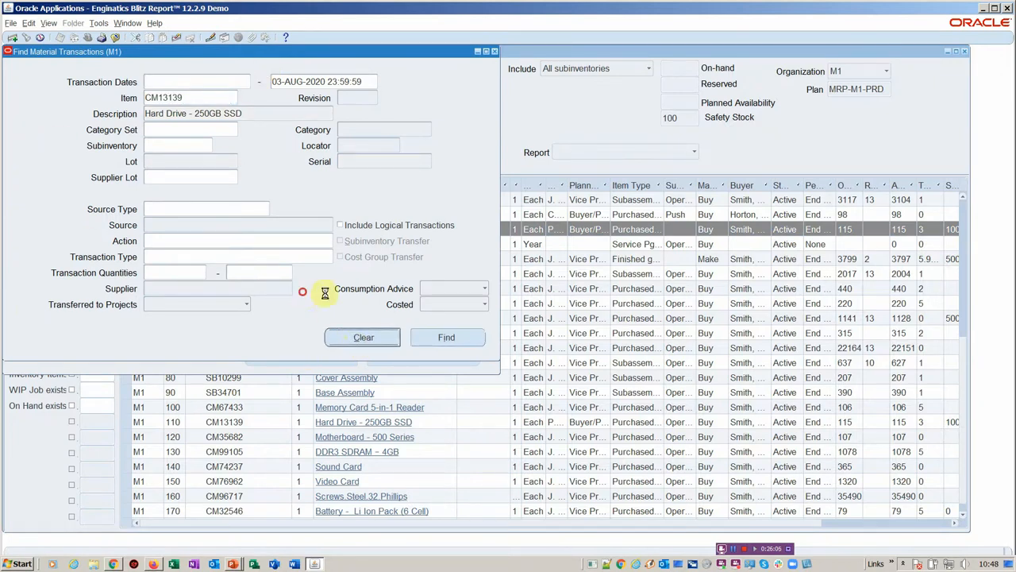
{"action": "left_click", "coordinate": [446, 336]}
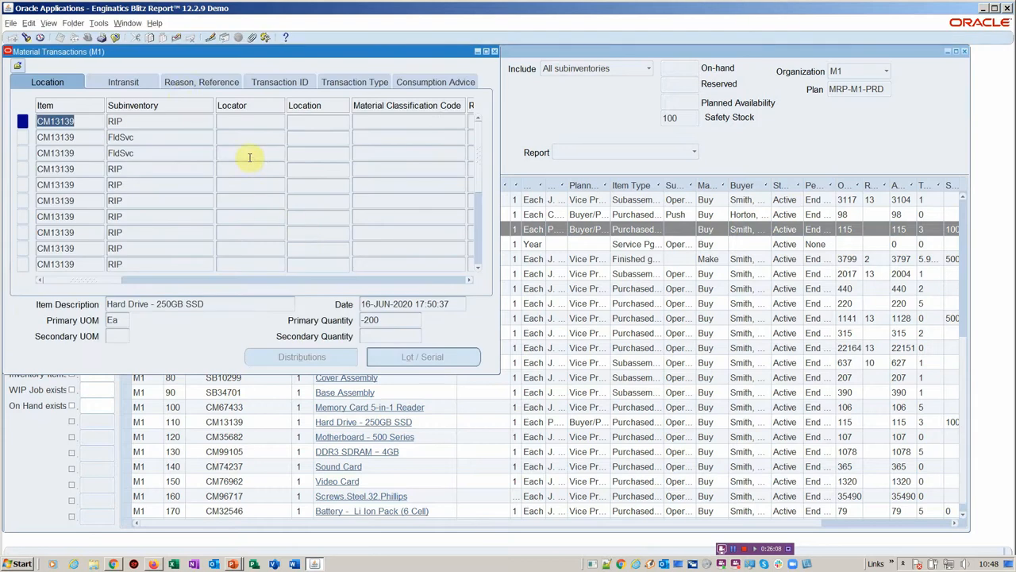
{"action": "left_click", "coordinate": [354, 82]}
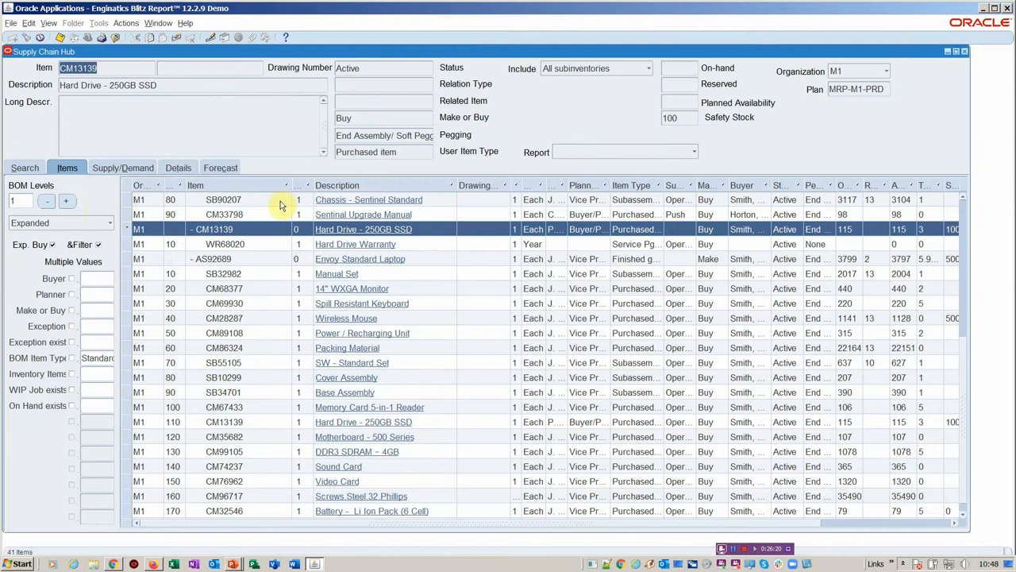
{"action": "mouse_move", "coordinate": [598, 93]}
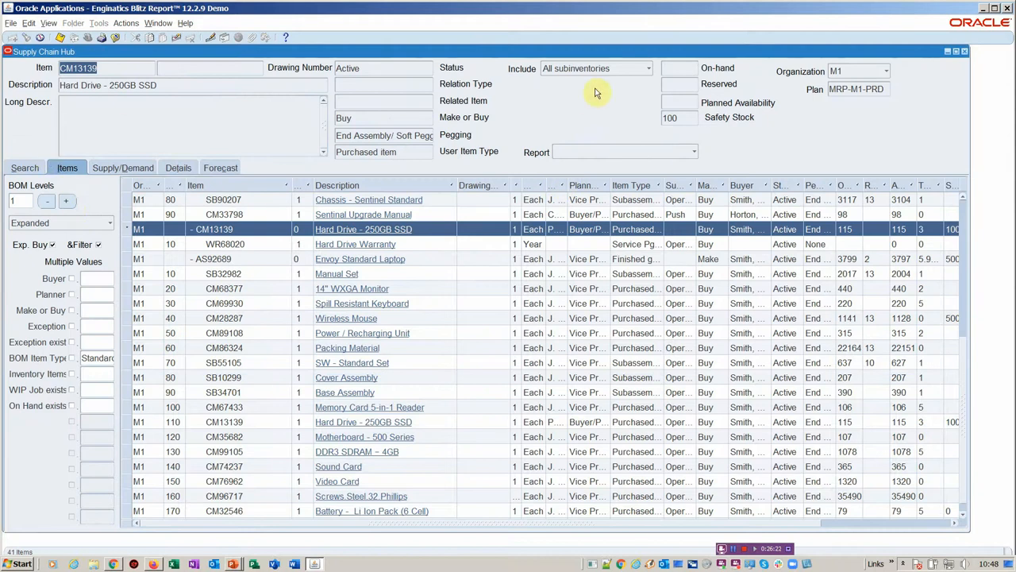
Step: Launch the INV Inventory Items report for CM13139 from the Report dropdown
{"action": "left_click", "coordinate": [693, 152]}
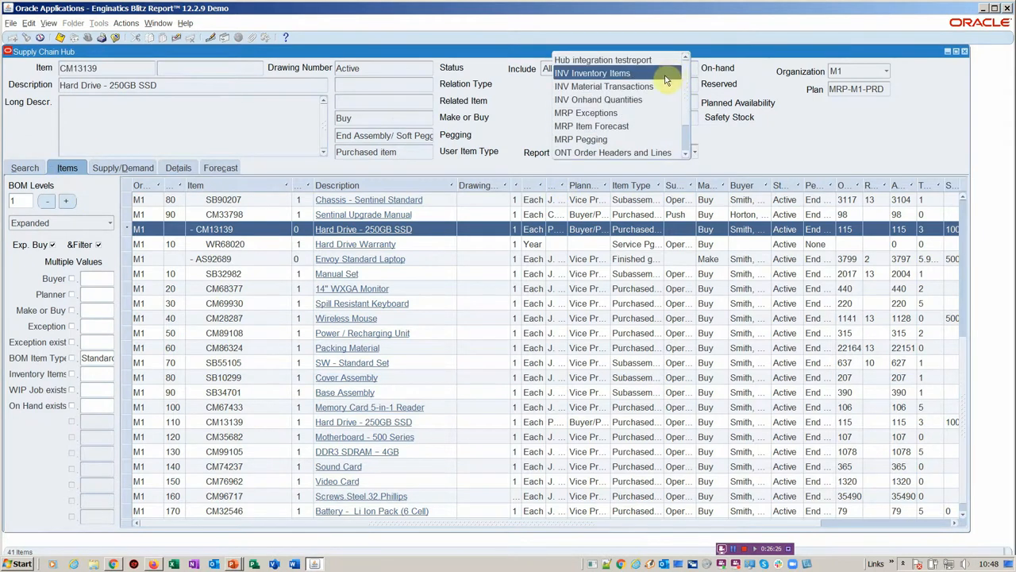
{"action": "left_click", "coordinate": [576, 67]}
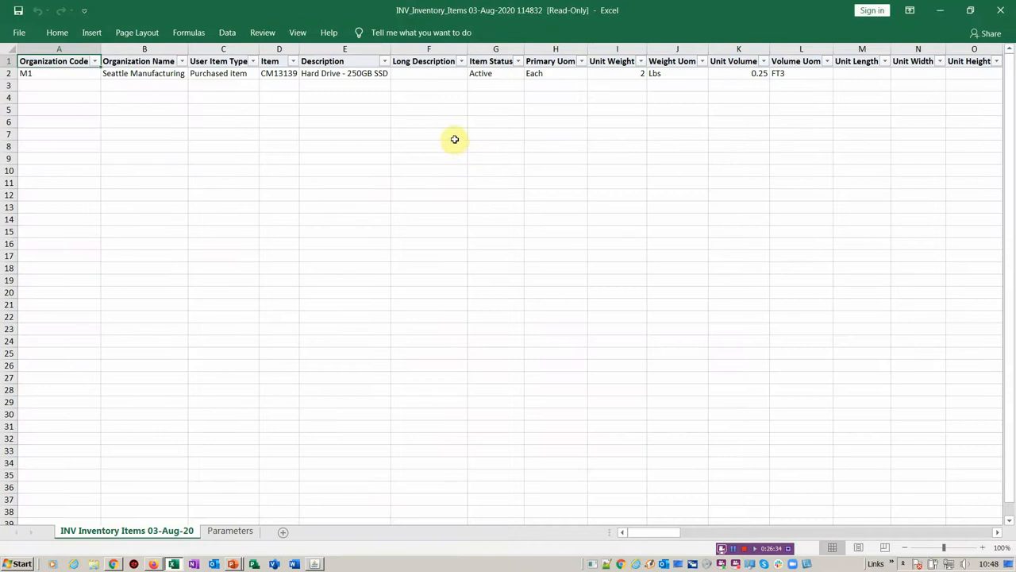
{"action": "mouse_move", "coordinate": [223, 73]}
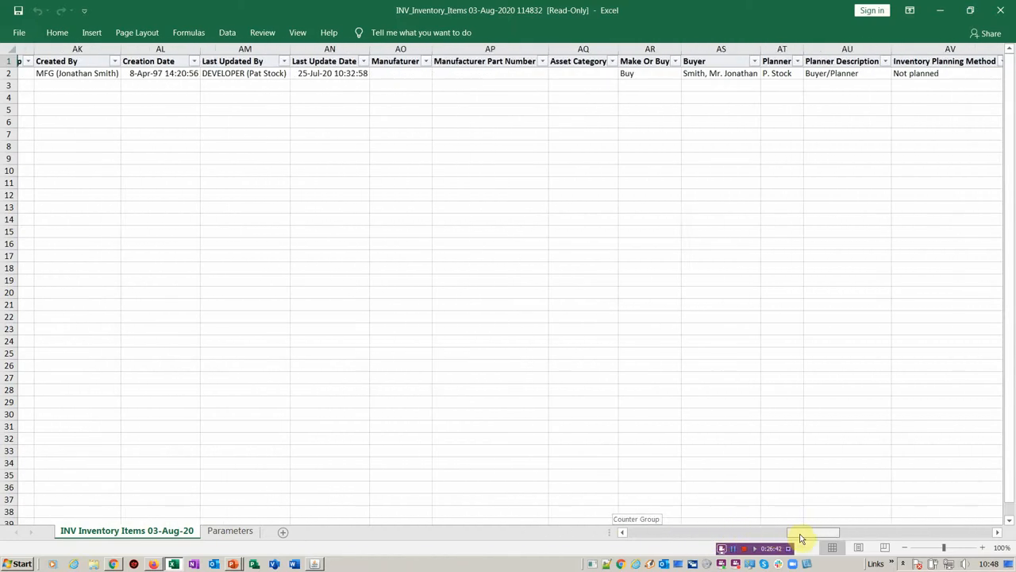
Step: Scroll right through the INV Inventory Items output to the Buyer and Customer Ordered columns
{"action": "scroll", "scroll_direction": "right", "scroll_amount": 3}
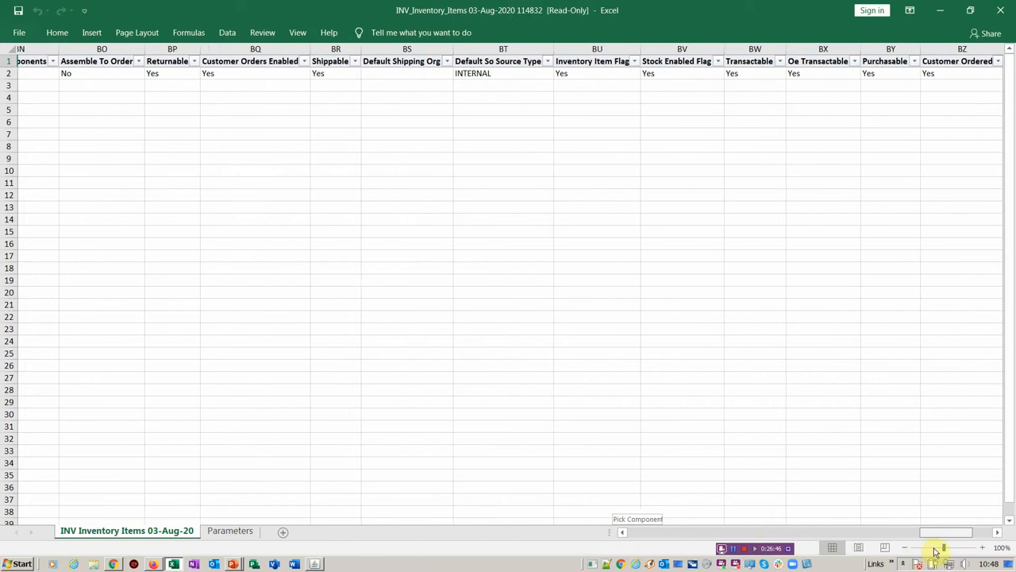
{"action": "scroll", "scroll_direction": "right", "scroll_amount": 3}
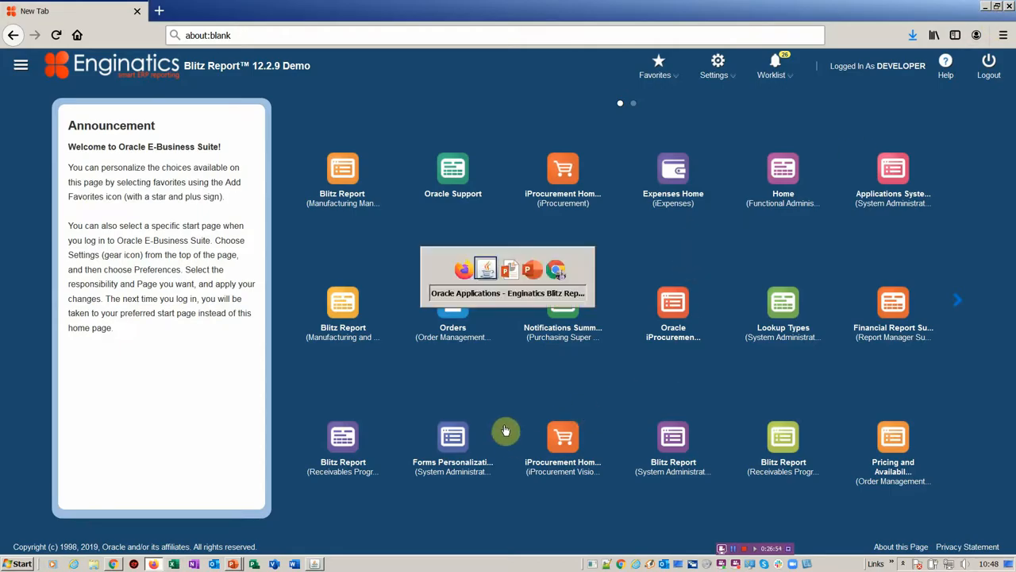
Step: Show supply/demand lines for CM18759 Keyboard - 101 Key and select move order 126
{"action": "left_click", "coordinate": [507, 278]}
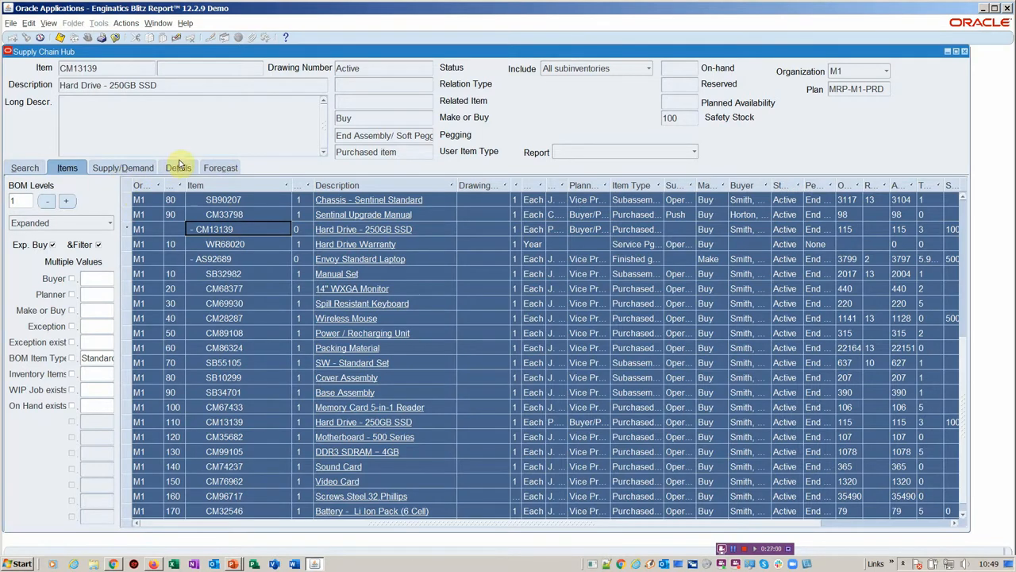
{"action": "left_click", "coordinate": [177, 168]}
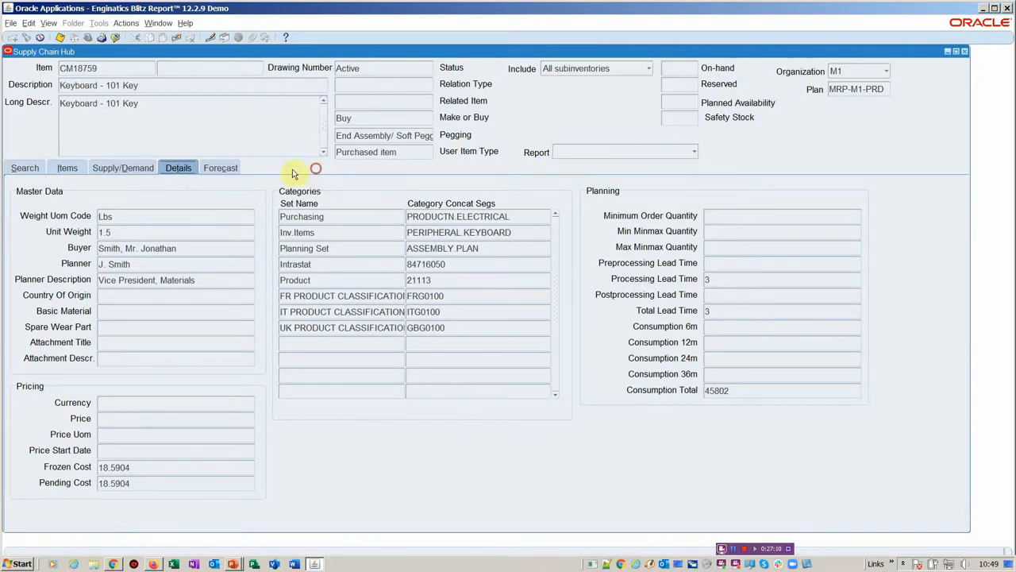
{"action": "left_click", "coordinate": [122, 168]}
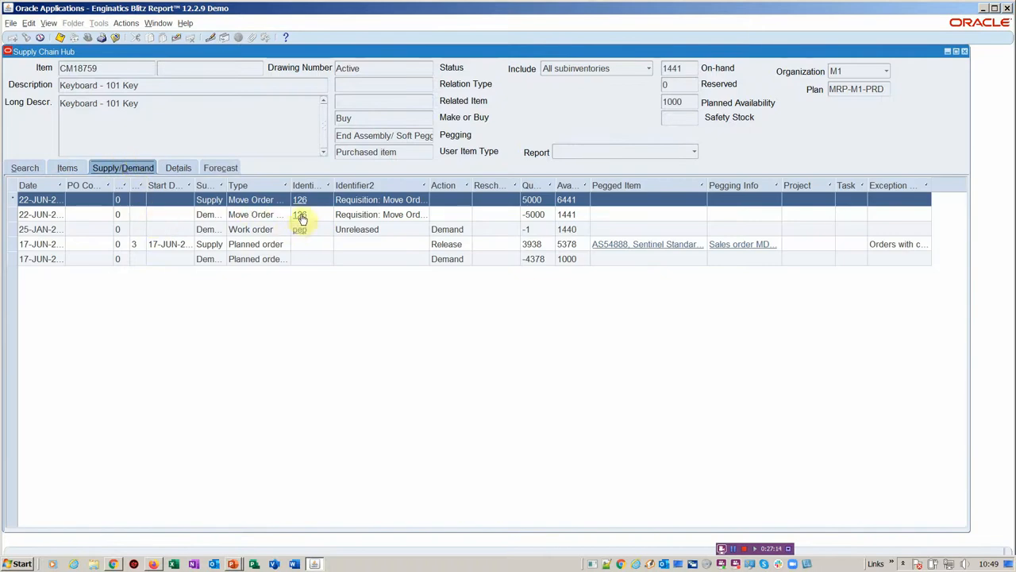
{"action": "double_click", "coordinate": [300, 199]}
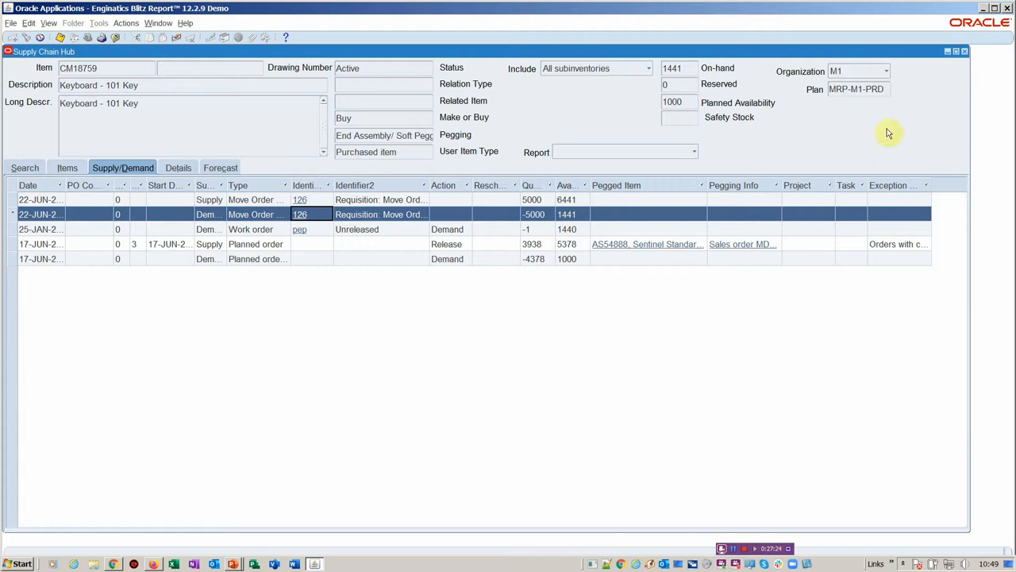
Step: Switch the hub to organization M2, then view and close SB90207's Organization Item record
{"action": "left_click", "coordinate": [886, 70]}
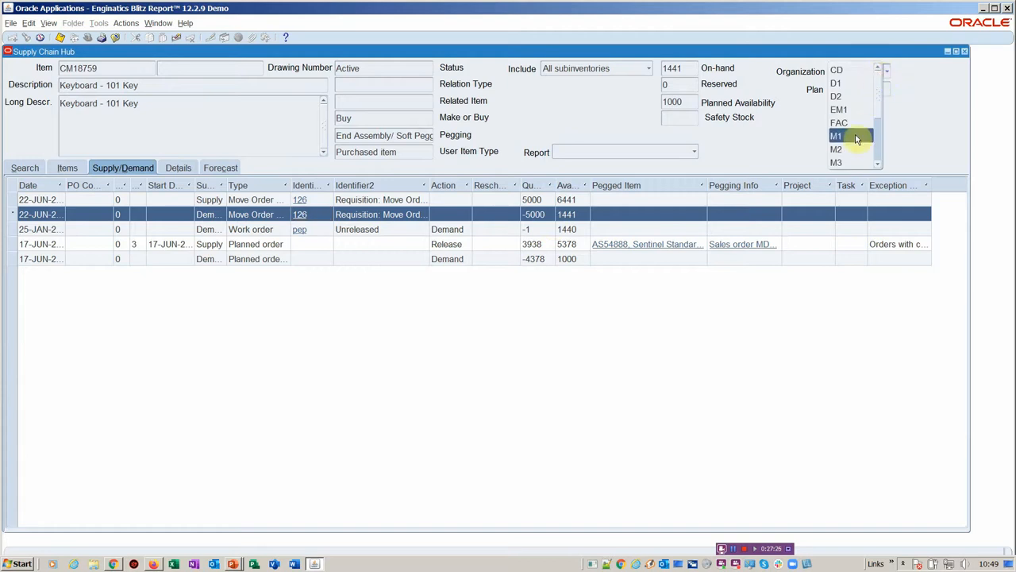
{"action": "left_click", "coordinate": [836, 150]}
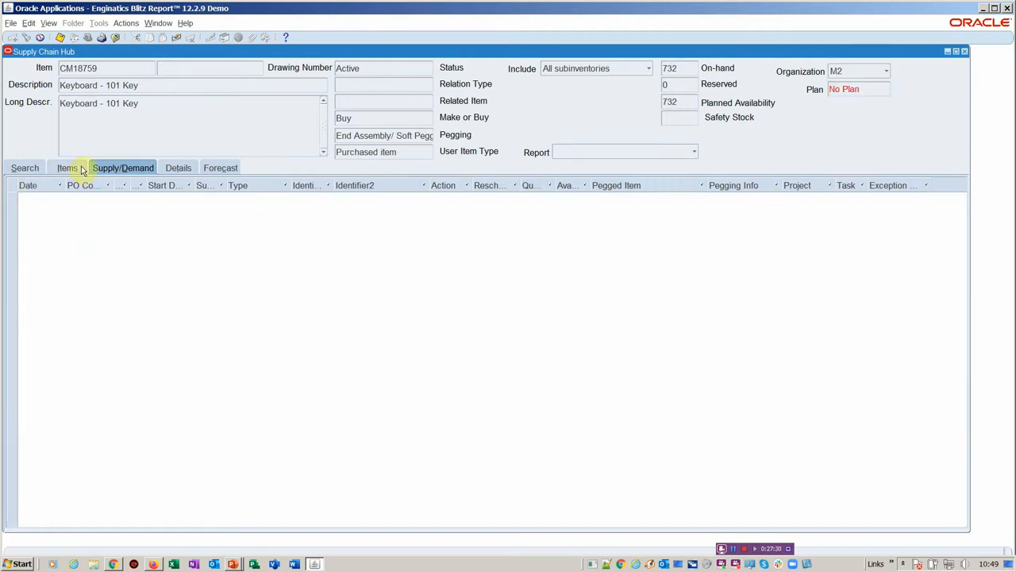
{"action": "left_click", "coordinate": [66, 167]}
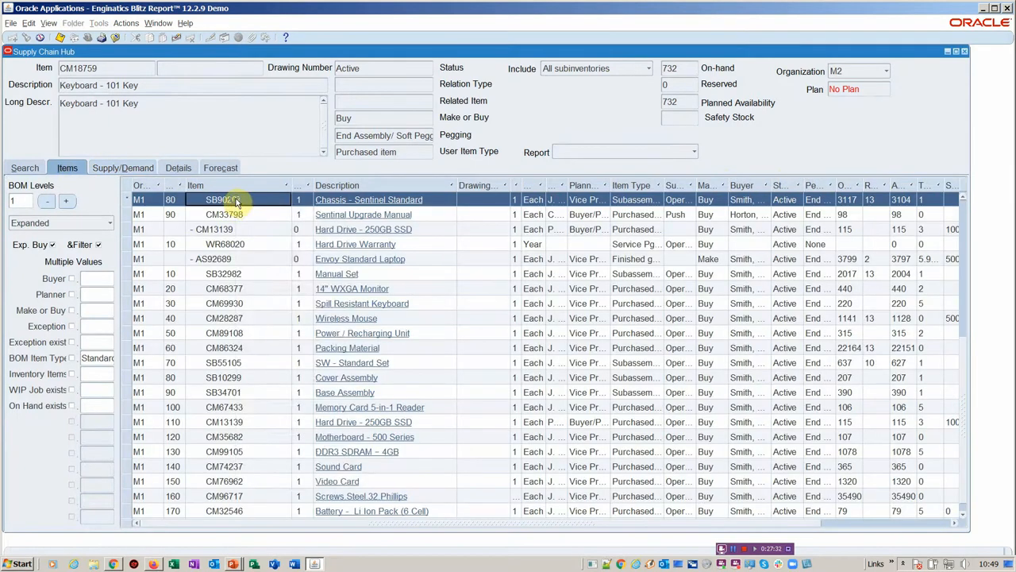
{"action": "right_click", "coordinate": [230, 199]}
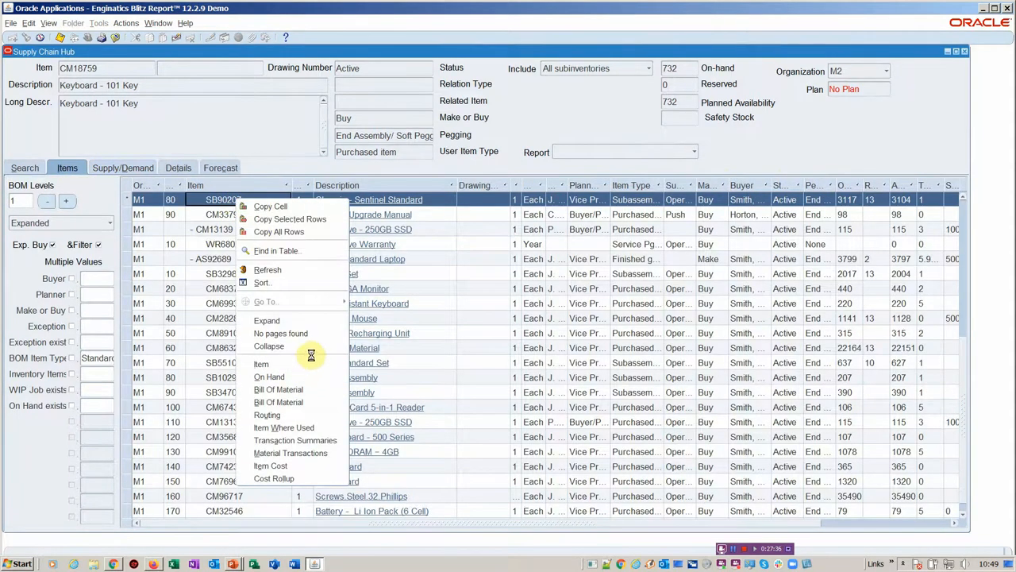
{"action": "left_click", "coordinate": [261, 363]}
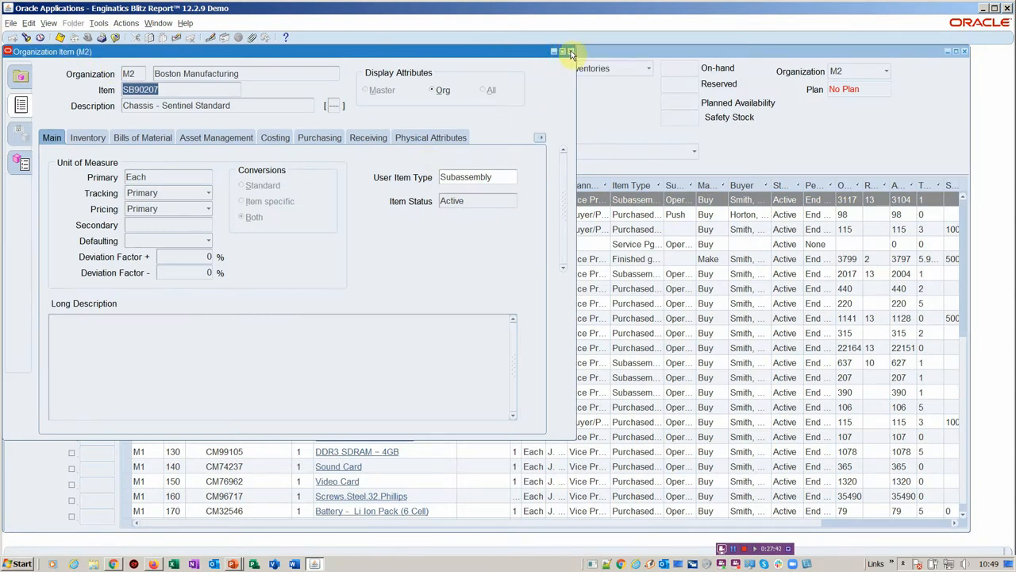
{"action": "left_click", "coordinate": [571, 51]}
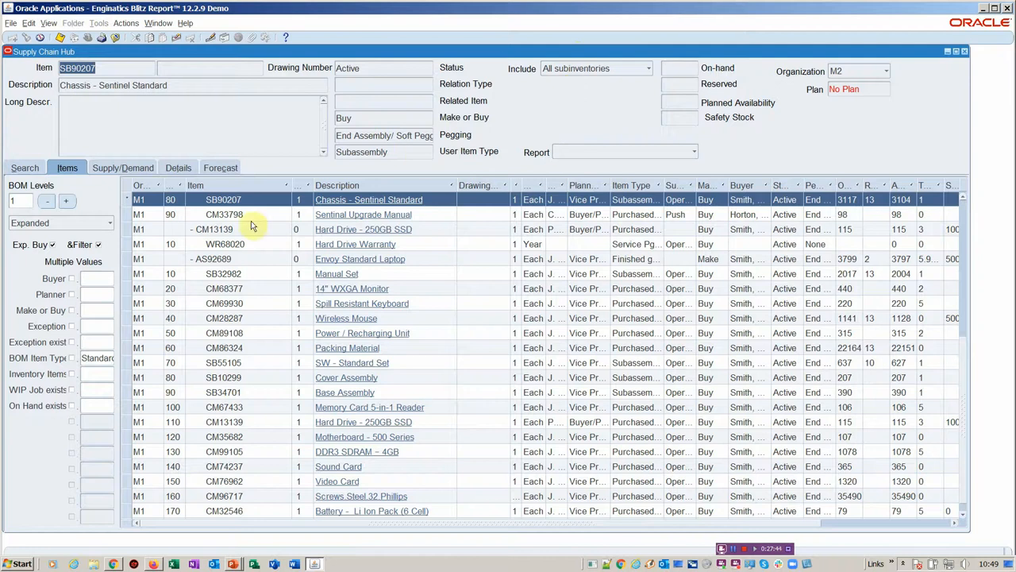
Step: Open an empty Blitz Reports Setup form via Actions > Blitz Report > Setup
{"action": "left_click", "coordinate": [126, 22]}
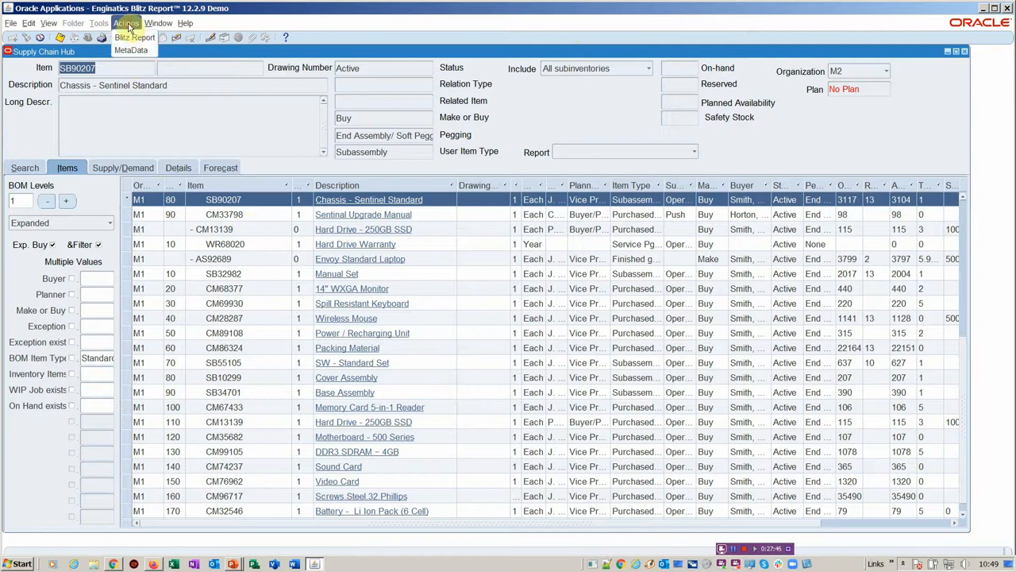
{"action": "mouse_move", "coordinate": [135, 38]}
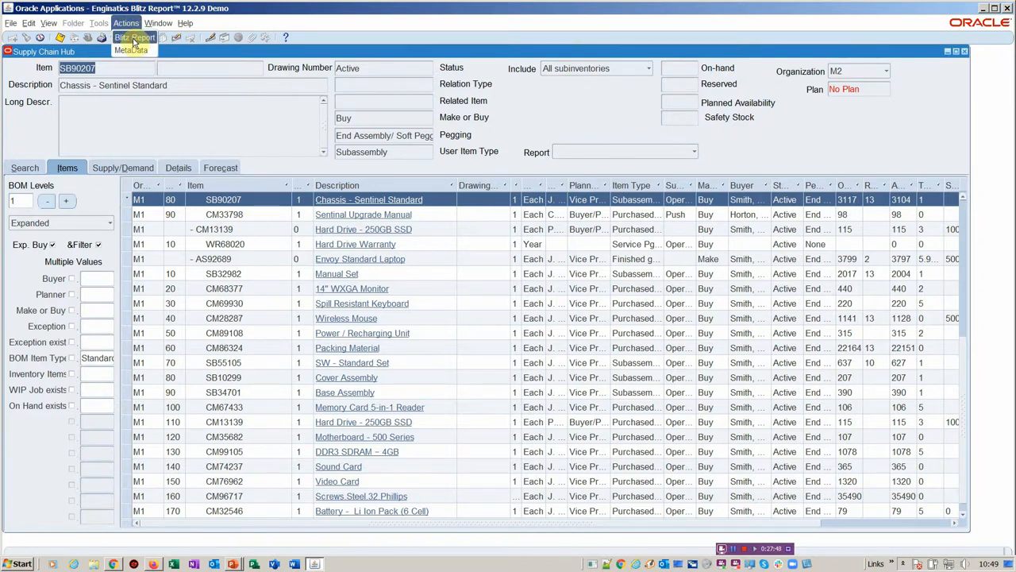
{"action": "left_click", "coordinate": [133, 38]}
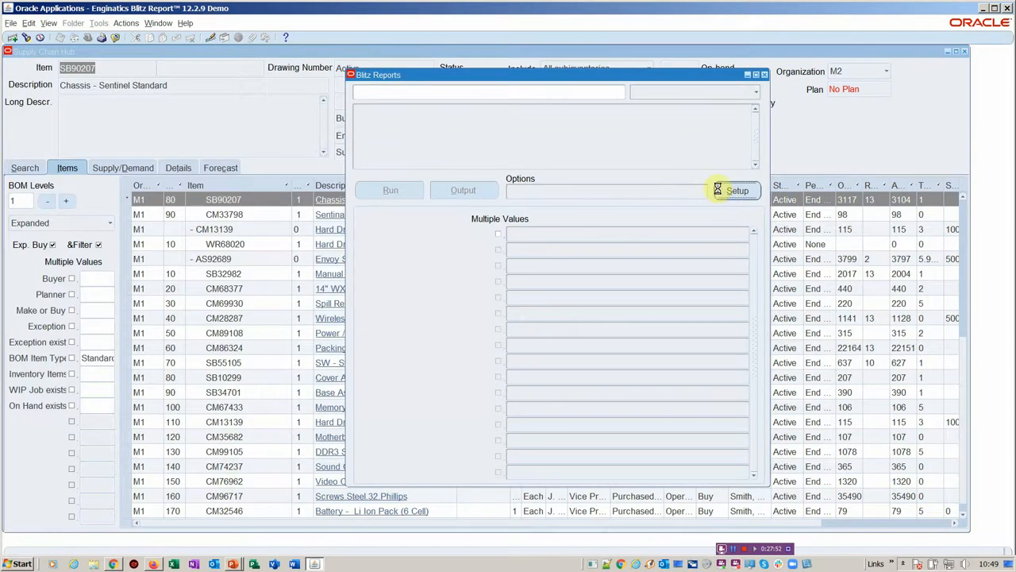
{"action": "left_click", "coordinate": [737, 190]}
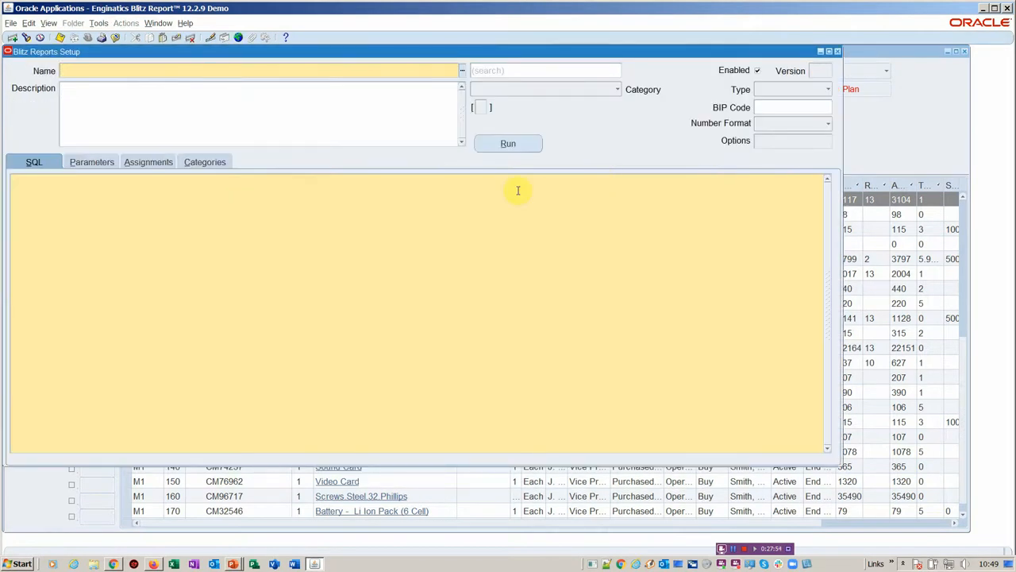
Step: Name the report 'setup of items' and begin the SELECT list with msi.*, mp
{"action": "type", "text": "setup of"}
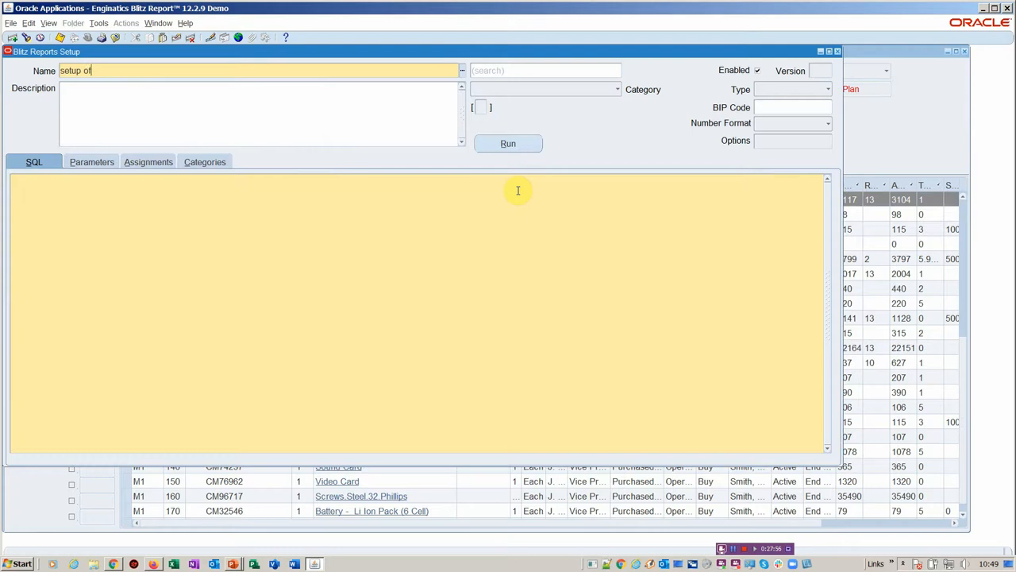
{"action": "type", "text": "items"}
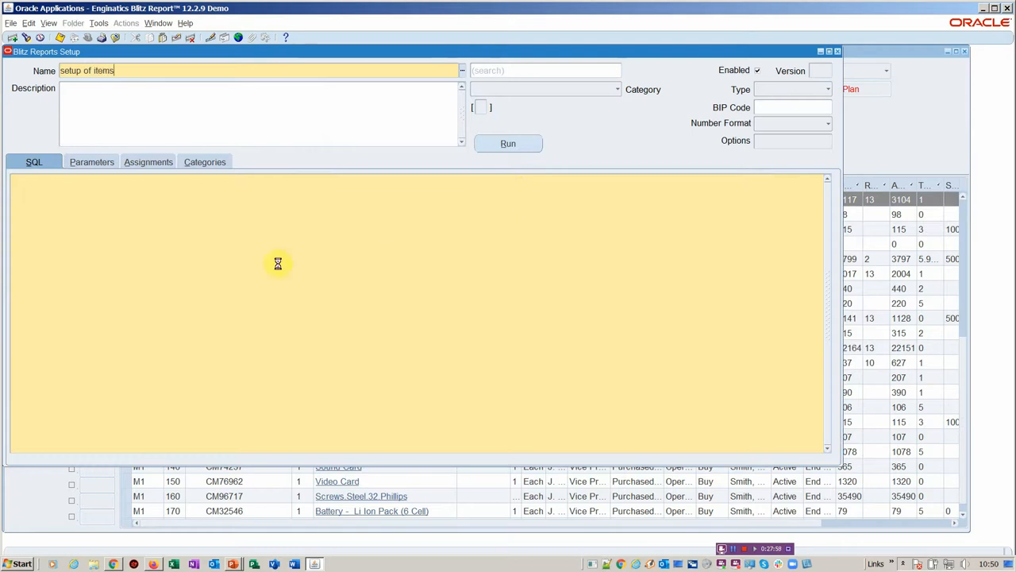
{"action": "type", "text": "select msibn"}
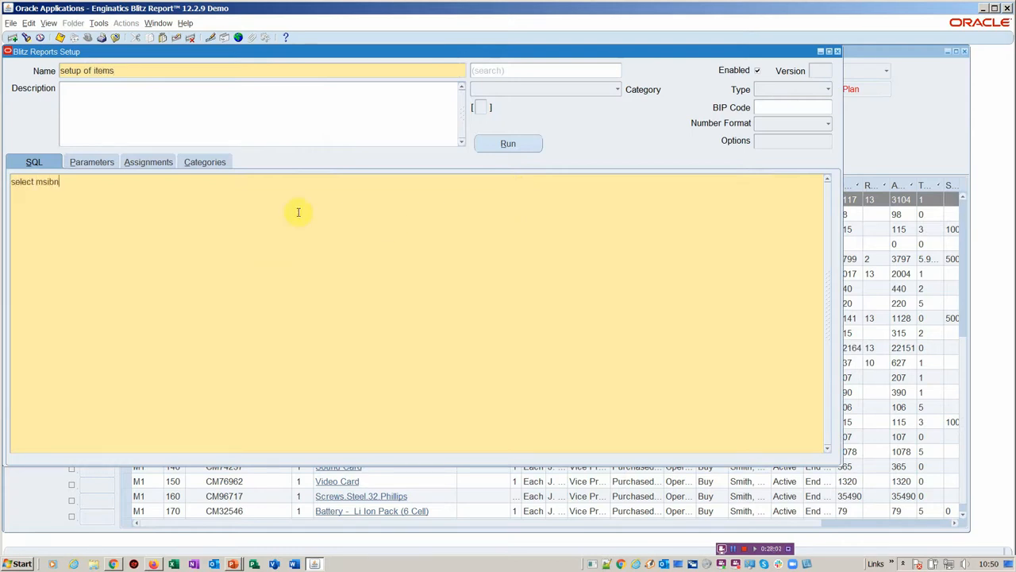
{"action": "key", "text": "Backspace"}
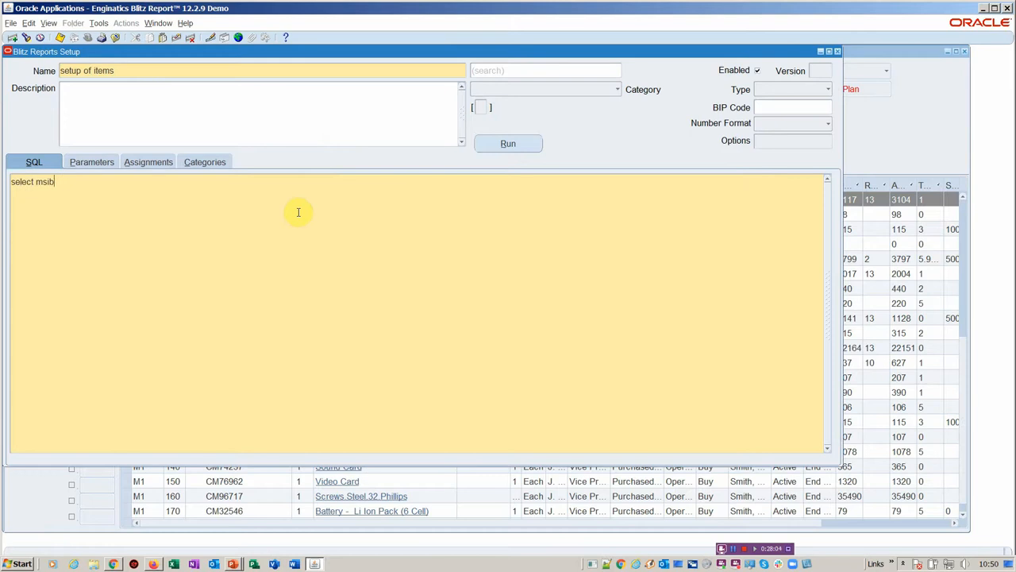
{"action": "type", "text": ".*,"}
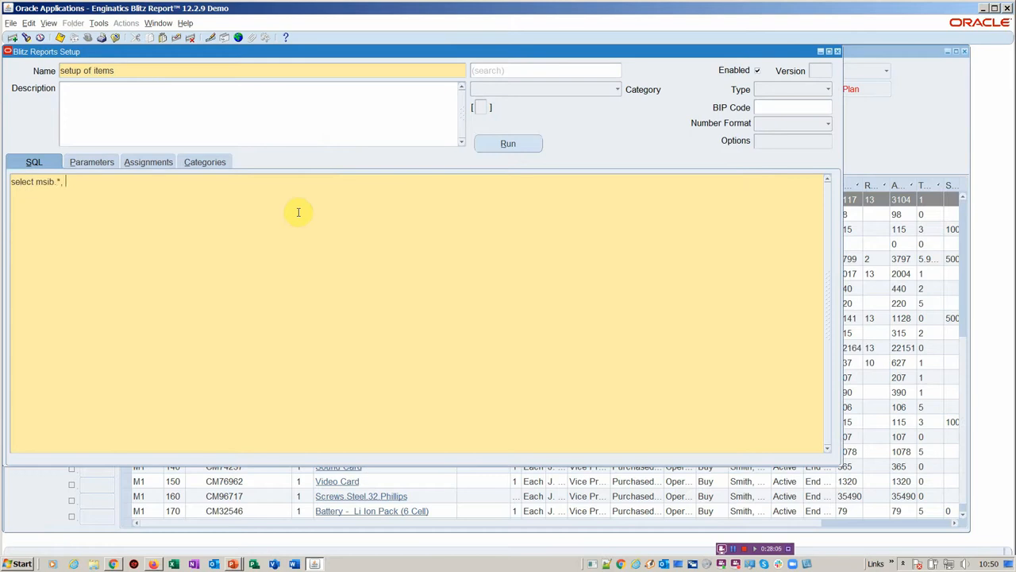
{"action": "type", "text": "mp."}
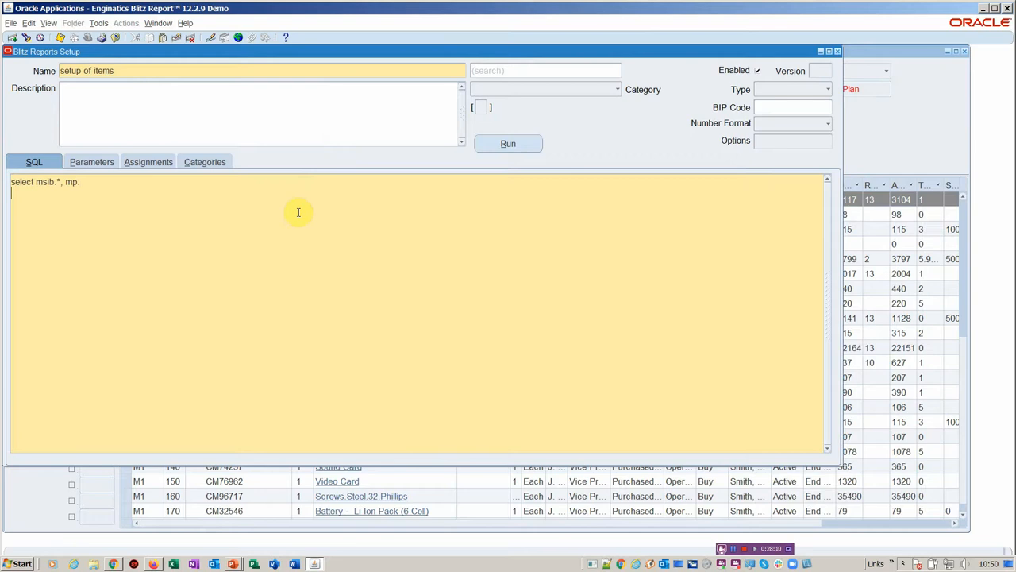
Step: Type FROM mtl_system_items_b, mtl_parameters WHERE 1=1 with the organization join
{"action": "type", "text": "from mtl_system_items_b, mtl_parameters mp"}
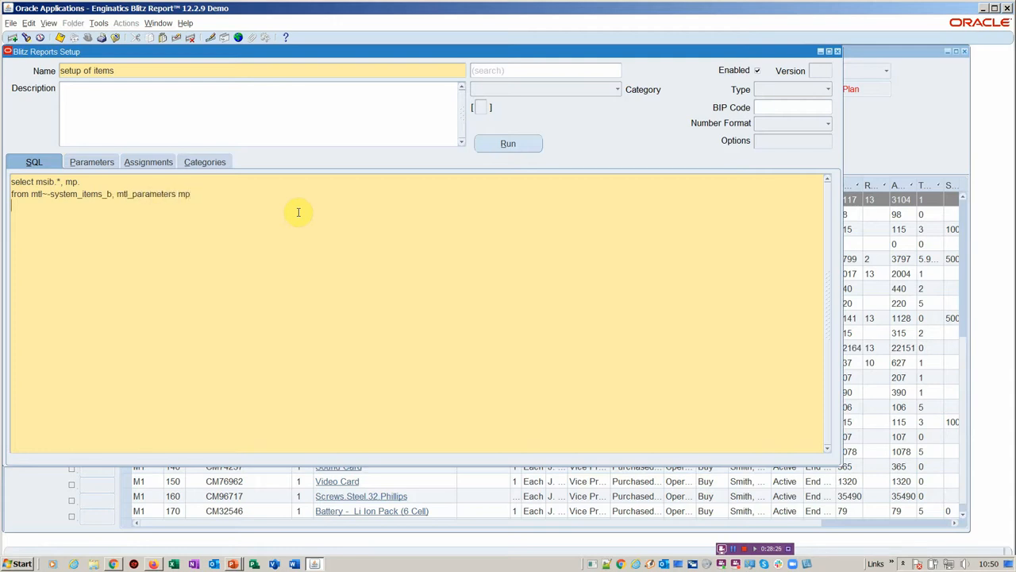
{"action": "type", "text": "where 1=1"}
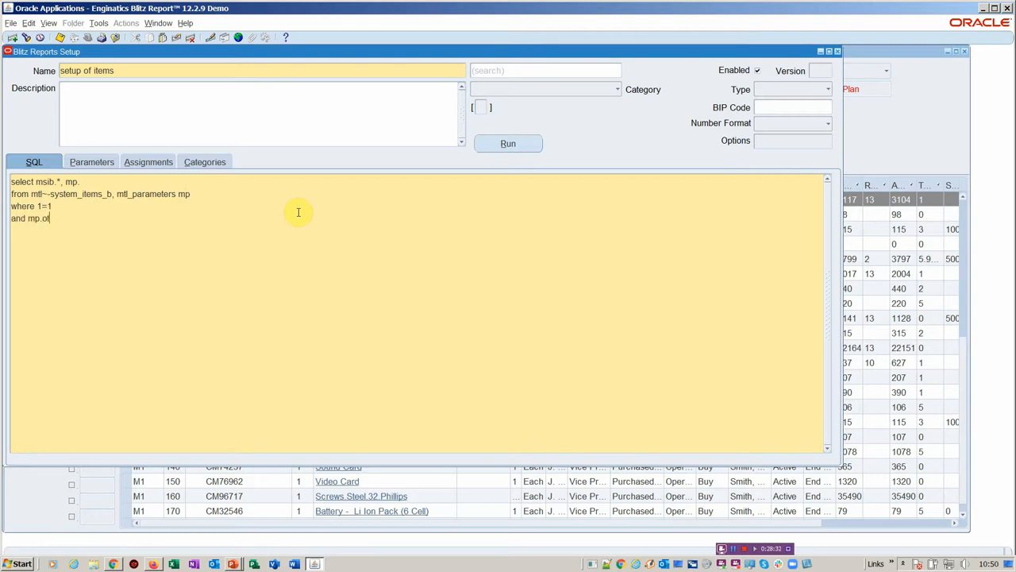
{"action": "type", "text": "rganization_id"}
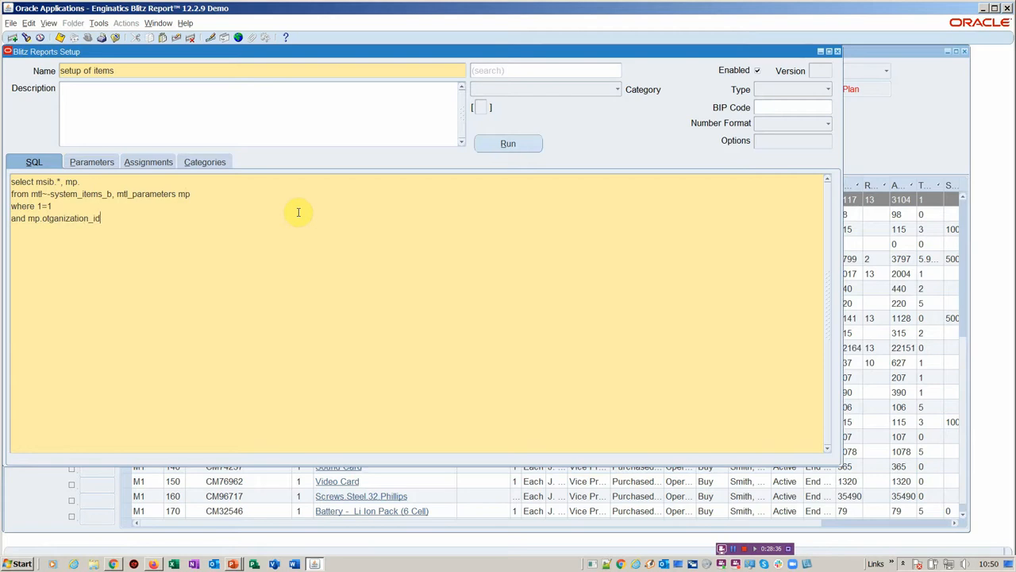
{"action": "type", "text": "=msi"}
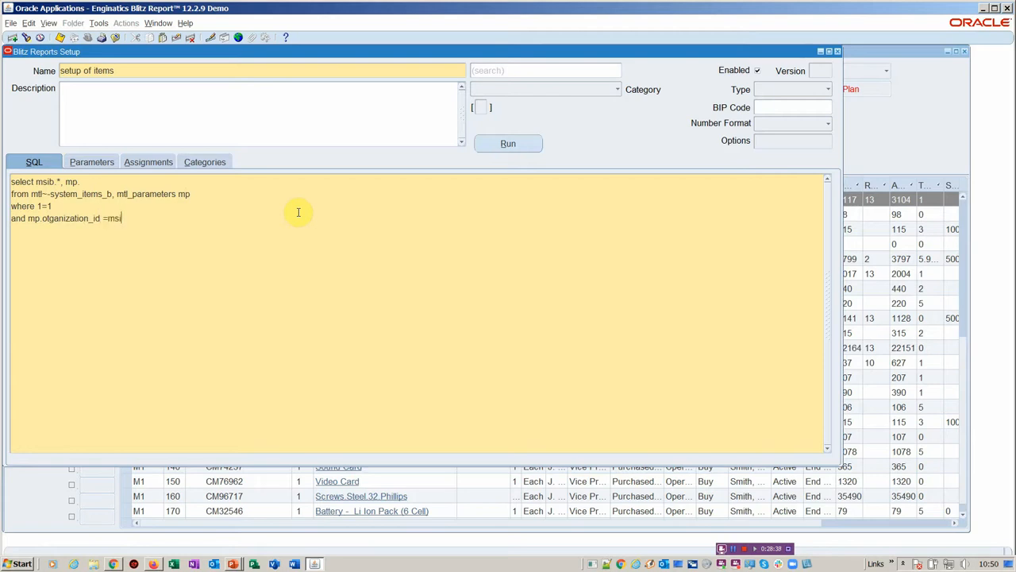
{"action": "type", "text": "b"}
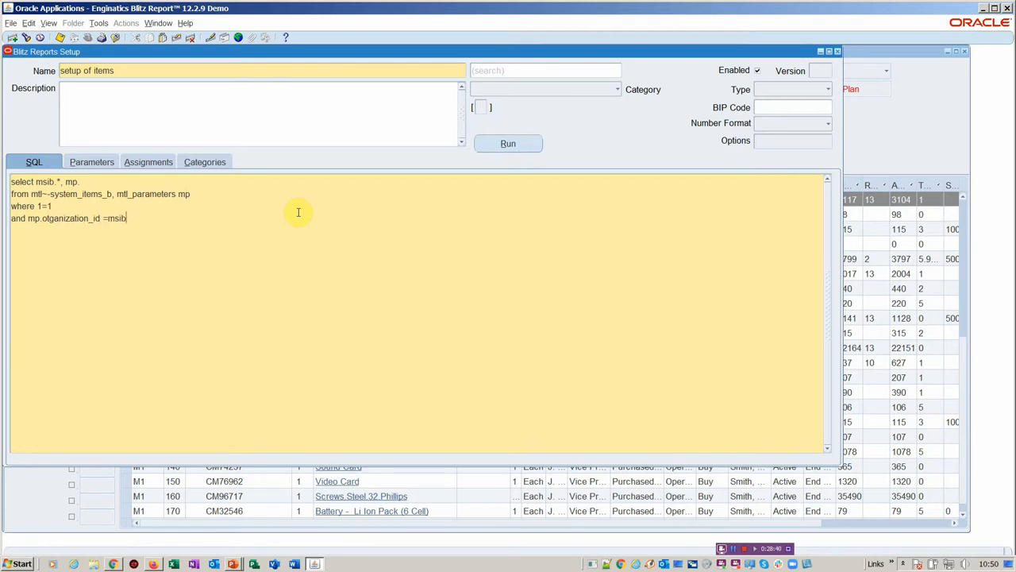
{"action": "type", "text": "organizati"}
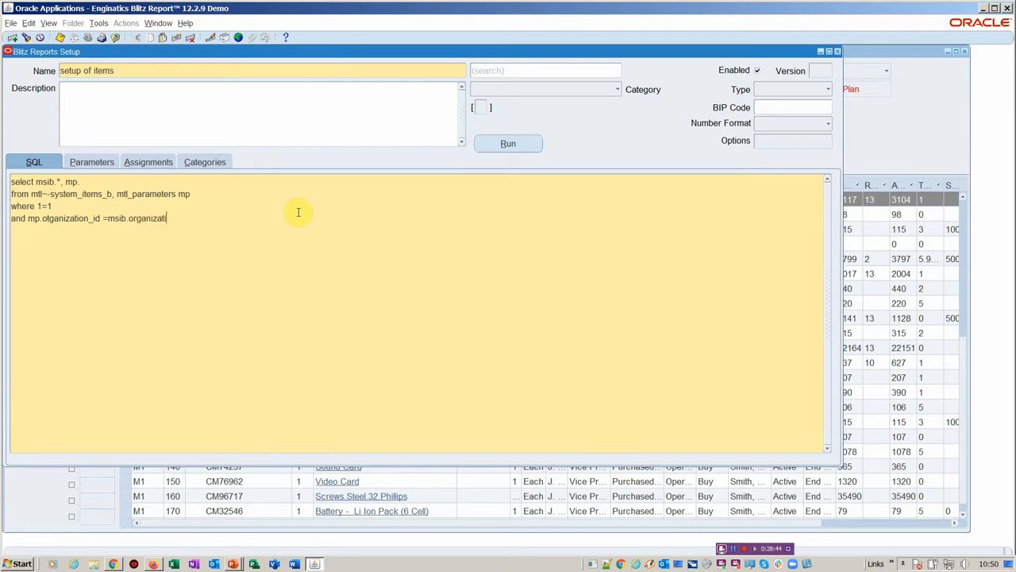
{"action": "type", "text": "on"}
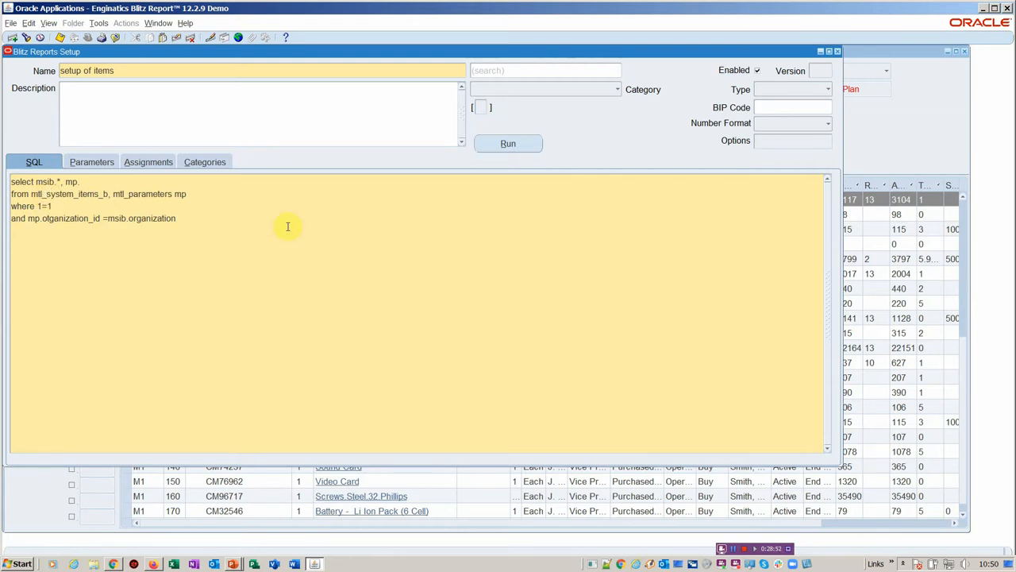
{"action": "mouse_move", "coordinate": [311, 243]}
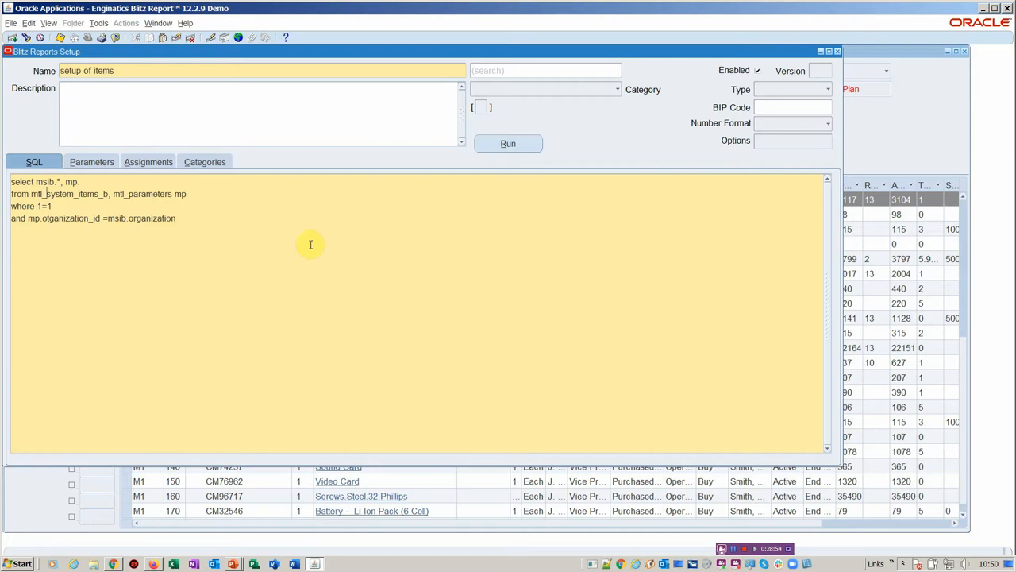
{"action": "mouse_move", "coordinate": [193, 231]}
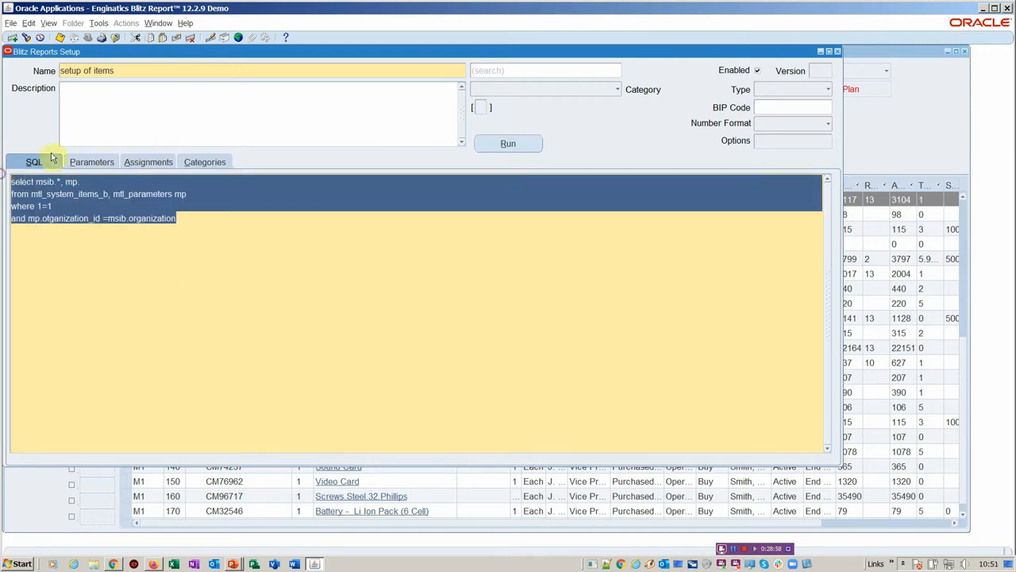
{"action": "mouse_move", "coordinate": [316, 175]}
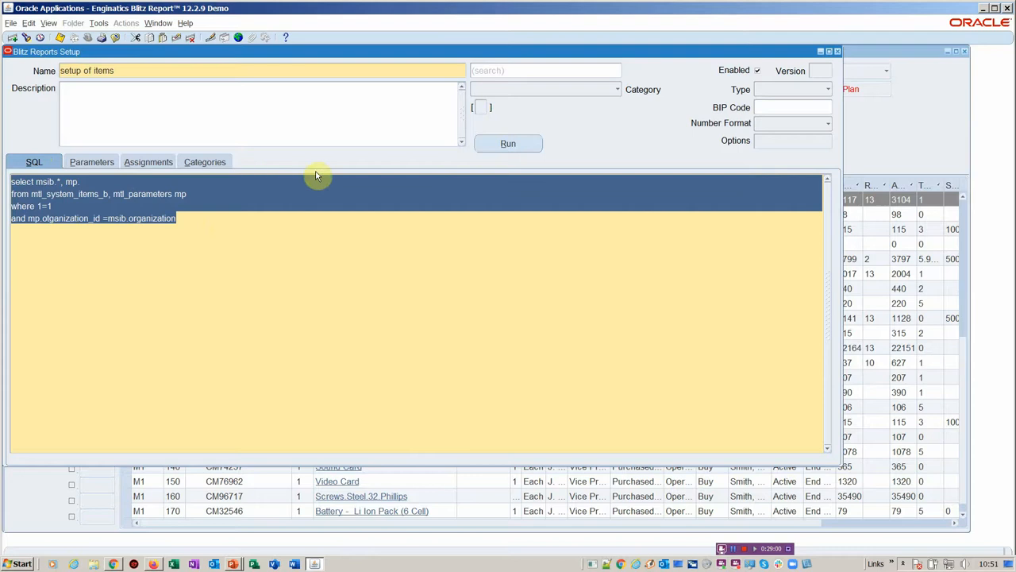
Step: Run 'setup of items' and dismiss the 'output file creation failed' message
{"action": "left_click", "coordinate": [508, 143]}
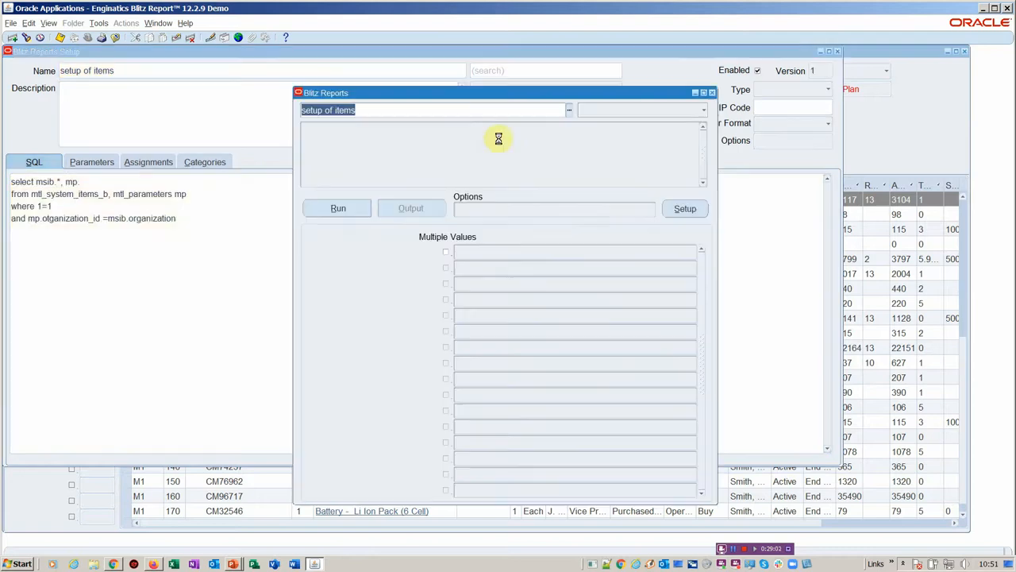
{"action": "left_click", "coordinate": [338, 208]}
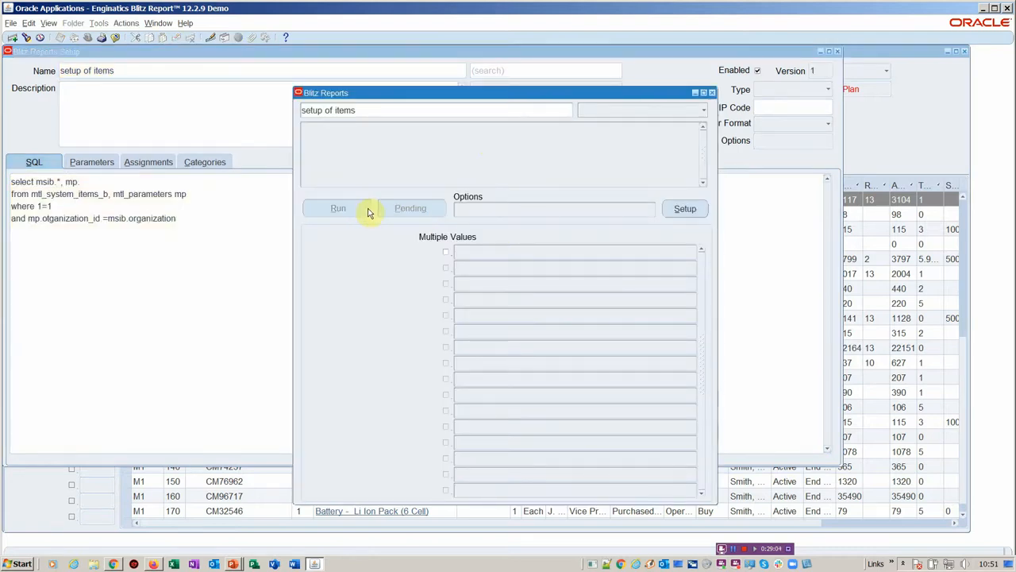
{"action": "left_click", "coordinate": [338, 208]}
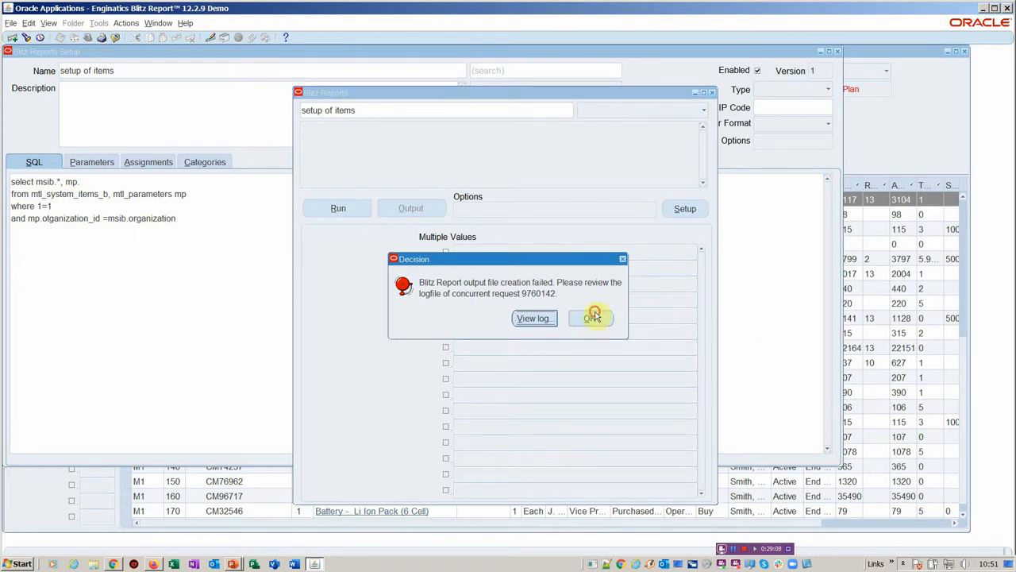
{"action": "left_click", "coordinate": [591, 318]}
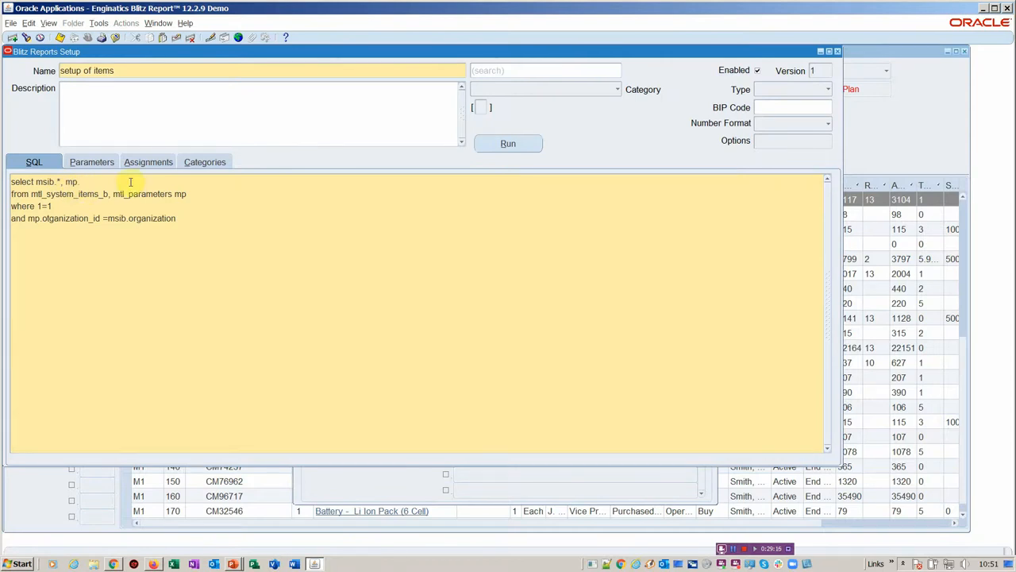
Step: Add * after mp., rerun the report, and dismiss the output failure
{"action": "type", "text": "*"}
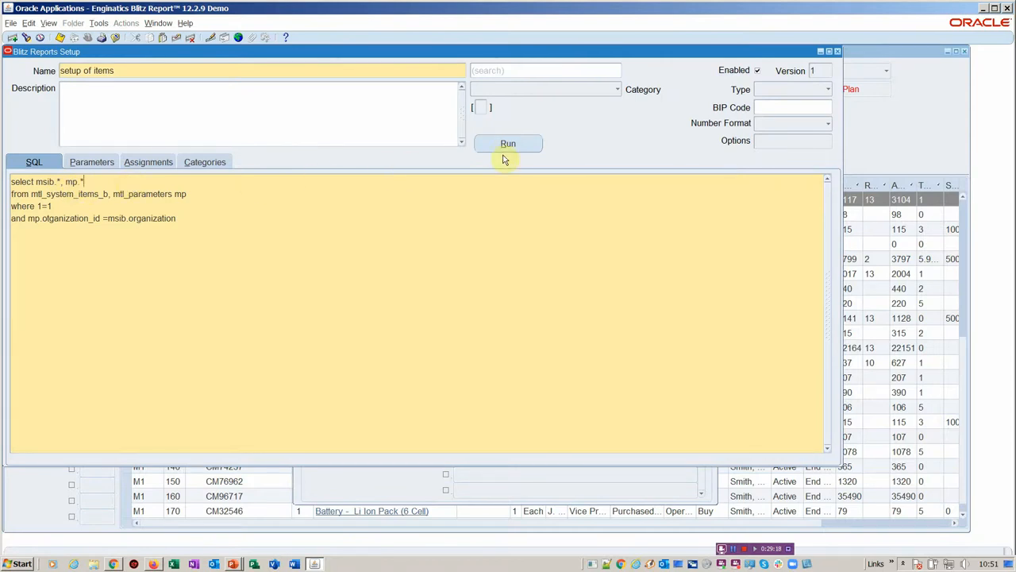
{"action": "left_click", "coordinate": [508, 144]}
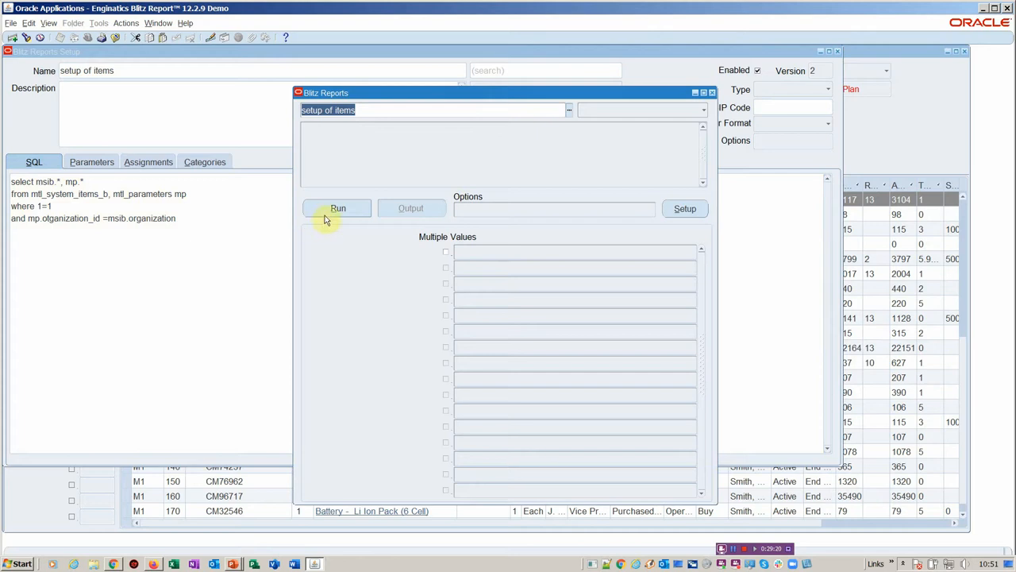
{"action": "left_click", "coordinate": [337, 208]}
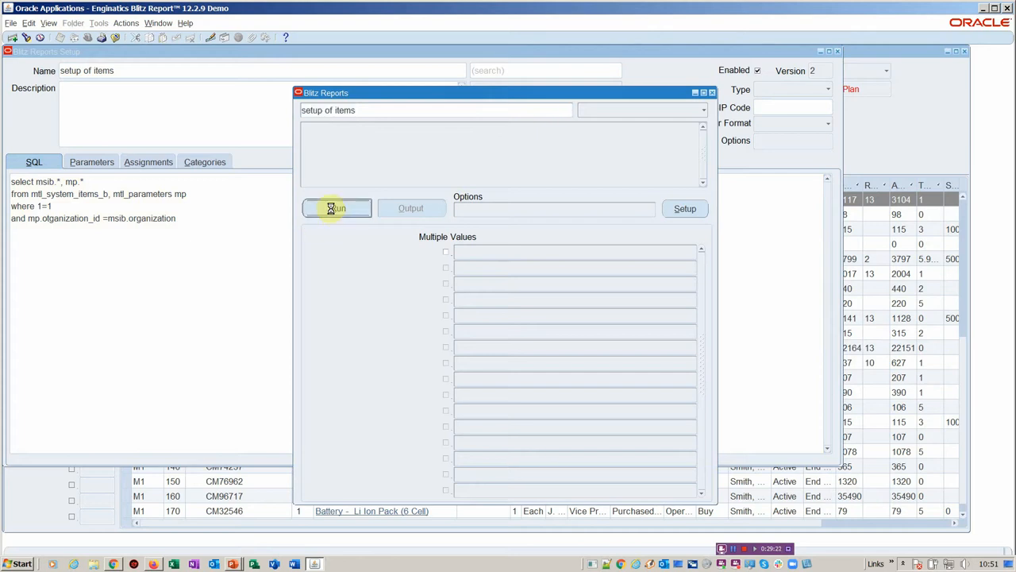
{"action": "left_click", "coordinate": [336, 208]}
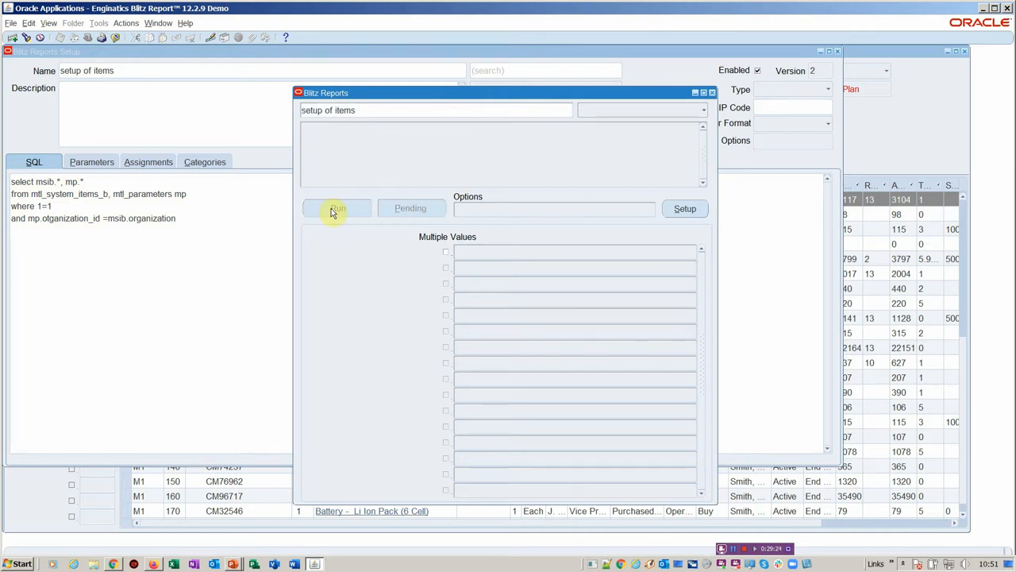
{"action": "left_click", "coordinate": [336, 208]}
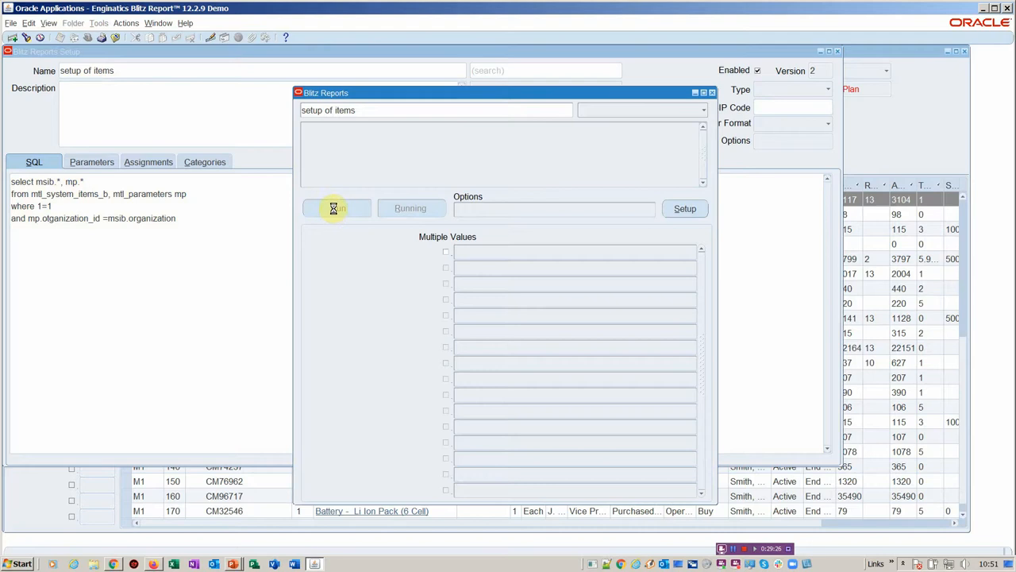
{"action": "left_click", "coordinate": [338, 208]}
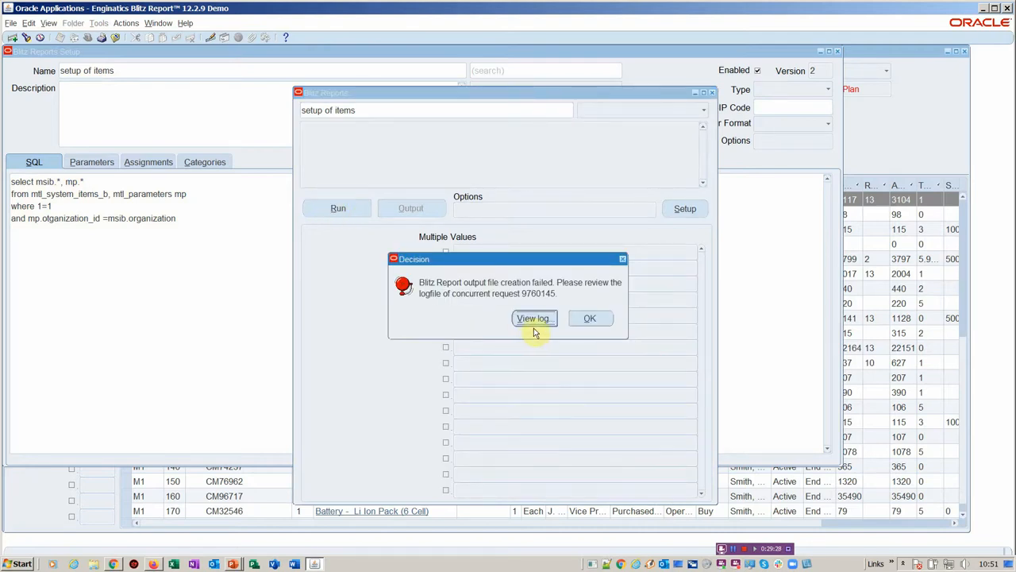
{"action": "left_click", "coordinate": [590, 317]}
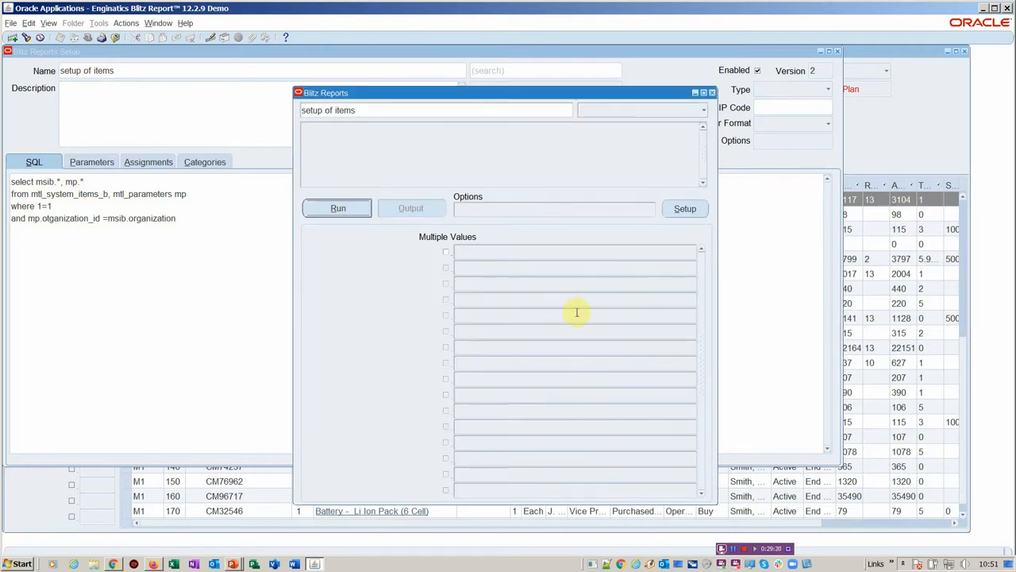
{"action": "left_click", "coordinate": [337, 208]}
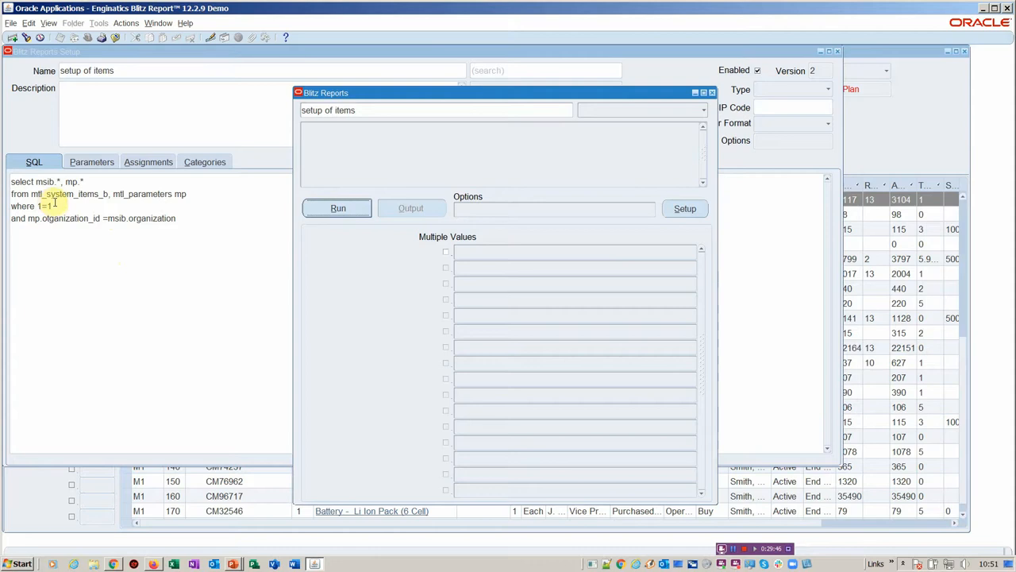
Step: Add the msib alias and fix organization_id, rerunning and dismissing each failure
{"action": "left_click", "coordinate": [712, 92]}
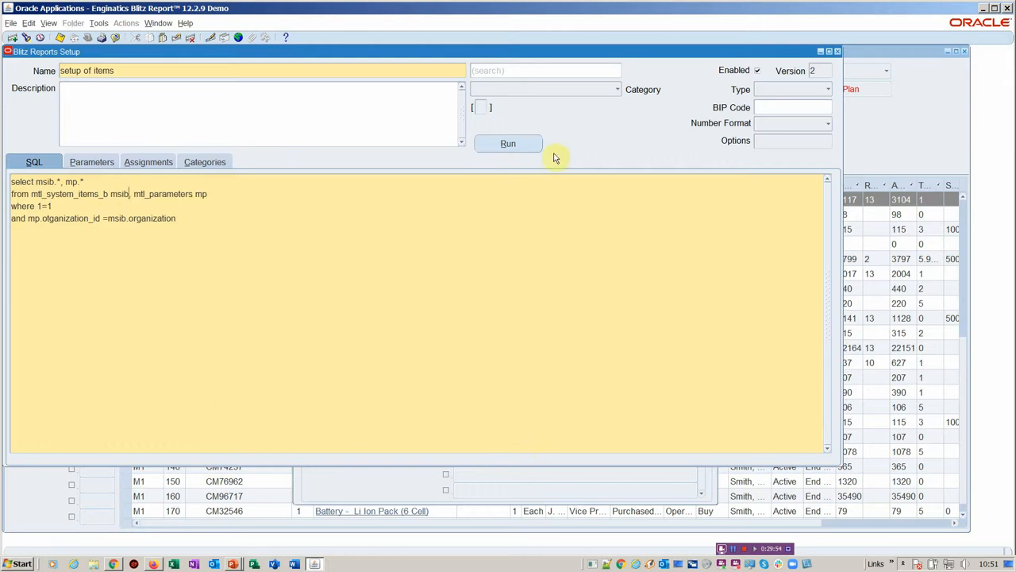
{"action": "left_click", "coordinate": [509, 144]}
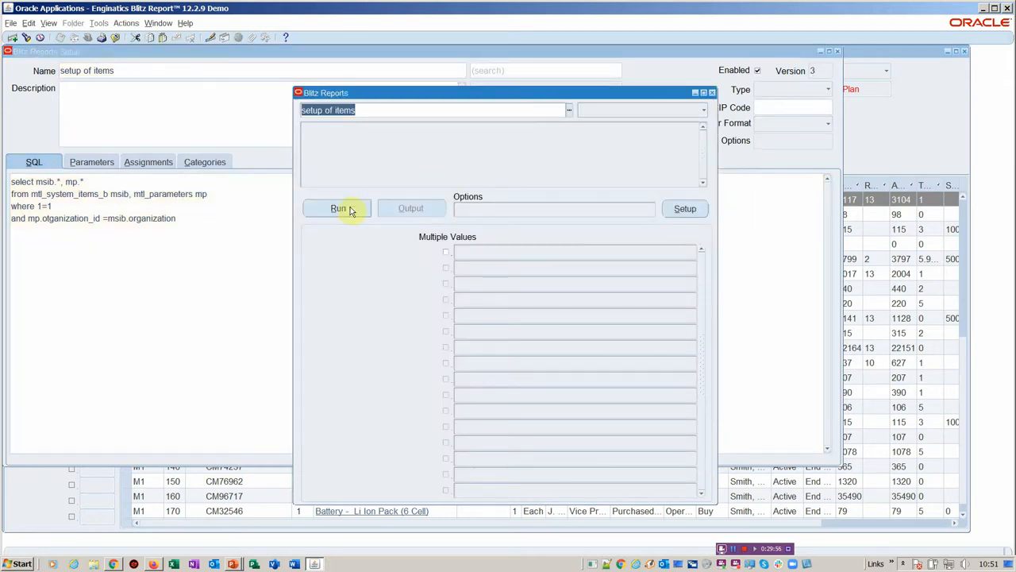
{"action": "left_click", "coordinate": [339, 208]}
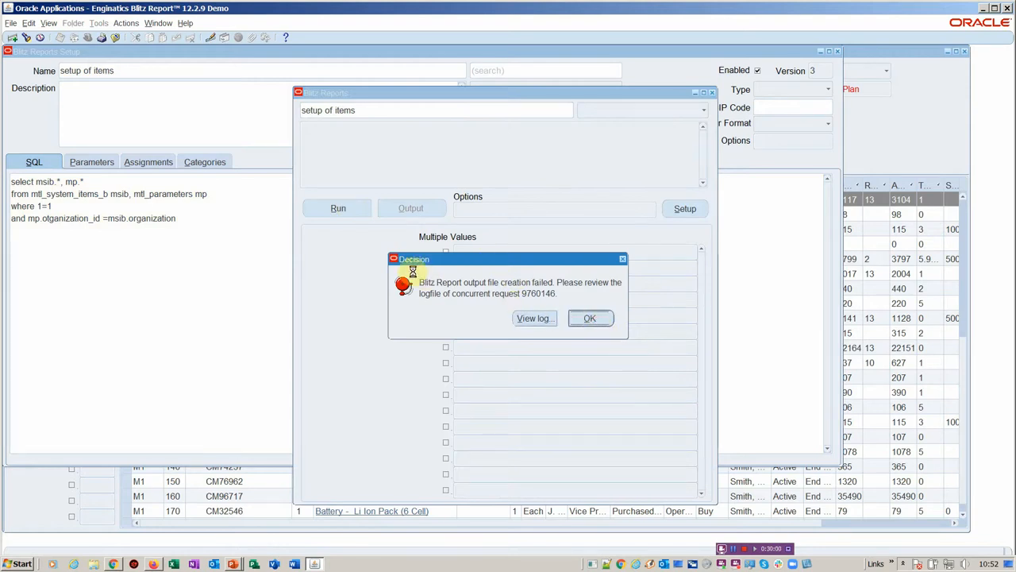
{"action": "left_click", "coordinate": [590, 318]}
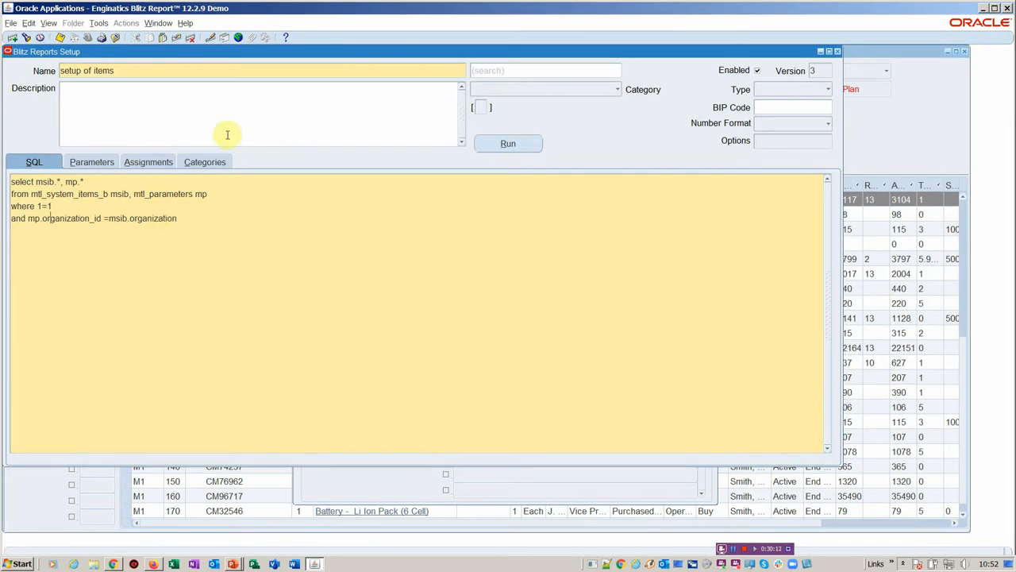
{"action": "left_click", "coordinate": [508, 144]}
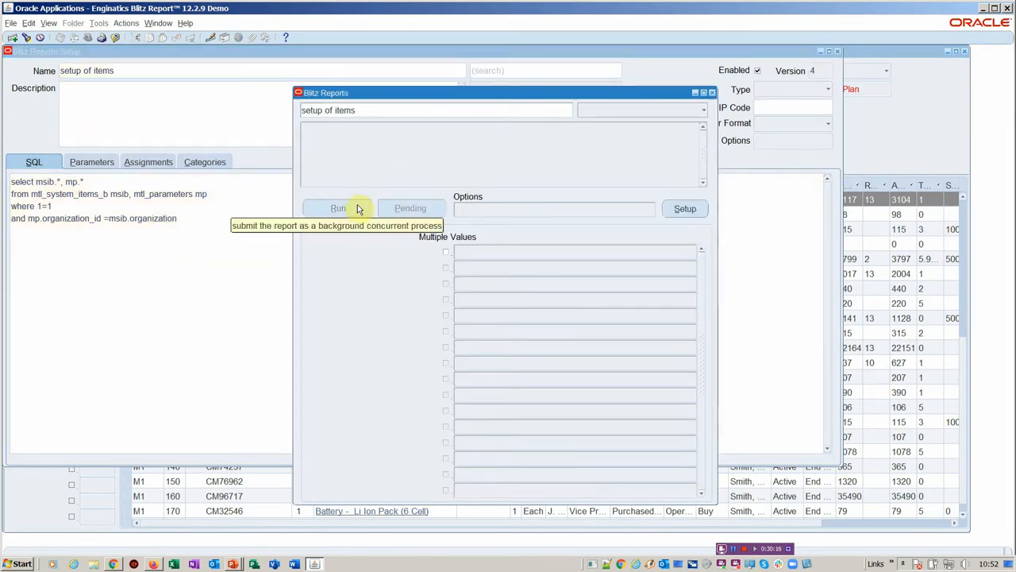
{"action": "left_click", "coordinate": [338, 208]}
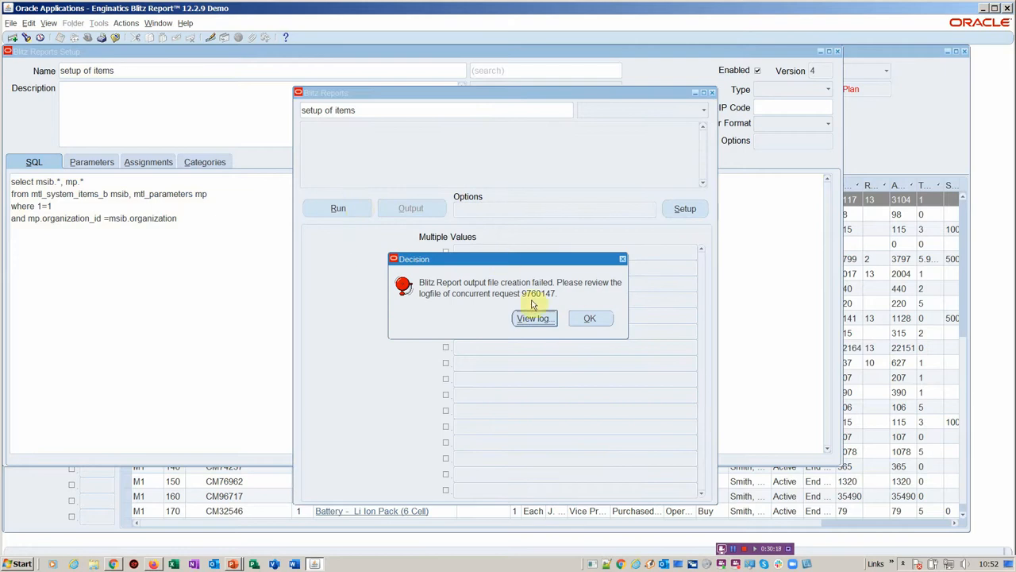
{"action": "left_click", "coordinate": [590, 317]}
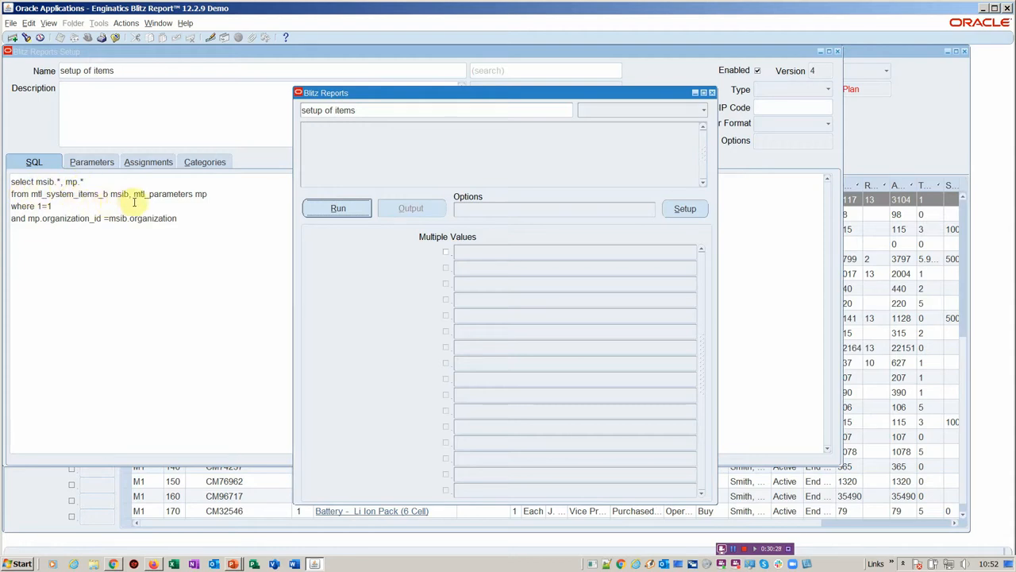
{"action": "mouse_move", "coordinate": [191, 201]}
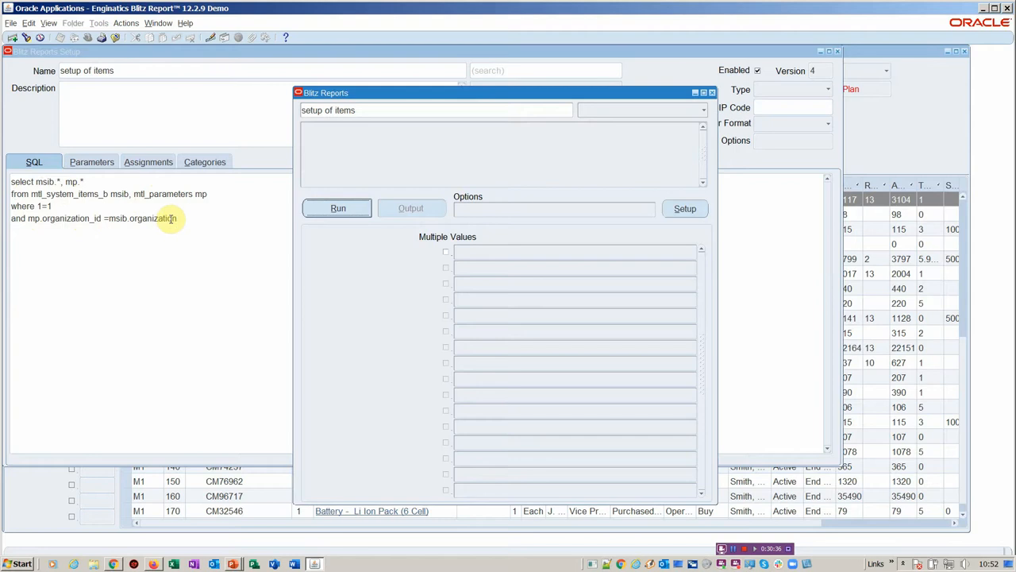
{"action": "left_click", "coordinate": [711, 92]}
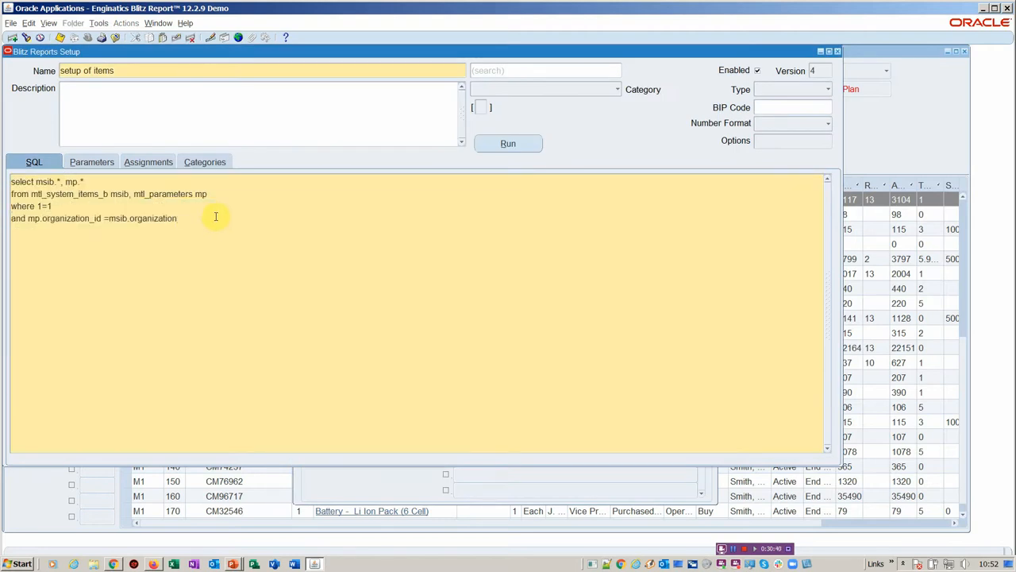
Step: Append _id so the join reads mp.organization_id = msib.organization_id, then run
{"action": "type", "text": "_id"}
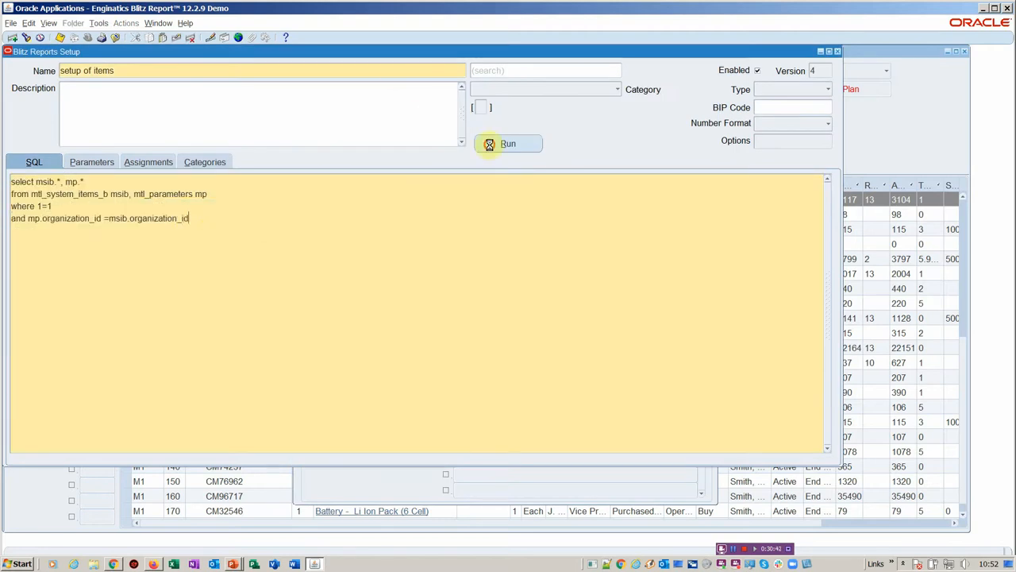
{"action": "left_click", "coordinate": [508, 143]}
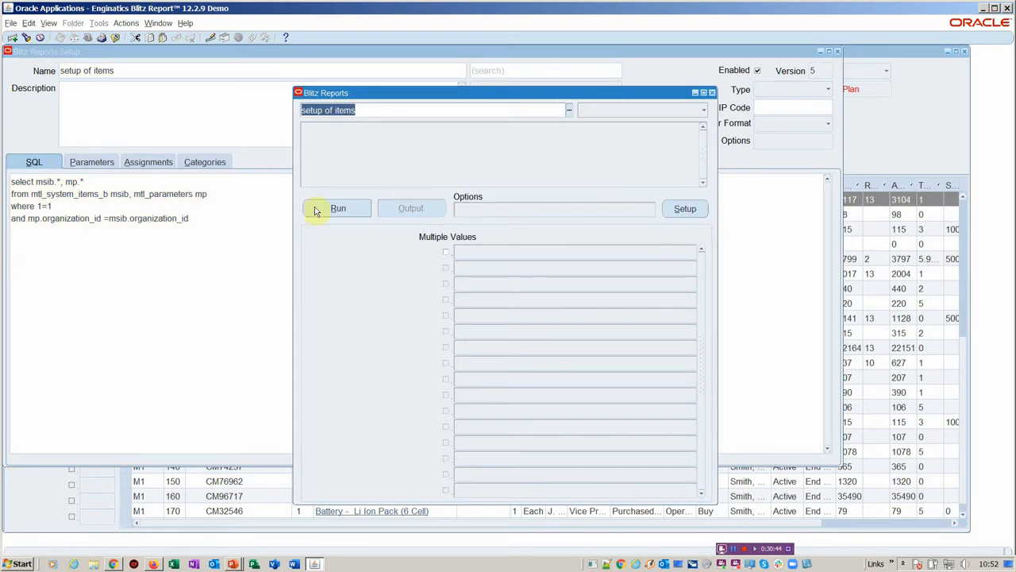
{"action": "left_click", "coordinate": [338, 208]}
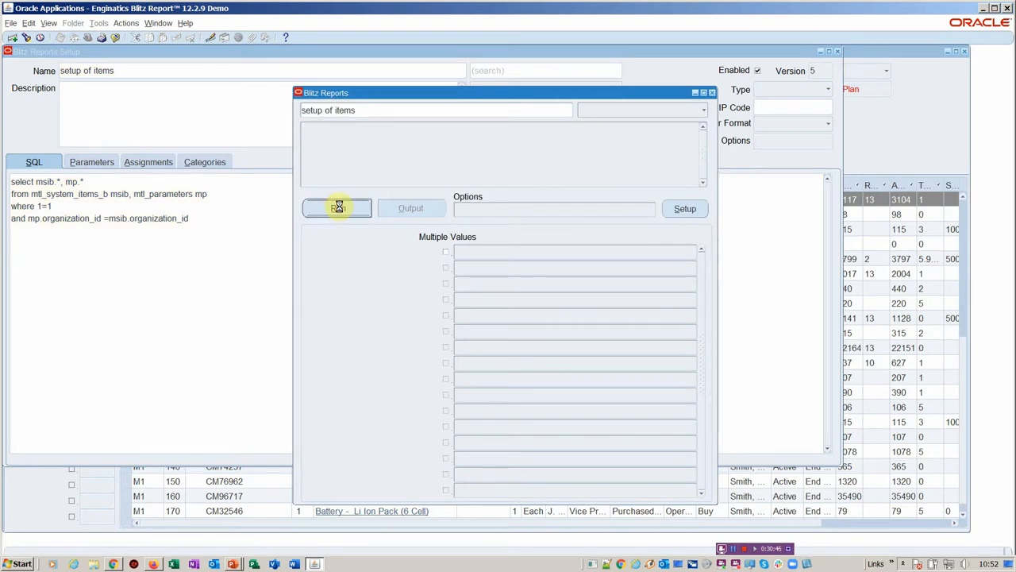
{"action": "left_click", "coordinate": [337, 208]}
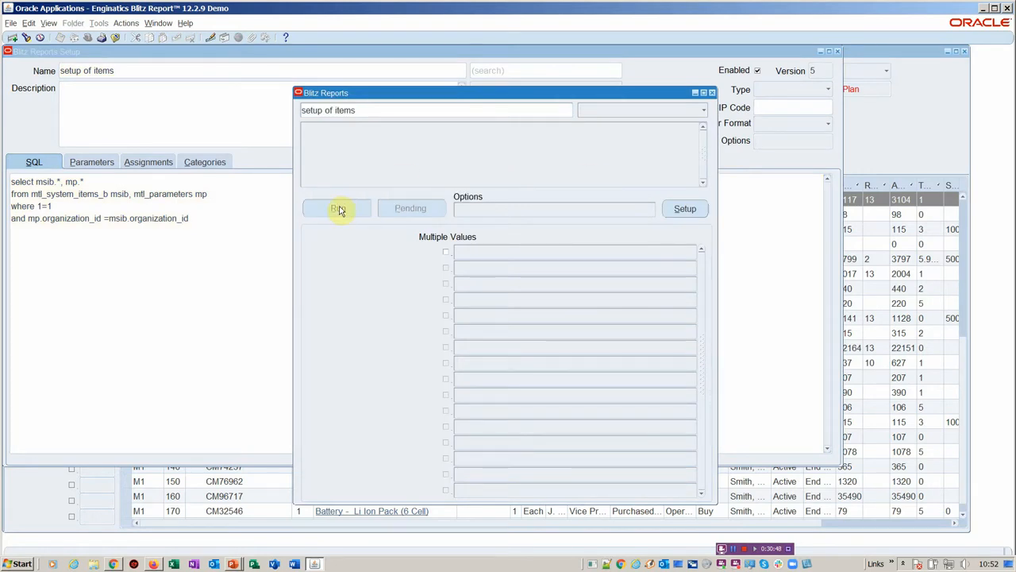
{"action": "left_click", "coordinate": [337, 208]}
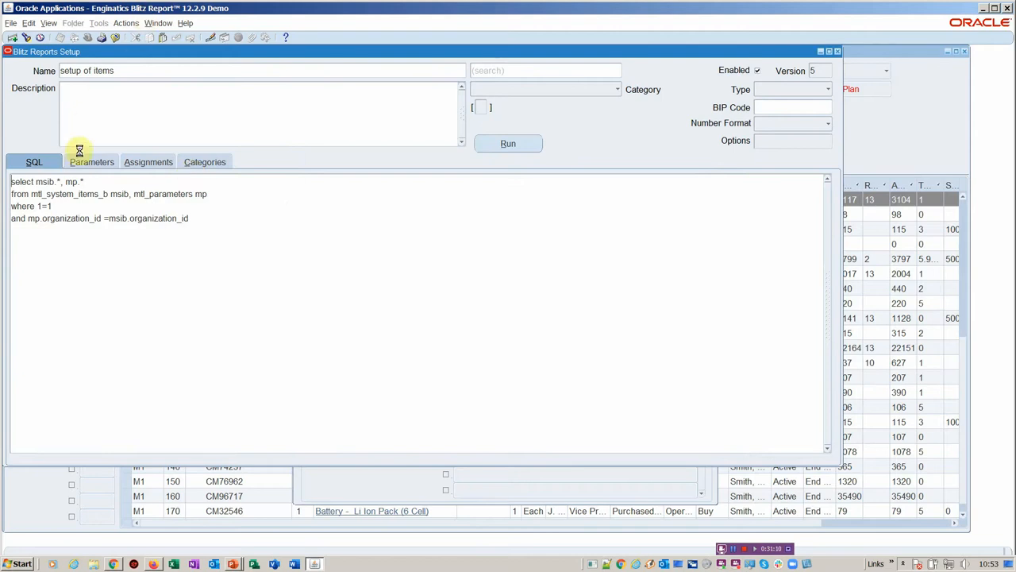
Step: Add the msib 'Last Update within Days' parameter in the Parameters tab
{"action": "left_click", "coordinate": [91, 162]}
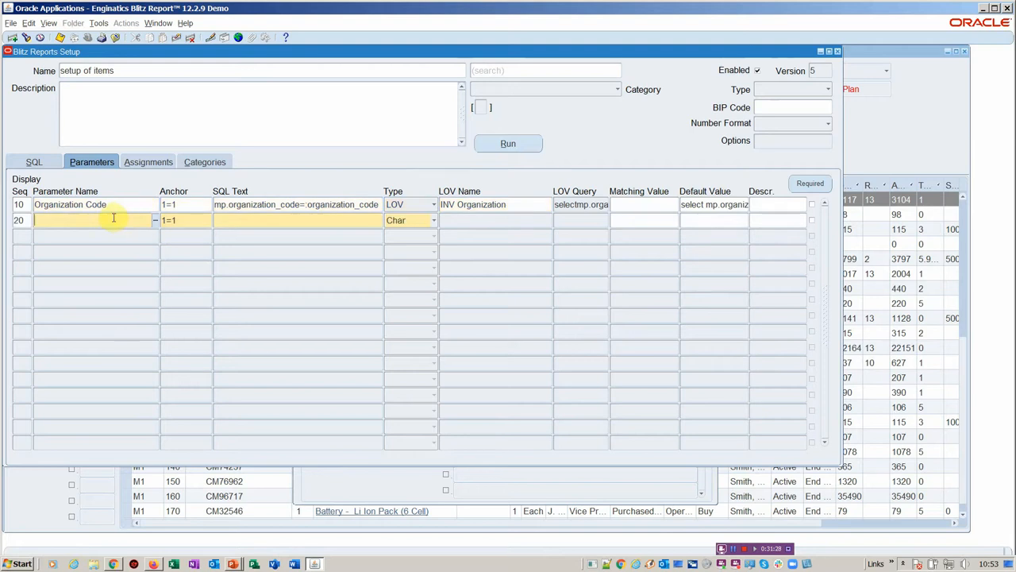
{"action": "mouse_move", "coordinate": [95, 220]}
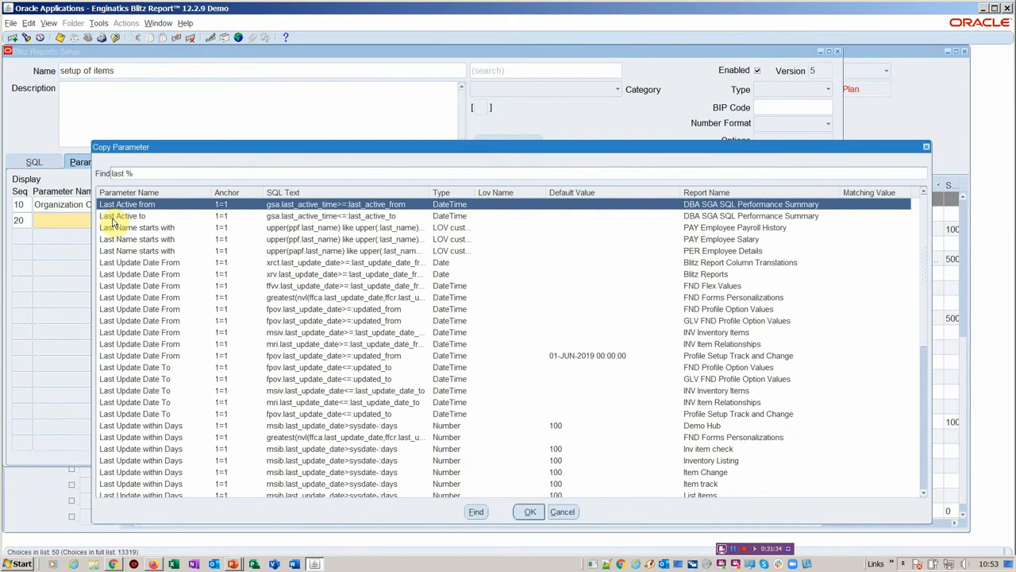
{"action": "mouse_move", "coordinate": [358, 425]}
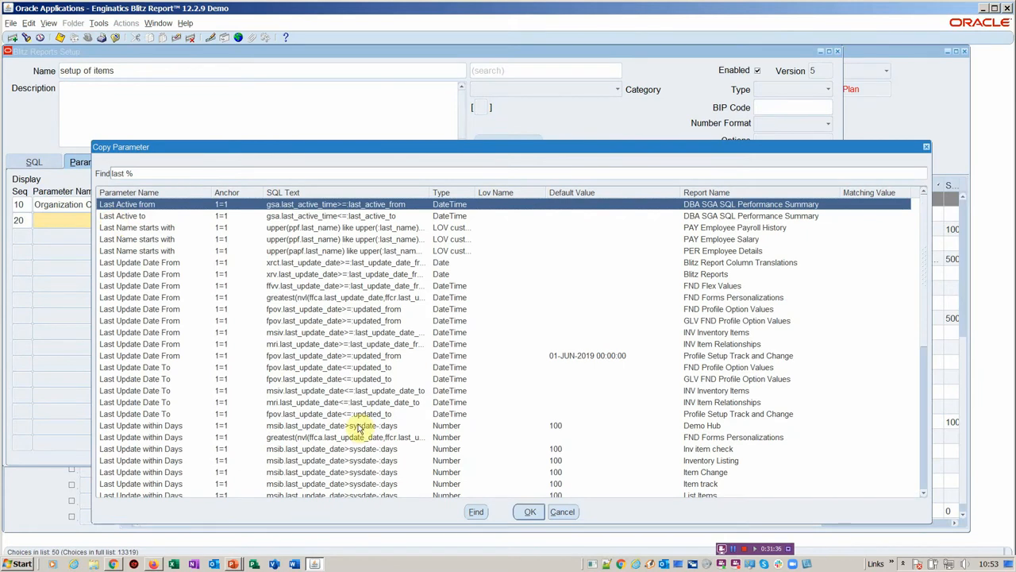
{"action": "left_click", "coordinate": [529, 512]}
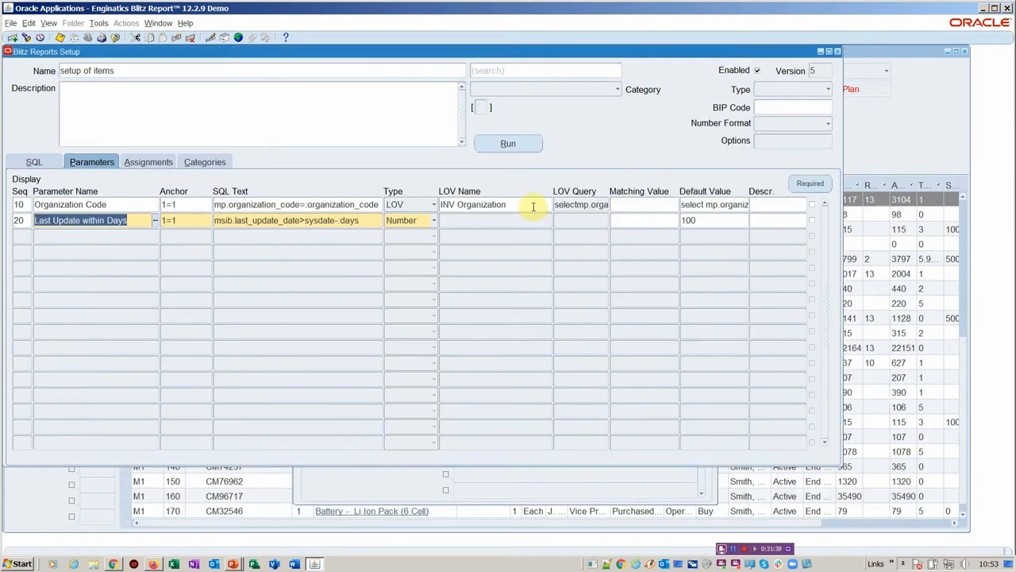
{"action": "left_click", "coordinate": [148, 161]}
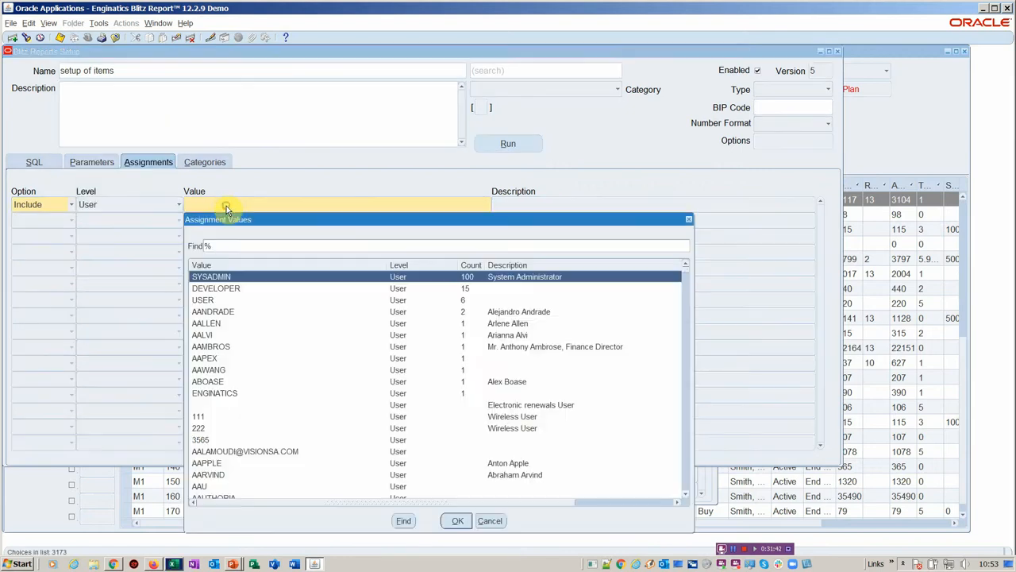
Step: Add user DEVELOPER, comment versions 1 and 2 'initial test' and 'type 1', and save
{"action": "type", "text": "de"}
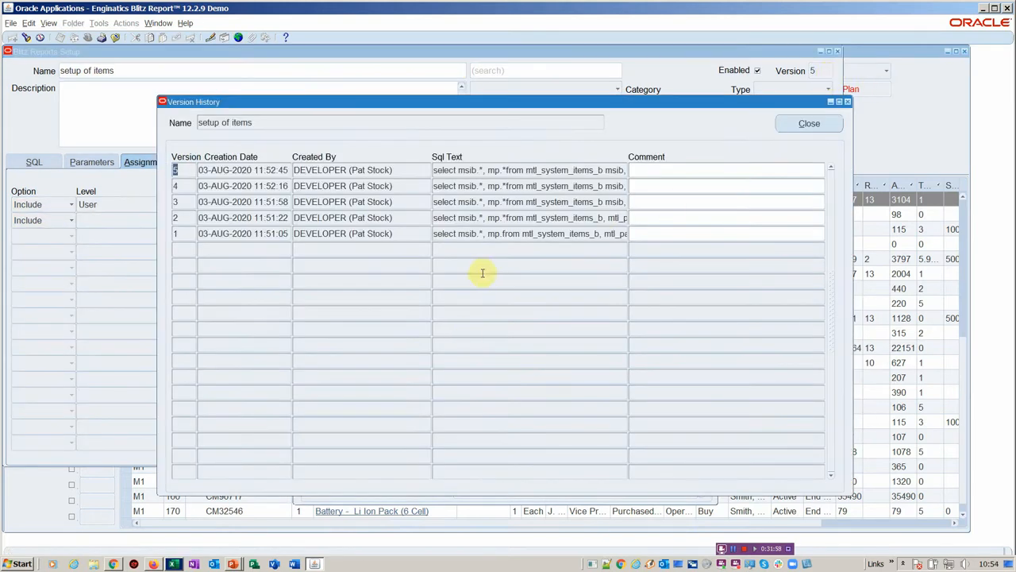
{"action": "mouse_move", "coordinate": [727, 216]}
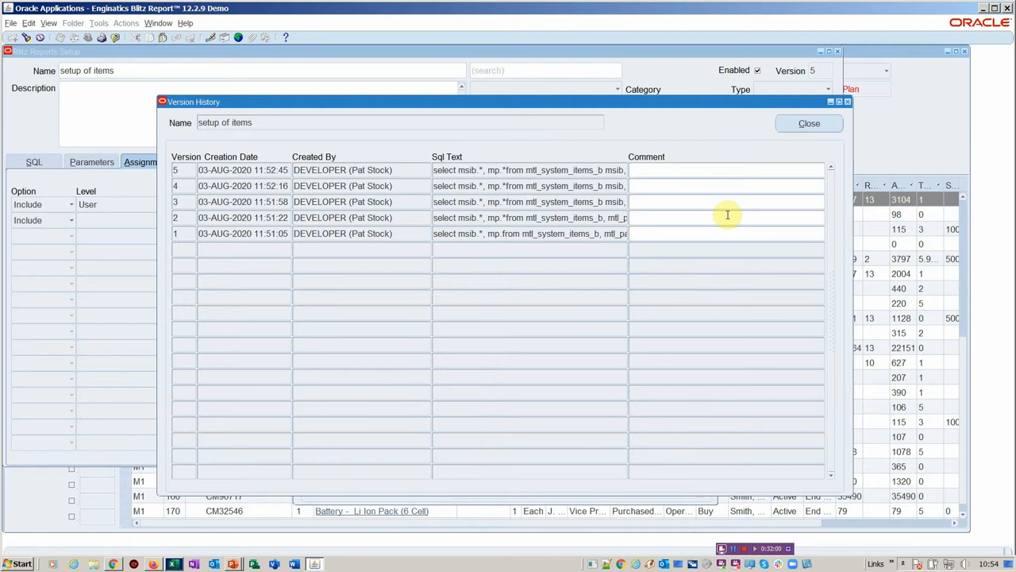
{"action": "type", "text": "initial tes"}
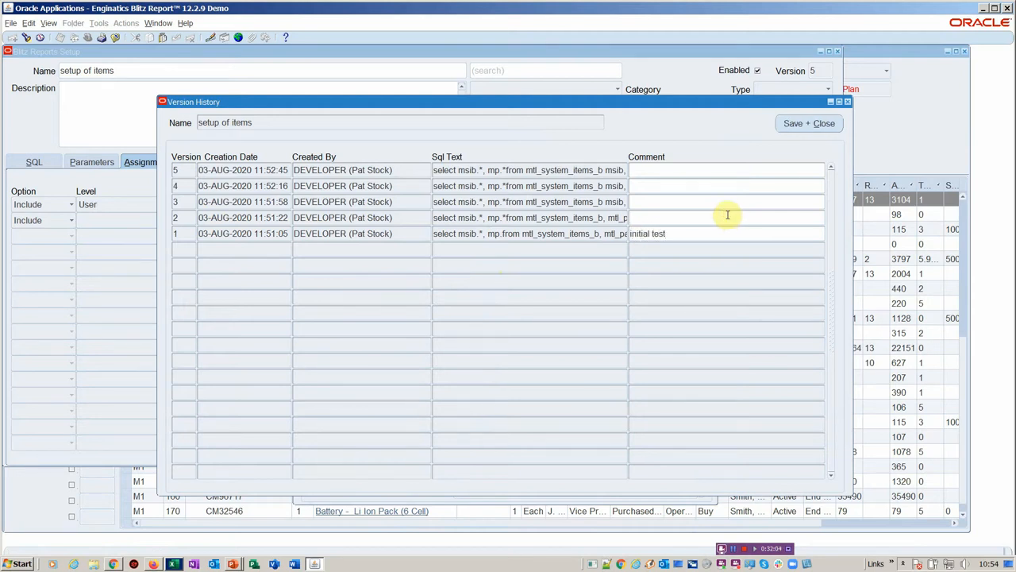
{"action": "type", "text": "type 1"}
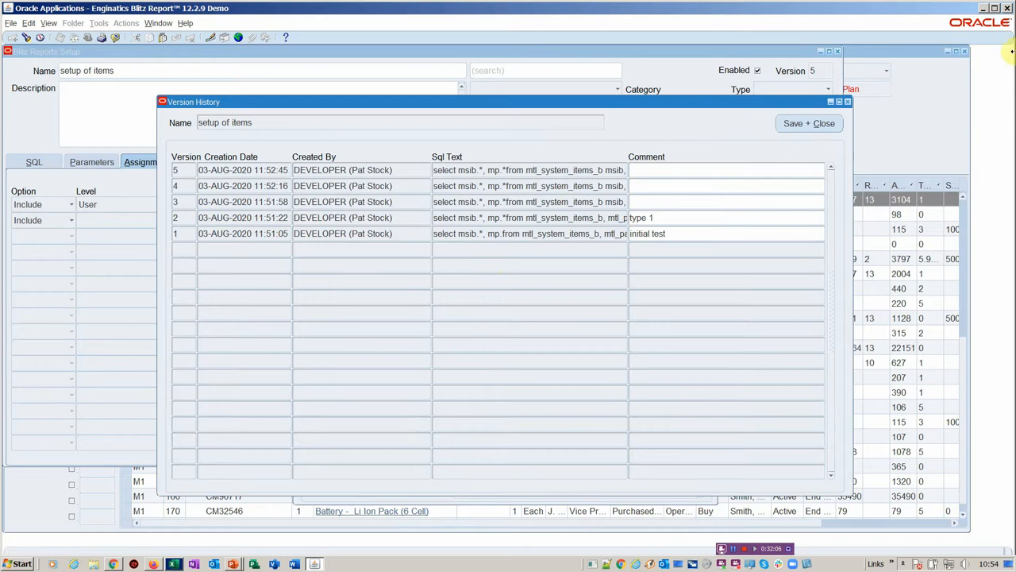
{"action": "left_click", "coordinate": [807, 123]}
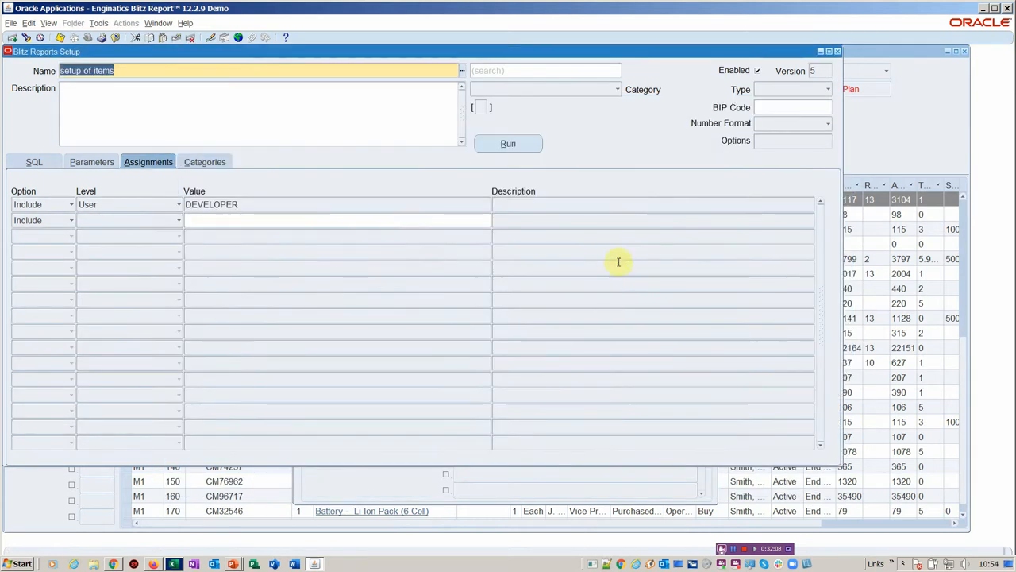
{"action": "mouse_move", "coordinate": [509, 144]}
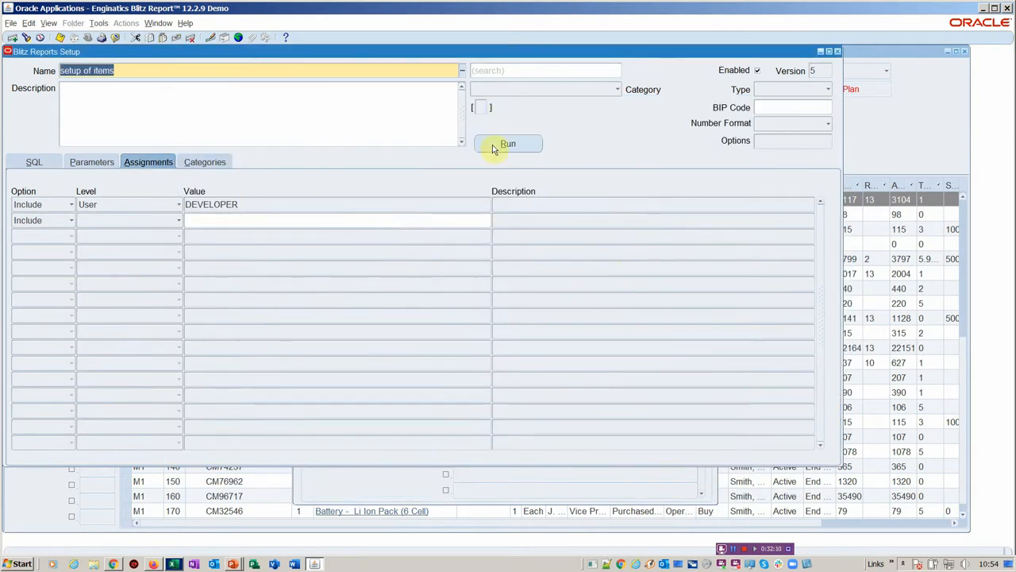
Step: Run the report with Organization Code M1 and Last Update within Days 100
{"action": "left_click", "coordinate": [507, 144]}
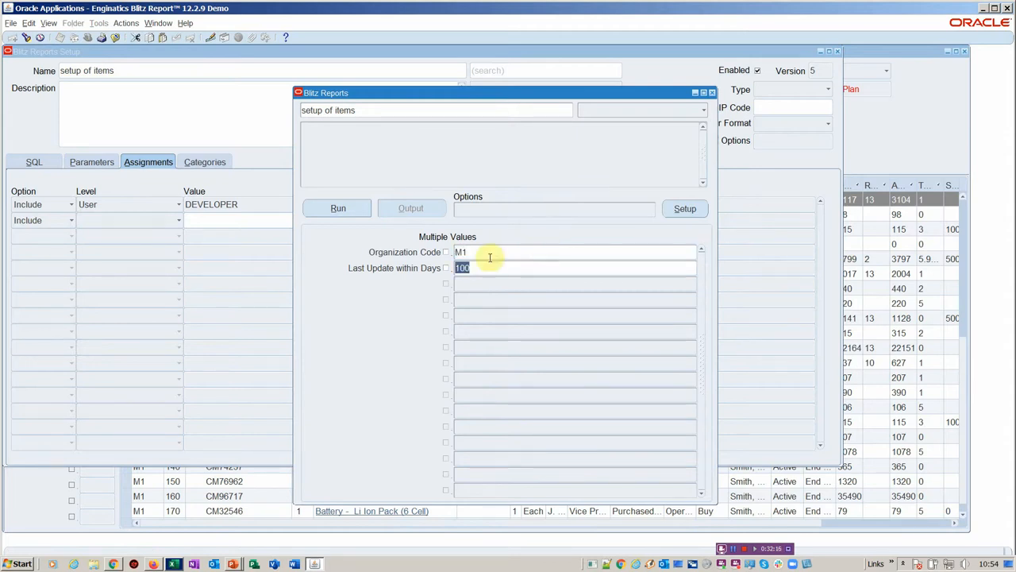
{"action": "left_click", "coordinate": [338, 208]}
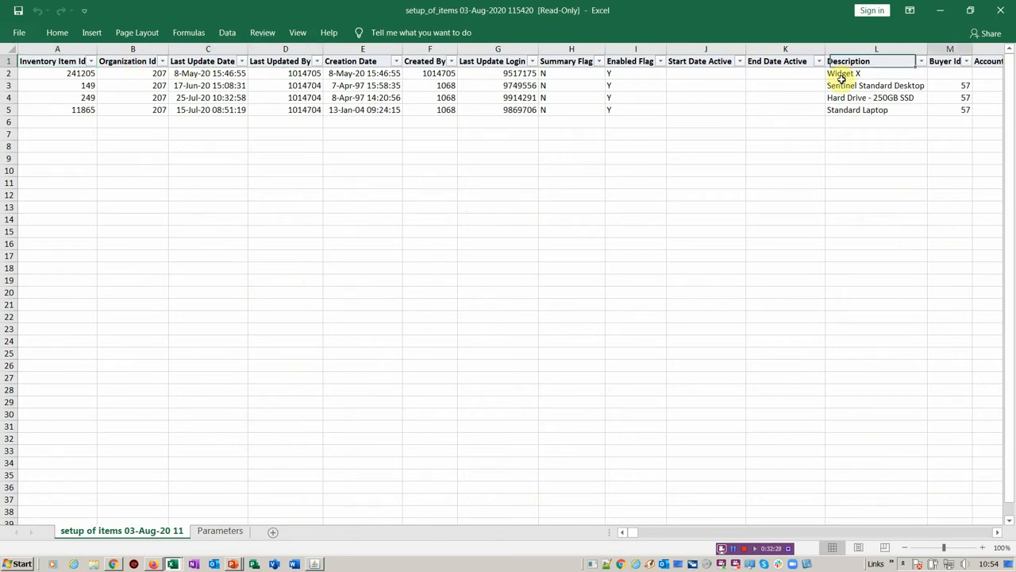
Step: Scroll right across the four items' attribute columns in the Excel output
{"action": "scroll", "scroll_direction": "right", "scroll_amount": 3}
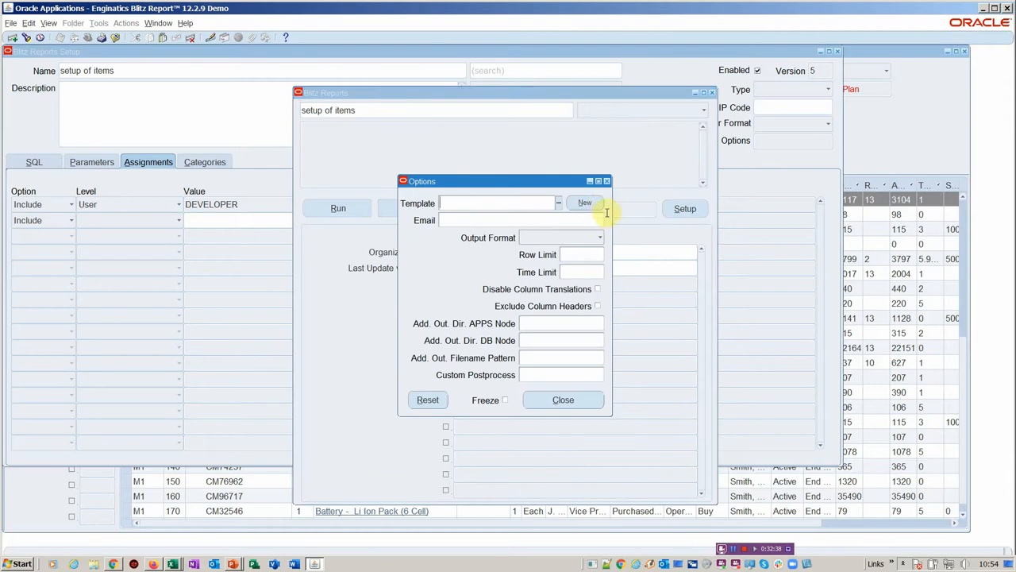
Step: Create a new column template displaying Segment1, Description, receipt flags and more columns
{"action": "left_click", "coordinate": [584, 202]}
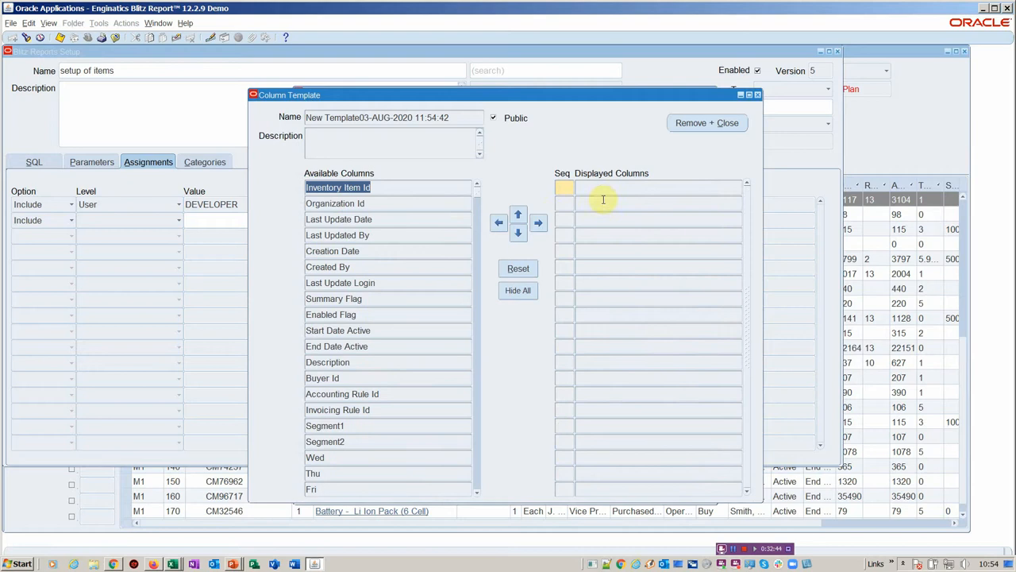
{"action": "left_click", "coordinate": [323, 425]}
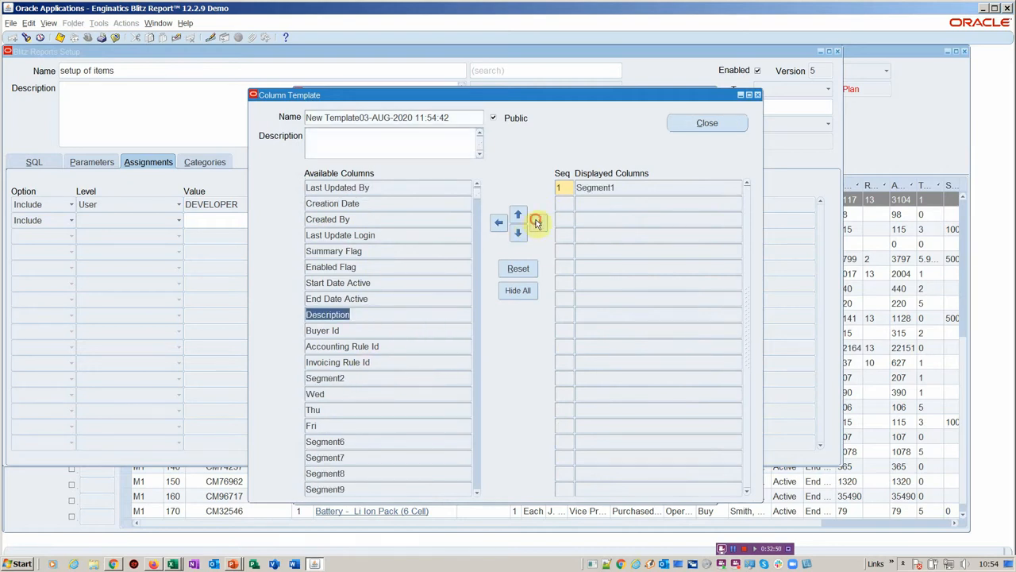
{"action": "left_click", "coordinate": [538, 222]}
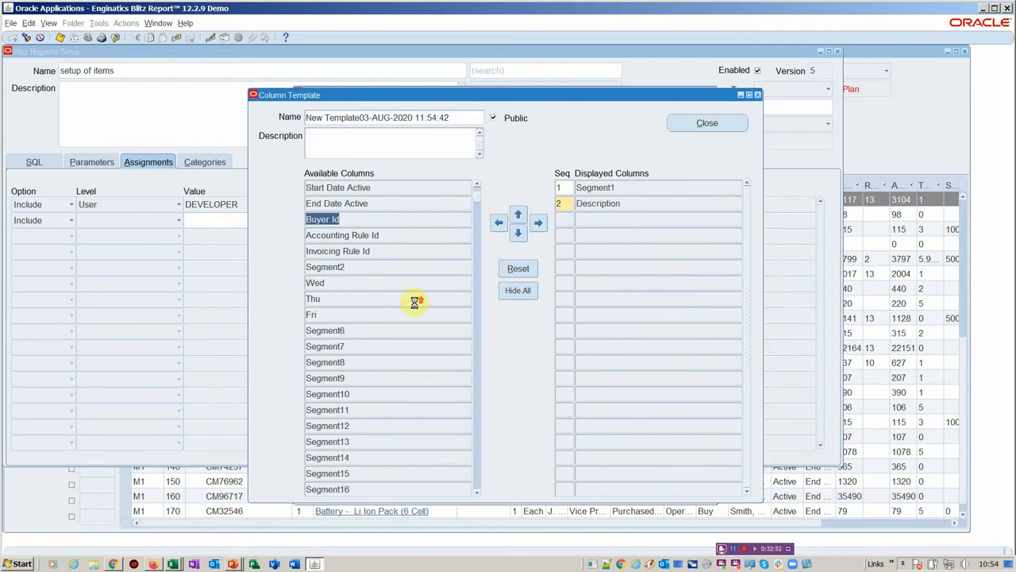
{"action": "scroll", "scroll_direction": "down", "scroll_amount": 3}
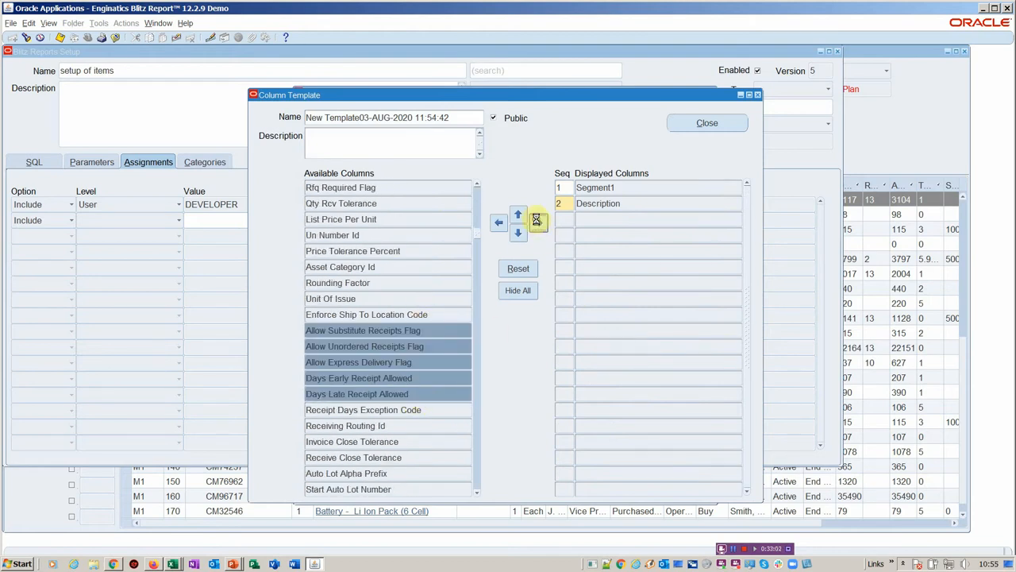
{"action": "left_click", "coordinate": [538, 222]}
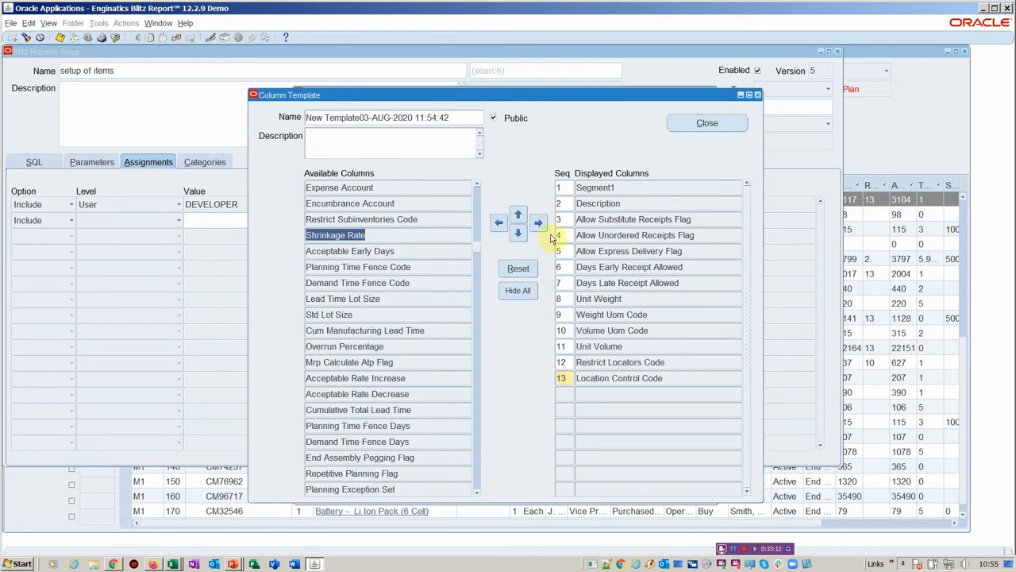
{"action": "left_click", "coordinate": [706, 122]}
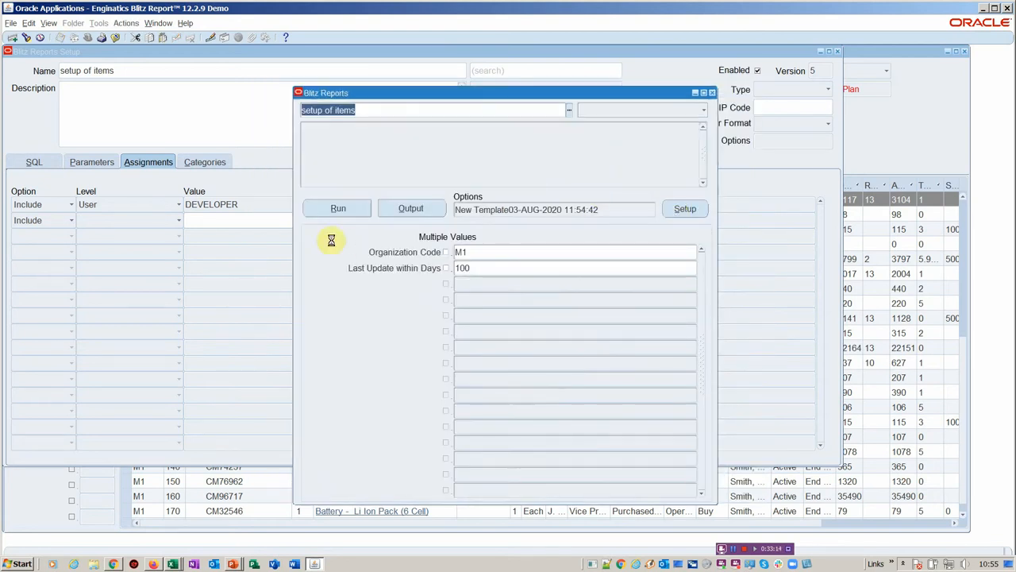
Step: Run the setup of items report with the new column template and wait for its output
{"action": "left_click", "coordinate": [338, 208]}
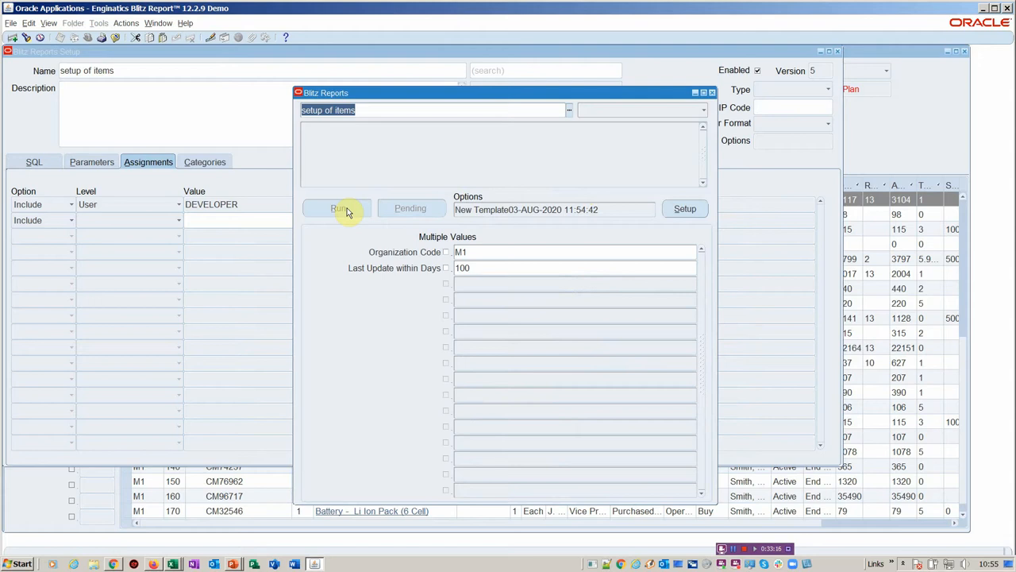
{"action": "left_click", "coordinate": [338, 208]}
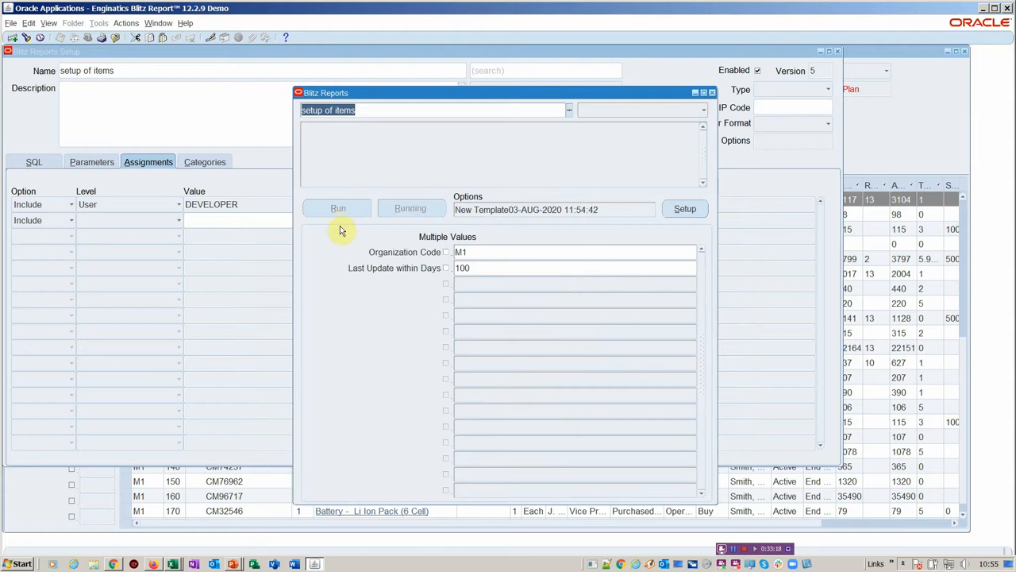
{"action": "left_click", "coordinate": [337, 208]}
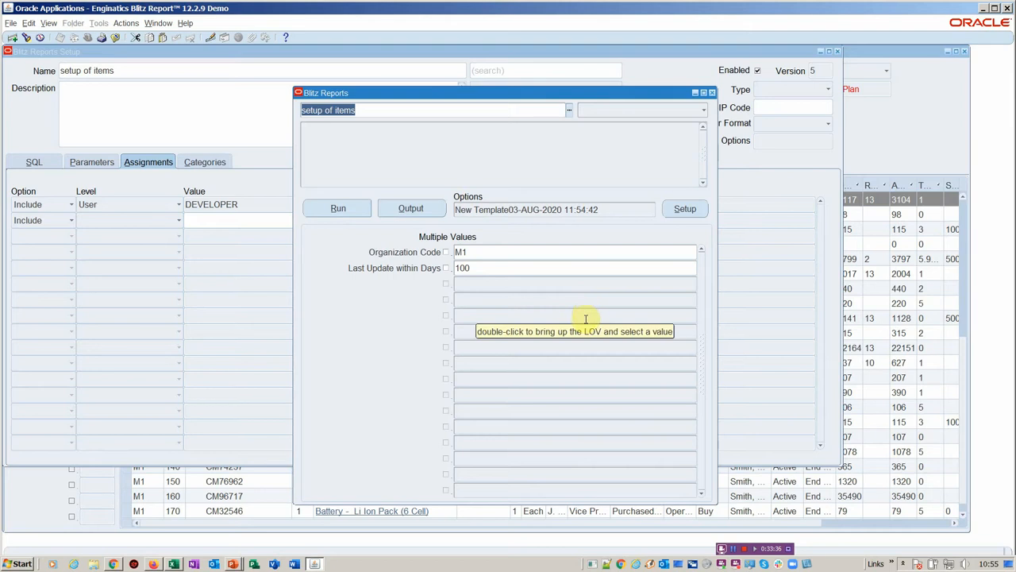
{"action": "mouse_move", "coordinate": [568, 364]}
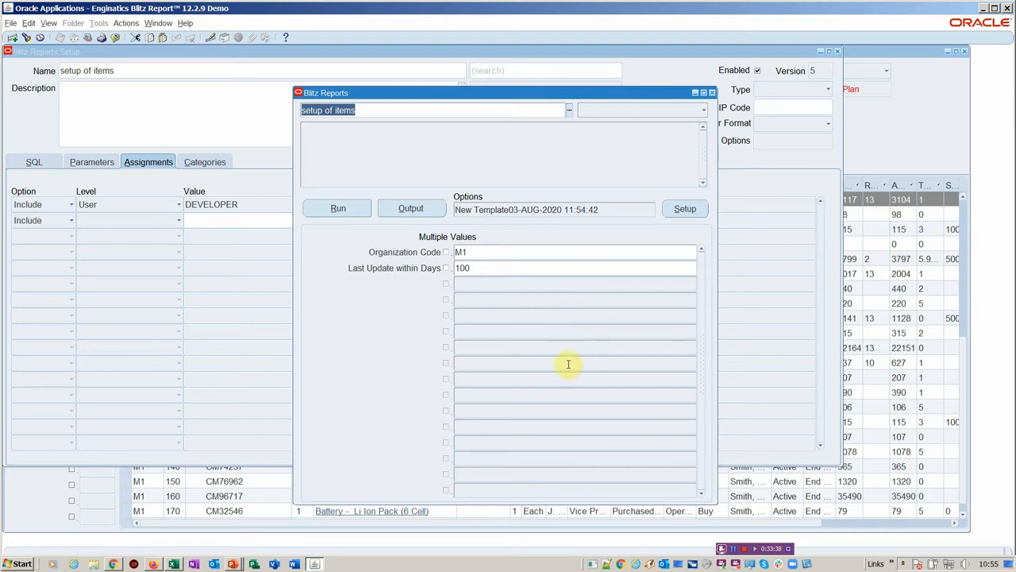
{"action": "mouse_move", "coordinate": [883, 363]}
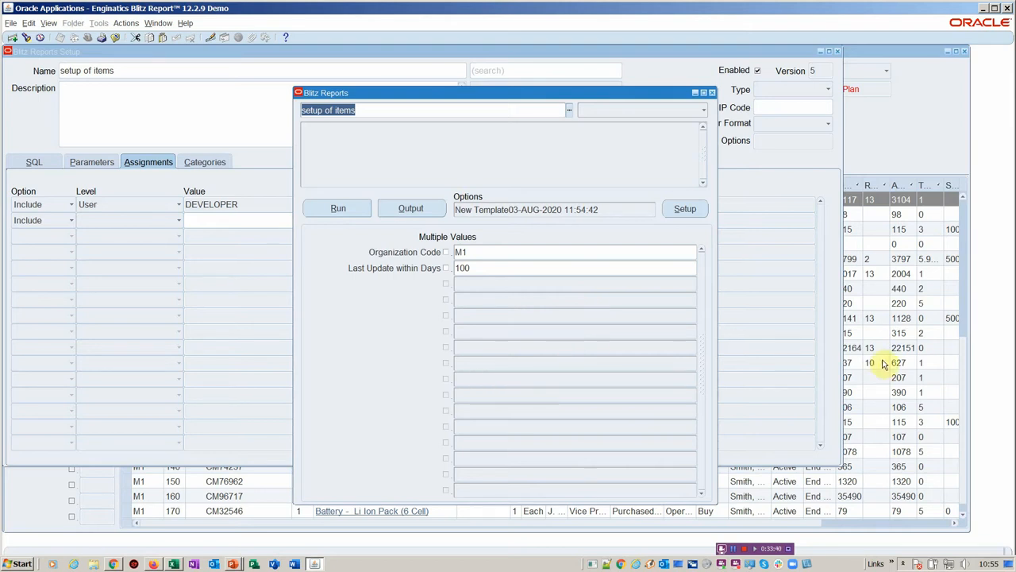
{"action": "mouse_move", "coordinate": [882, 373]}
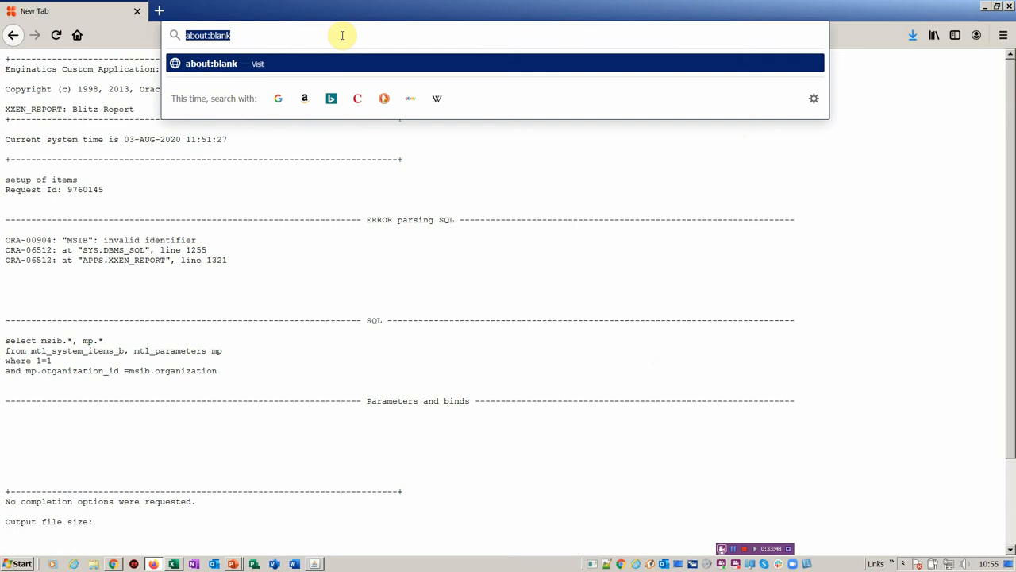
Step: Load enginatics.com and browse the report Library categories menu
{"action": "type", "text": "enginatics.com/"}
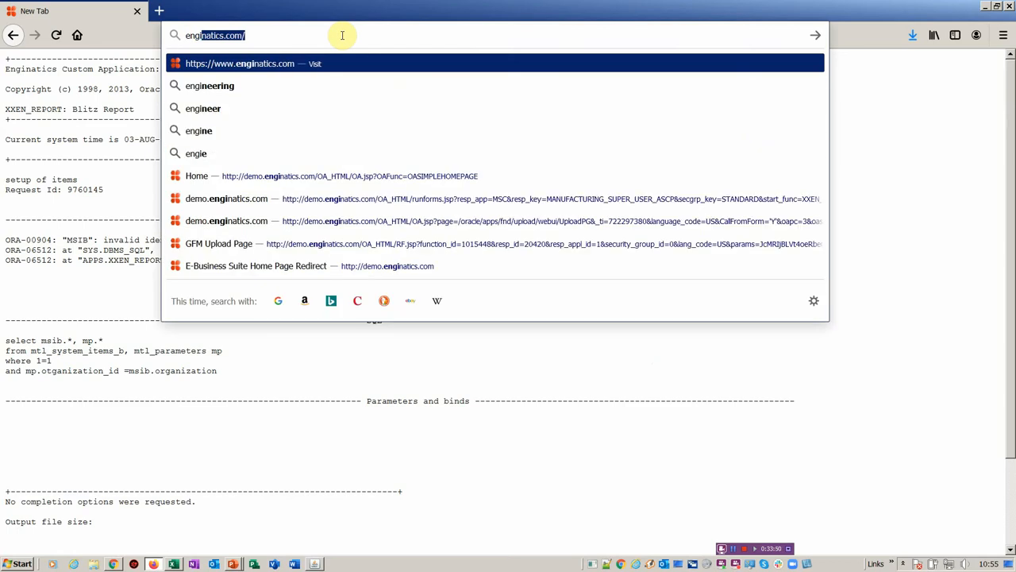
{"action": "left_click", "coordinate": [239, 63]}
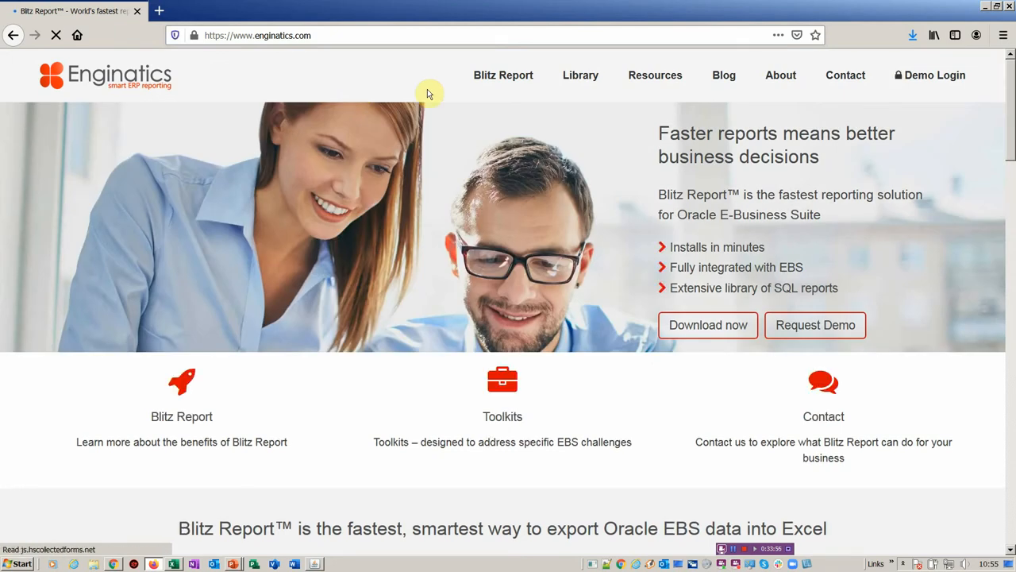
{"action": "left_click", "coordinate": [581, 74]}
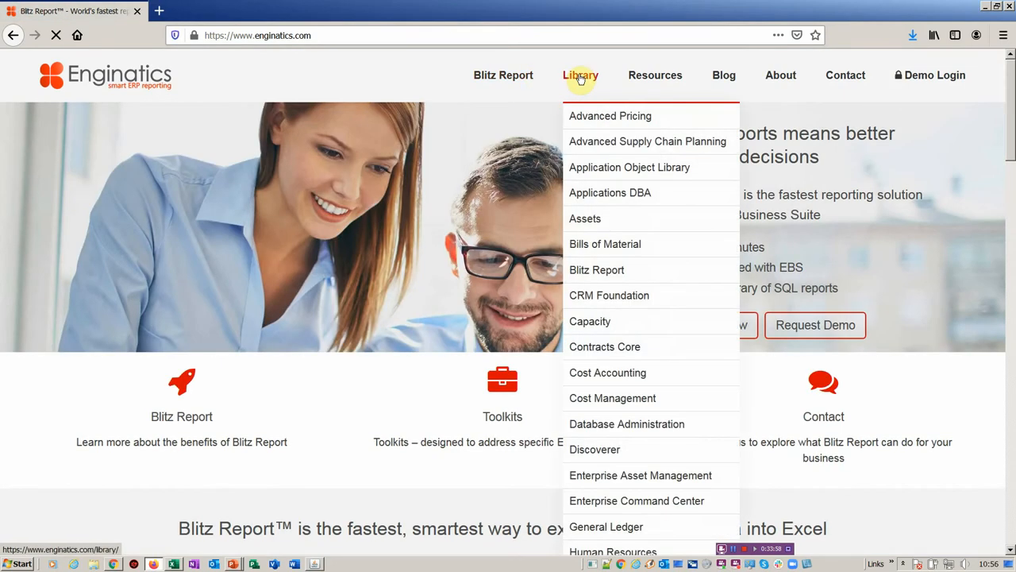
{"action": "mouse_move", "coordinate": [647, 141]}
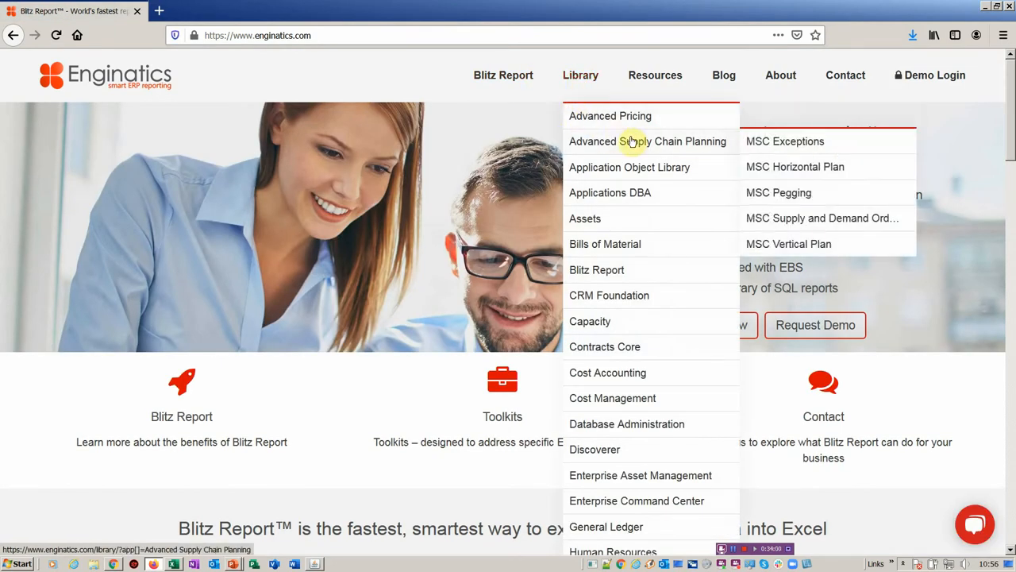
{"action": "mouse_move", "coordinate": [639, 146]}
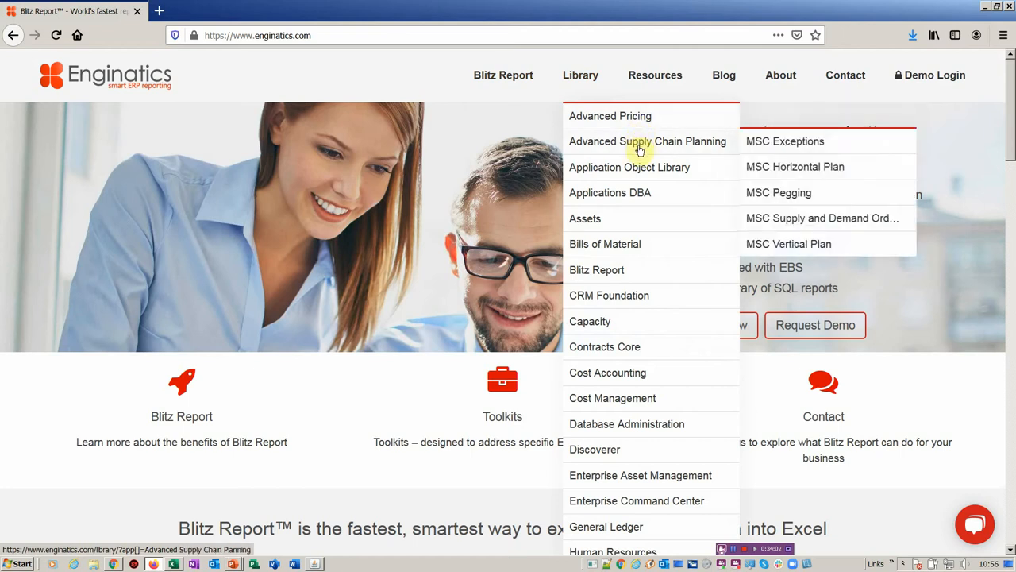
{"action": "mouse_move", "coordinate": [609, 192]}
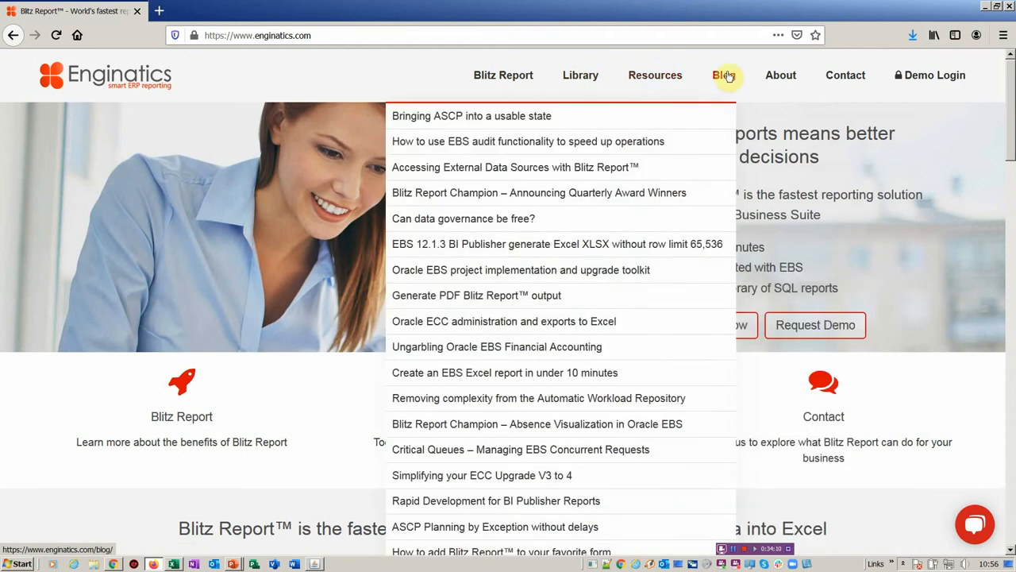
Step: Open the Enginatics Blog and the 'Getting all horizontal with ASCP planning' post
{"action": "left_click", "coordinate": [723, 75]}
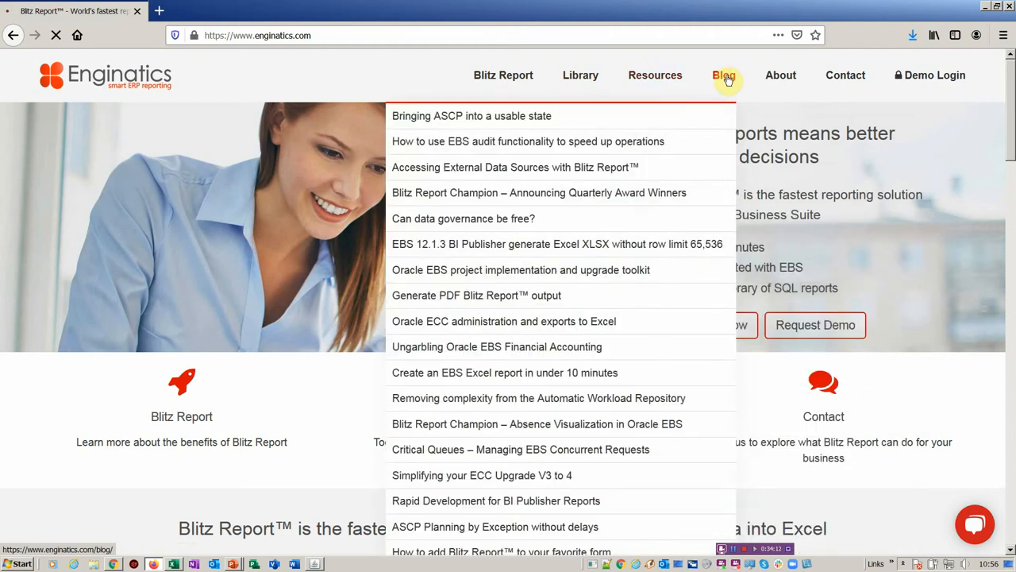
{"action": "left_click", "coordinate": [723, 74]}
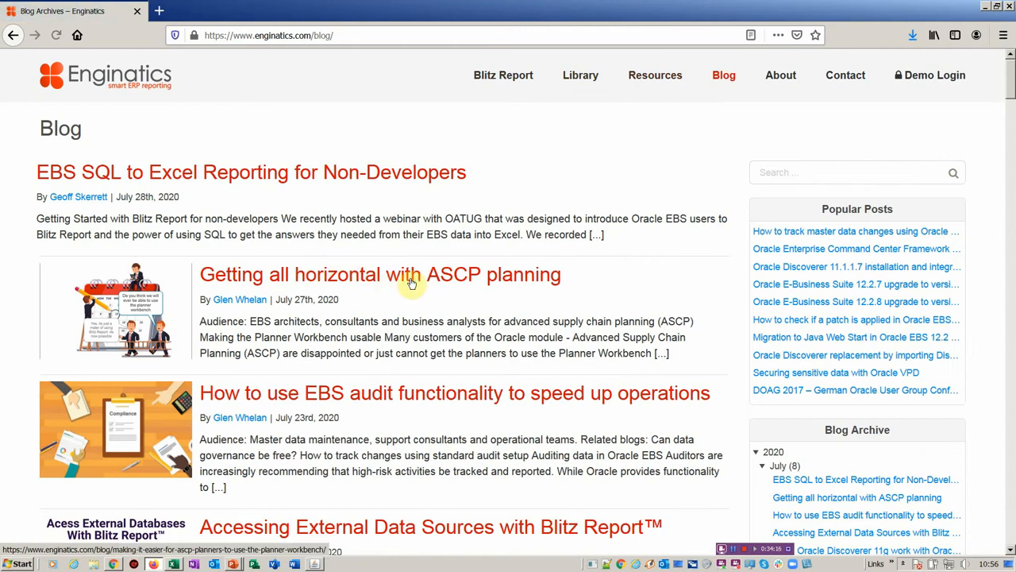
{"action": "left_click", "coordinate": [380, 274]}
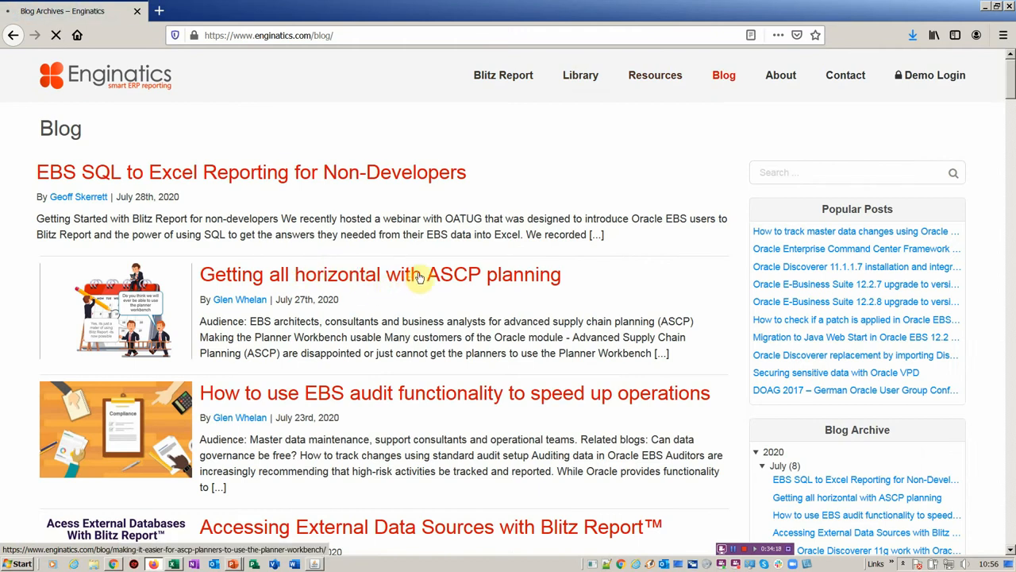
{"action": "left_click", "coordinate": [380, 274]}
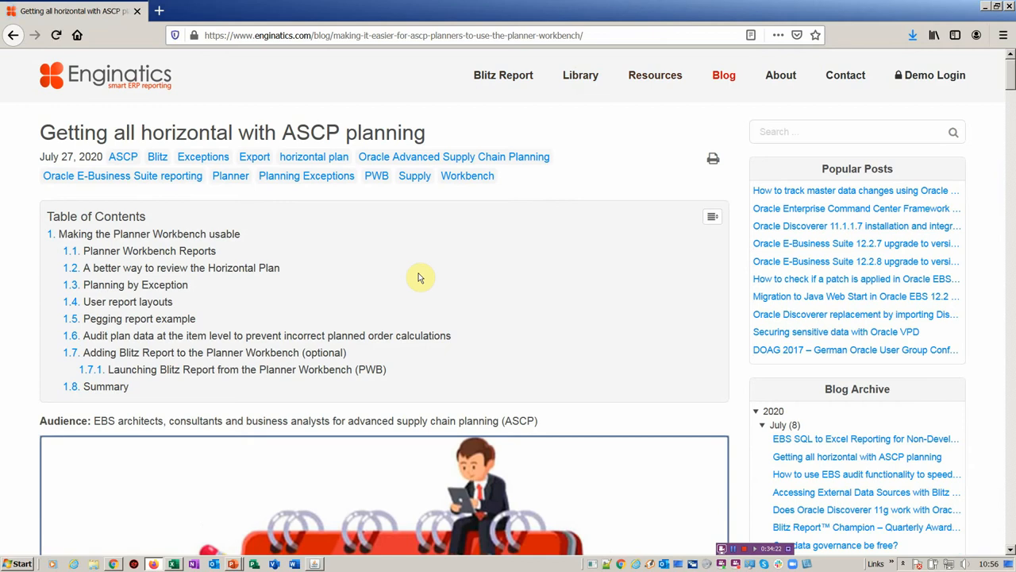
Step: Scroll through the ASCP article, then go back to the Blog post listing
{"action": "scroll", "scroll_direction": "down", "scroll_amount": 3}
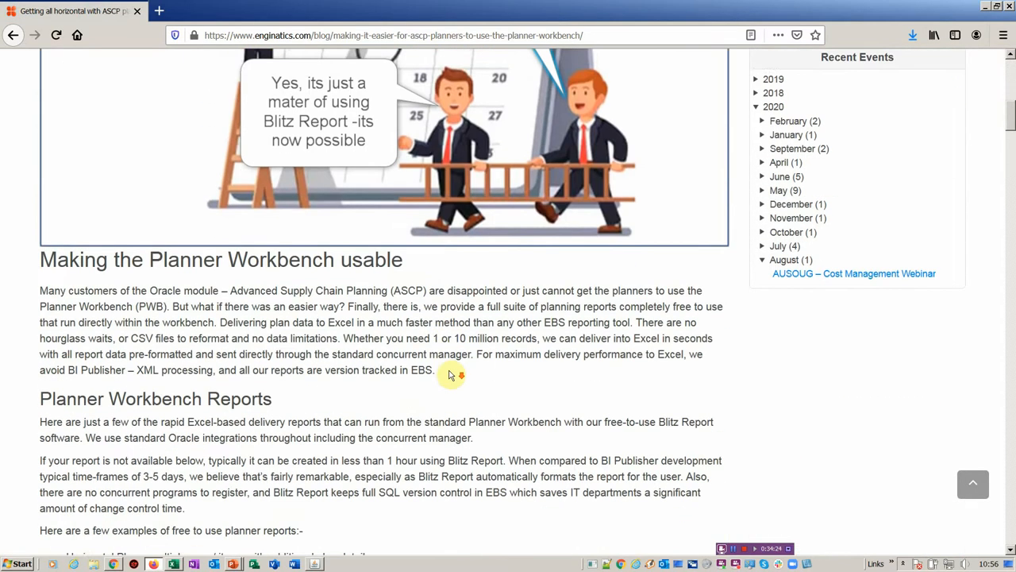
{"action": "scroll", "scroll_direction": "down", "scroll_amount": 3}
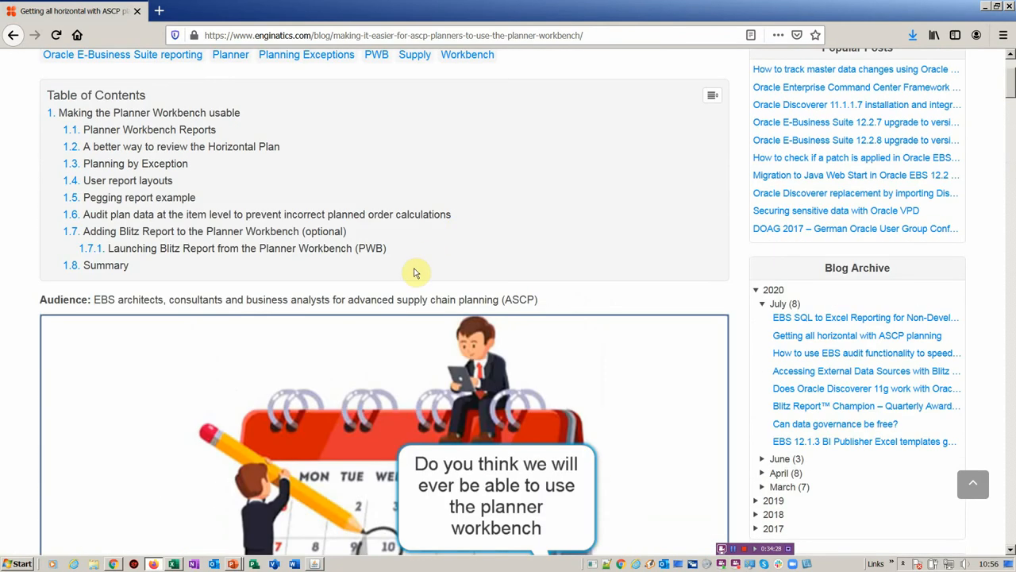
{"action": "mouse_move", "coordinate": [9, 65]}
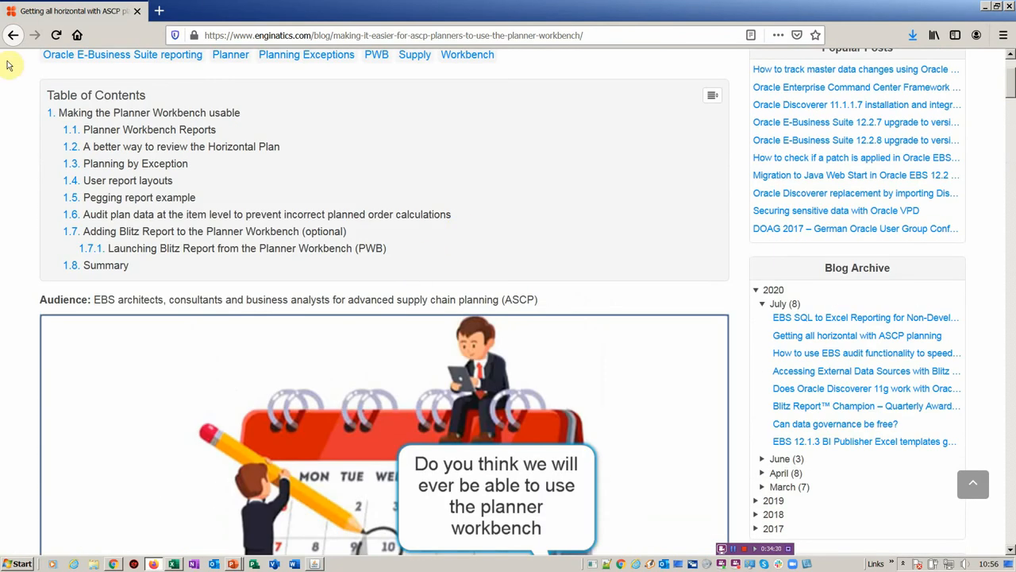
{"action": "left_click", "coordinate": [12, 34]}
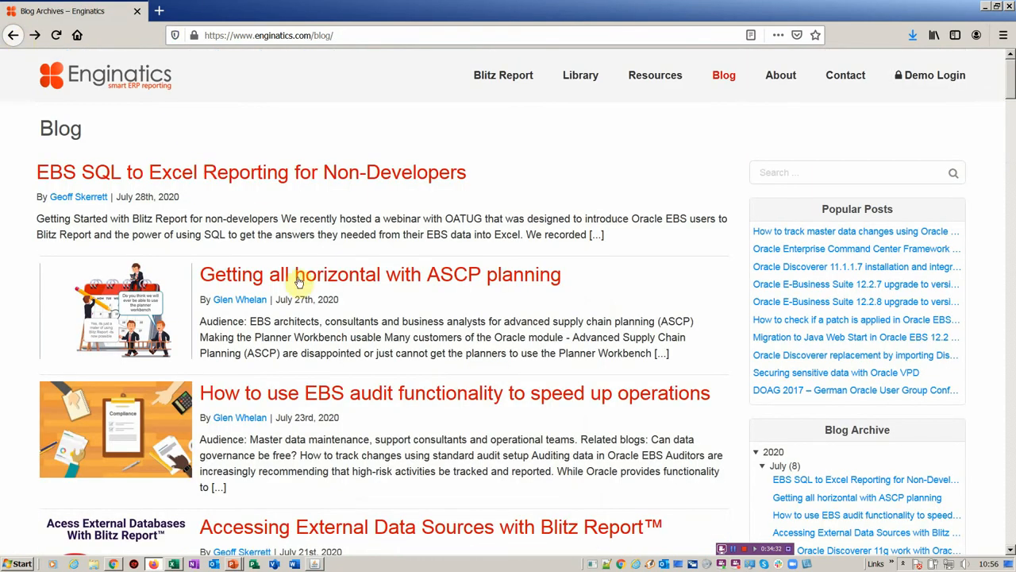
{"action": "scroll", "scroll_direction": "down", "scroll_amount": 3}
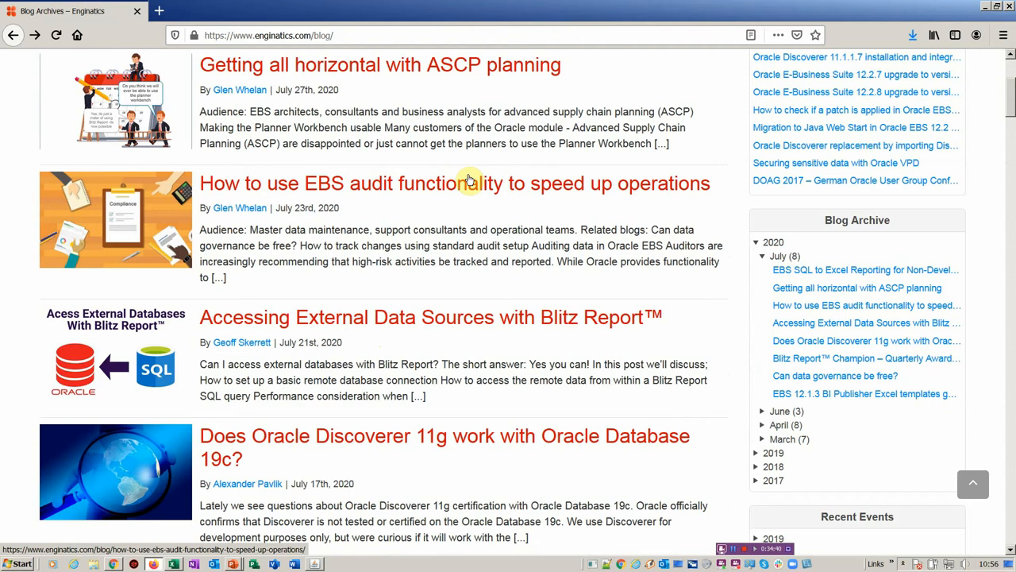
{"action": "mouse_move", "coordinate": [474, 200]}
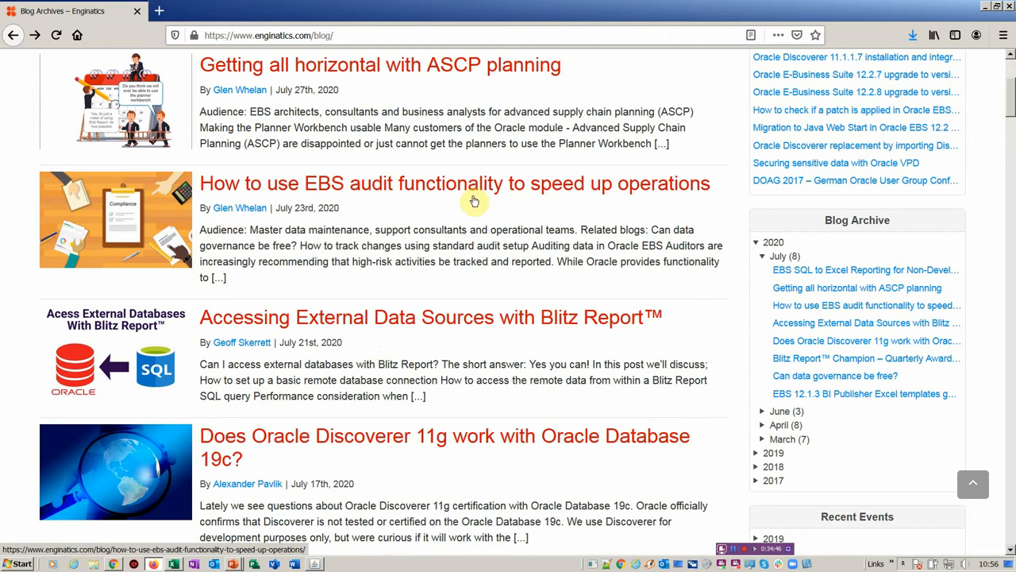
{"action": "mouse_move", "coordinate": [470, 196]}
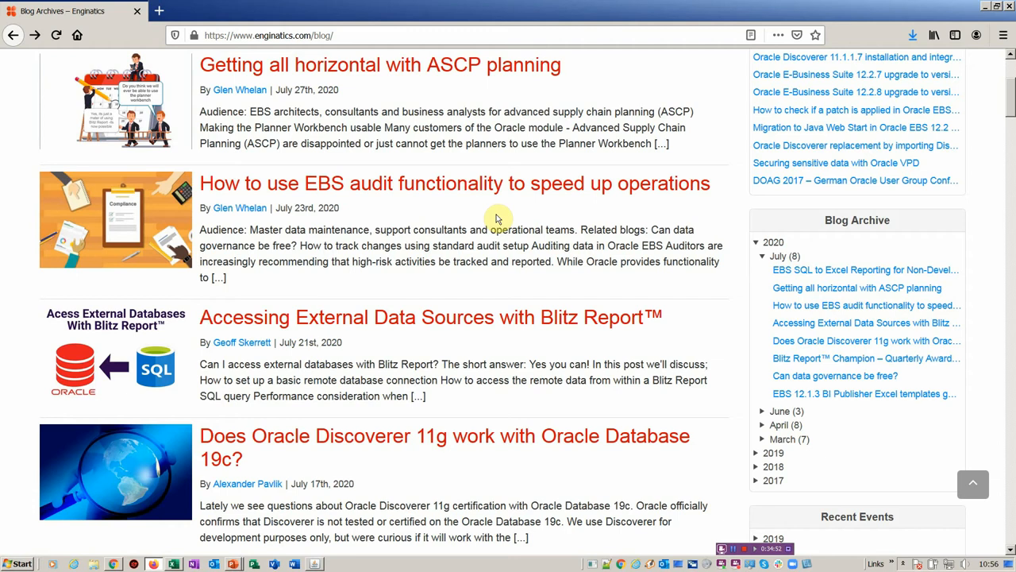
{"action": "mouse_move", "coordinate": [546, 200]}
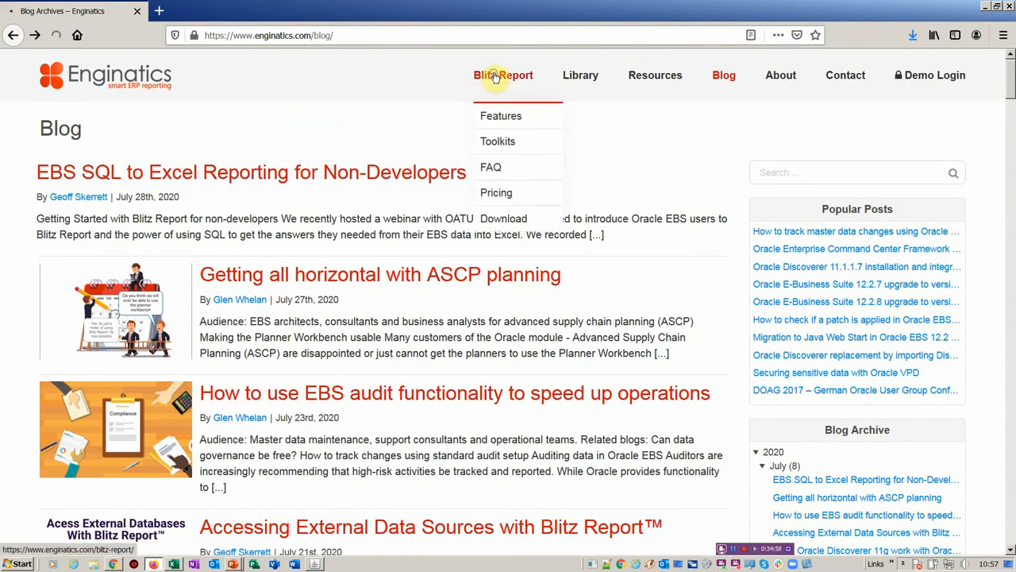
Step: Open Toolkits under the Blitz Report menu and scroll to its toolkit list
{"action": "left_click", "coordinate": [504, 74]}
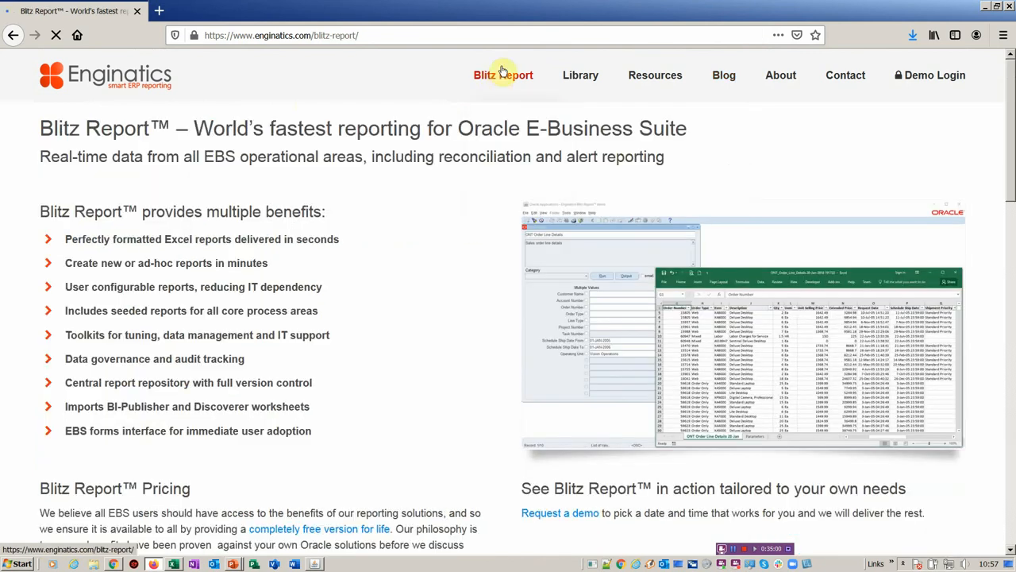
{"action": "left_click", "coordinate": [503, 75]}
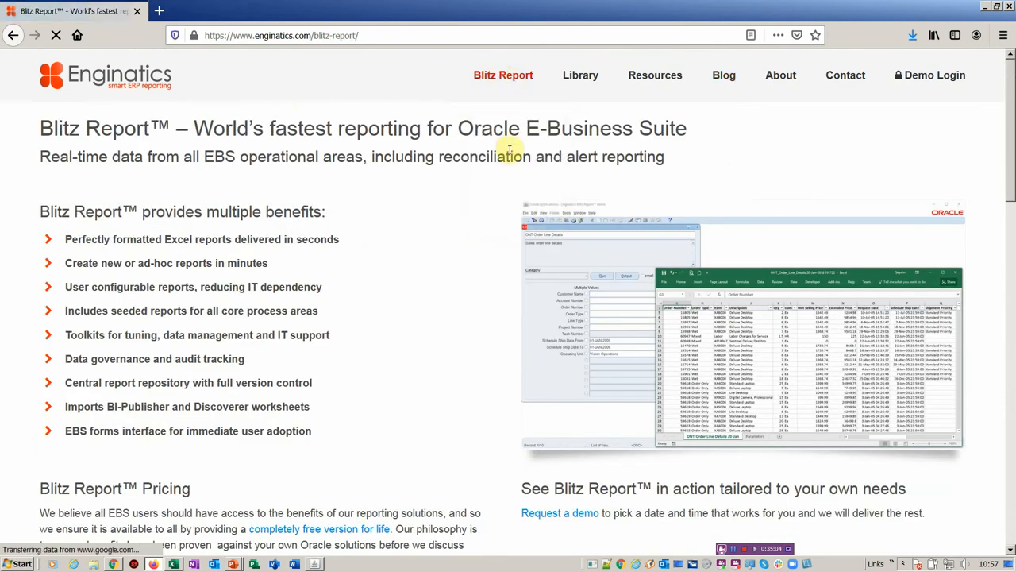
{"action": "left_click", "coordinate": [504, 75]}
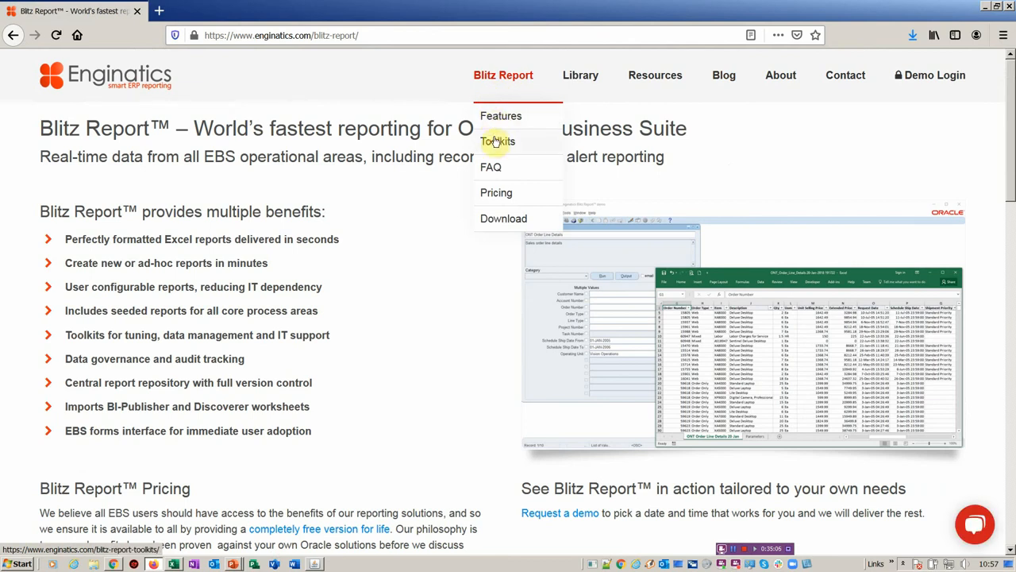
{"action": "left_click", "coordinate": [498, 142]}
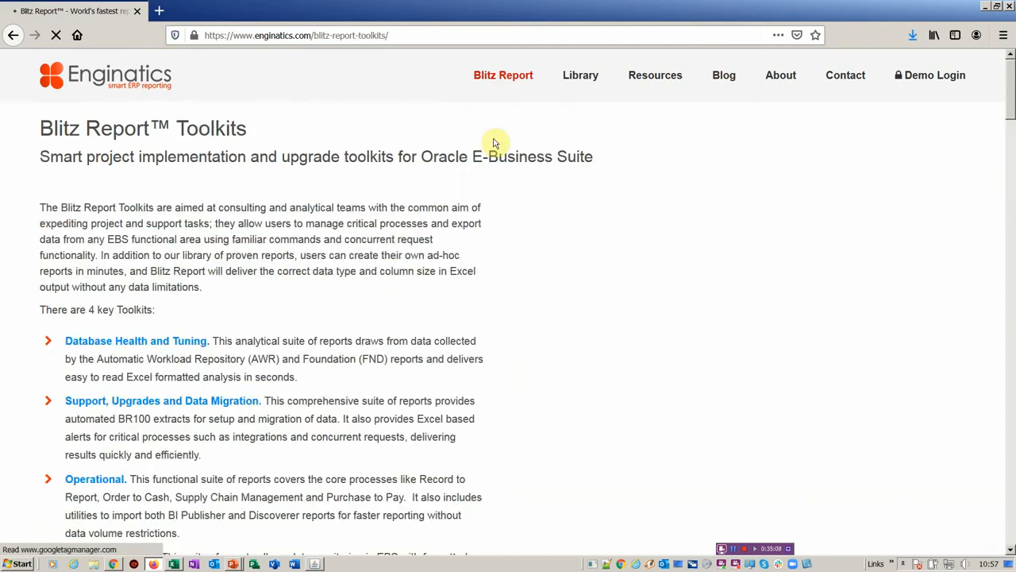
{"action": "scroll", "scroll_direction": "down", "scroll_amount": 3}
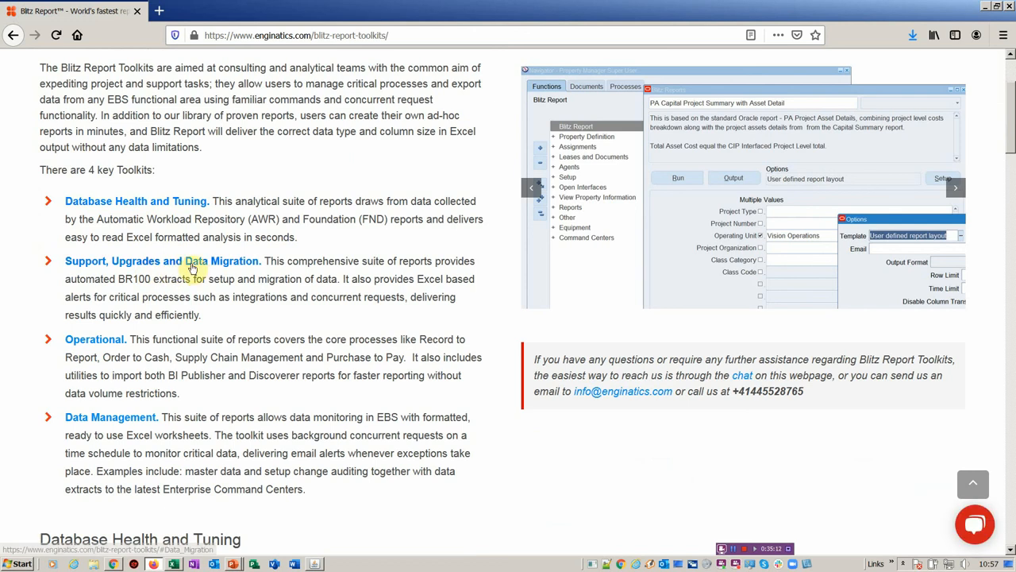
{"action": "mouse_move", "coordinate": [302, 246]}
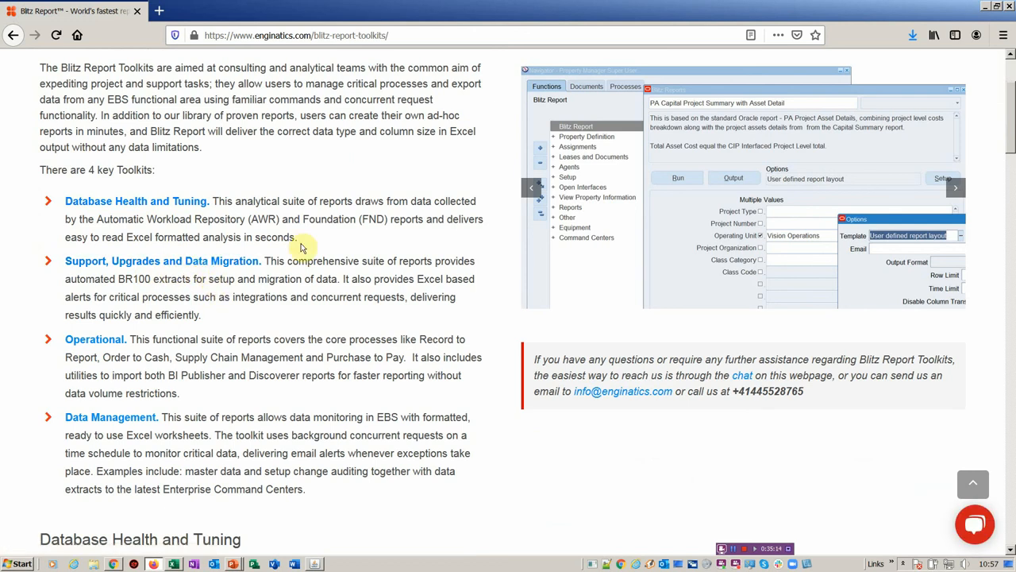
{"action": "scroll", "scroll_direction": "down", "scroll_amount": 3}
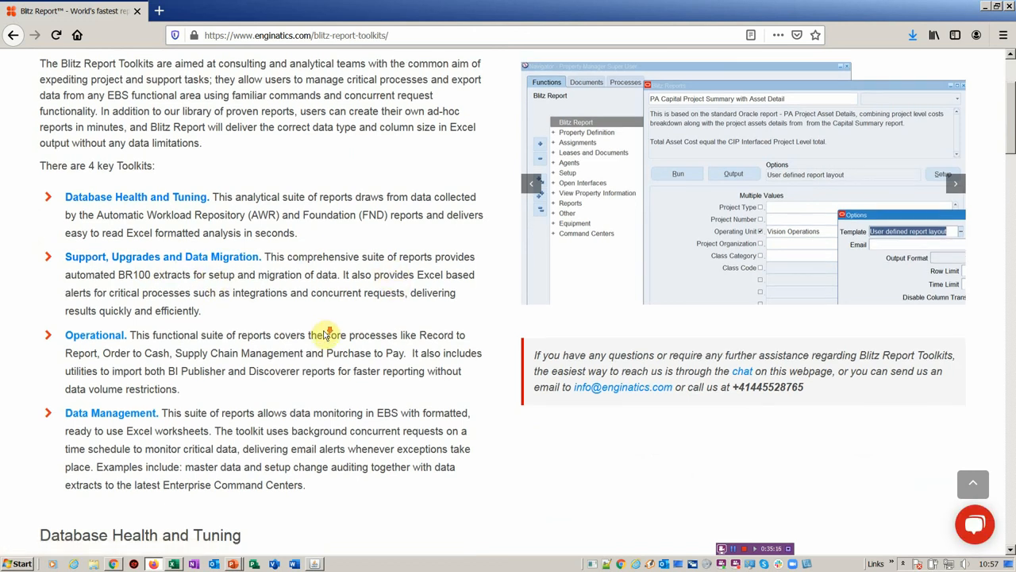
{"action": "scroll", "scroll_direction": "down", "scroll_amount": 3}
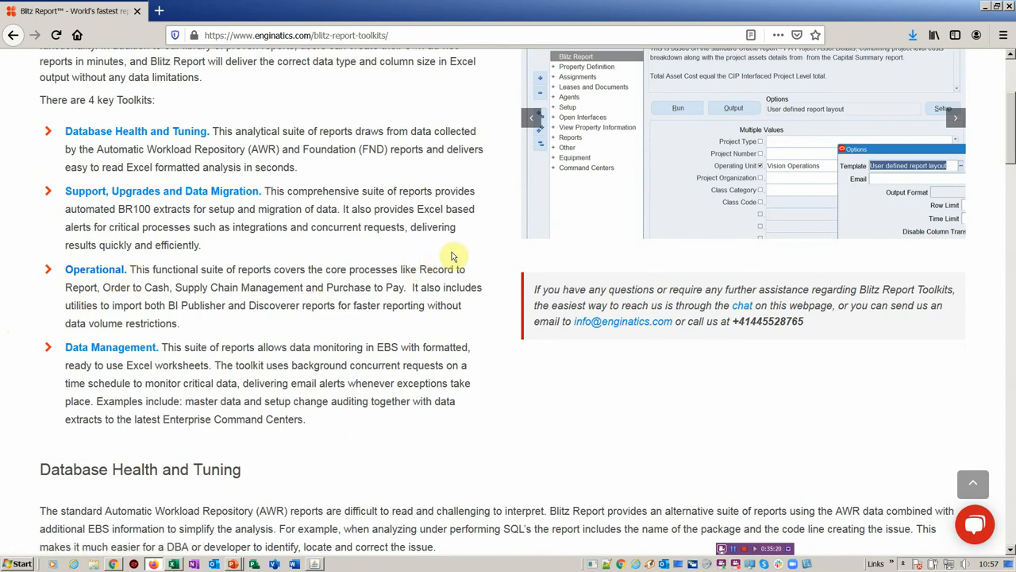
{"action": "mouse_move", "coordinate": [460, 293]}
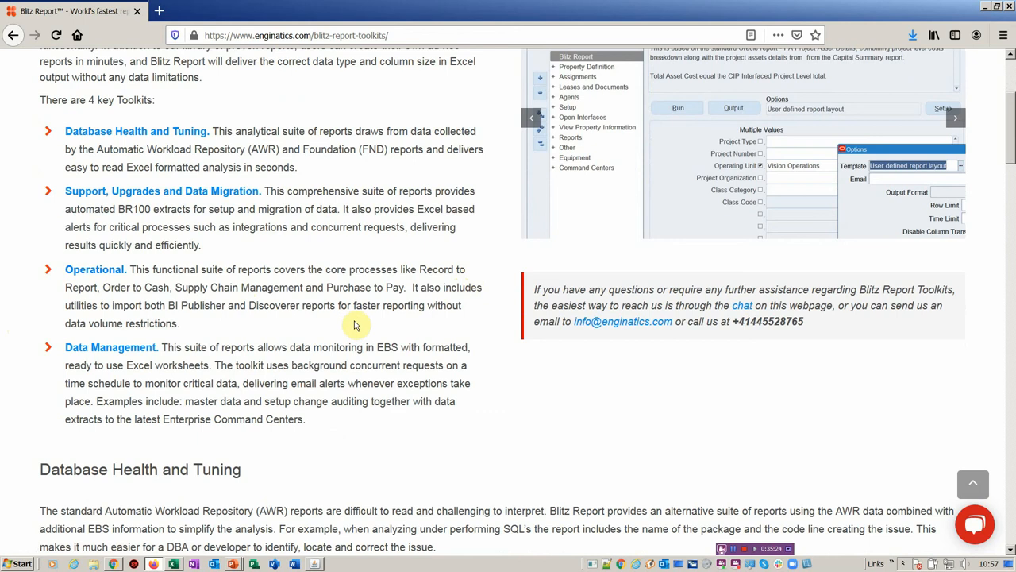
{"action": "mouse_move", "coordinate": [360, 376]}
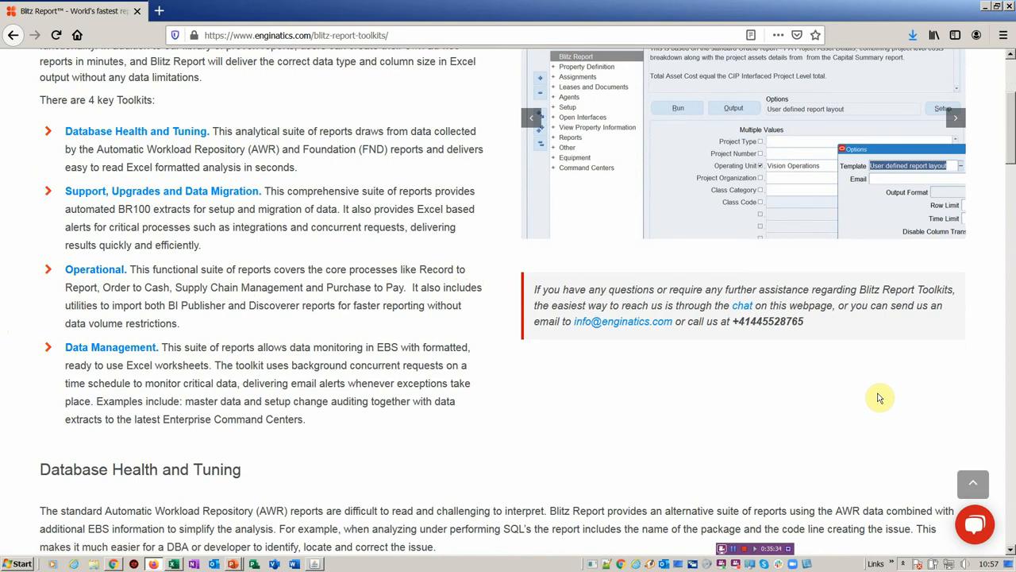
{"action": "mouse_move", "coordinate": [686, 460]}
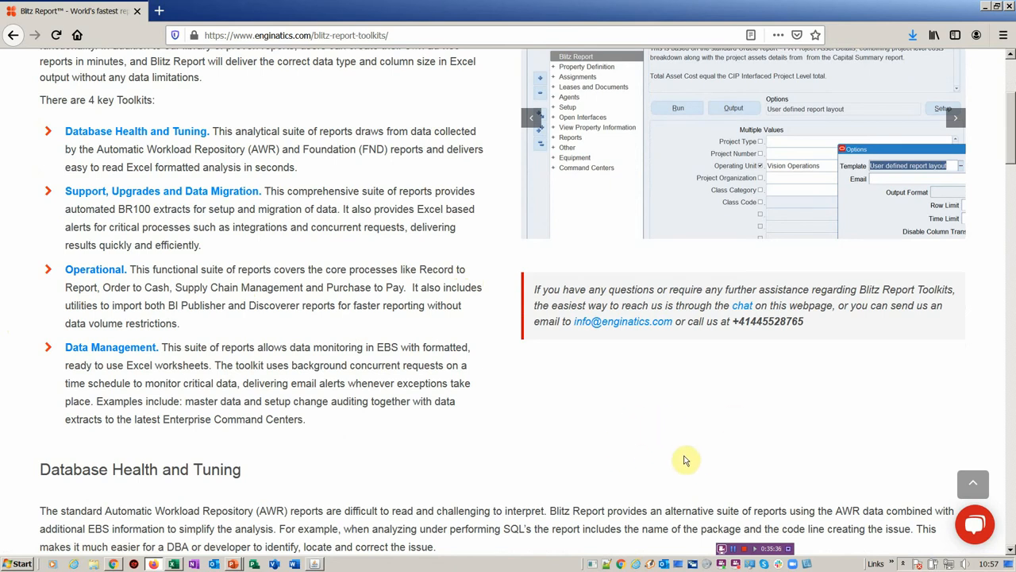
{"action": "mouse_move", "coordinate": [742, 478]}
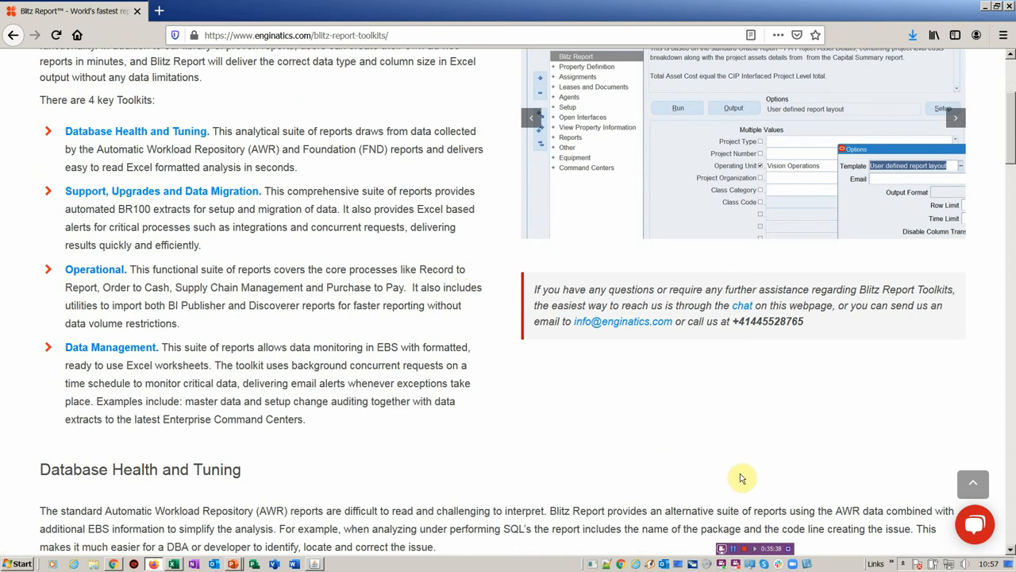